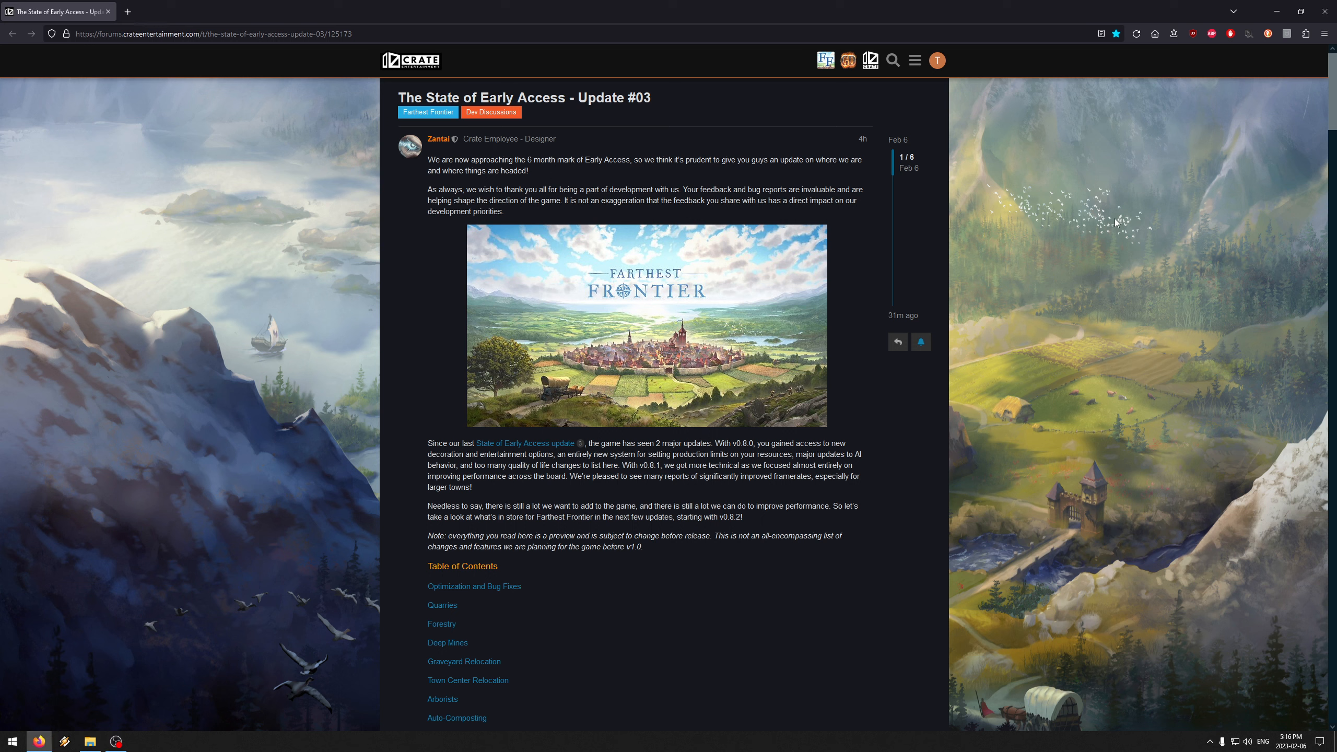
{"action": "mouse_move", "coordinate": [1105, 210]}
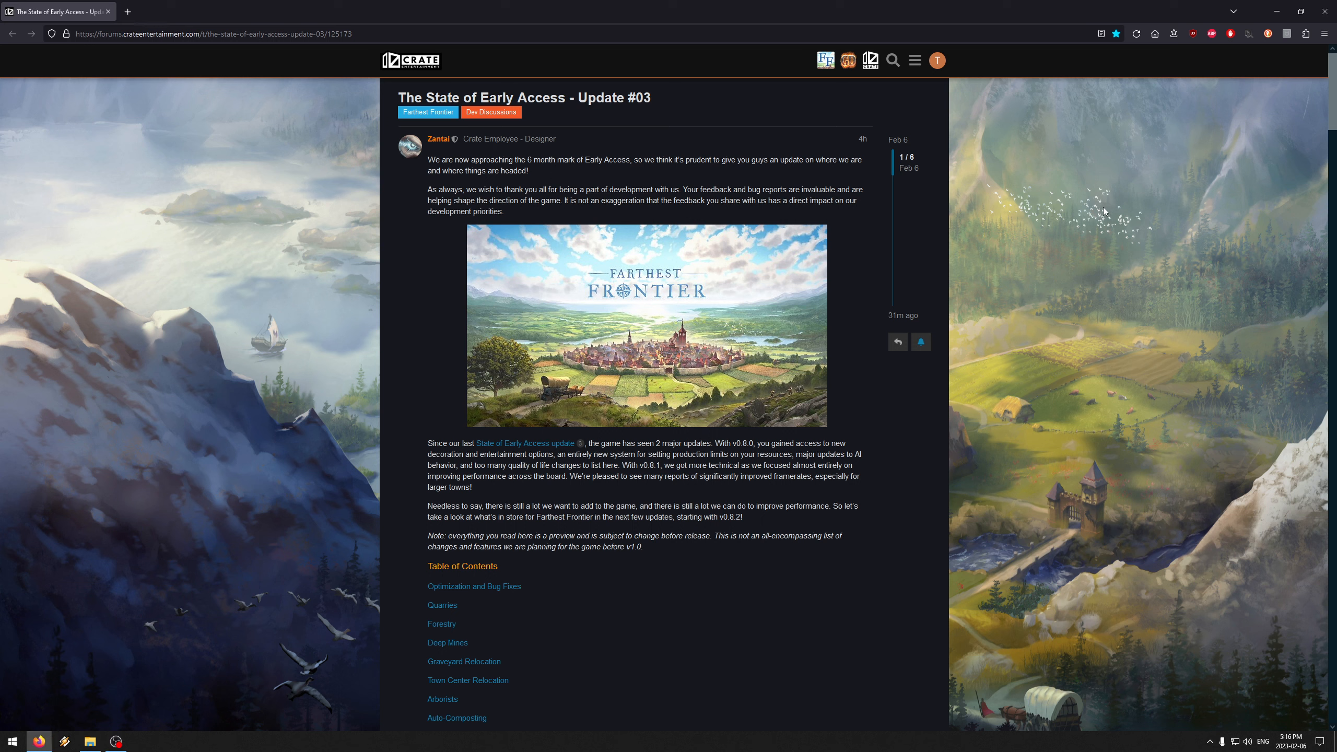
{"action": "mouse_move", "coordinate": [1043, 207]}
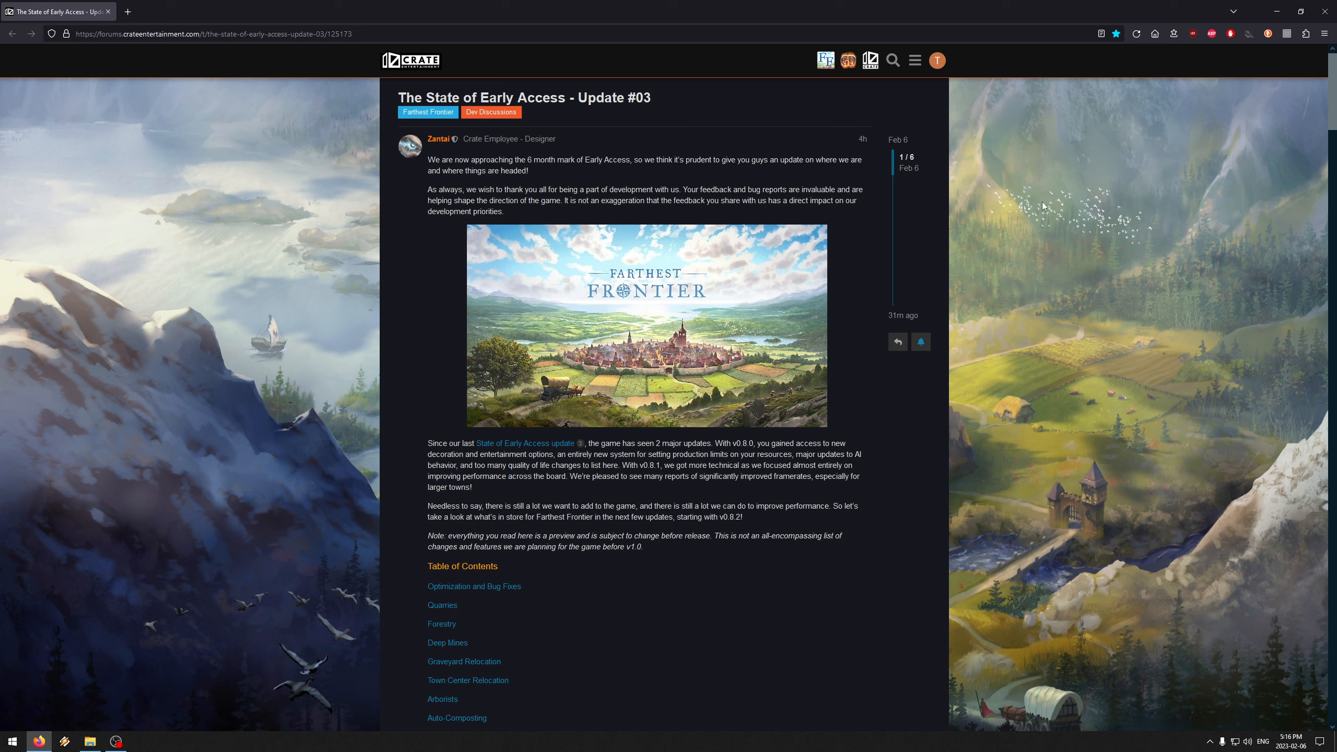
{"action": "mouse_move", "coordinate": [1050, 202]}
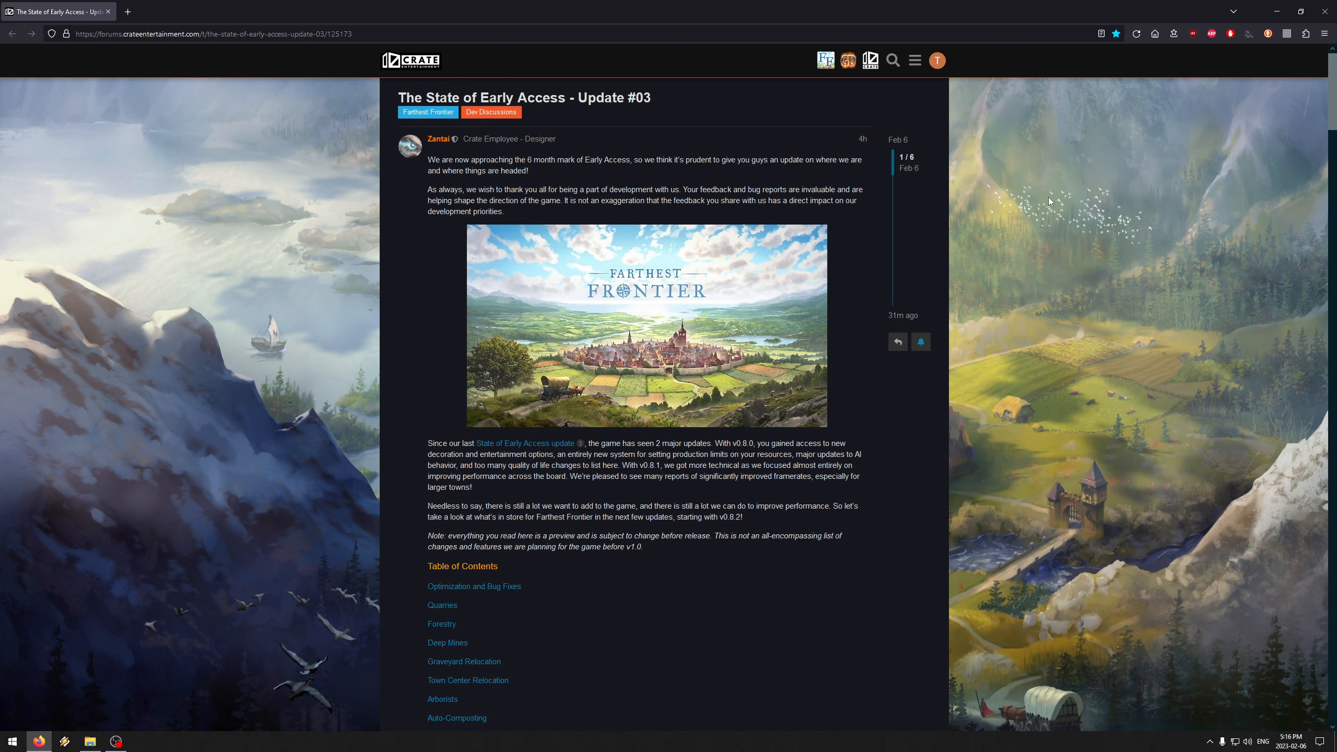
Step: Scroll past the introduction until the full table of contents is in view
{"action": "scroll", "scroll_direction": "down", "scroll_amount": 3}
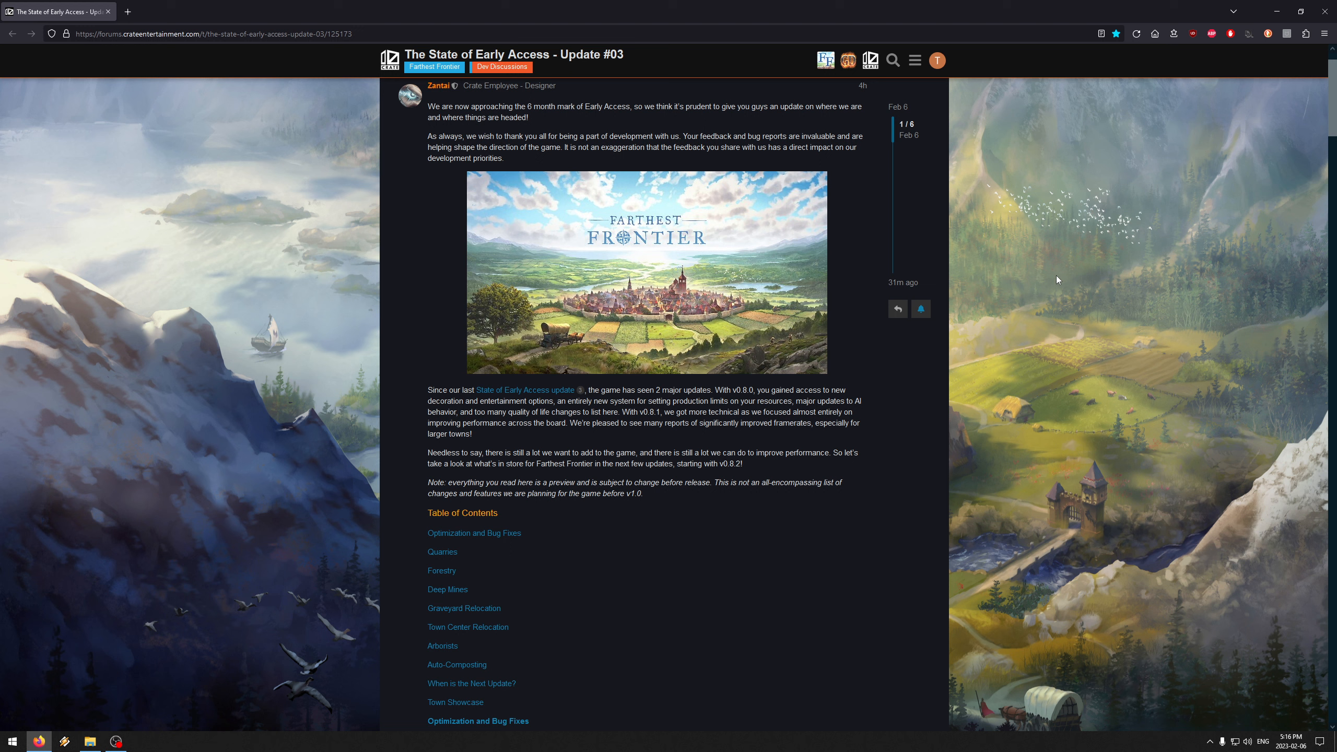
{"action": "mouse_move", "coordinate": [1057, 268]}
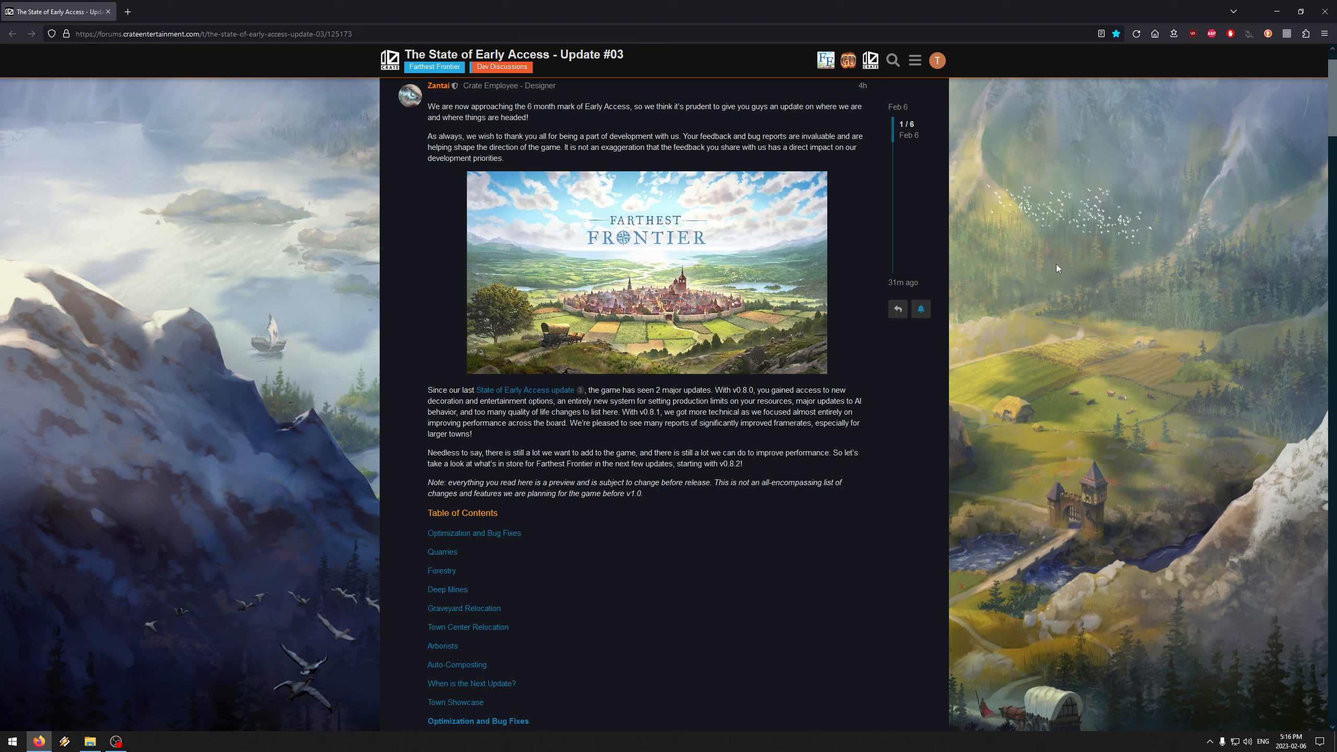
{"action": "mouse_move", "coordinate": [1082, 268]}
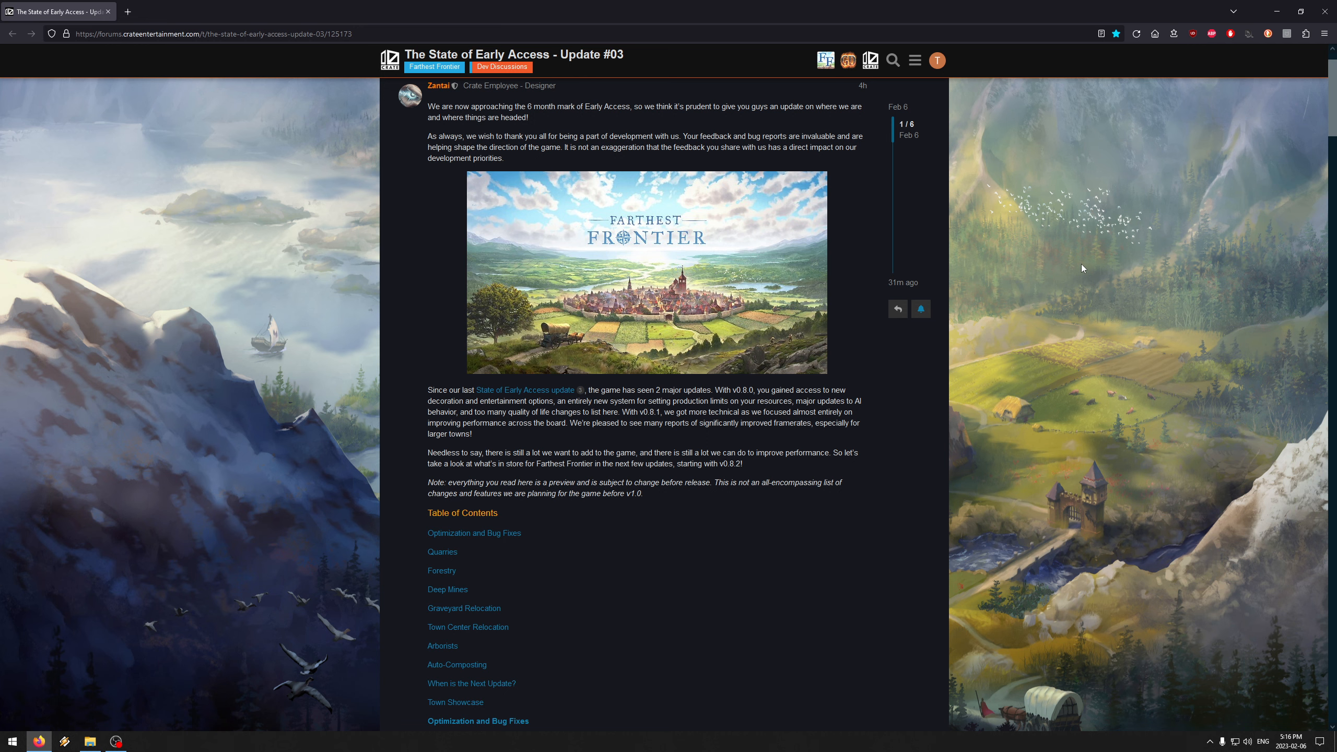
Step: Scroll down into the Optimization and Bug Fixes section and its v0.8.2 fix list
{"action": "scroll", "scroll_direction": "down", "scroll_amount": 3}
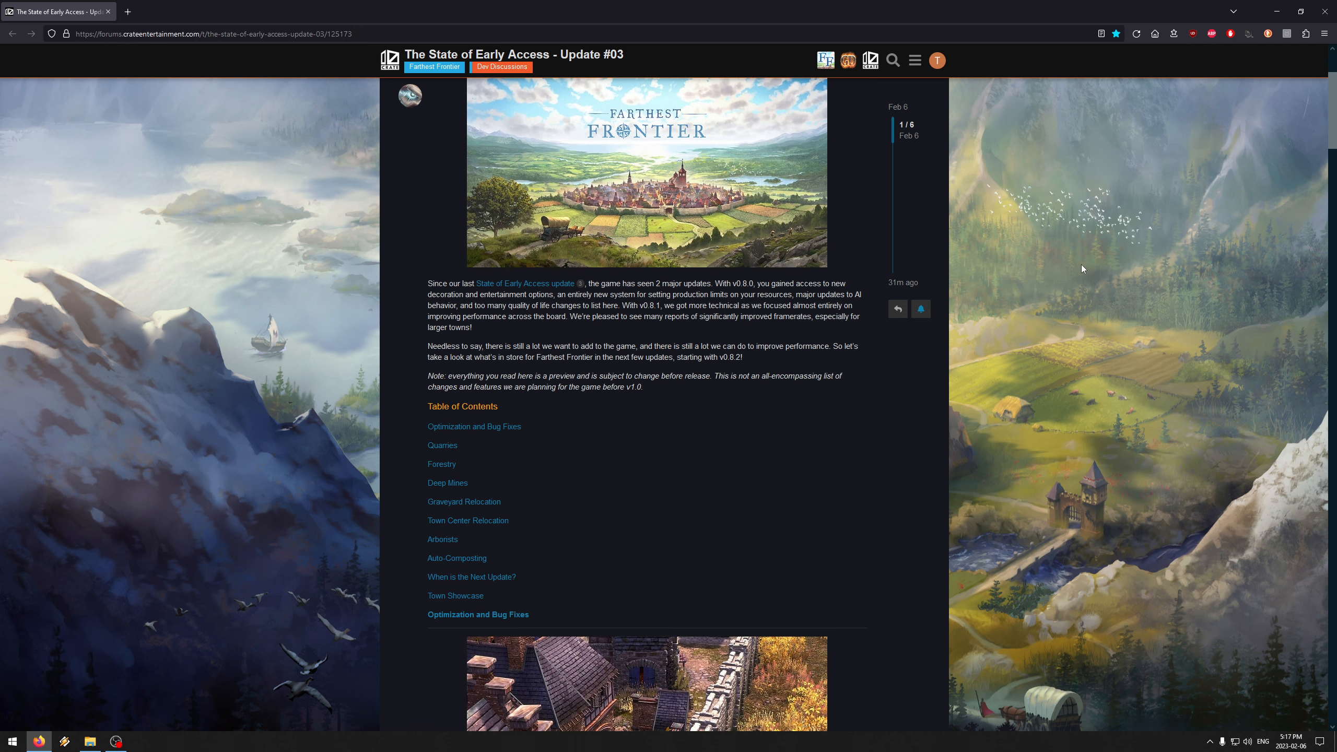
{"action": "mouse_move", "coordinate": [1085, 347]}
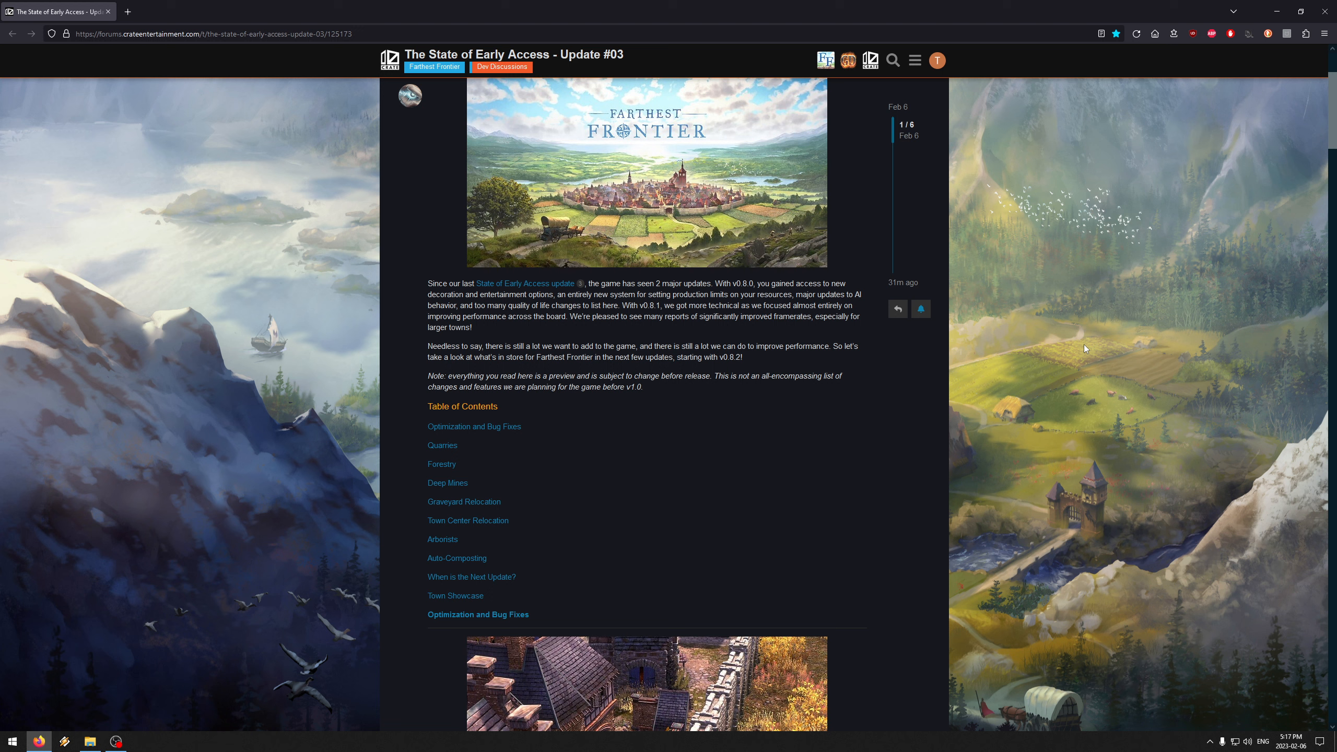
{"action": "mouse_move", "coordinate": [1092, 315]}
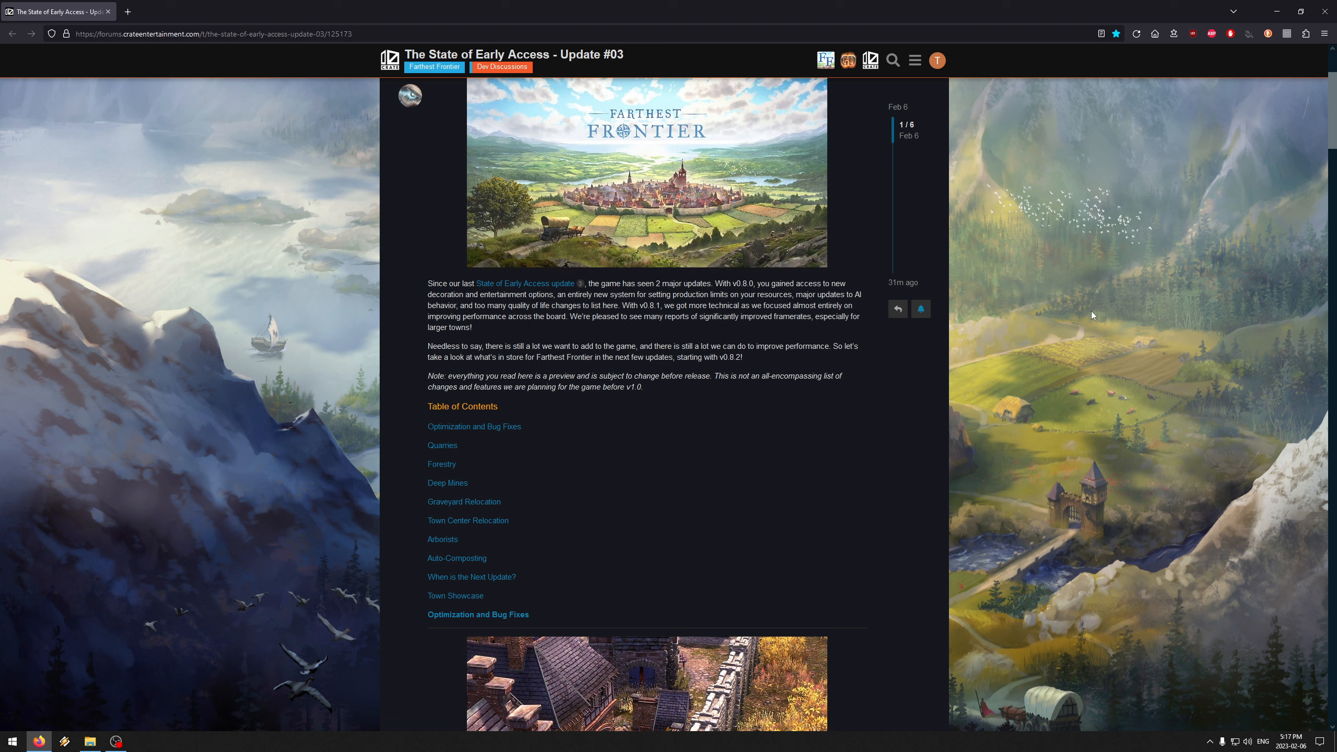
{"action": "mouse_move", "coordinate": [1030, 335]}
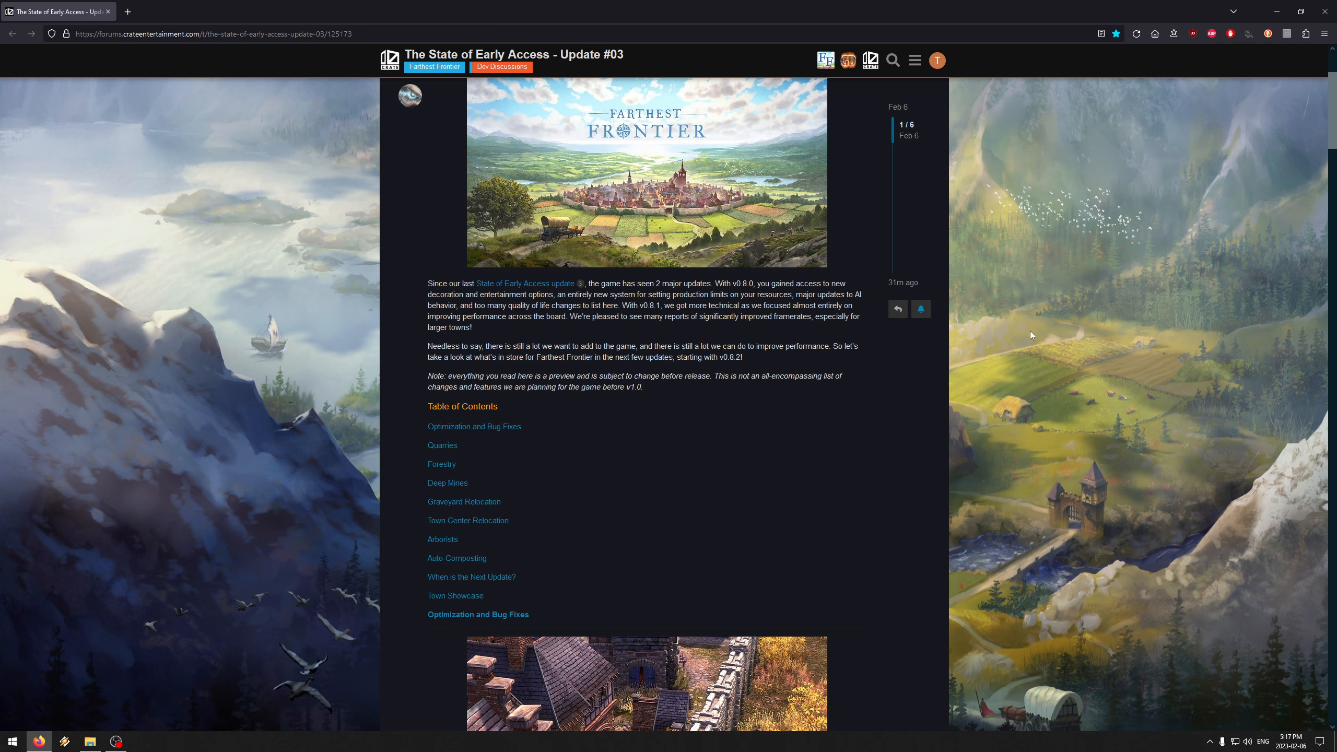
{"action": "scroll", "scroll_direction": "down", "scroll_amount": 3}
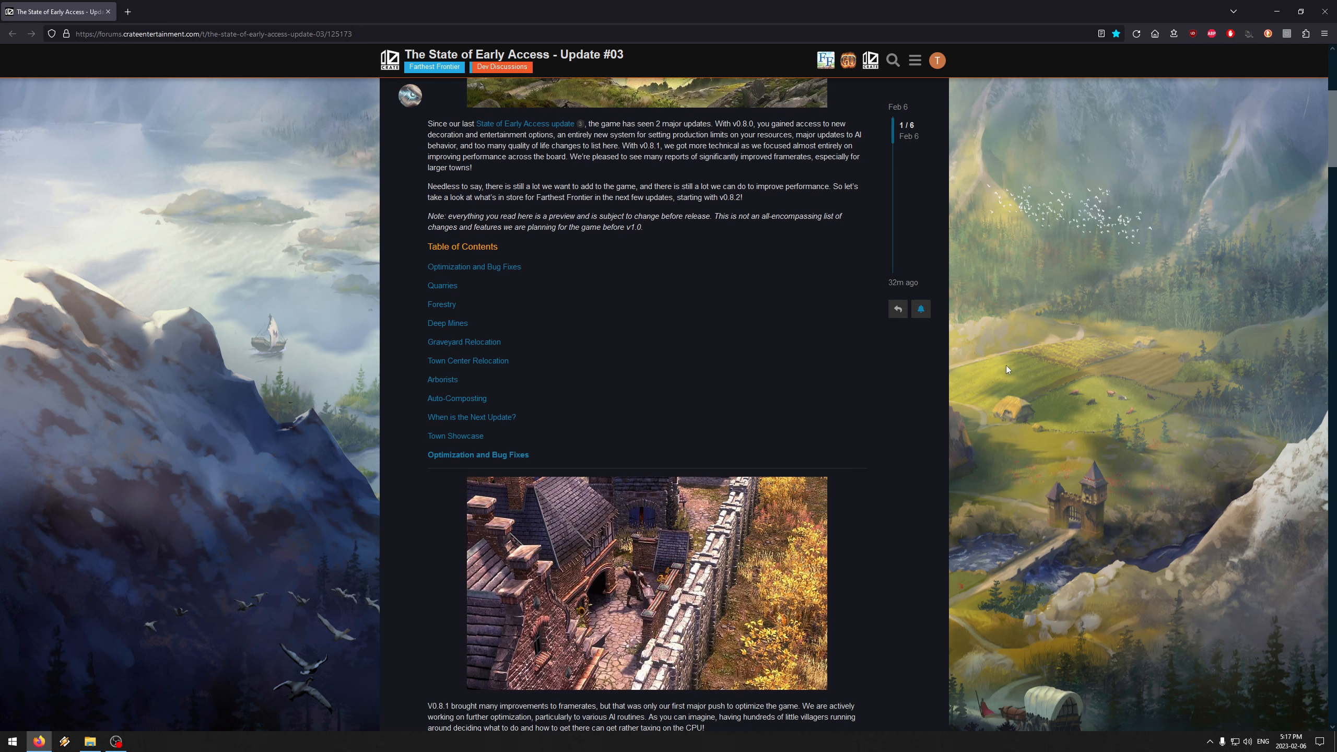
{"action": "scroll", "scroll_direction": "down", "scroll_amount": 3}
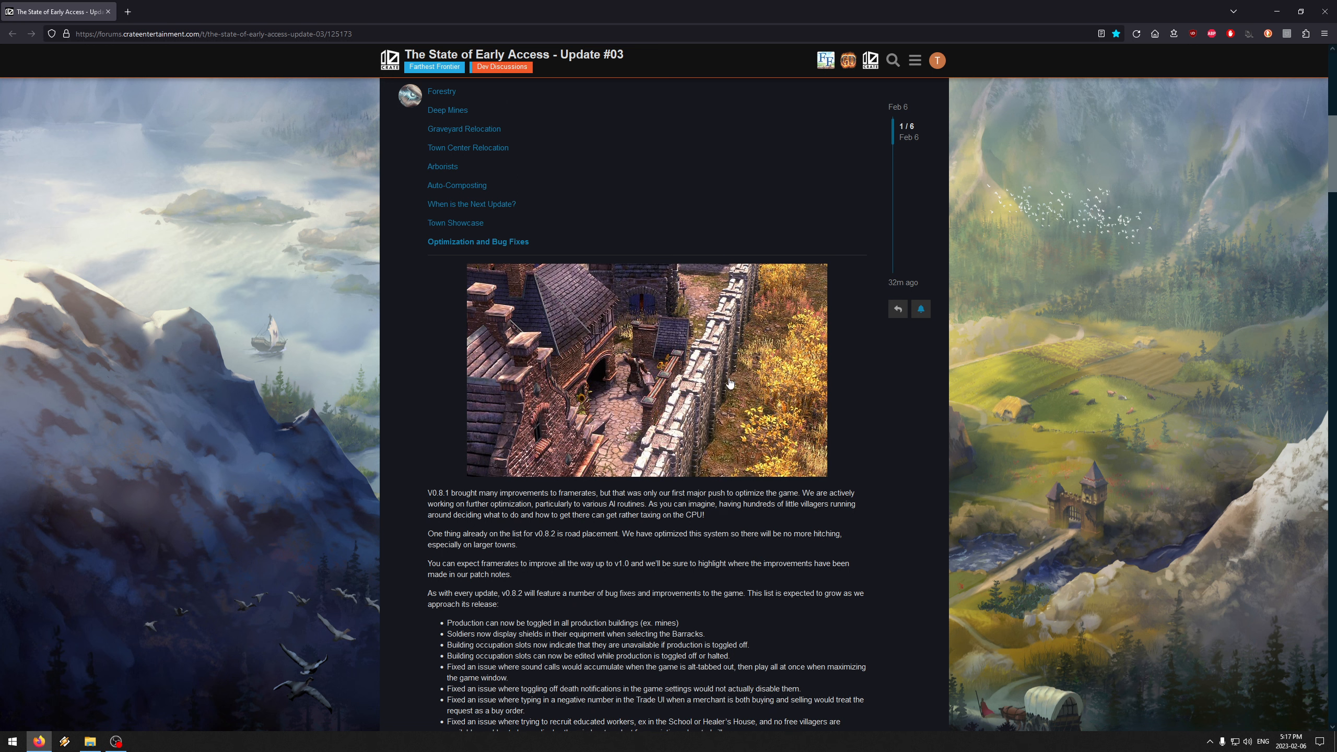
{"action": "scroll", "scroll_direction": "down", "scroll_amount": 3}
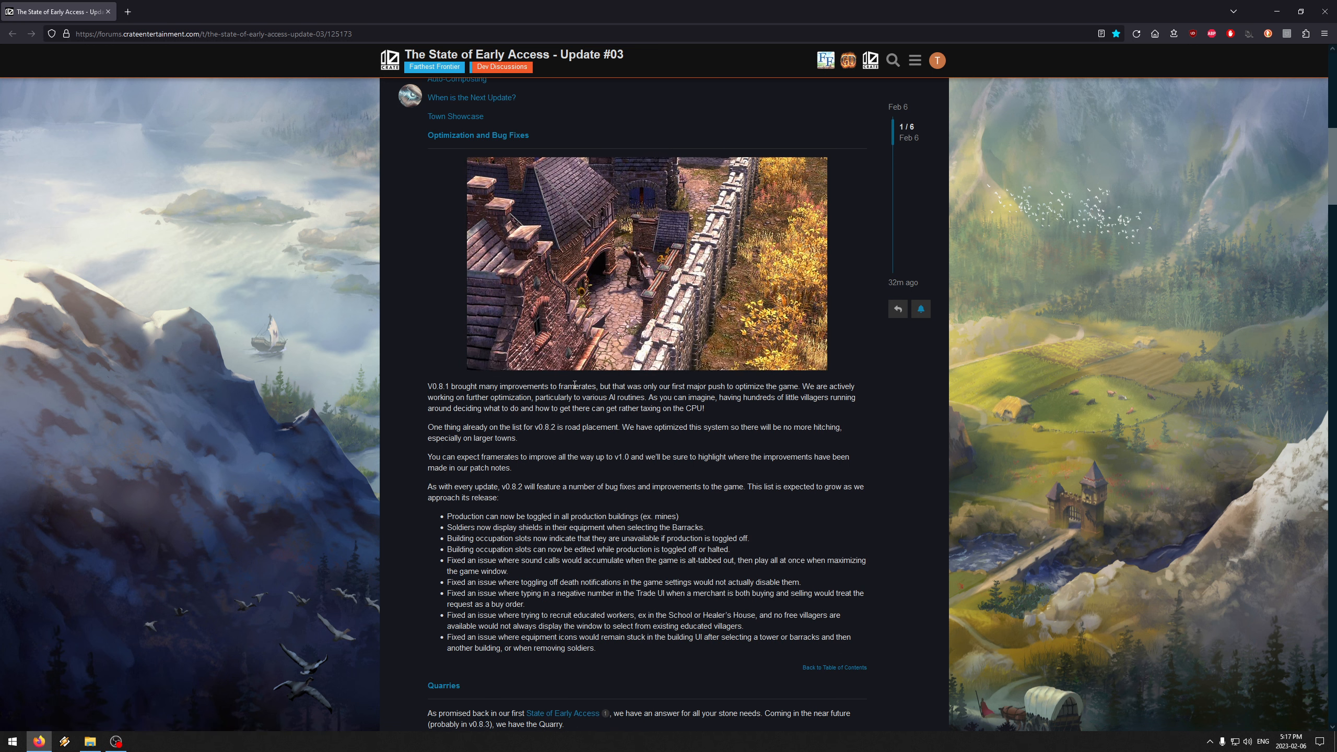
{"action": "mouse_move", "coordinate": [429, 425]}
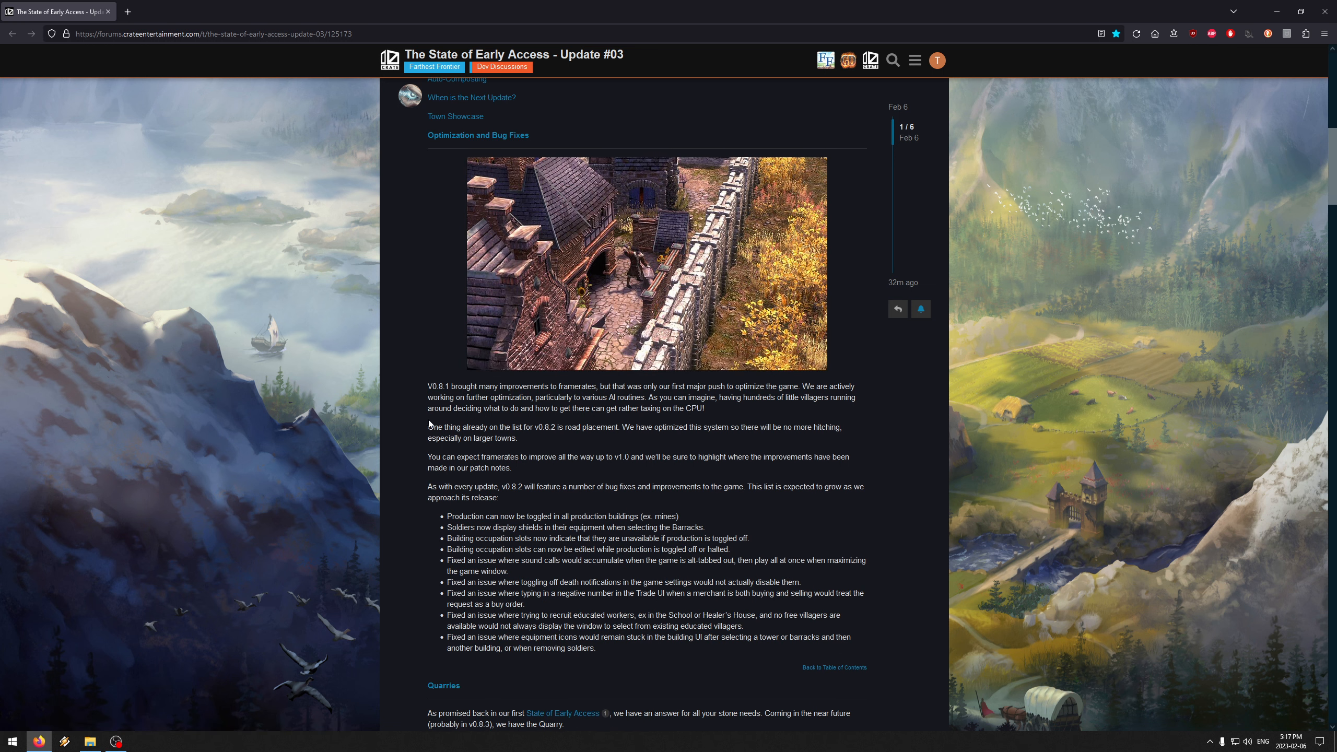
{"action": "mouse_move", "coordinate": [606, 457]}
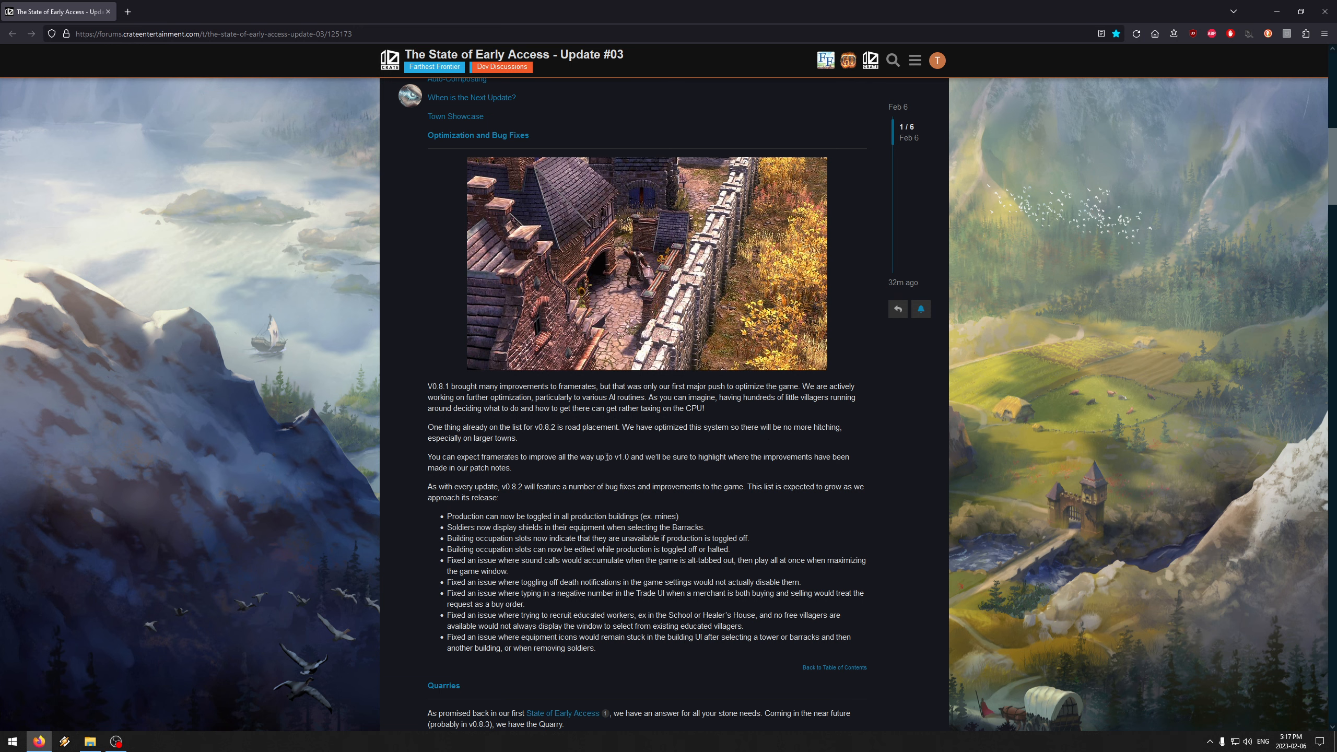
{"action": "scroll", "scroll_direction": "down", "scroll_amount": 3}
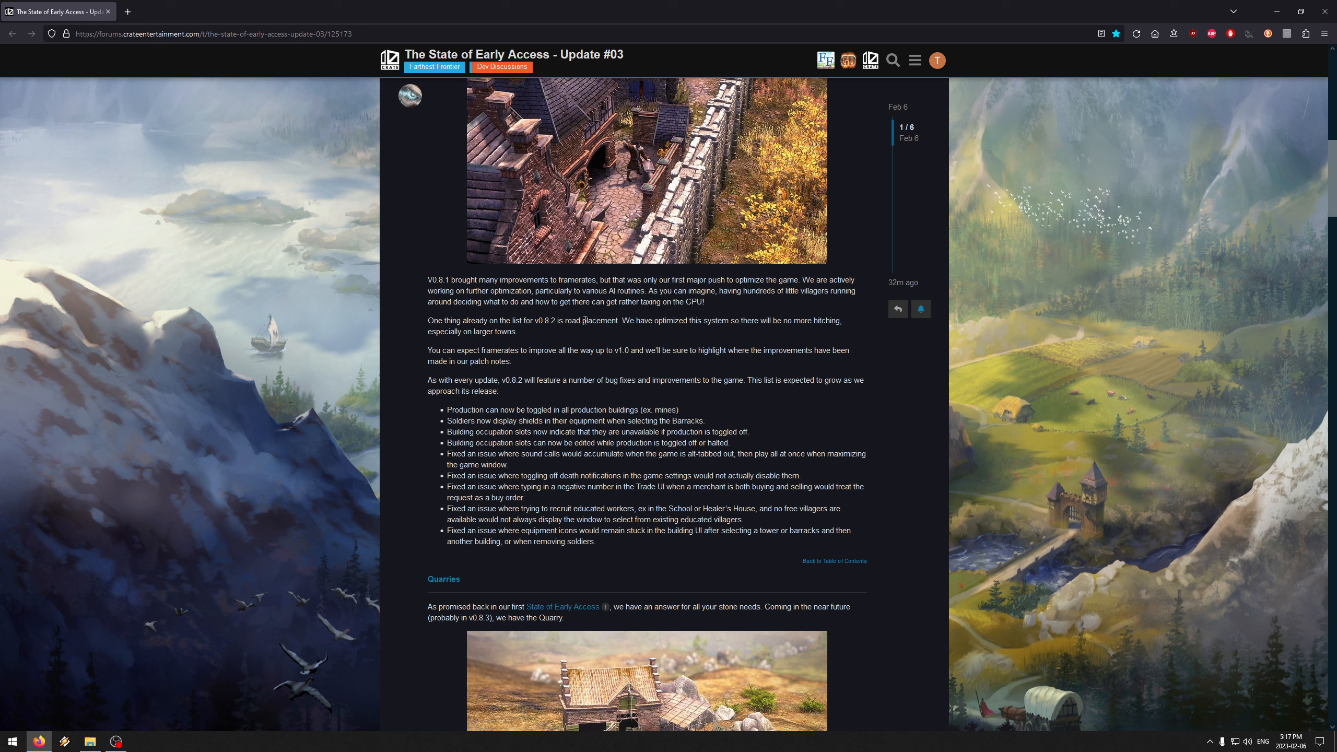
{"action": "mouse_move", "coordinate": [703, 363]}
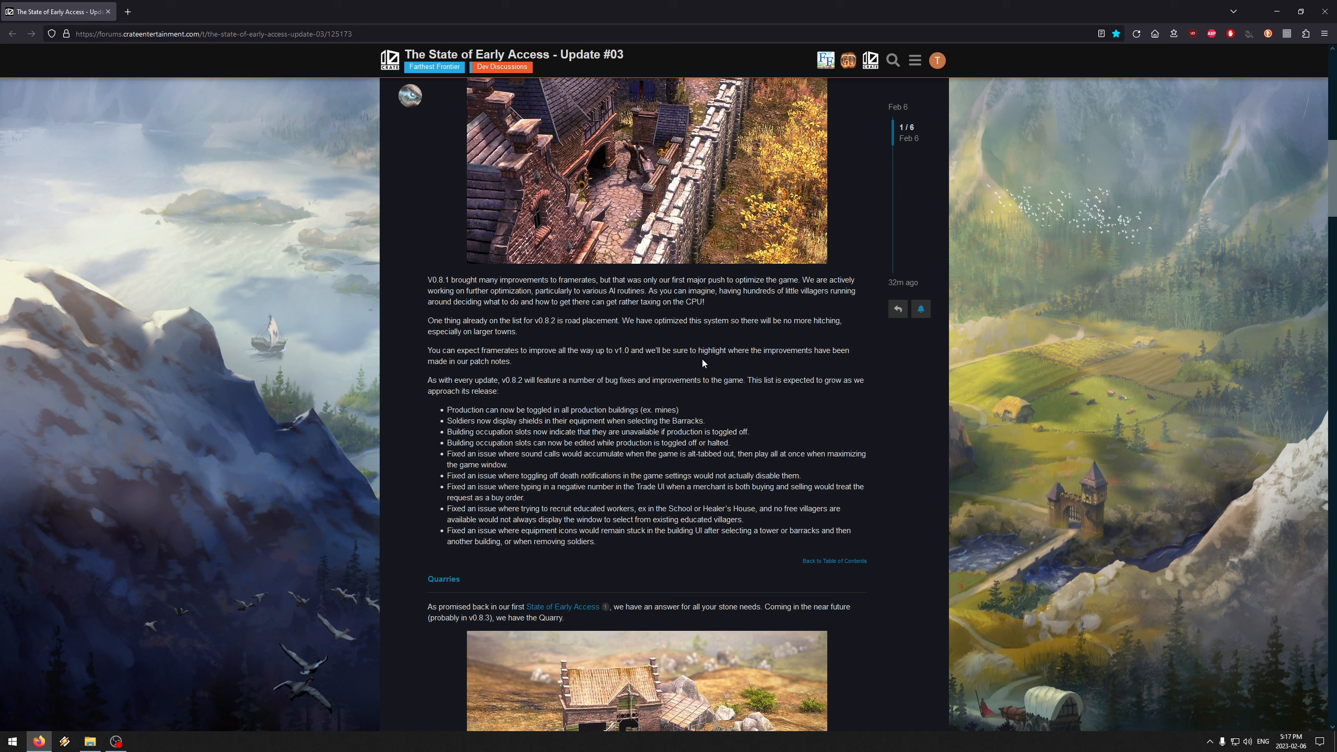
{"action": "mouse_move", "coordinate": [581, 332]}
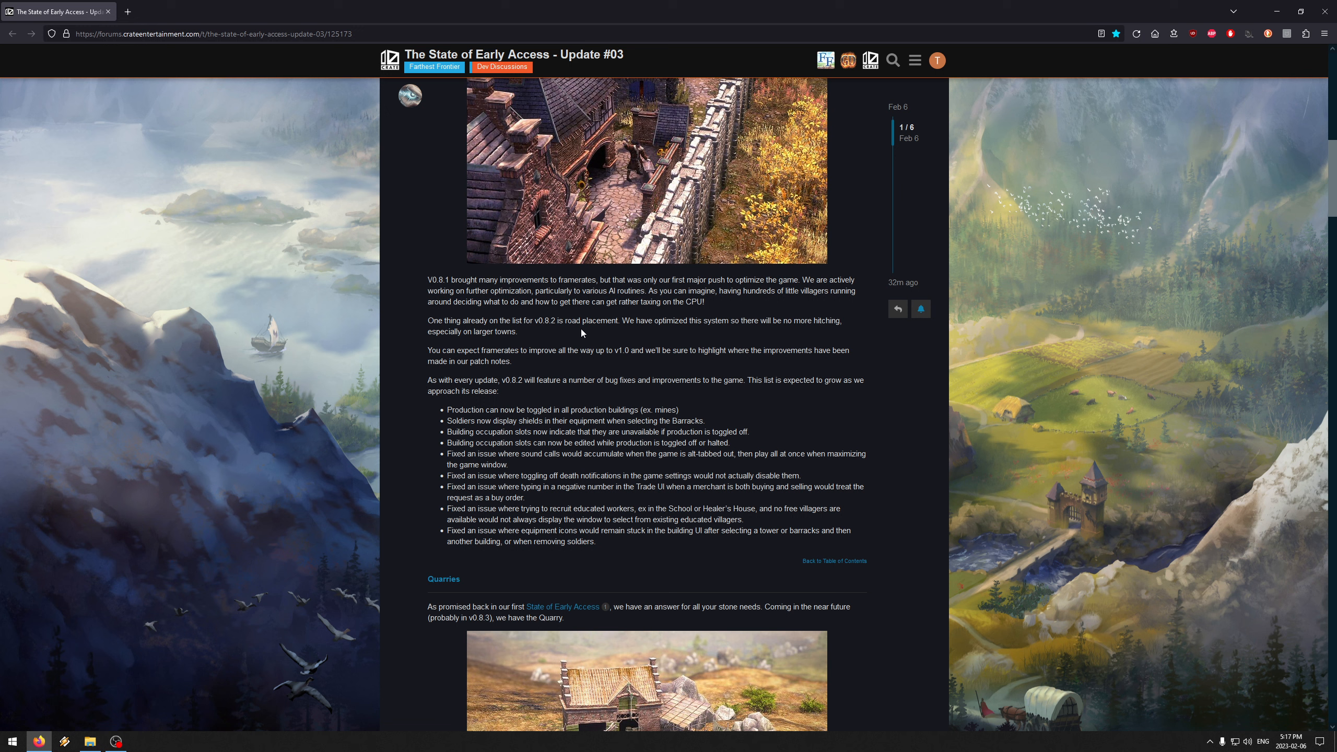
{"action": "mouse_move", "coordinate": [560, 383]}
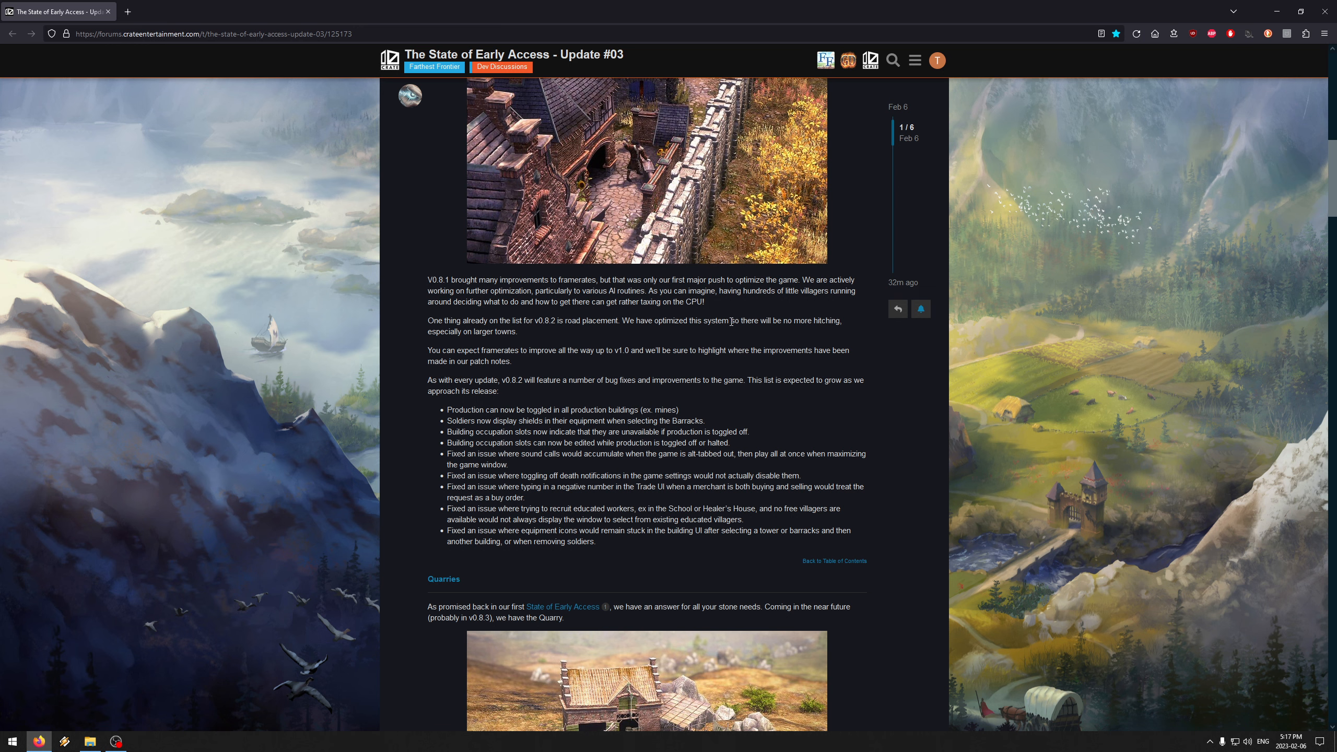
Step: Read on to the framerate-improvement sentence, highlighting it briefly and clearing the highlight
{"action": "scroll", "scroll_direction": "down", "scroll_amount": 3}
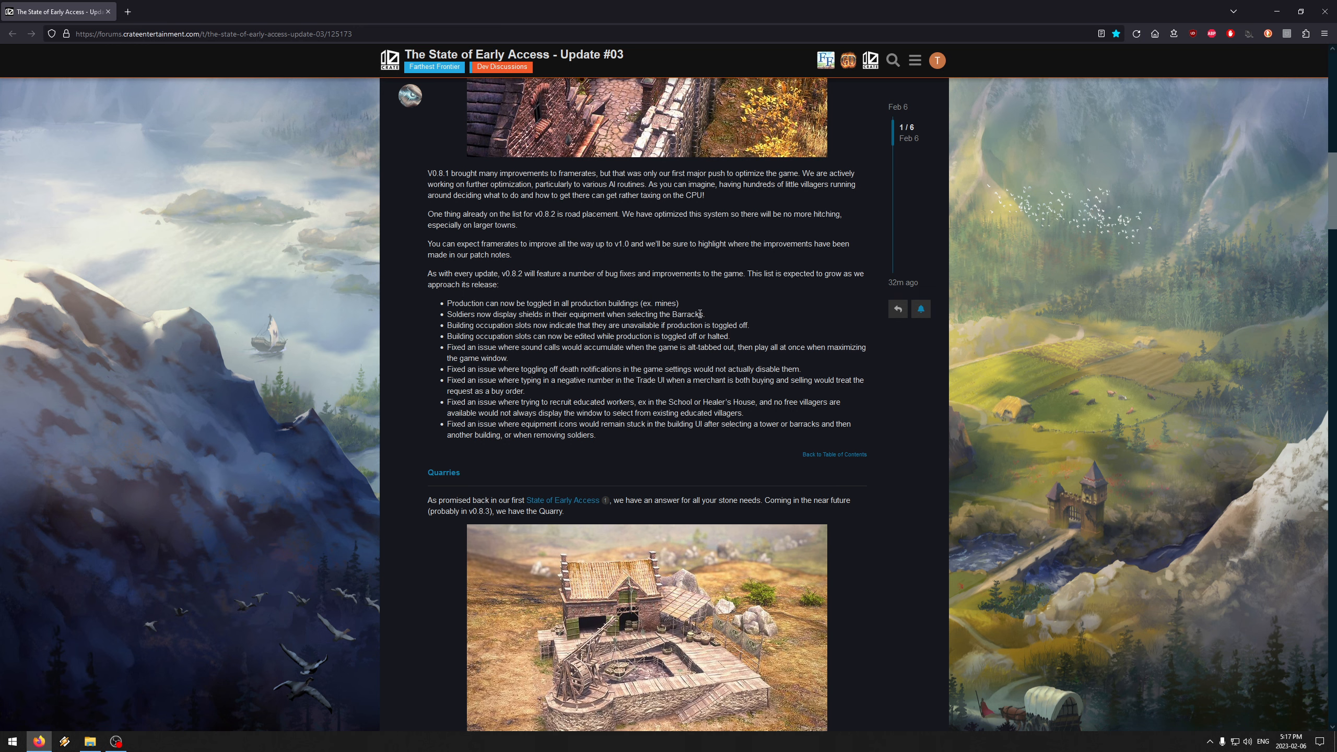
{"action": "left_click_drag", "start_coordinate": [475, 243], "coordinate": [584, 243]}
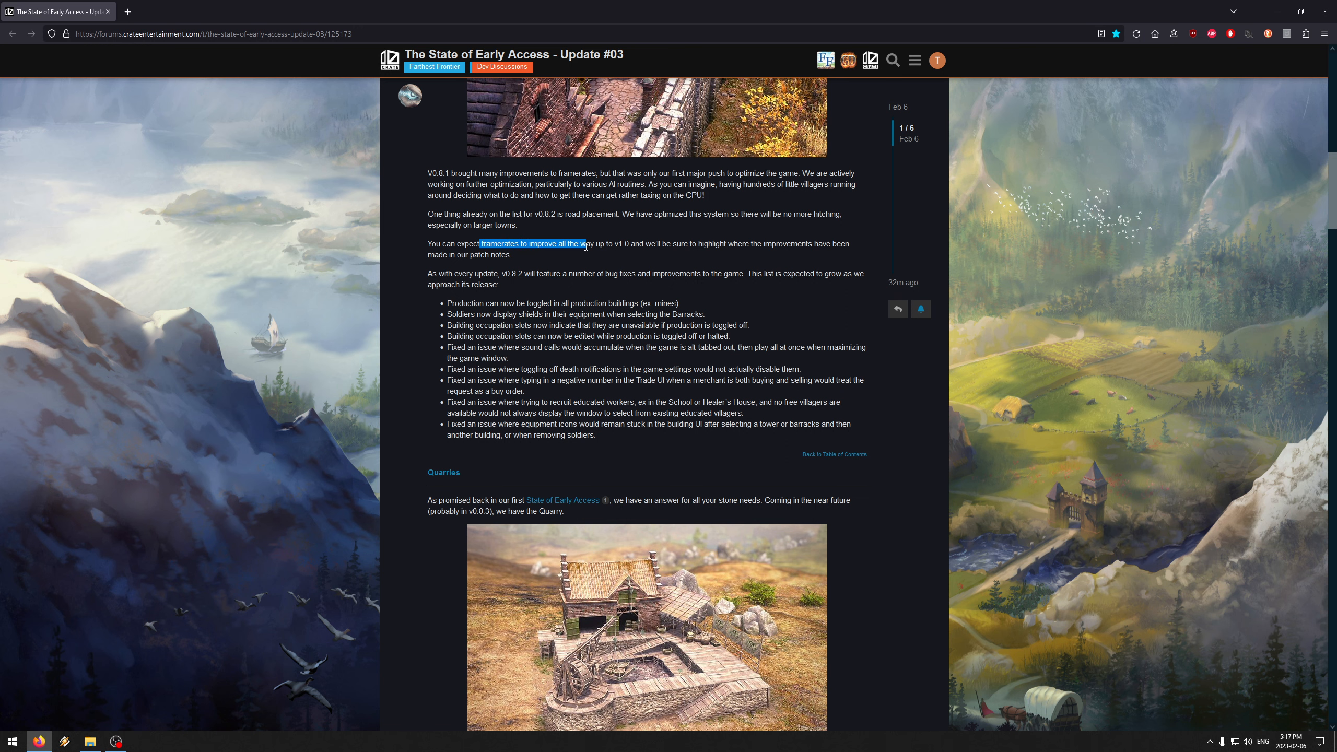
{"action": "left_click", "coordinate": [631, 254]}
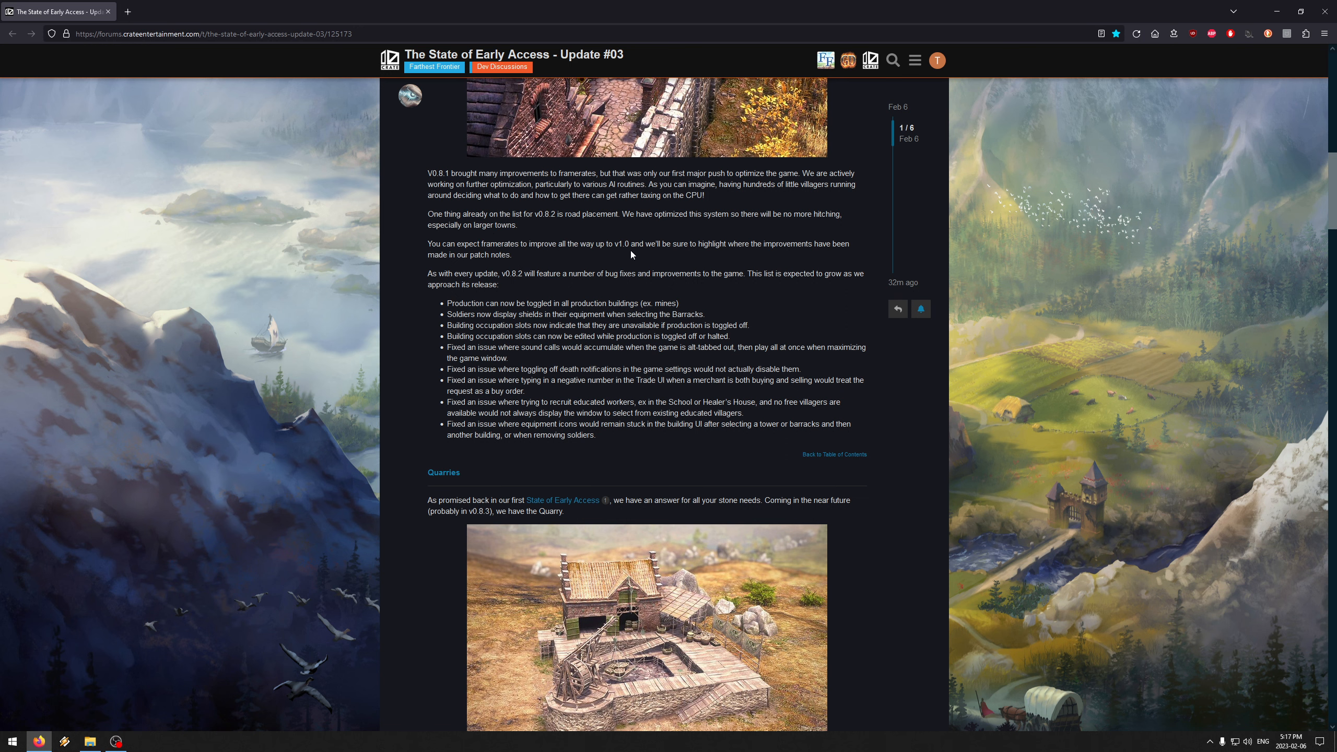
Step: Scroll to the quarry building screenshot under the Quarries heading
{"action": "scroll", "scroll_direction": "down", "scroll_amount": 3}
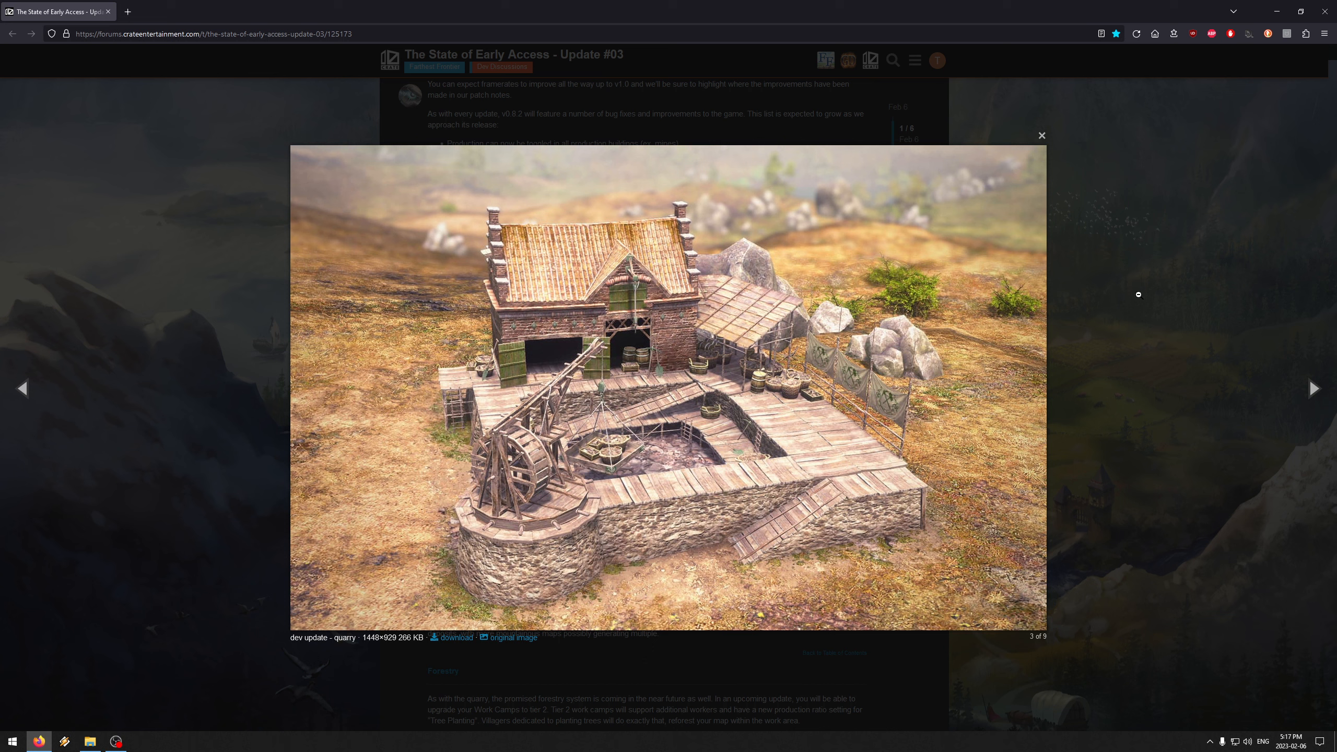
{"action": "mouse_move", "coordinate": [689, 461]}
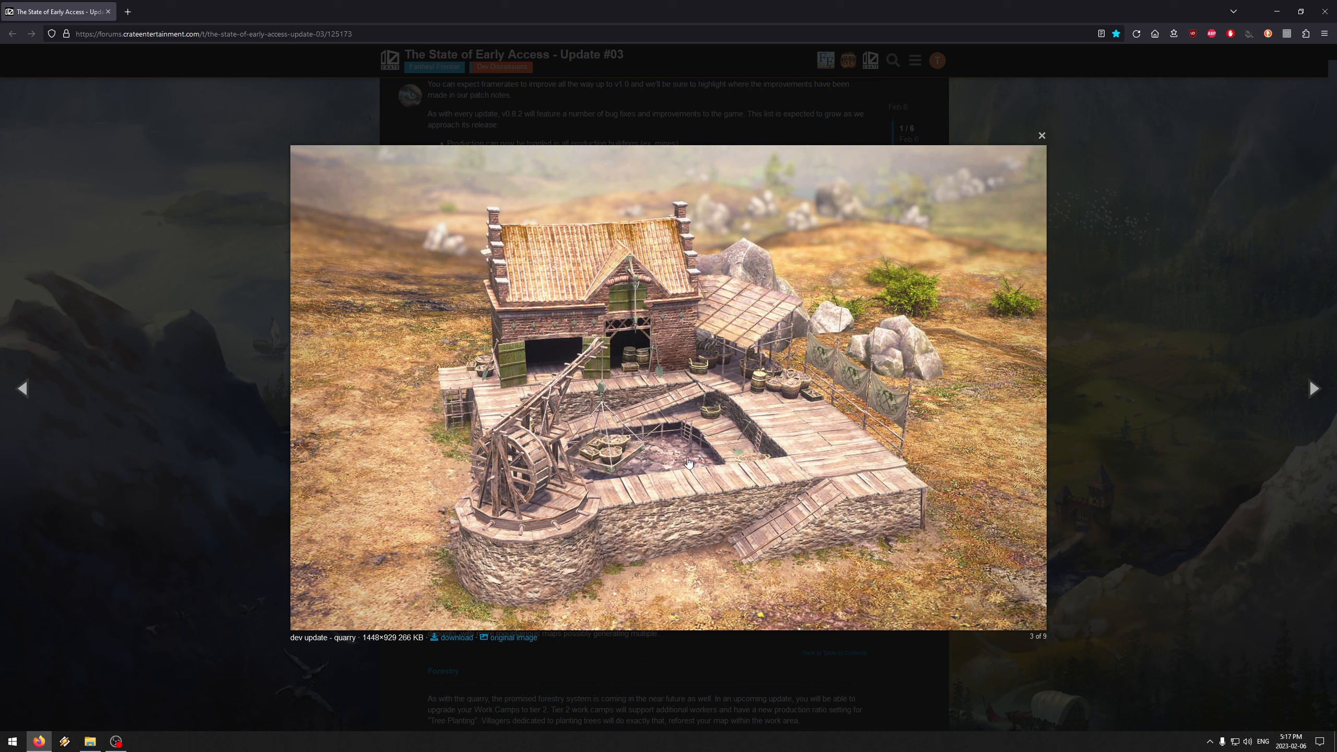
{"action": "mouse_move", "coordinate": [672, 452]}
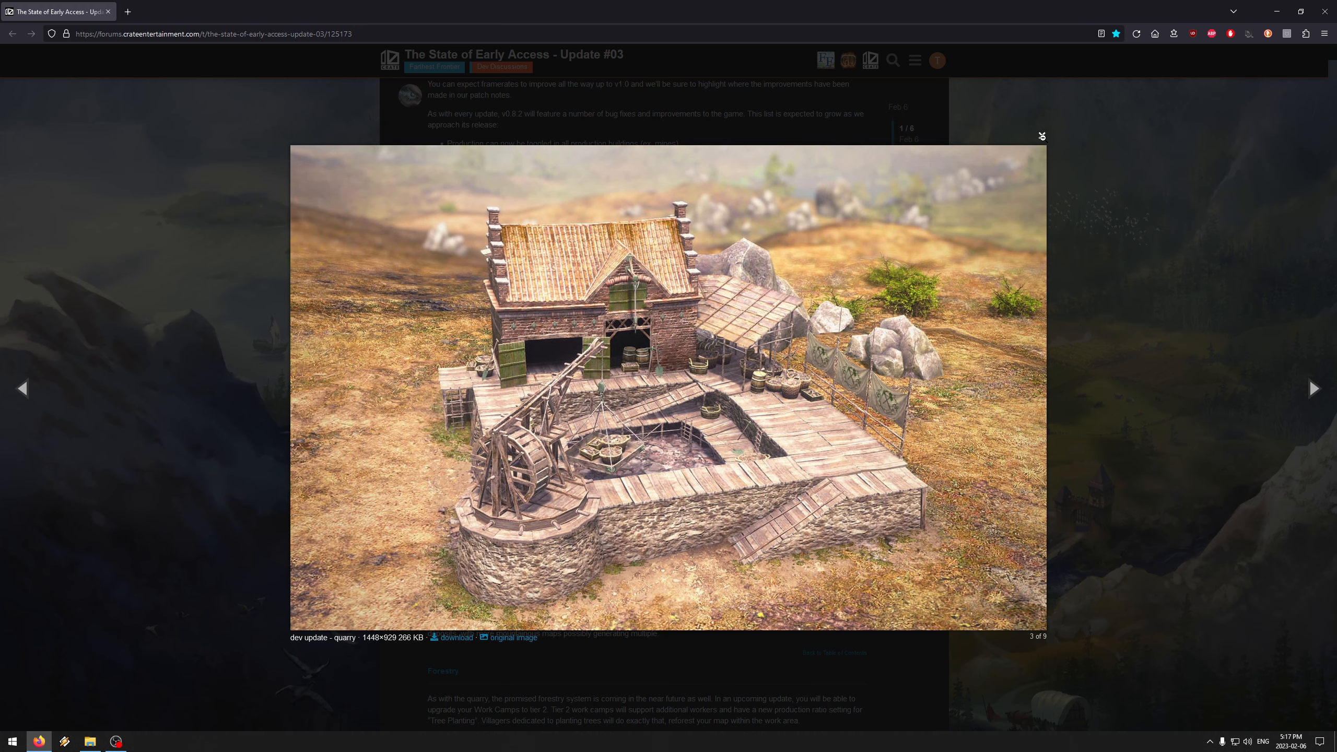
Step: Close the enlarged quarry image and read the quarry description, selecting a word in it
{"action": "left_click", "coordinate": [1041, 136]}
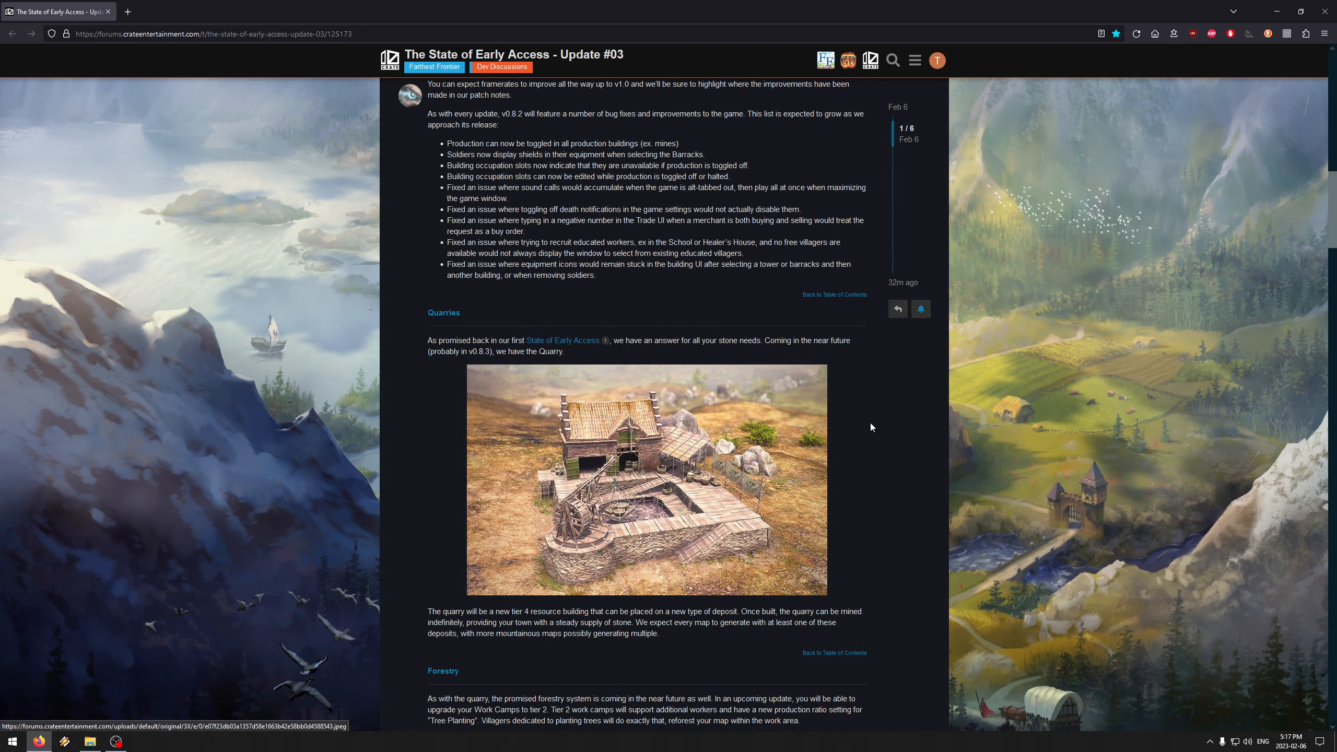
{"action": "mouse_move", "coordinate": [457, 423]}
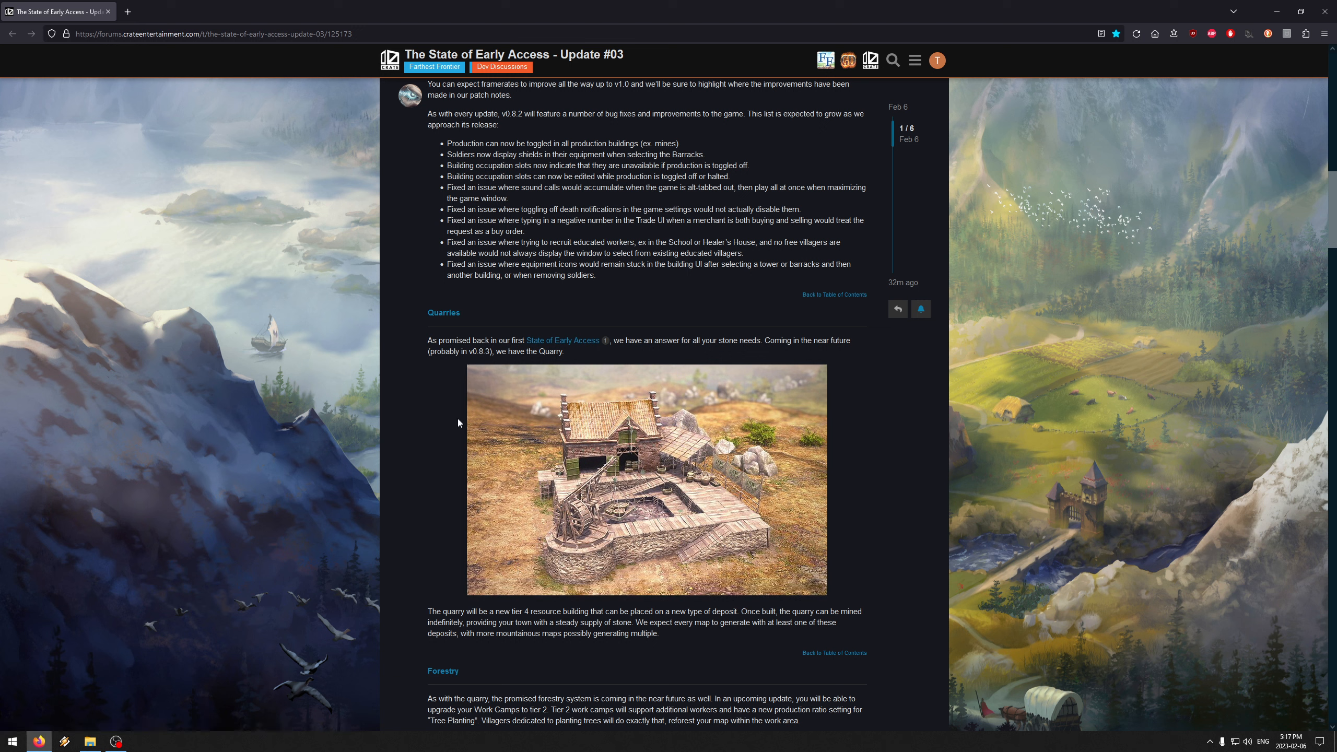
{"action": "mouse_move", "coordinate": [426, 620]}
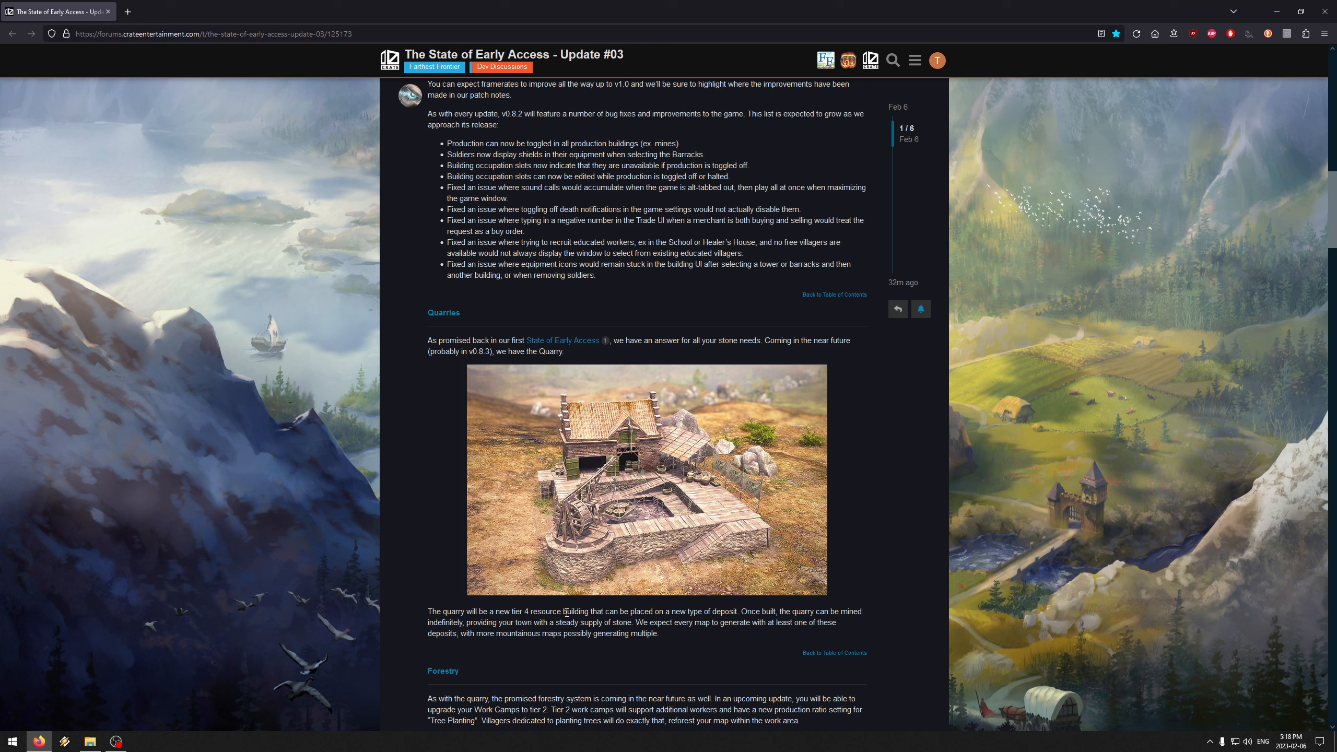
{"action": "mouse_move", "coordinate": [838, 571]}
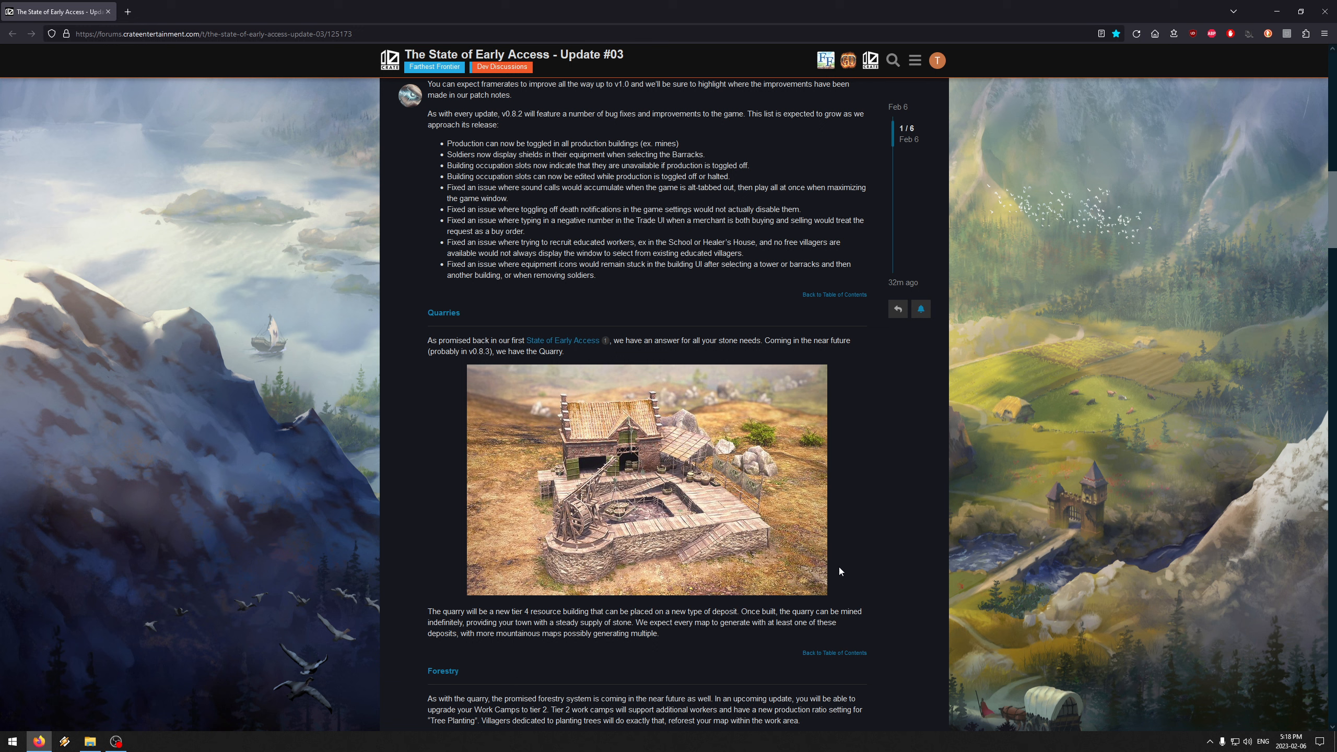
{"action": "mouse_move", "coordinate": [815, 469]}
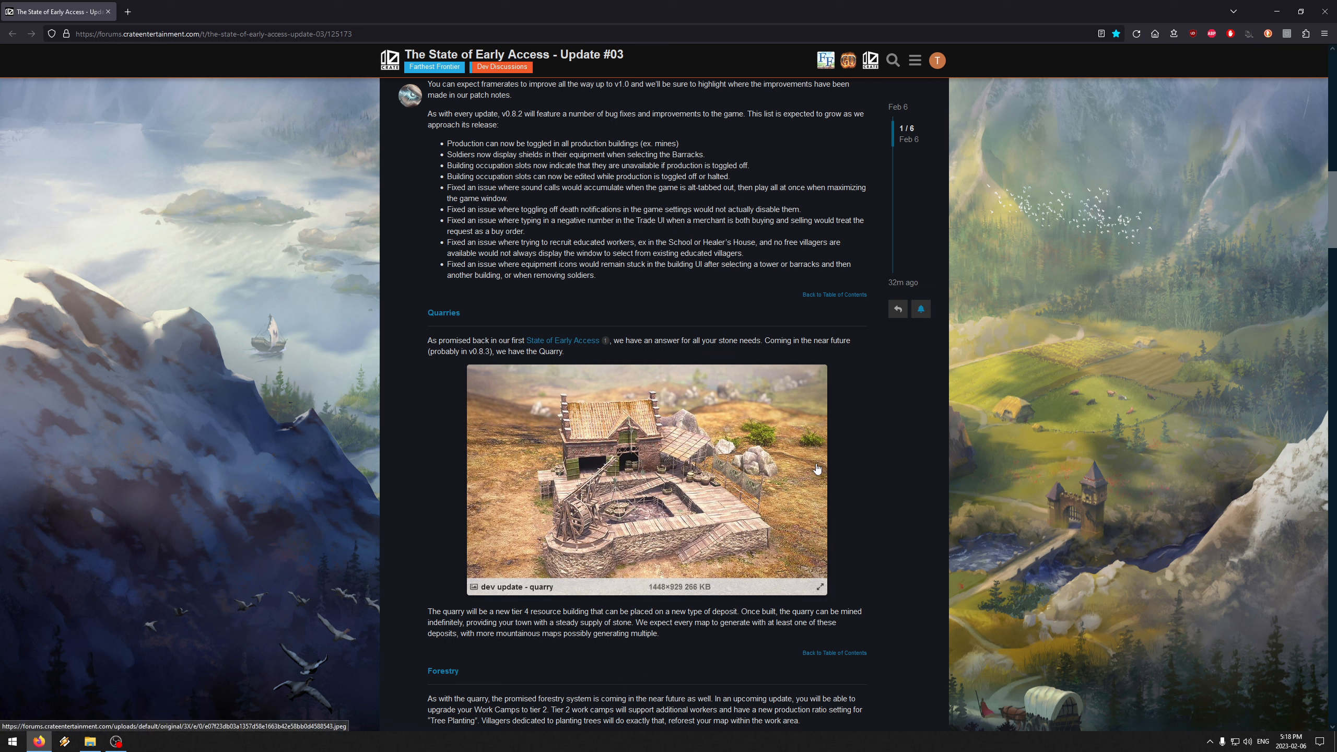
{"action": "mouse_move", "coordinate": [727, 473]}
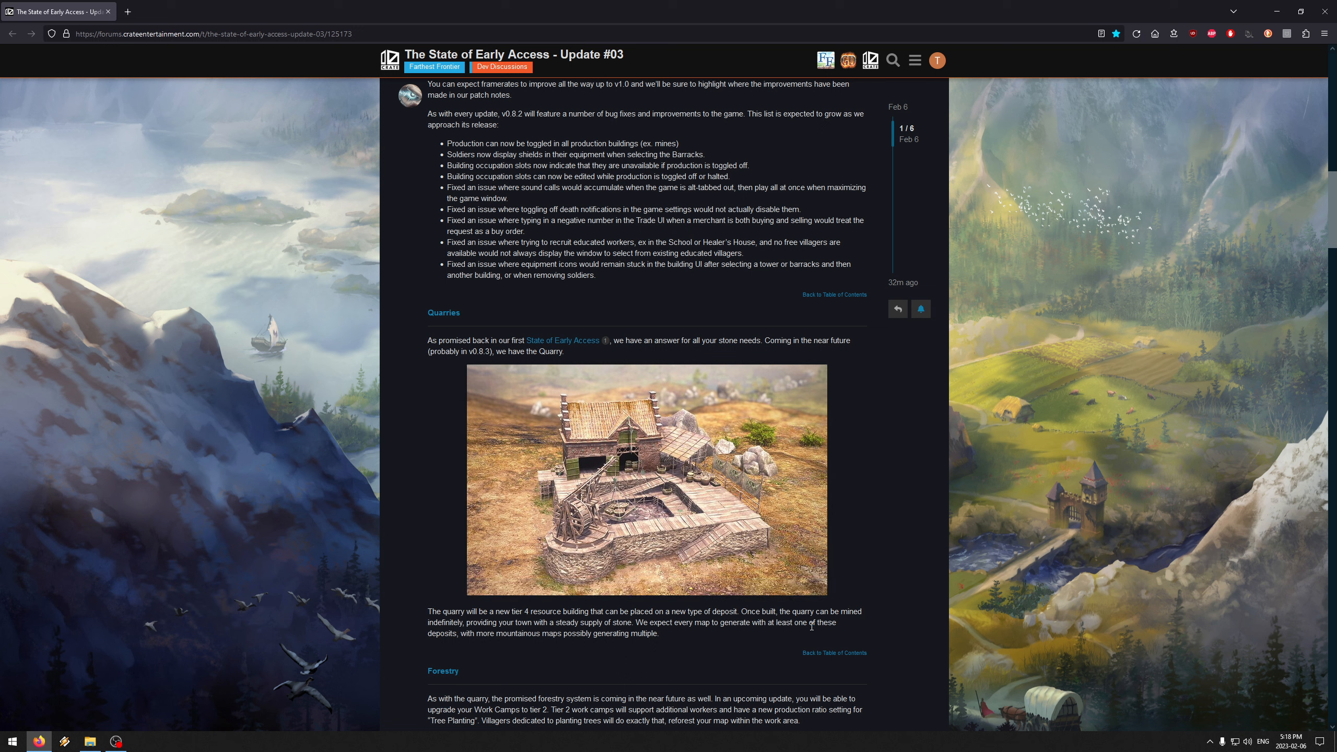
{"action": "double_click", "coordinate": [436, 622]}
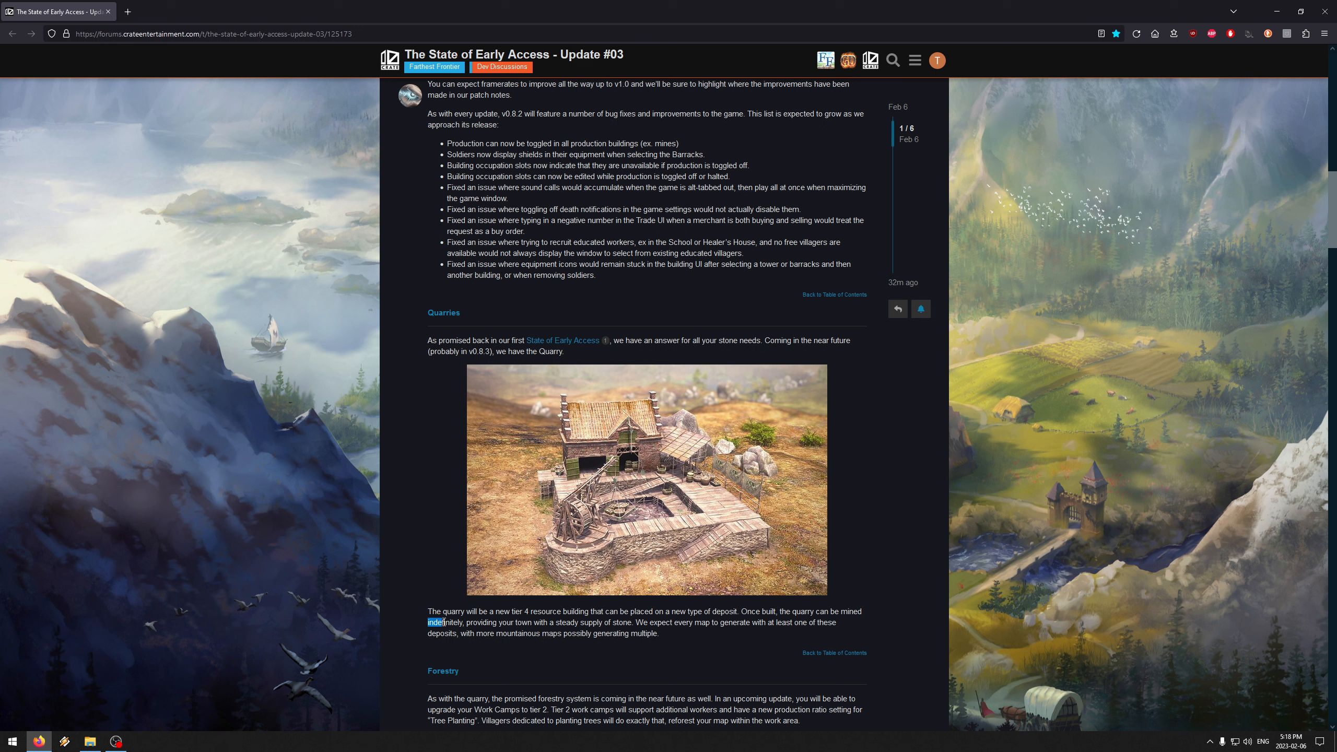
{"action": "mouse_move", "coordinate": [671, 641]}
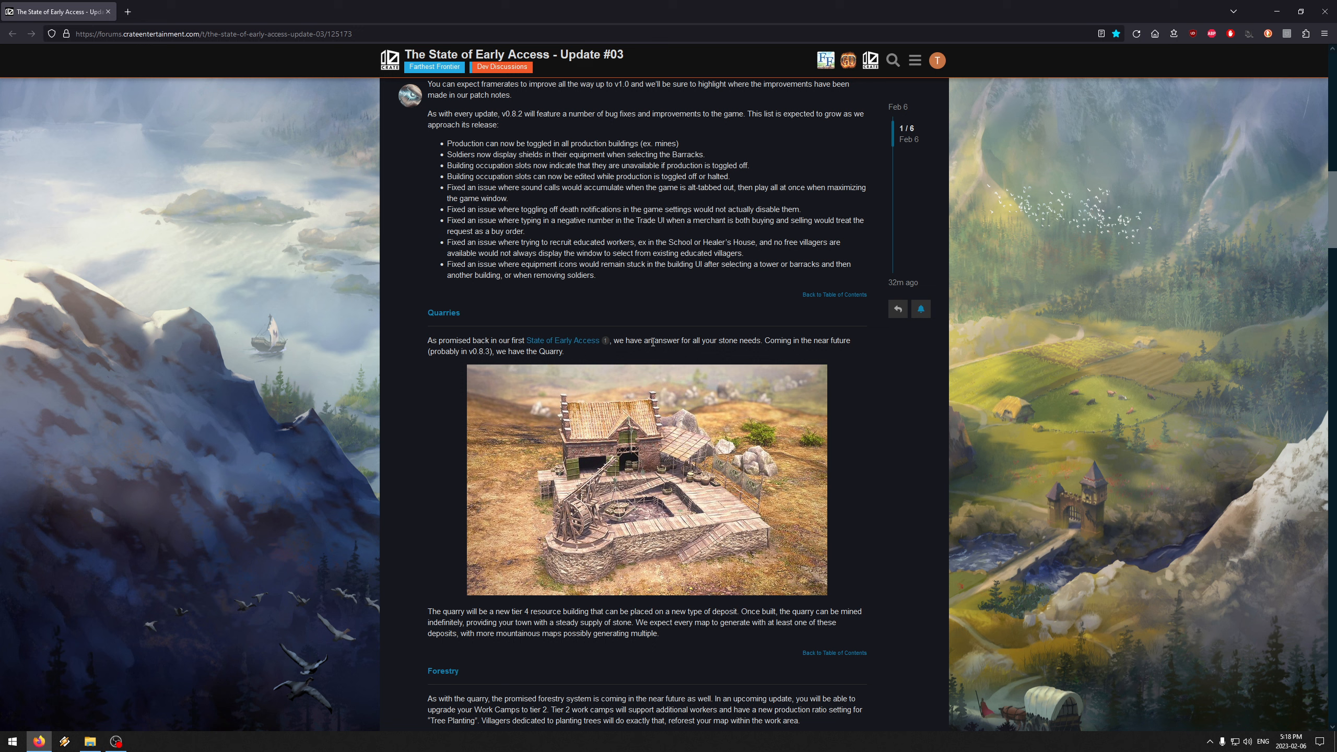
{"action": "mouse_move", "coordinate": [411, 285]}
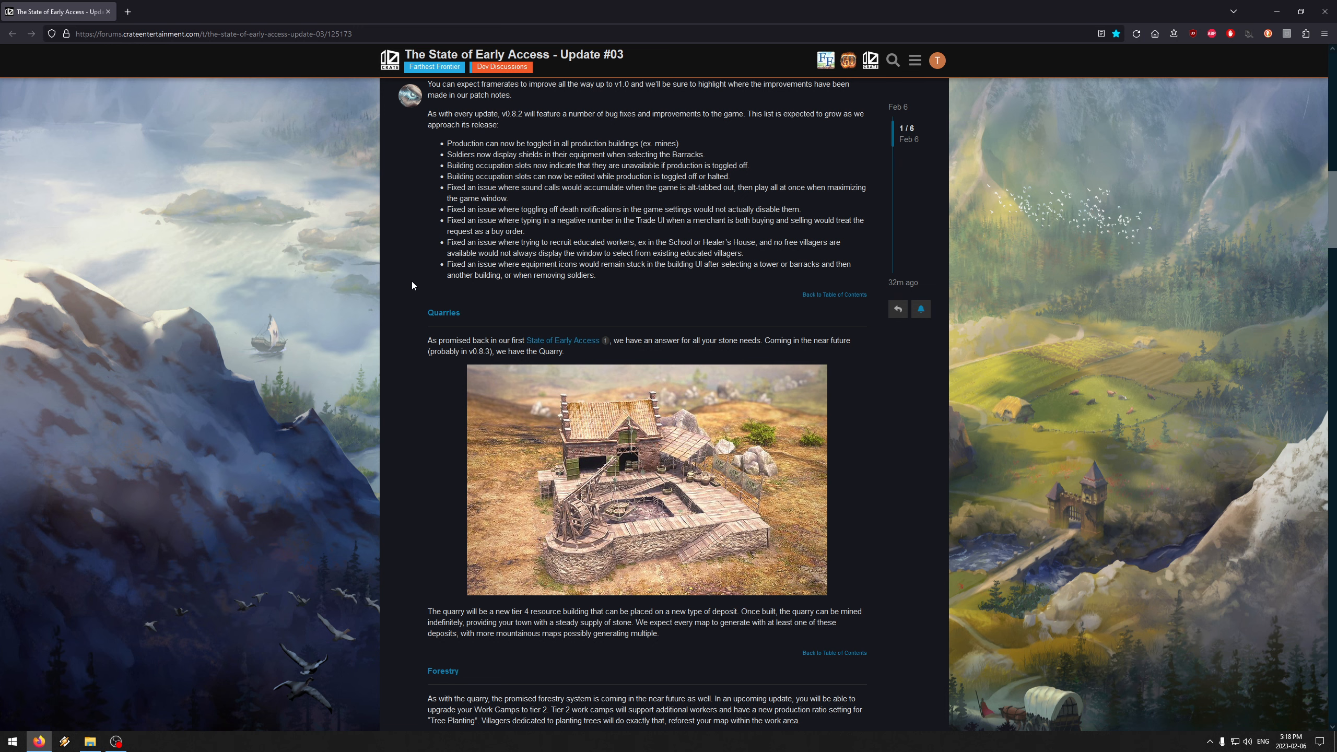
{"action": "mouse_move", "coordinate": [406, 304]}
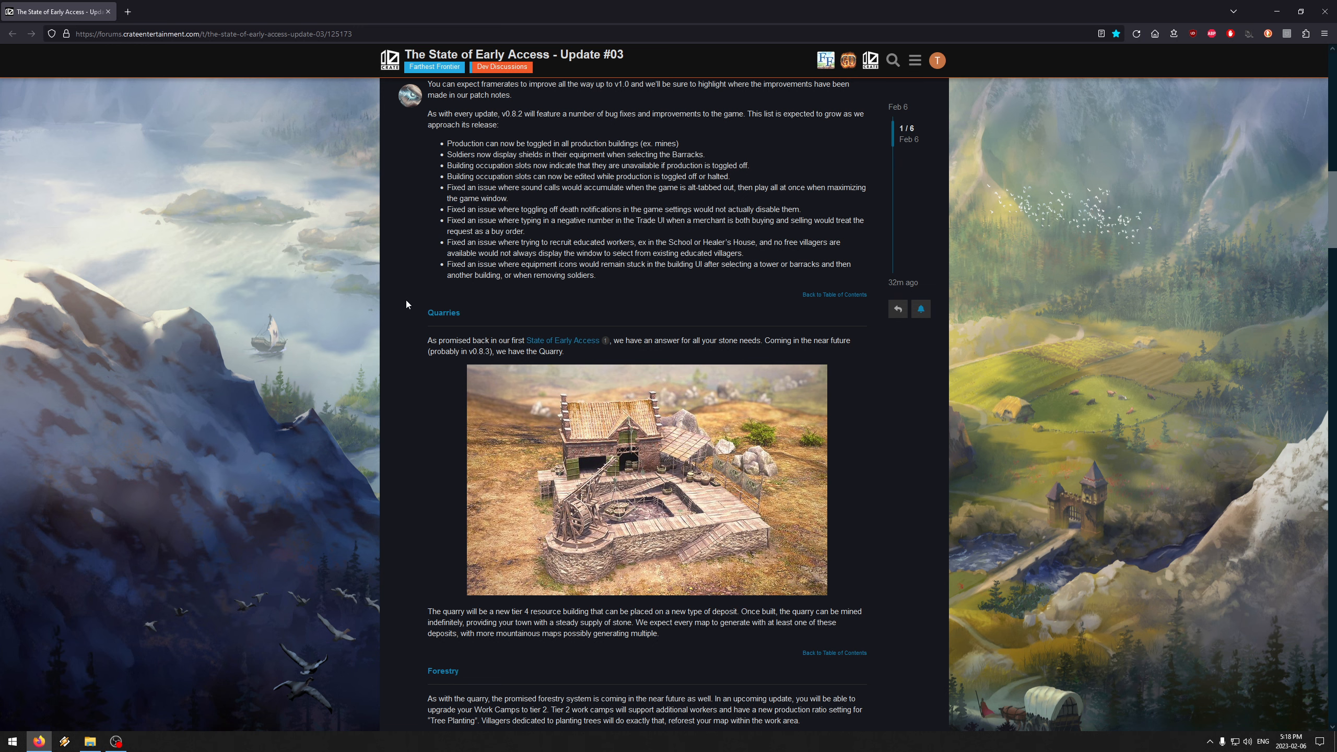
Step: Scroll down to the Forestry section with its work camp screenshot, Deep Mines starting below
{"action": "scroll", "scroll_direction": "down", "scroll_amount": 3}
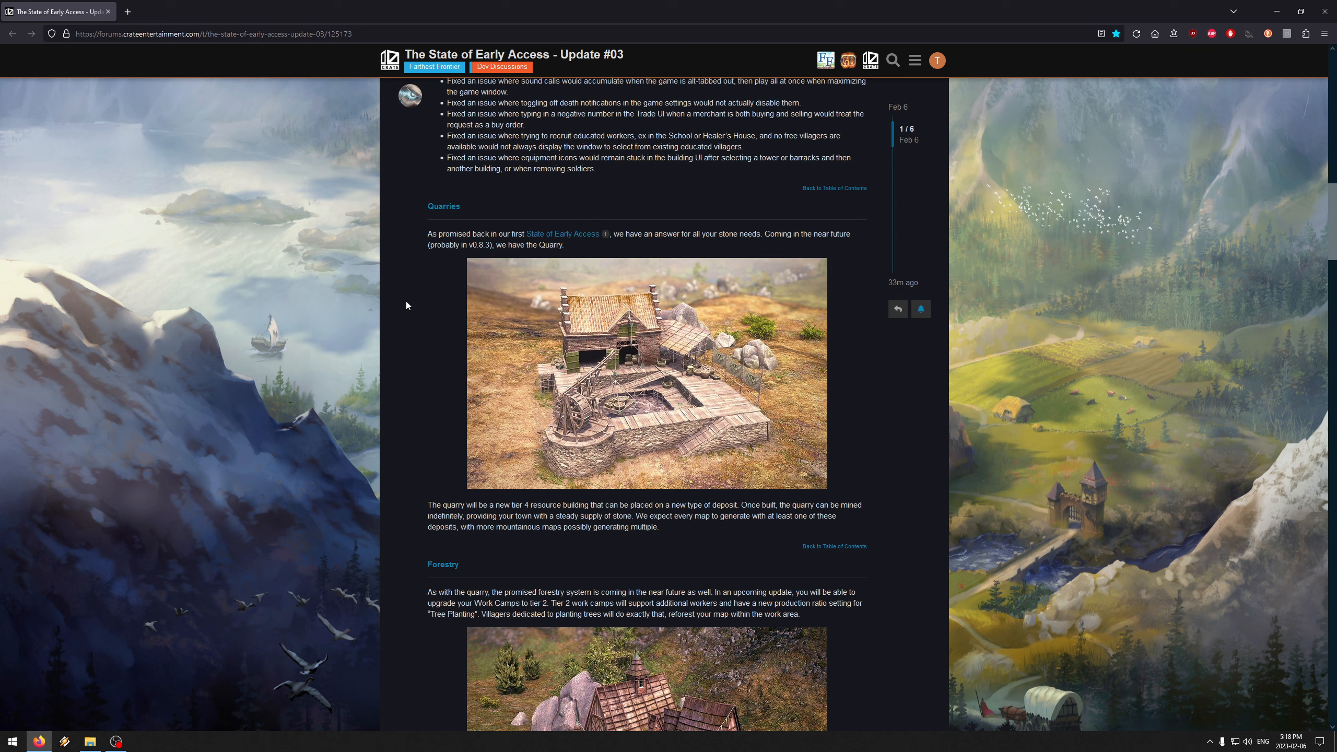
{"action": "mouse_move", "coordinate": [669, 298]}
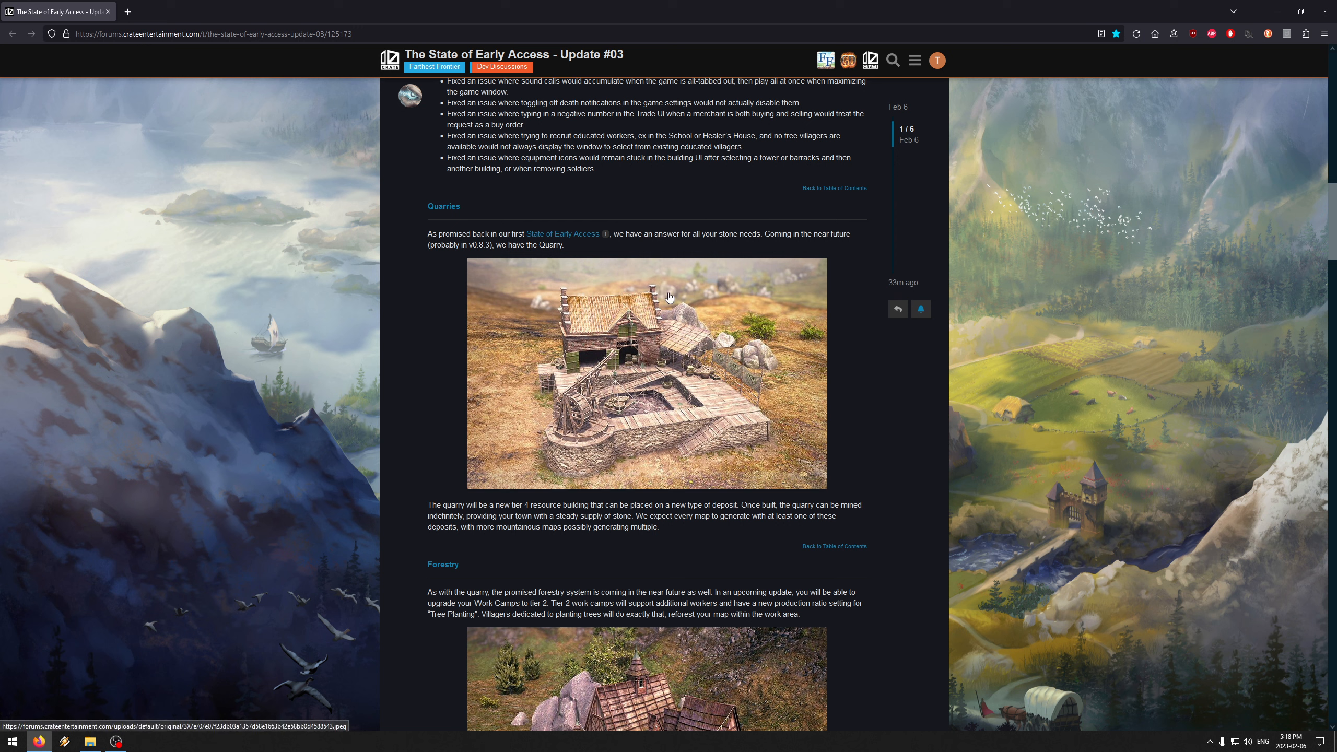
{"action": "mouse_move", "coordinate": [856, 310]}
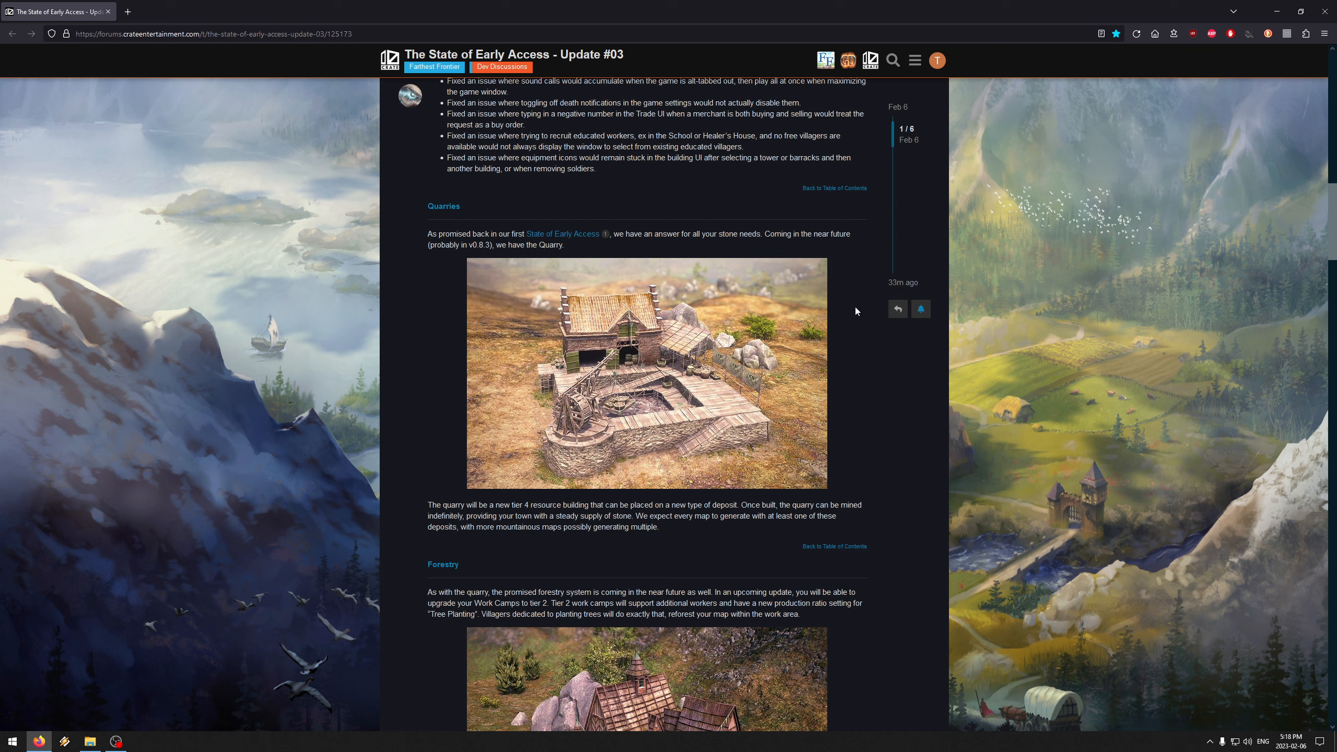
{"action": "mouse_move", "coordinate": [409, 324]}
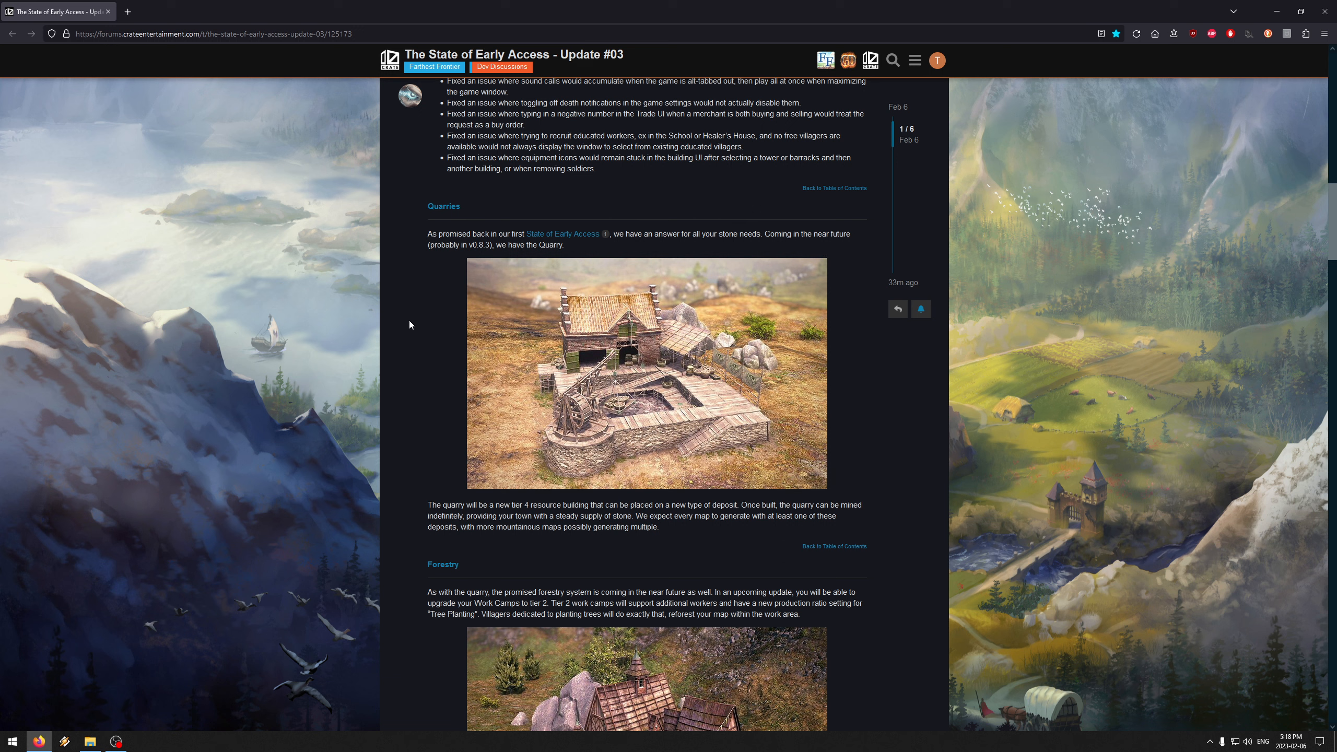
{"action": "mouse_move", "coordinate": [408, 317]}
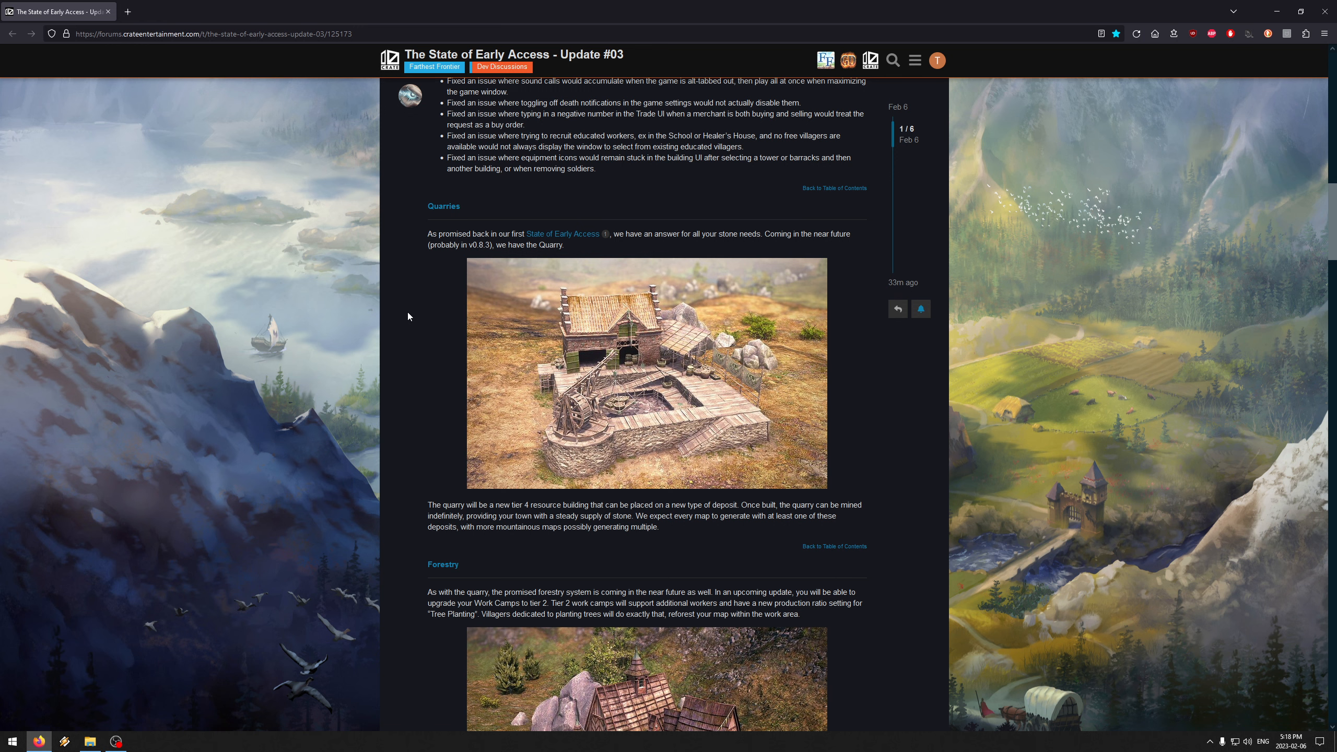
{"action": "scroll", "scroll_direction": "down", "scroll_amount": 3}
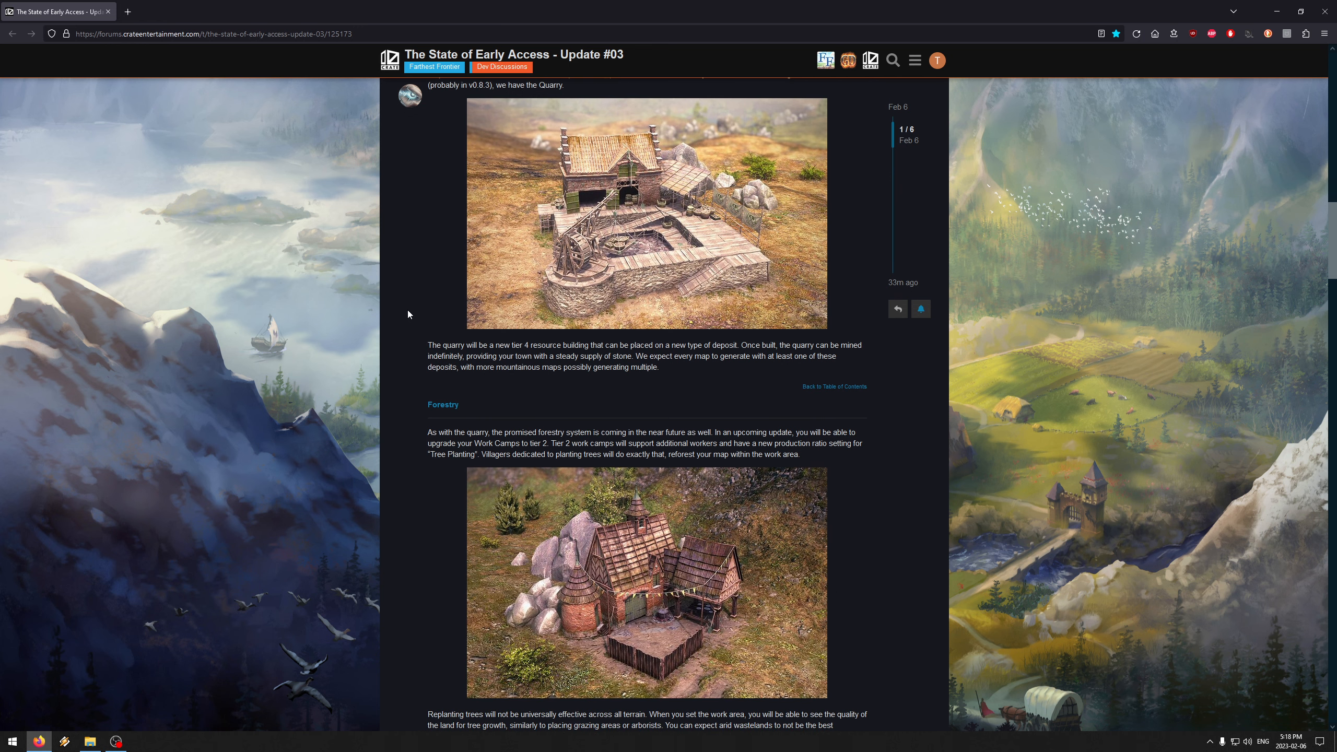
{"action": "scroll", "scroll_direction": "down", "scroll_amount": 3}
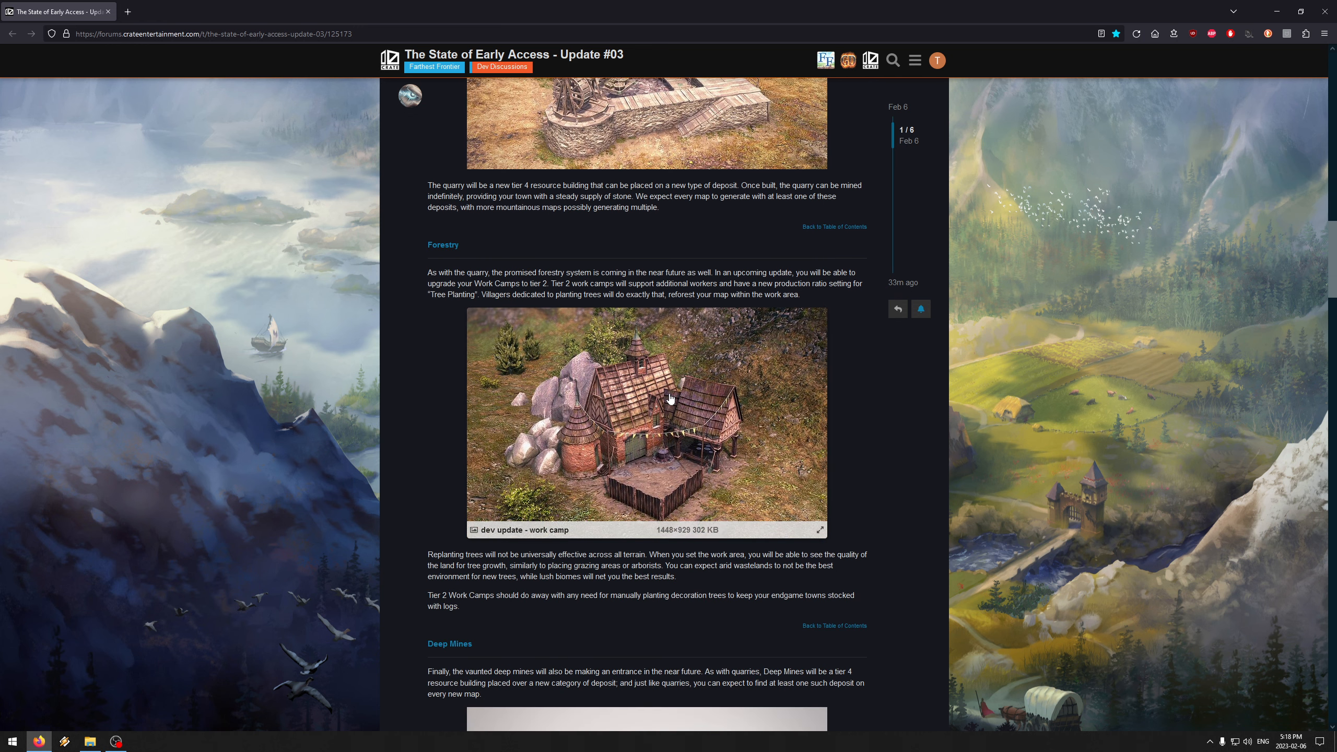
{"action": "mouse_move", "coordinate": [669, 398]}
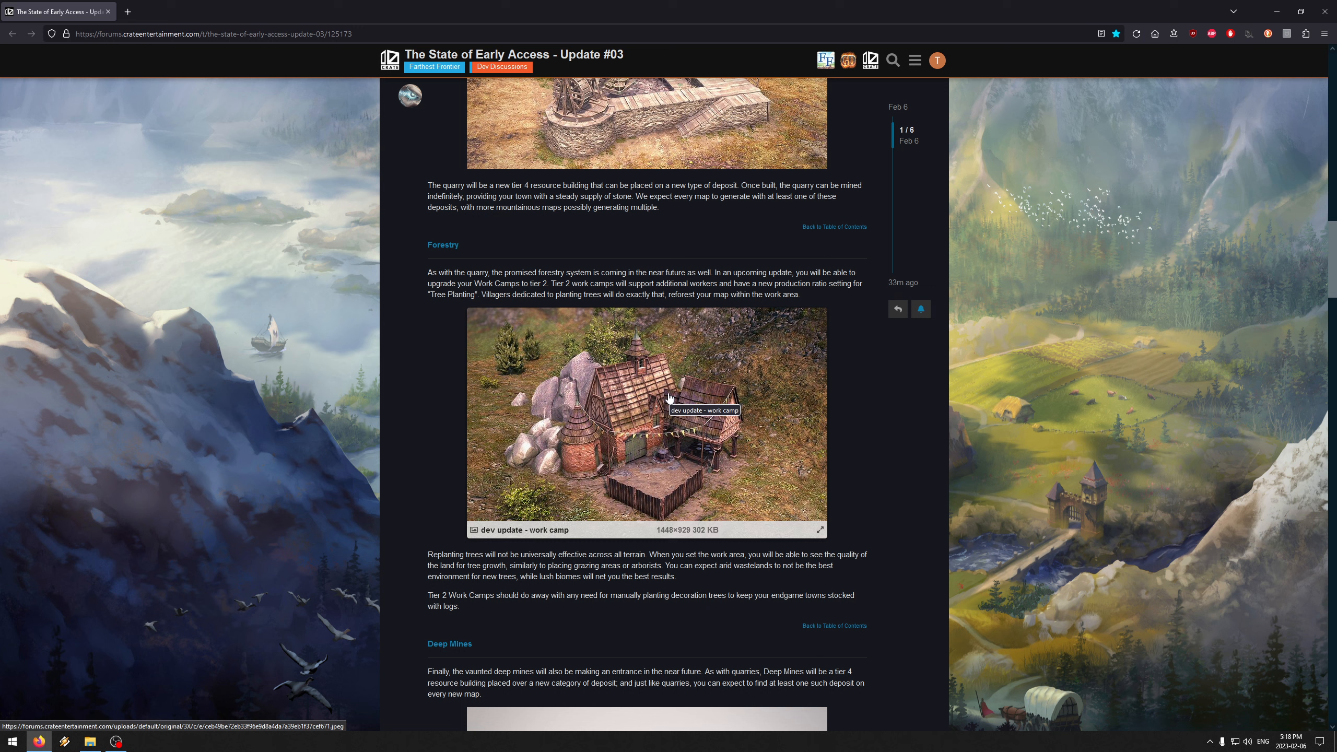
{"action": "mouse_move", "coordinate": [827, 376]}
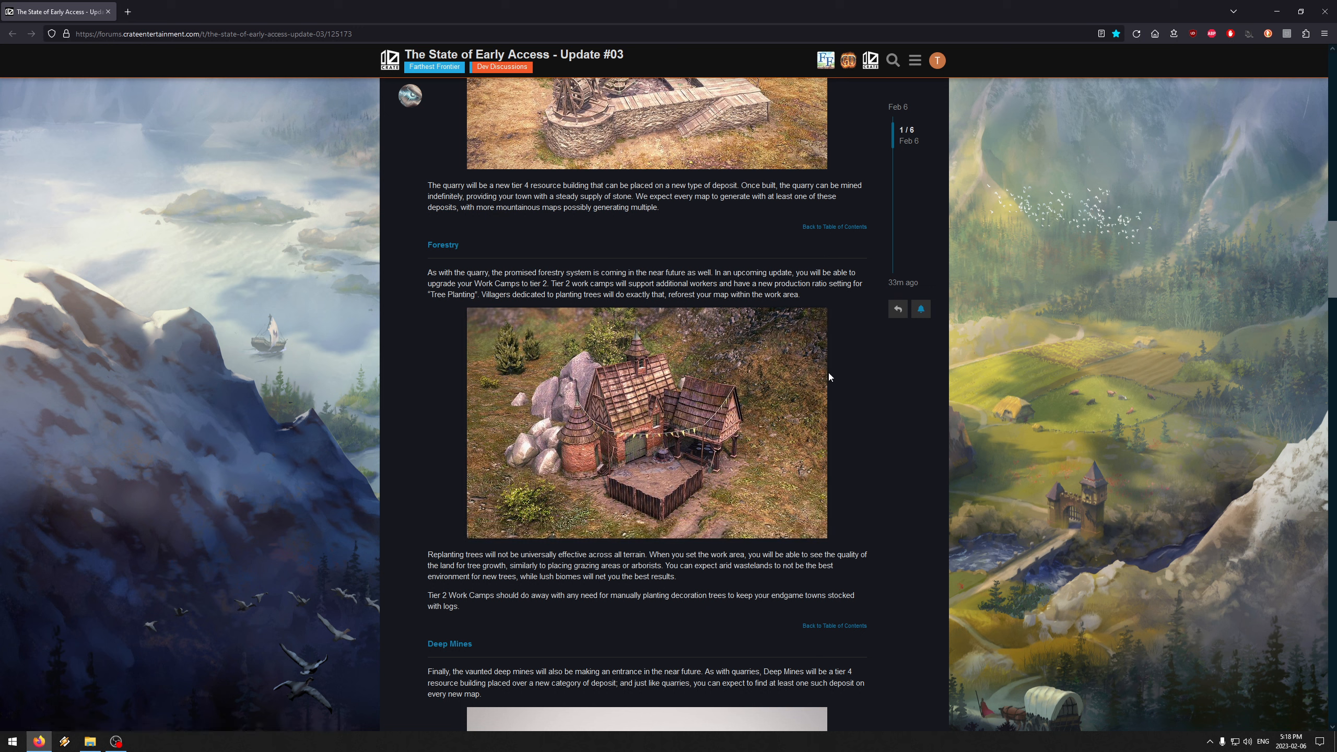
{"action": "mouse_move", "coordinate": [456, 422]}
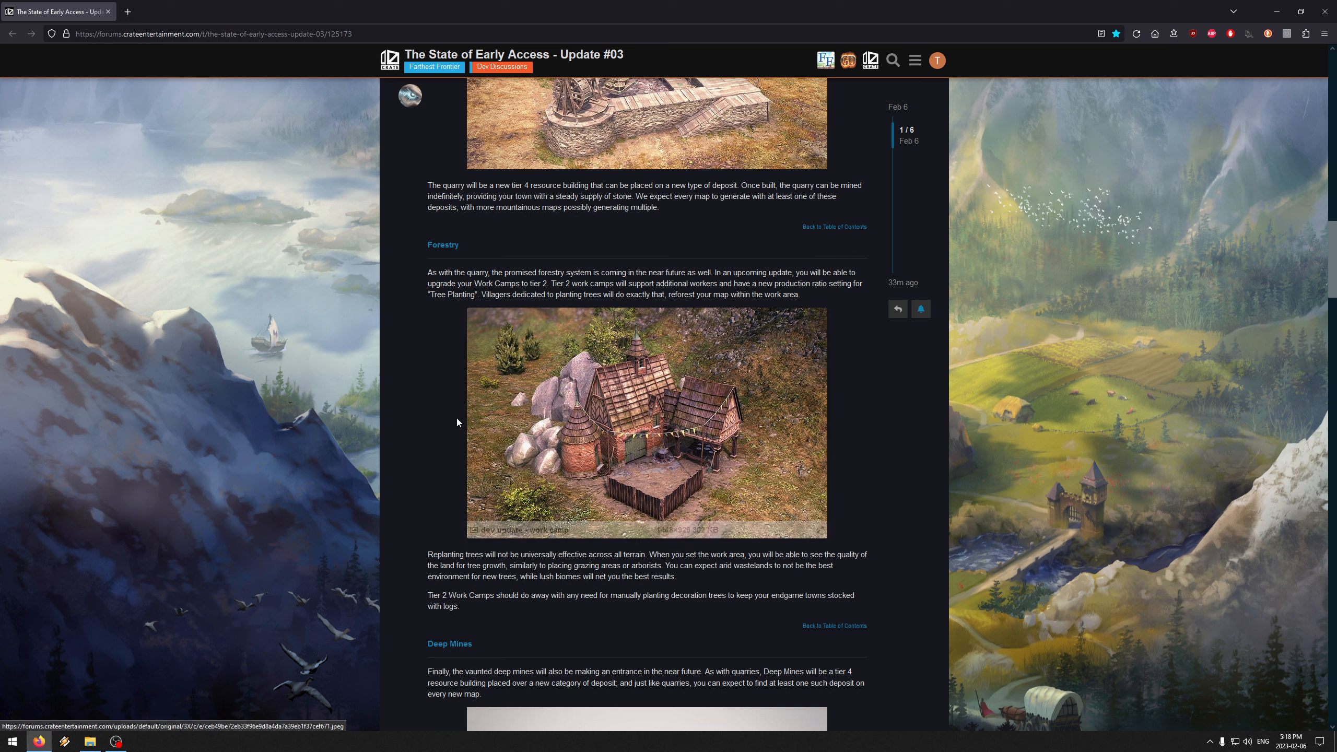
{"action": "mouse_move", "coordinate": [665, 409]}
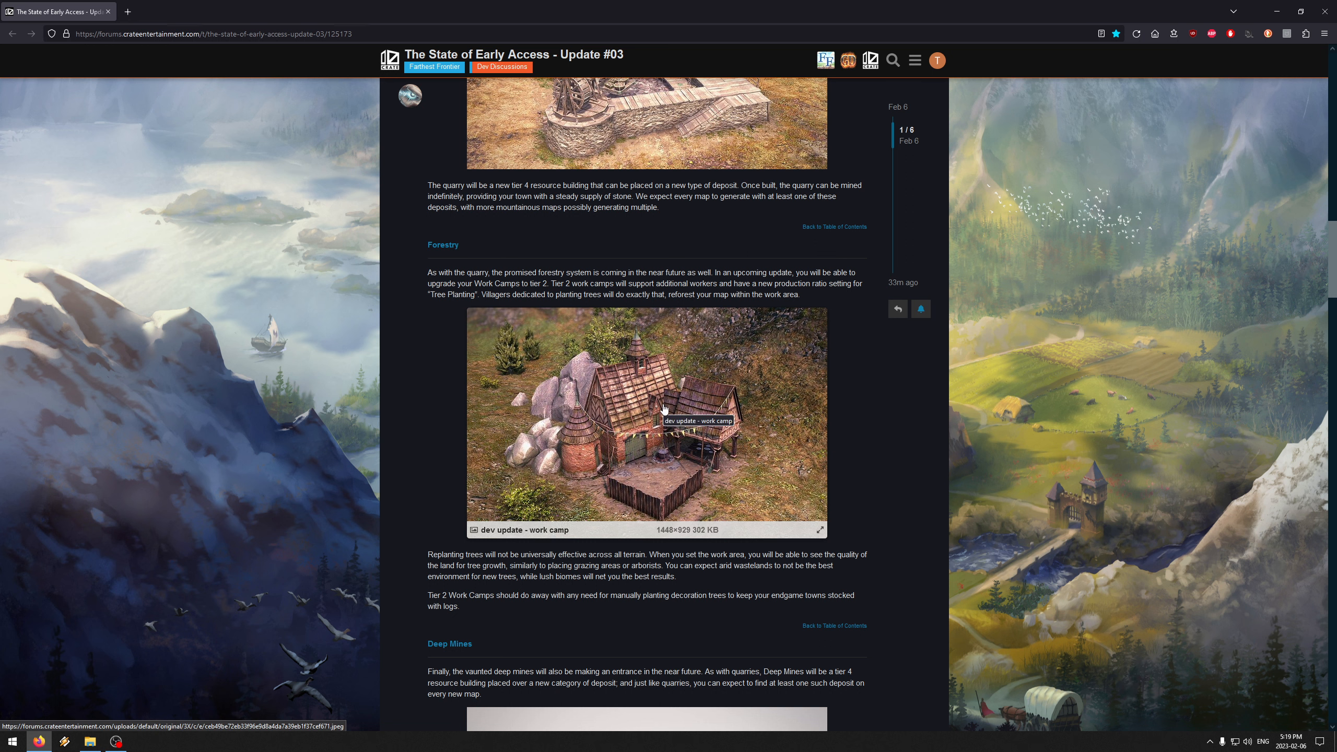
{"action": "mouse_move", "coordinate": [589, 293]}
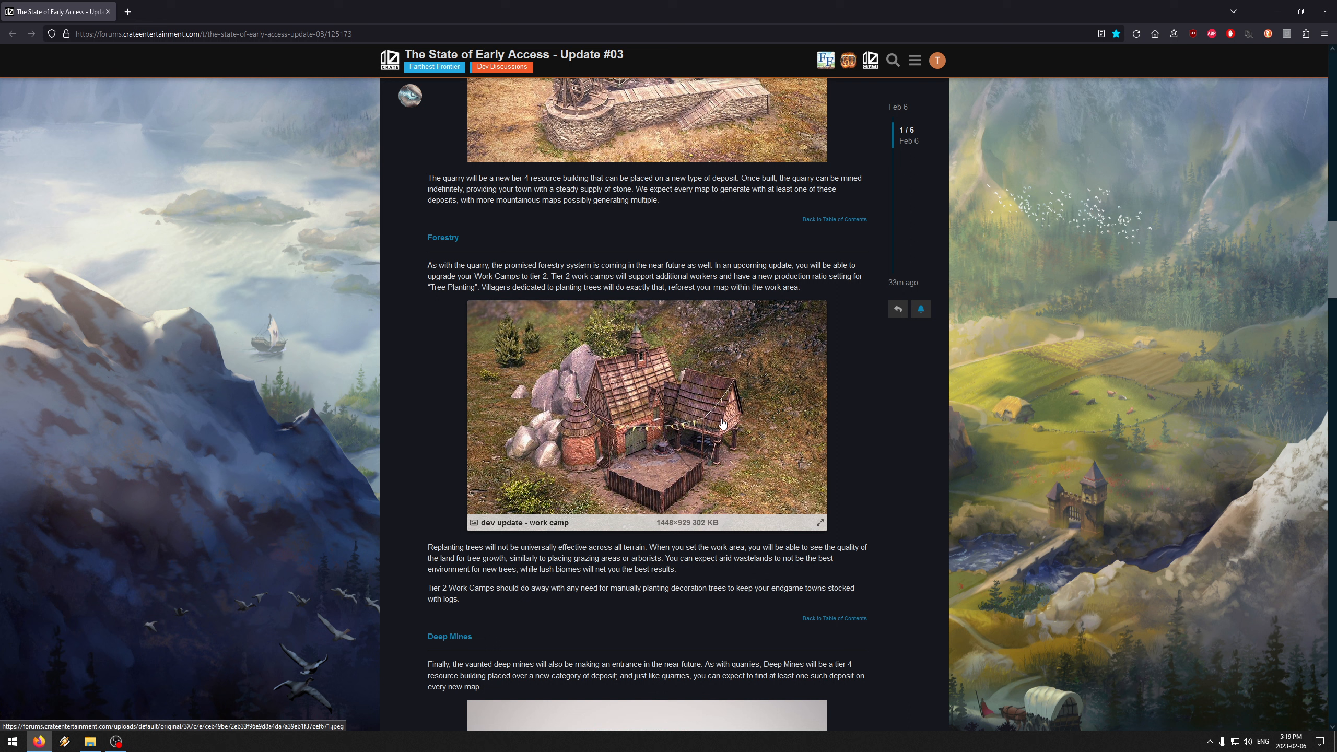
{"action": "scroll", "scroll_direction": "down", "scroll_amount": 3}
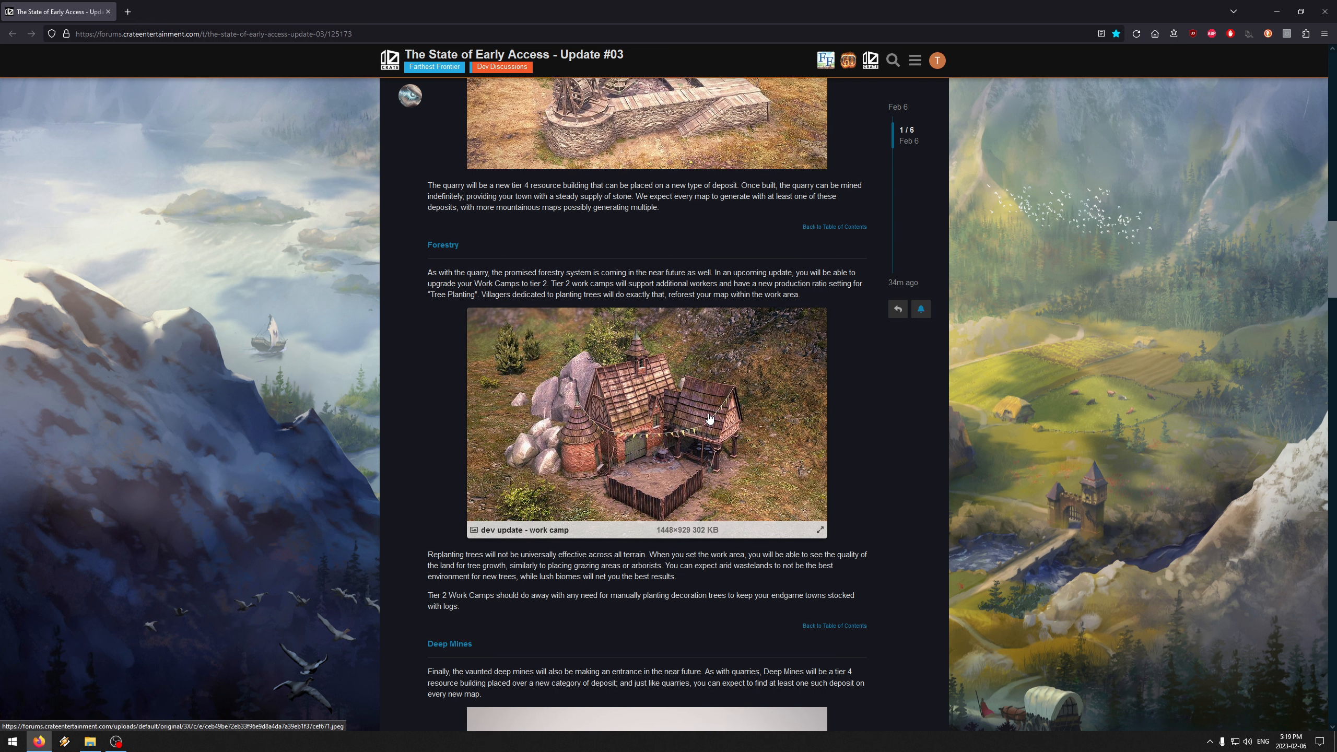
{"action": "mouse_move", "coordinate": [696, 450]}
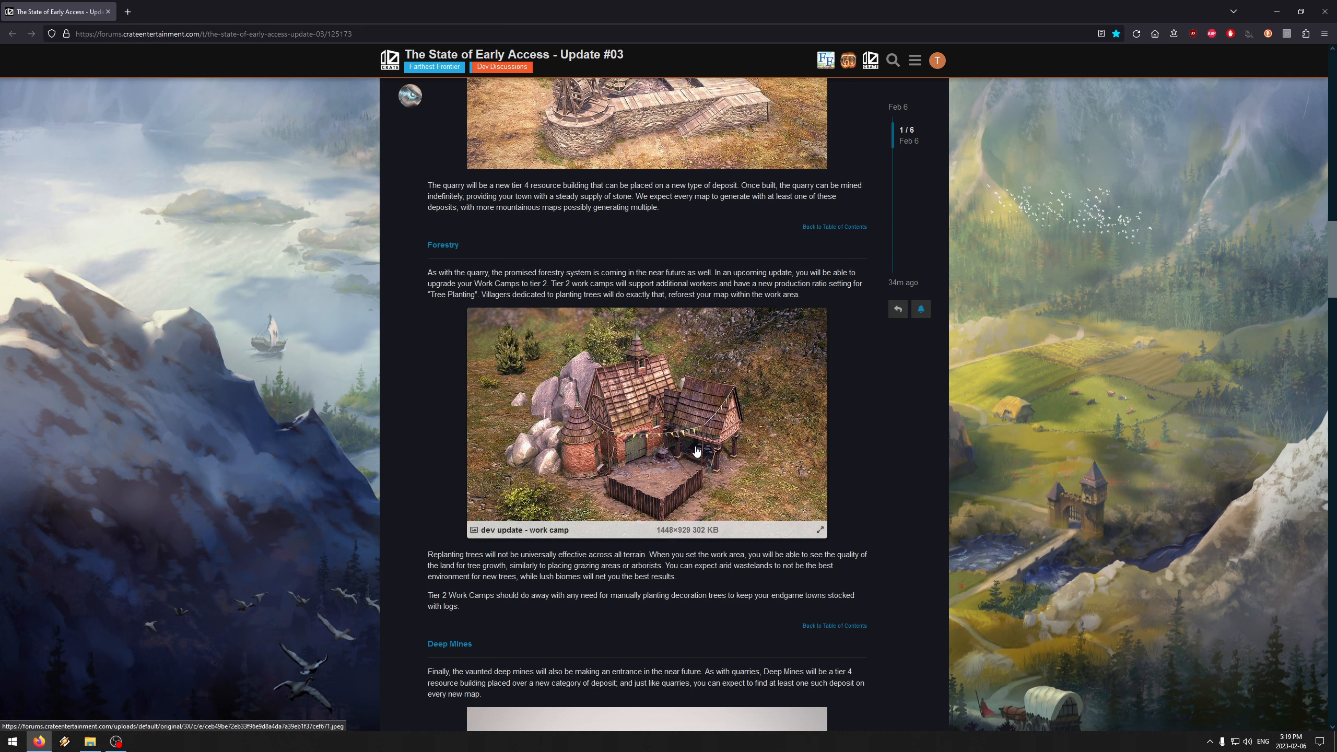
{"action": "mouse_move", "coordinate": [521, 438]}
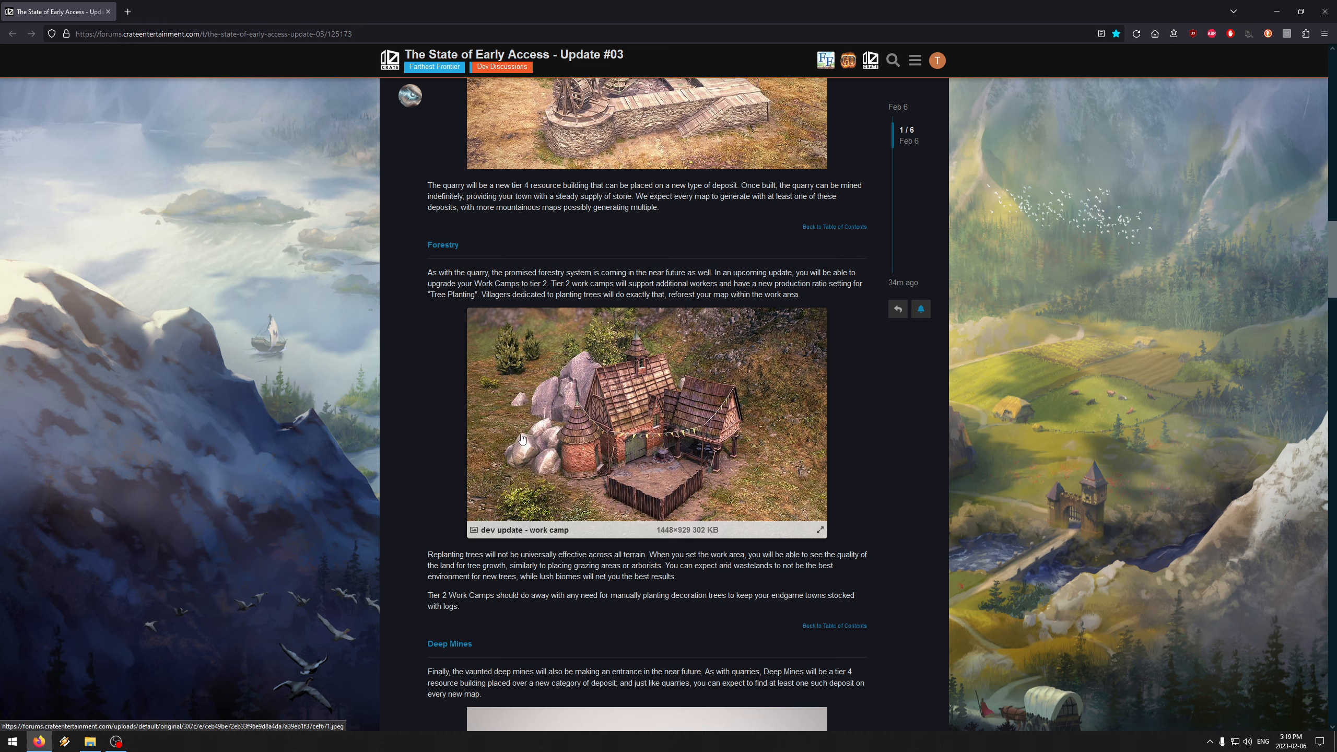
{"action": "mouse_move", "coordinate": [680, 424]}
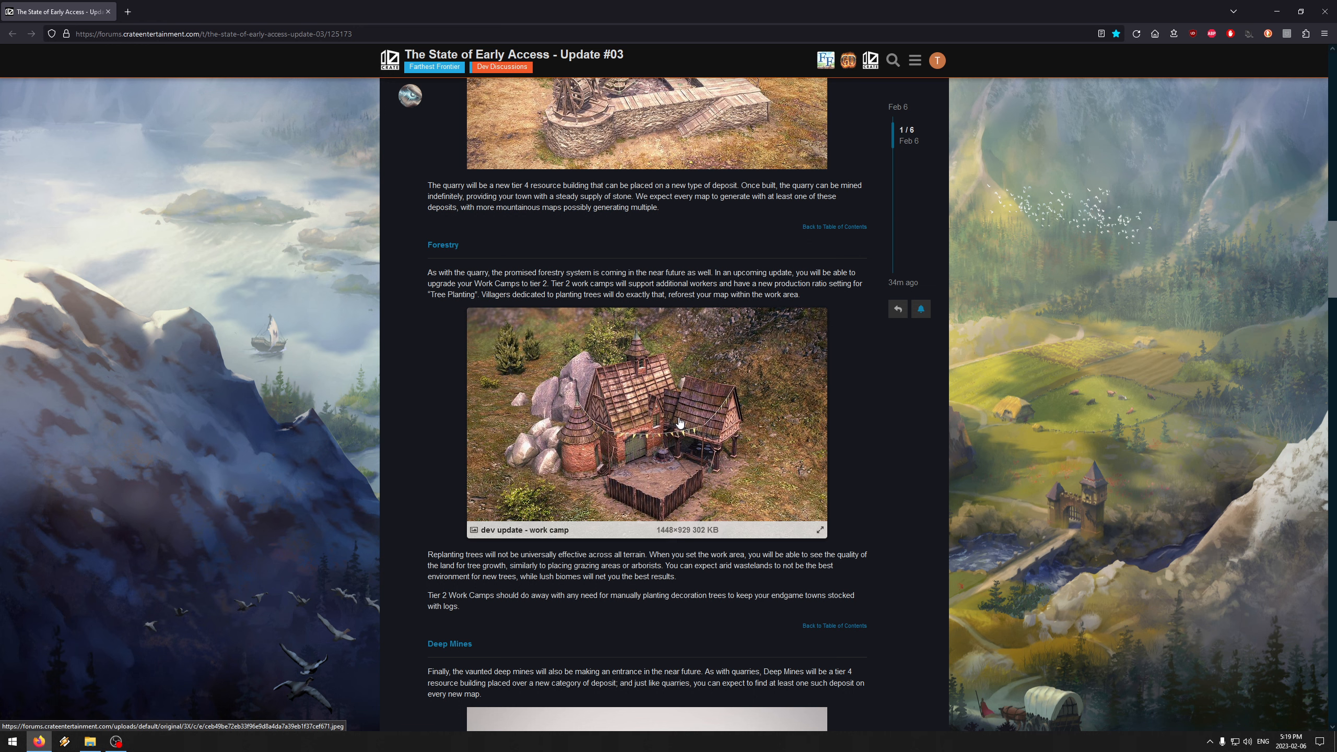
{"action": "left_click", "coordinate": [646, 417]}
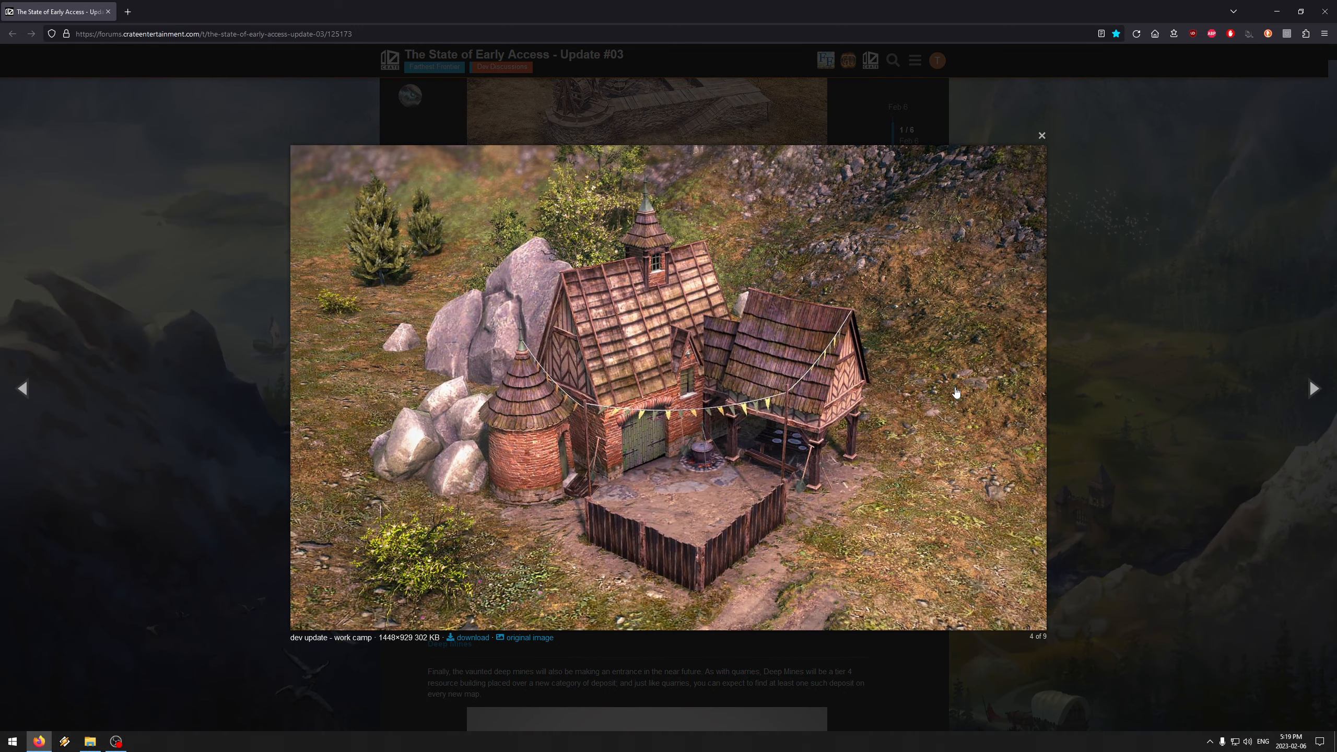
{"action": "mouse_move", "coordinate": [928, 369]}
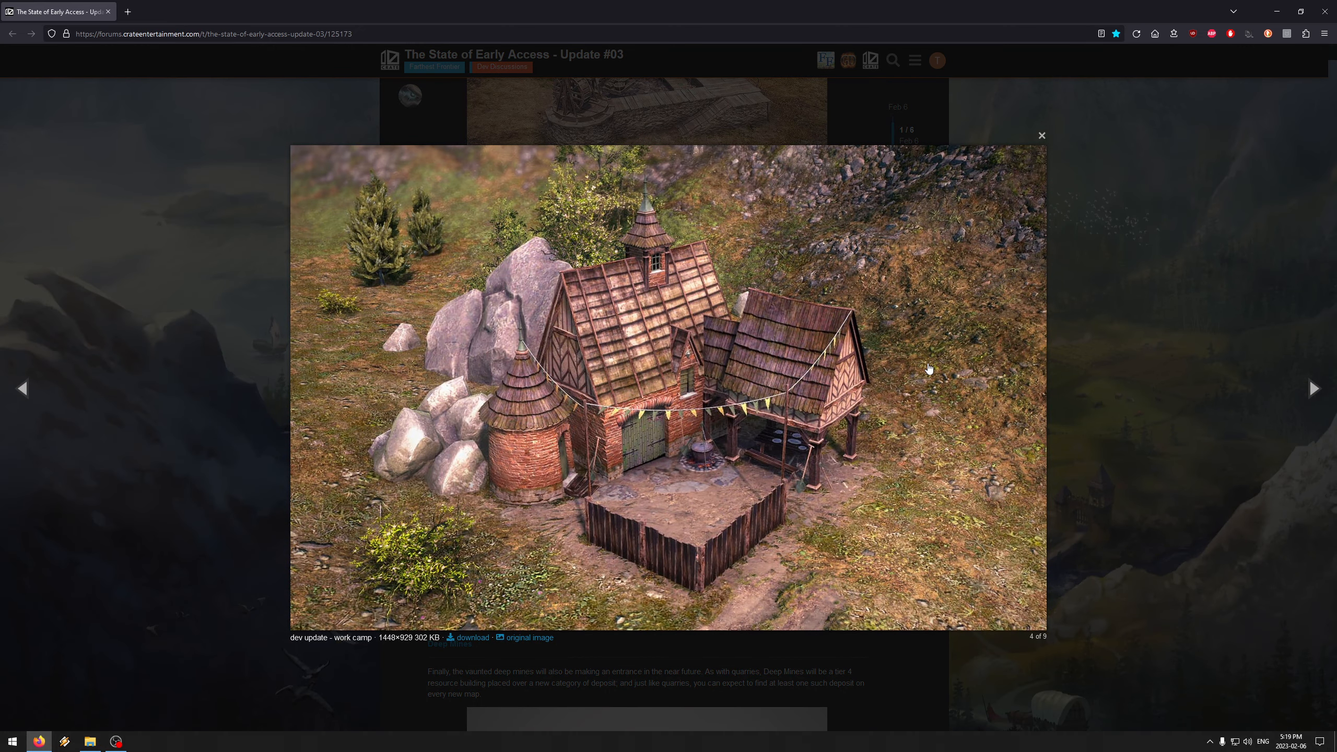
{"action": "mouse_move", "coordinate": [998, 211]}
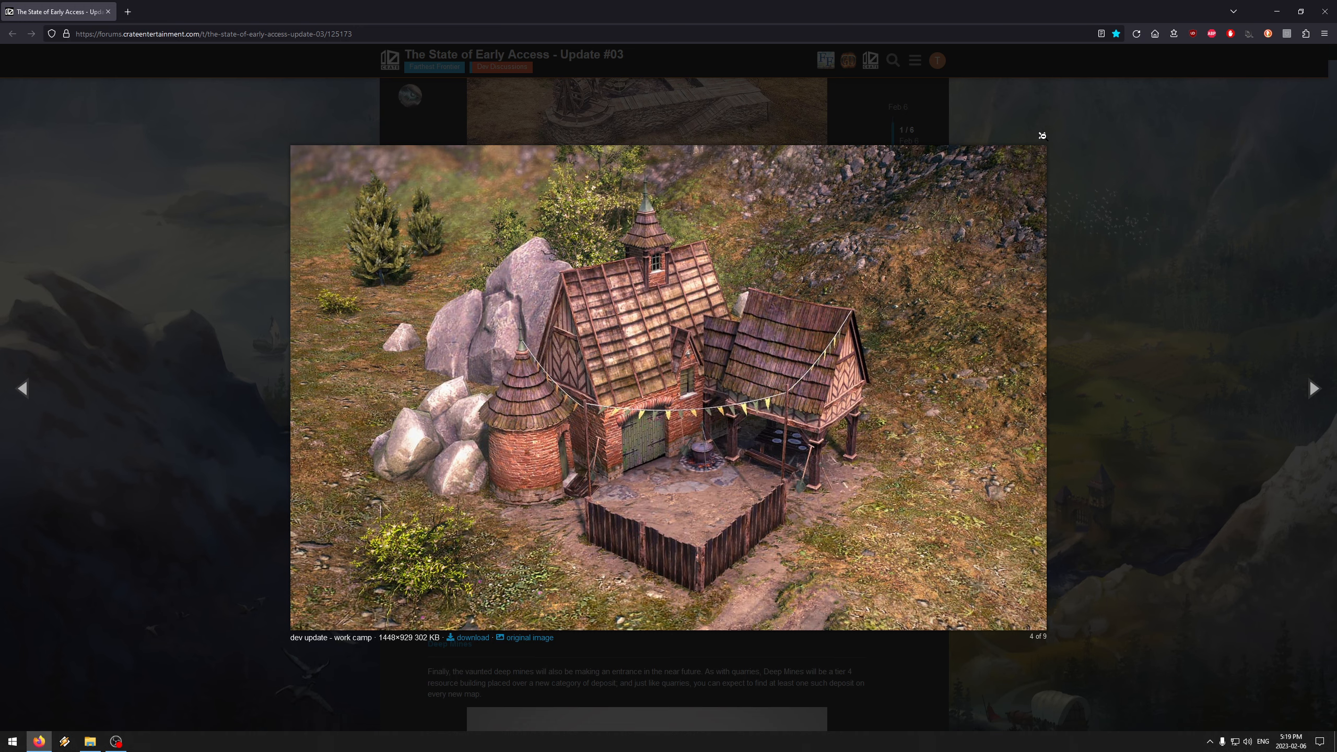
{"action": "left_click", "coordinate": [1041, 135]}
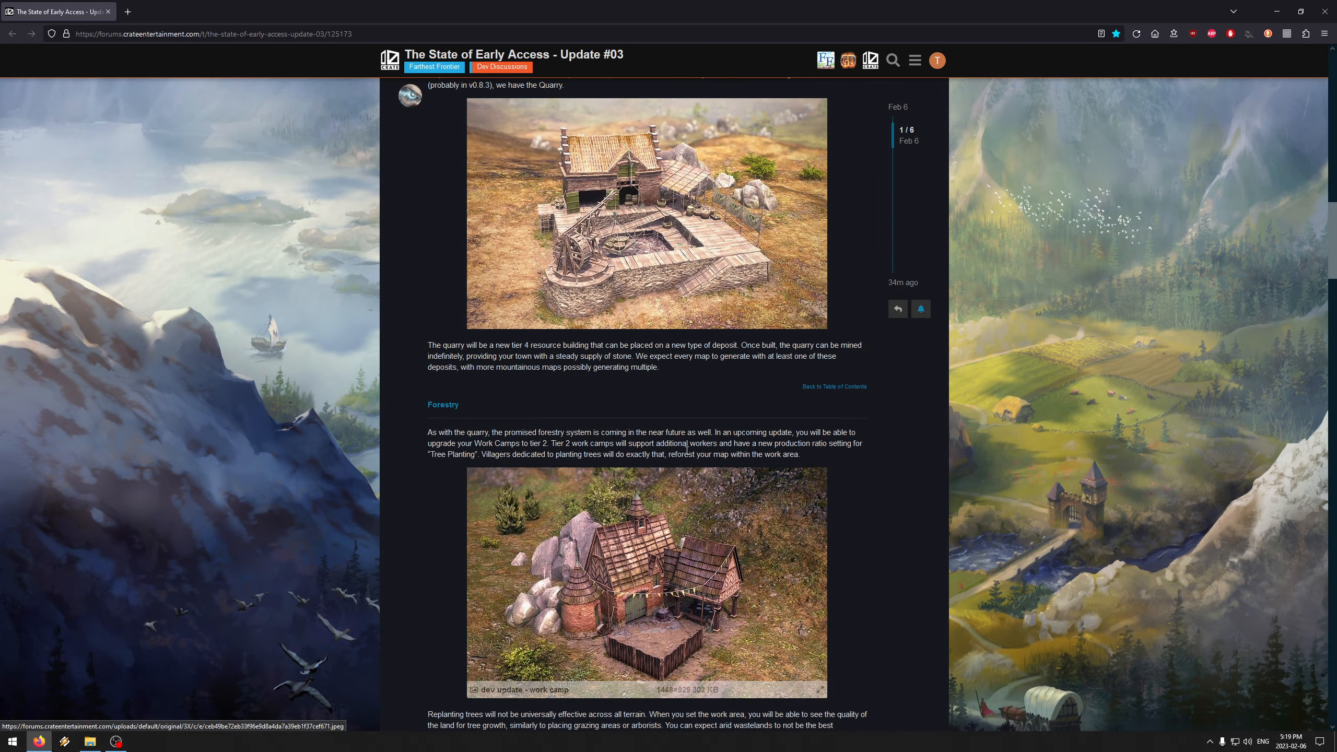
{"action": "scroll", "scroll_direction": "up", "scroll_amount": 3}
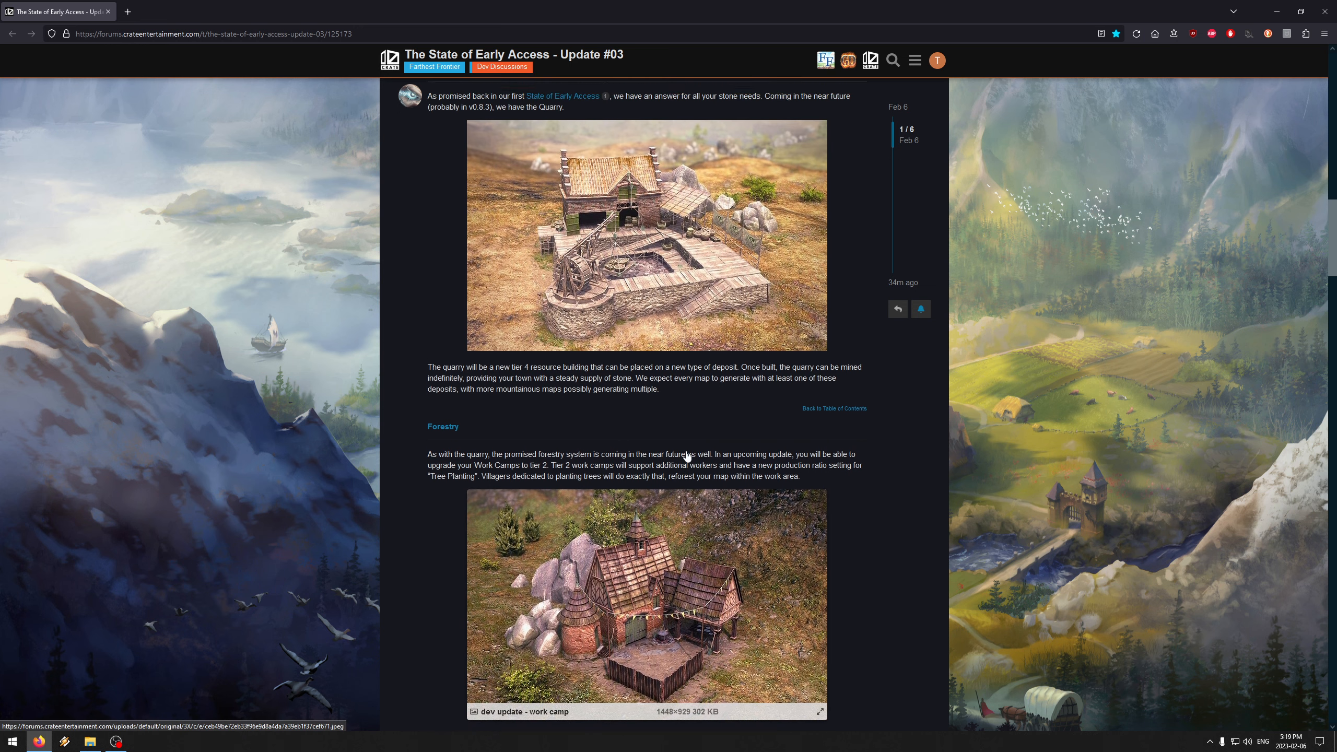
{"action": "scroll", "scroll_direction": "up", "scroll_amount": 3}
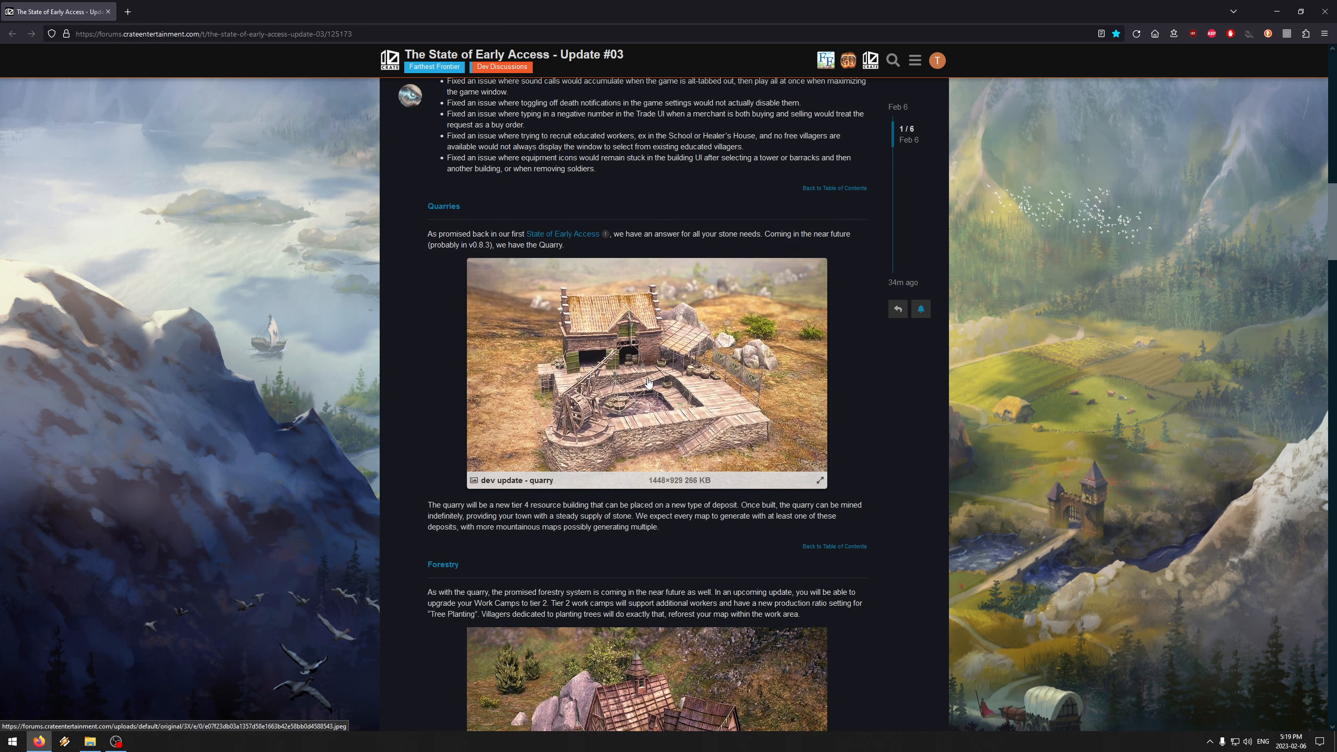
{"action": "mouse_move", "coordinate": [647, 389]}
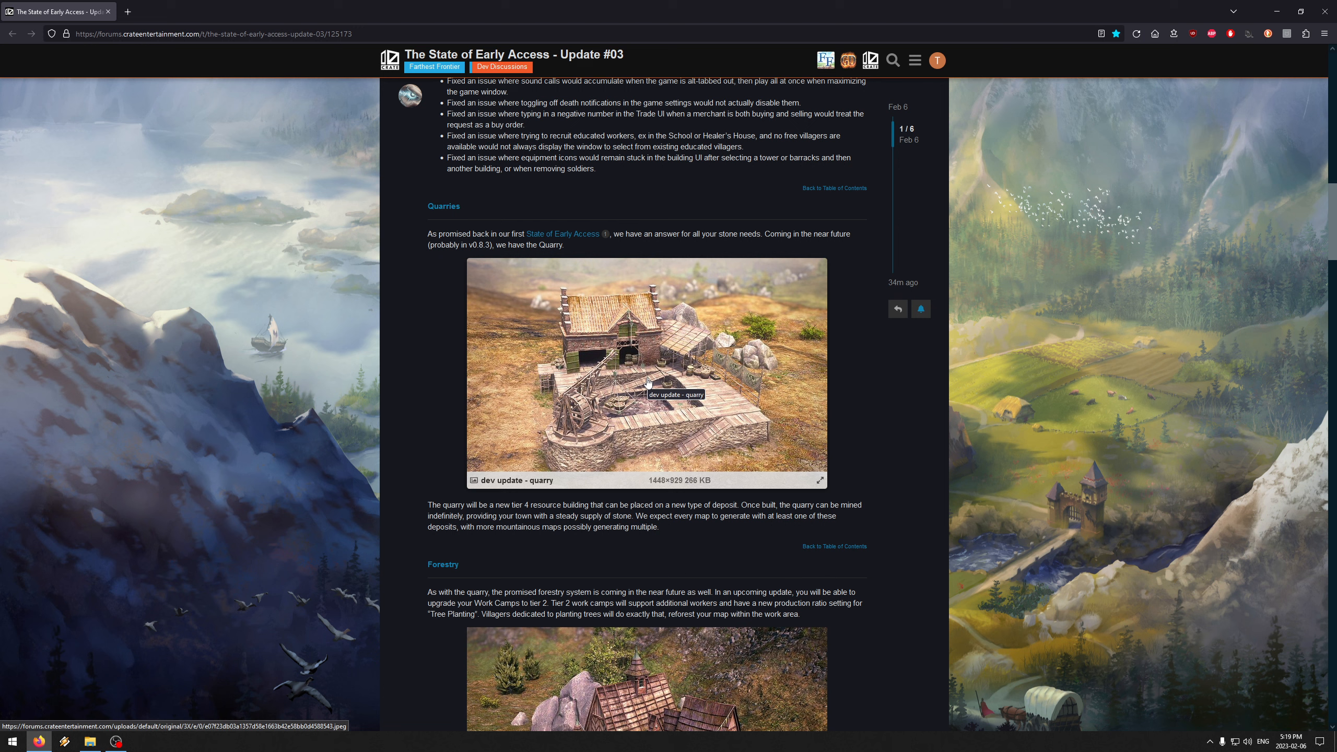
{"action": "mouse_move", "coordinate": [515, 299]}
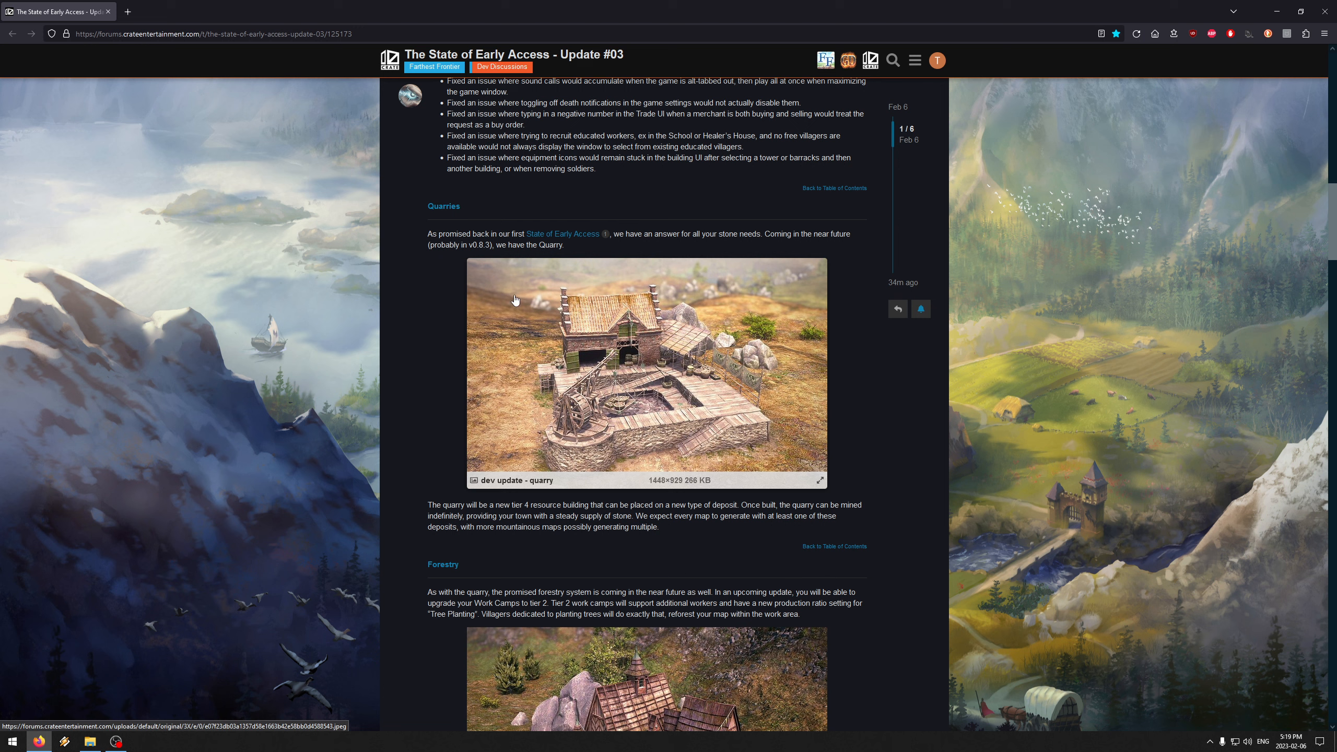
{"action": "mouse_move", "coordinate": [646, 351]}
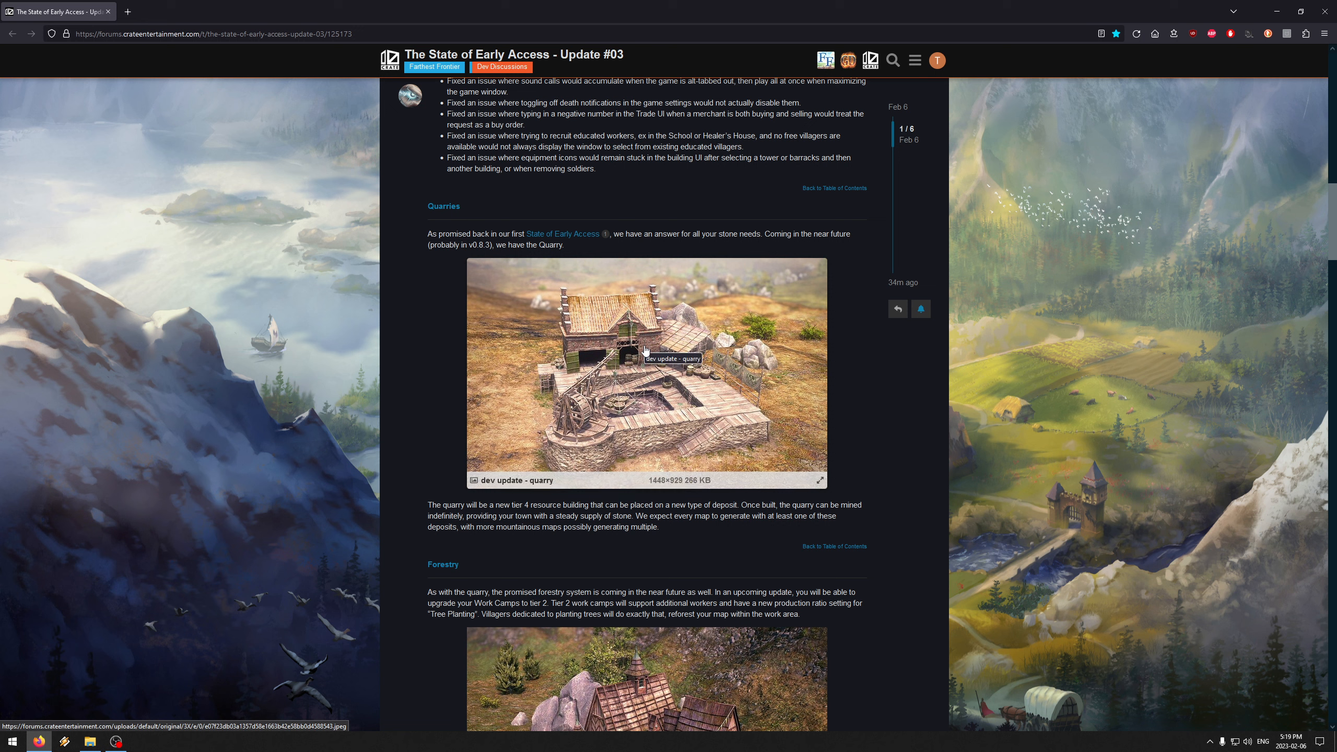
{"action": "mouse_move", "coordinate": [645, 376]}
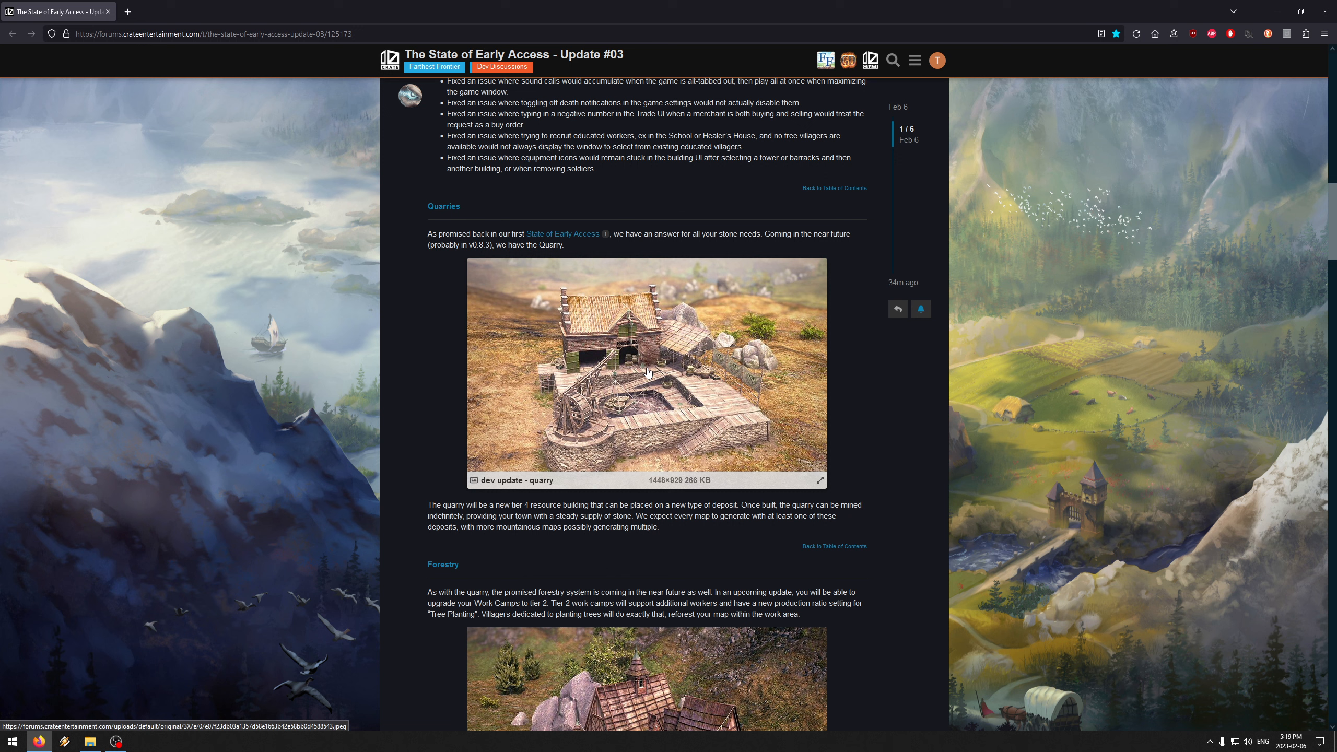
{"action": "mouse_move", "coordinate": [646, 373]}
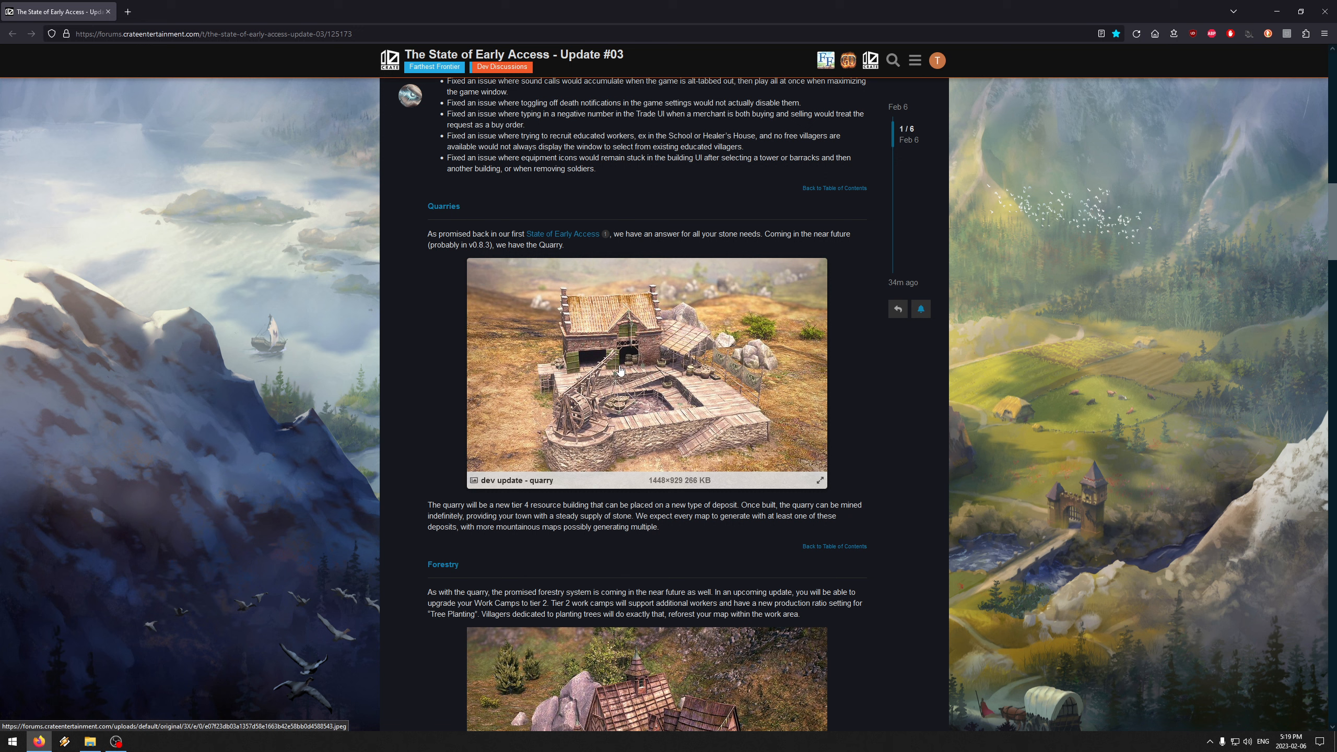
{"action": "mouse_move", "coordinate": [732, 401]}
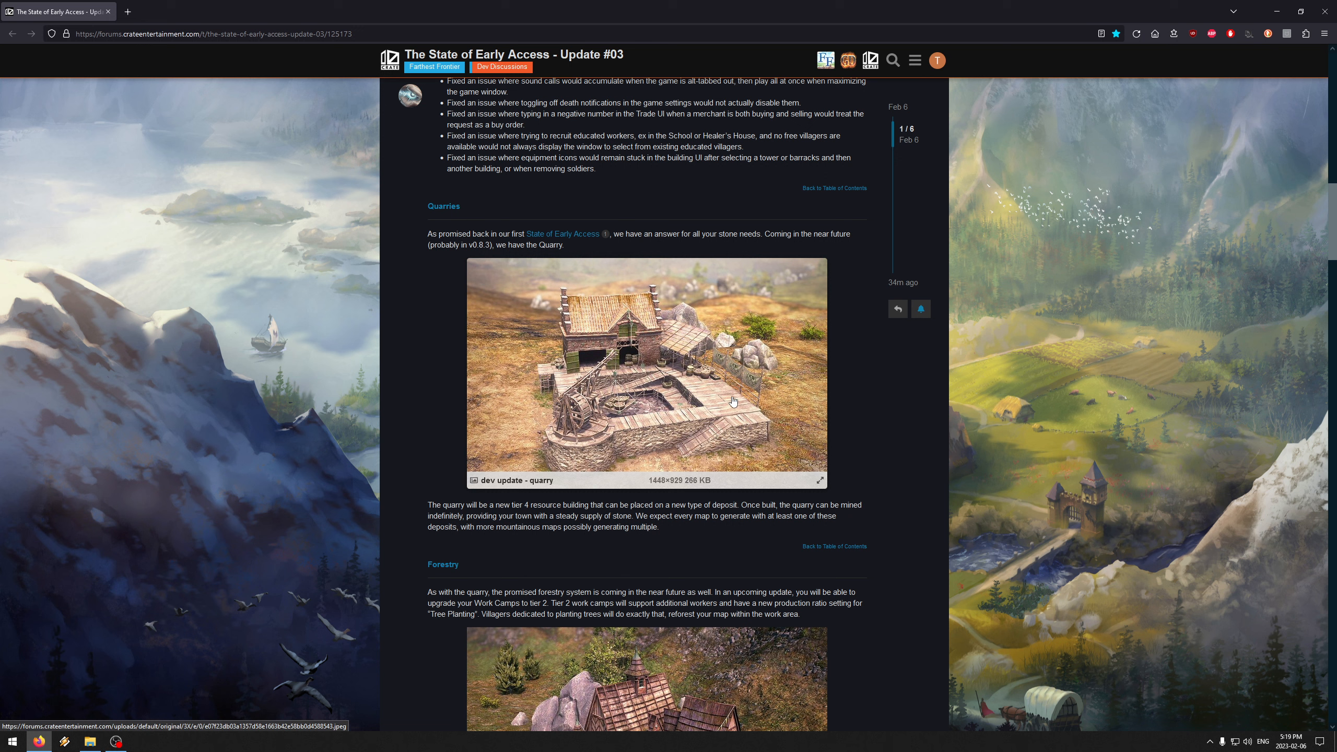
{"action": "mouse_move", "coordinate": [693, 395]}
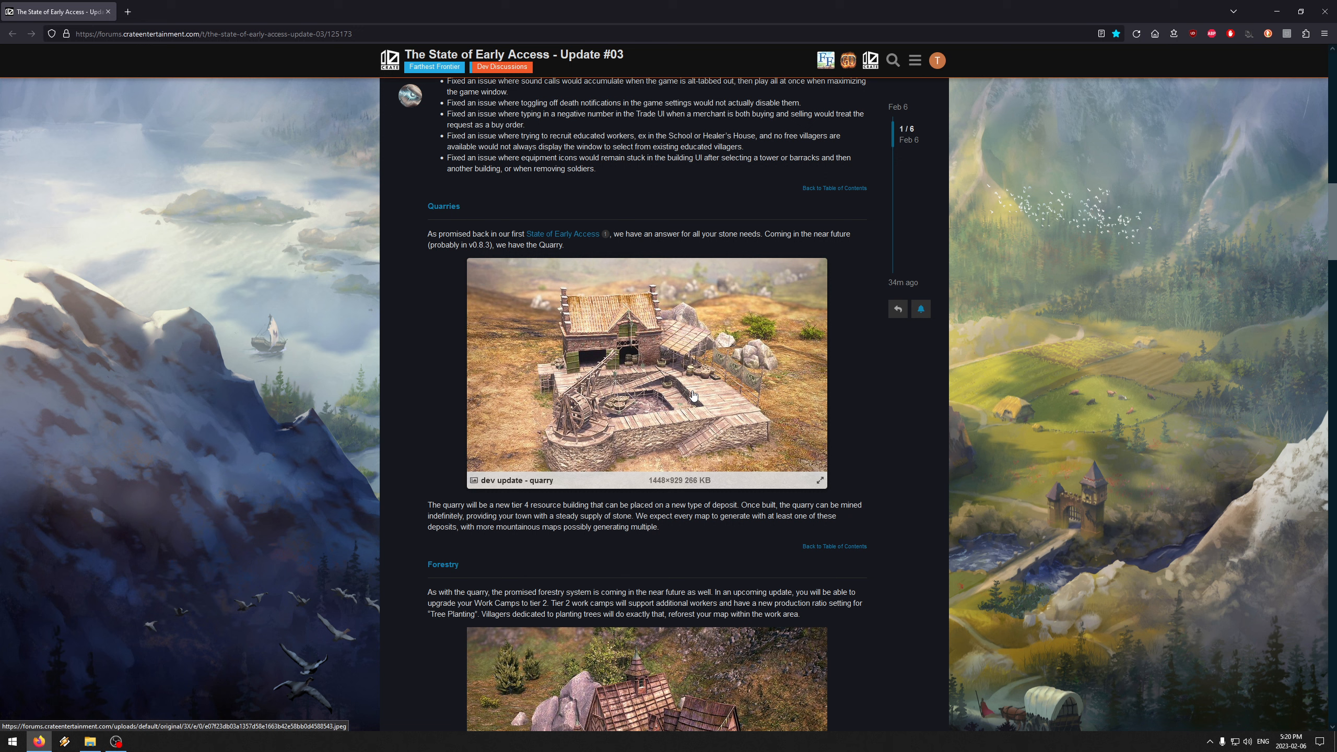
{"action": "mouse_move", "coordinate": [603, 348]}
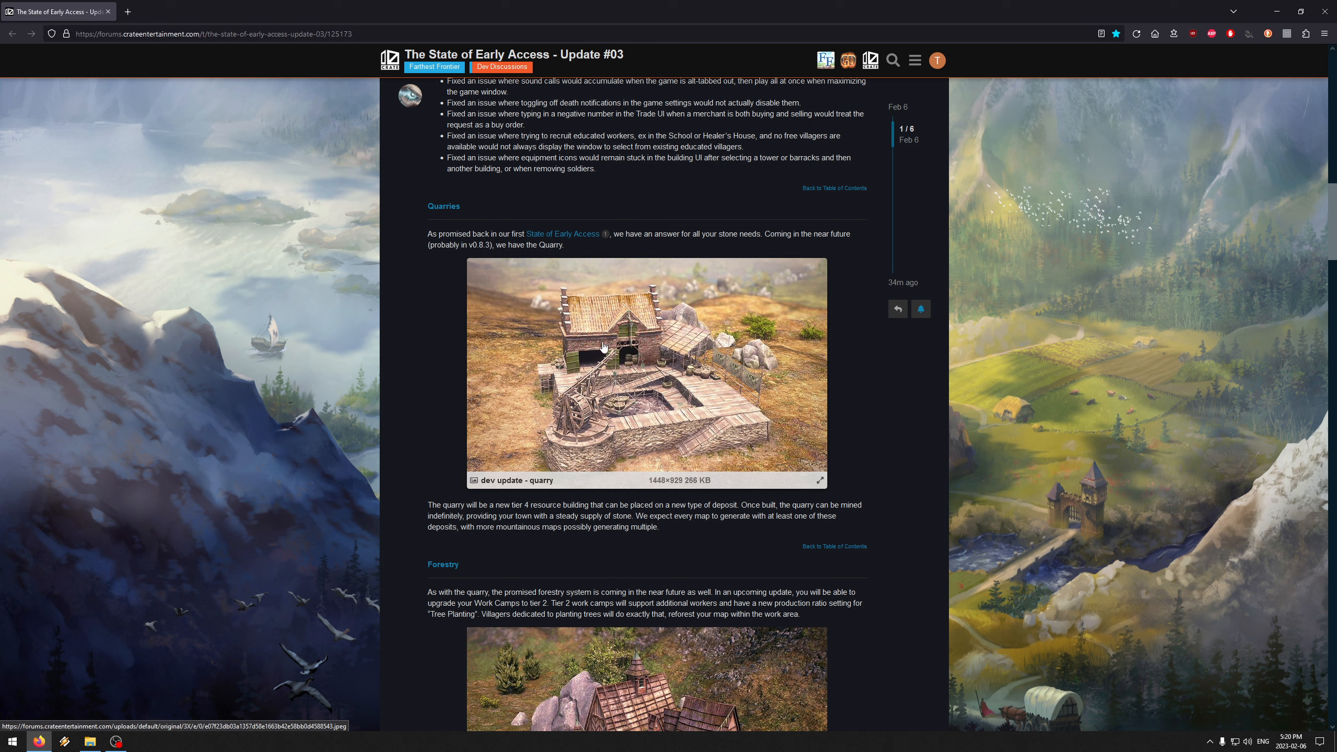
Step: Scroll back and forth through the Forestry and Deep Mines sections to read them
{"action": "scroll", "scroll_direction": "up", "scroll_amount": 3}
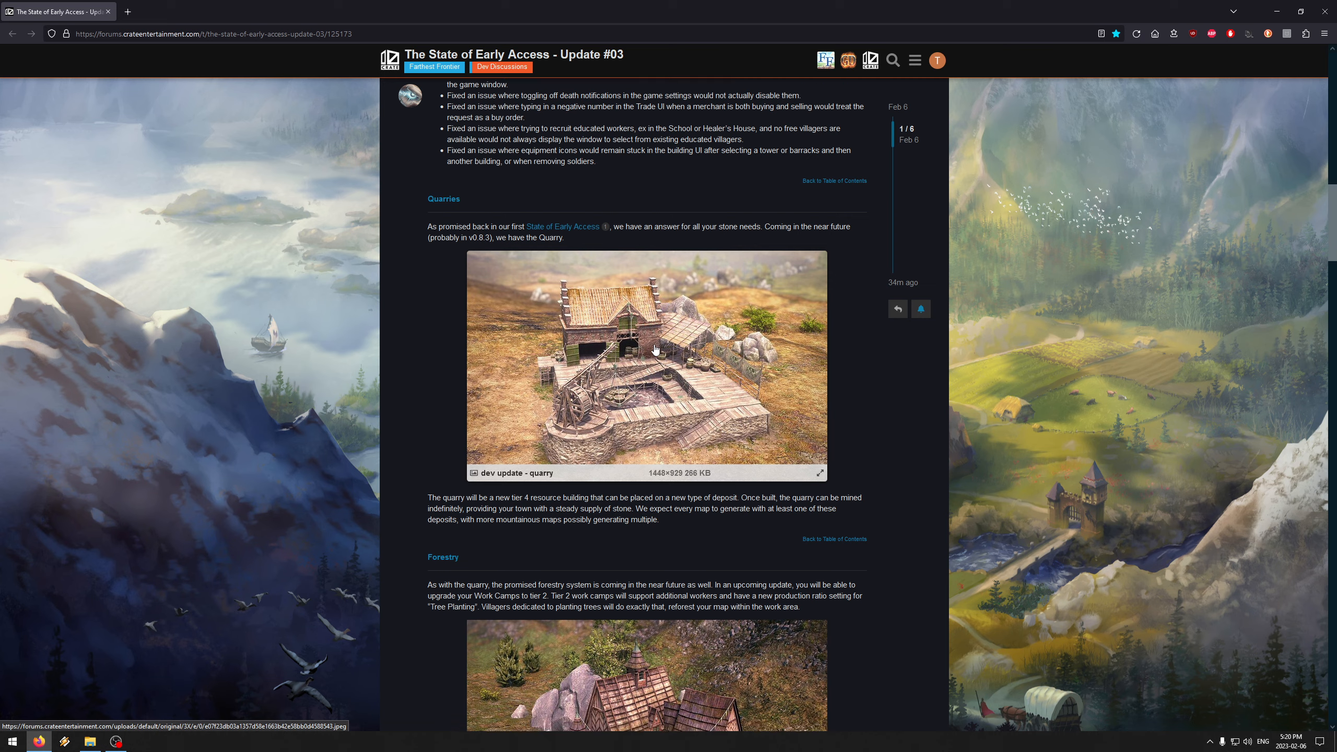
{"action": "scroll", "scroll_direction": "down", "scroll_amount": 3}
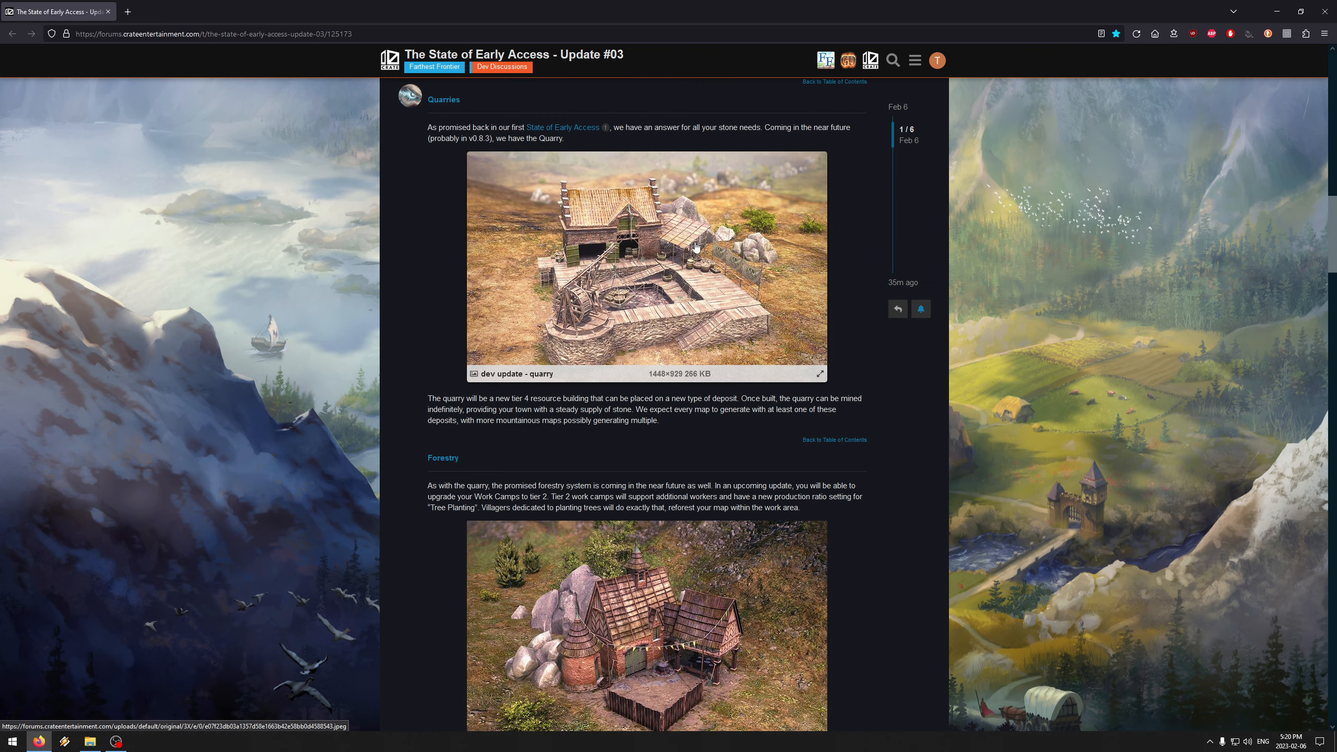
{"action": "scroll", "scroll_direction": "down", "scroll_amount": 3}
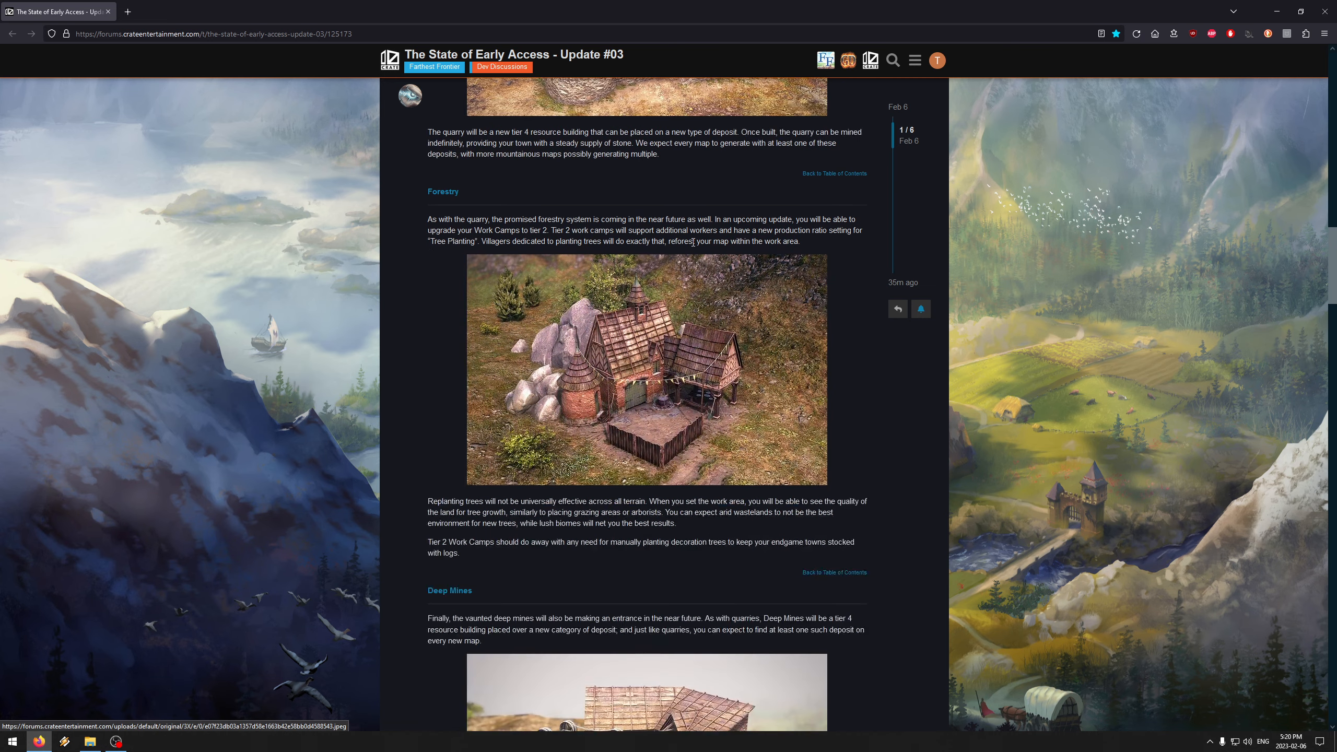
{"action": "scroll", "scroll_direction": "down", "scroll_amount": 3}
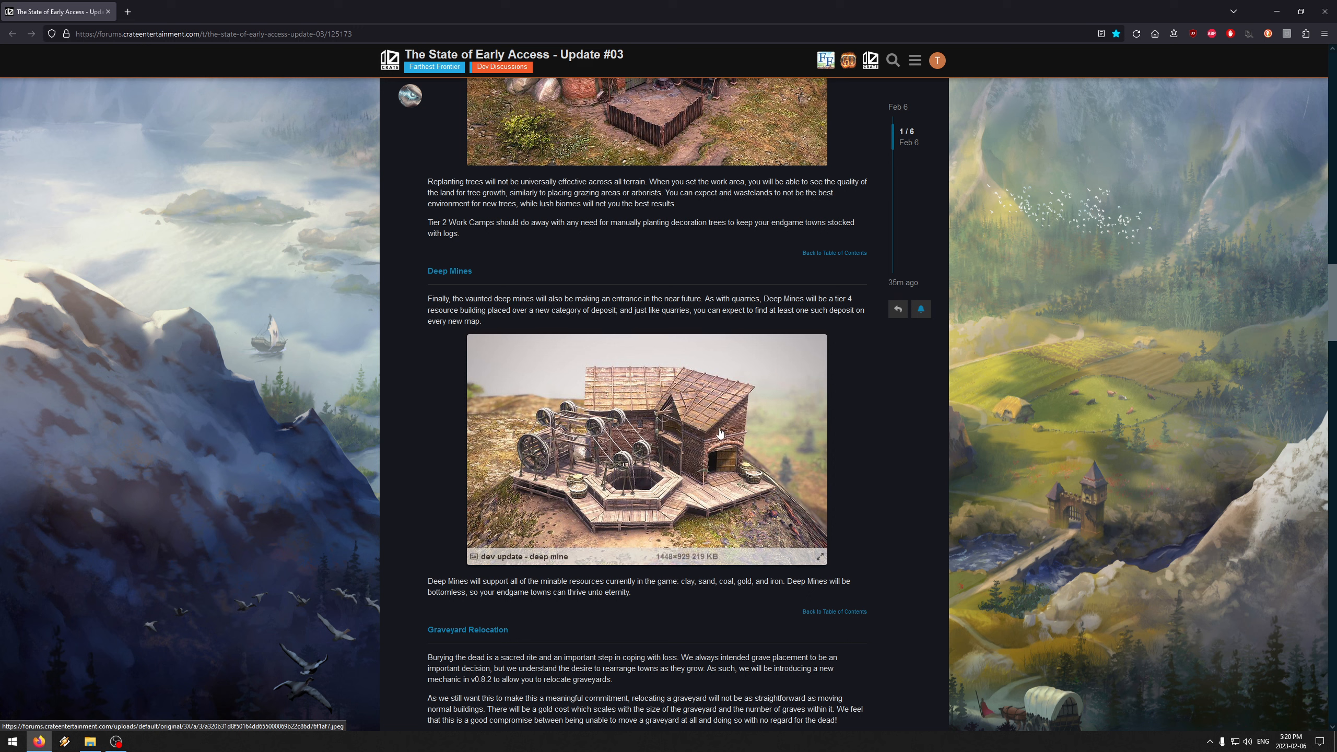
{"action": "scroll", "scroll_direction": "up", "scroll_amount": 3}
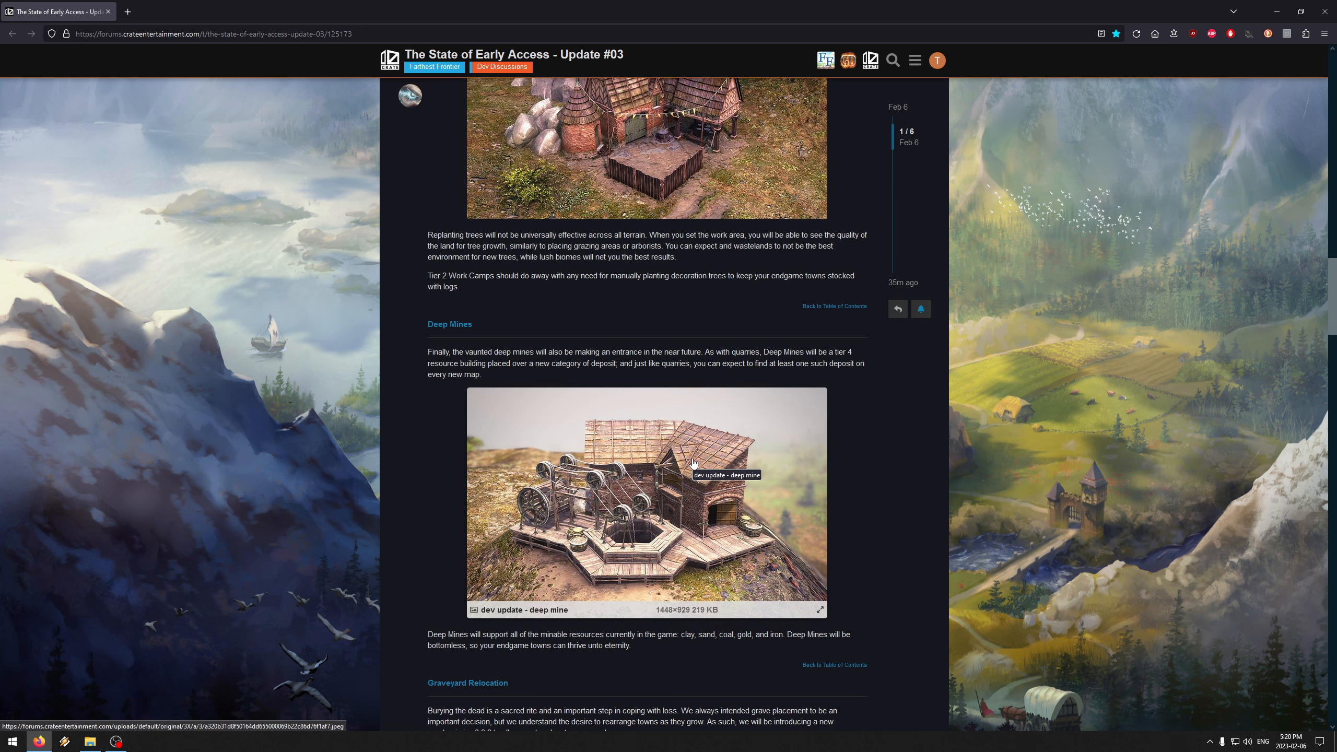
{"action": "mouse_move", "coordinate": [448, 633]}
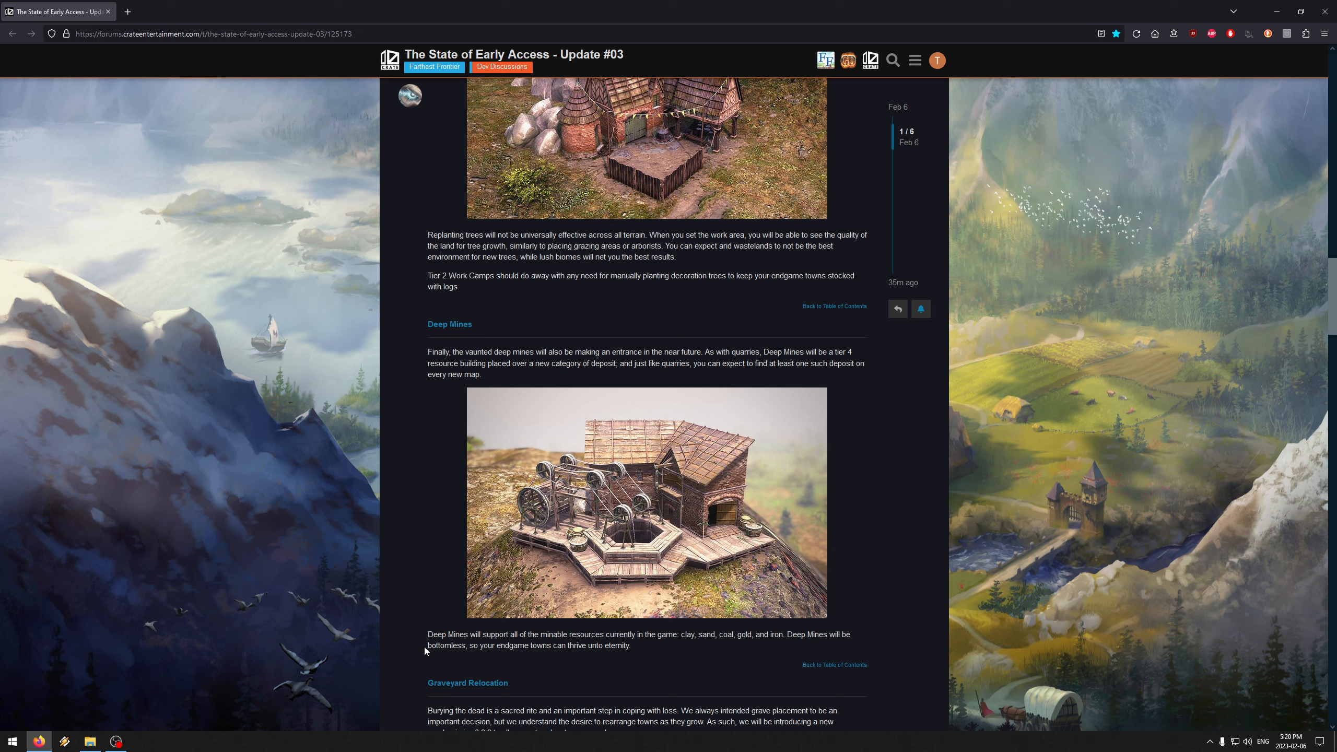
{"action": "mouse_move", "coordinate": [610, 644]}
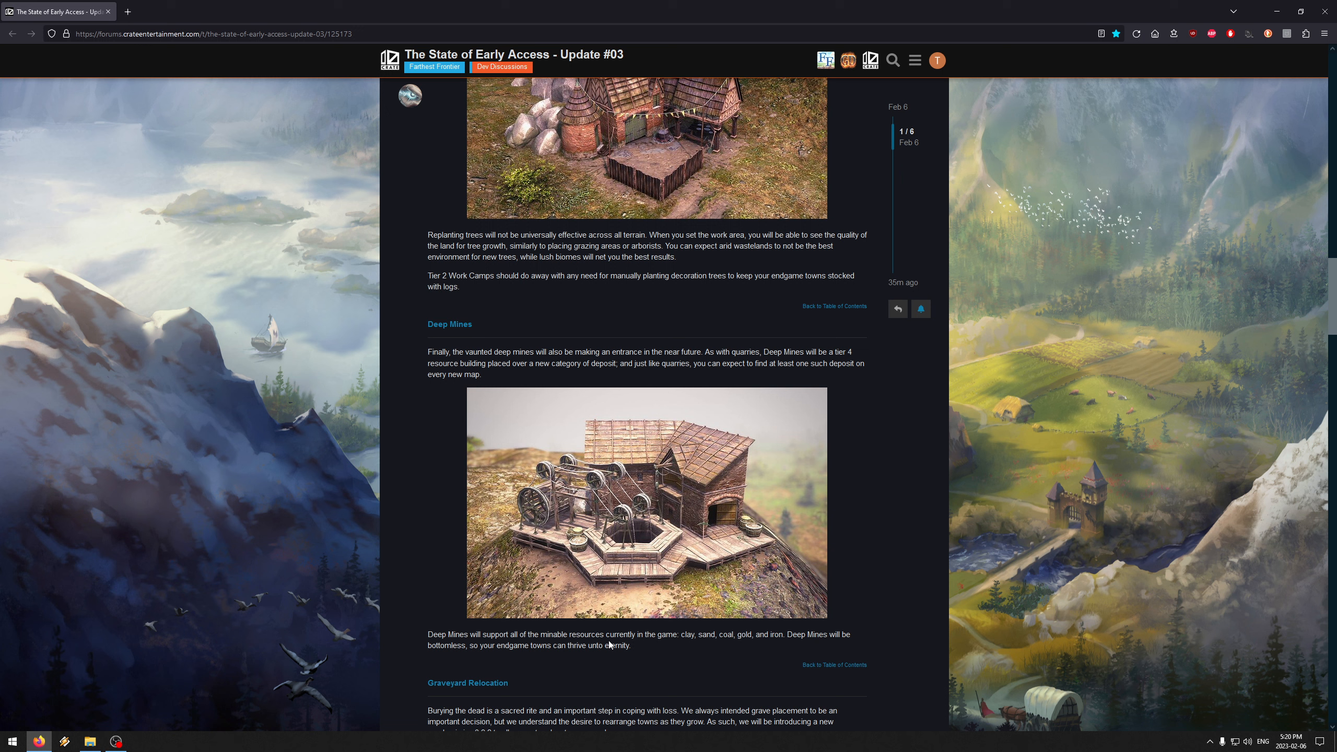
{"action": "mouse_move", "coordinate": [708, 649]}
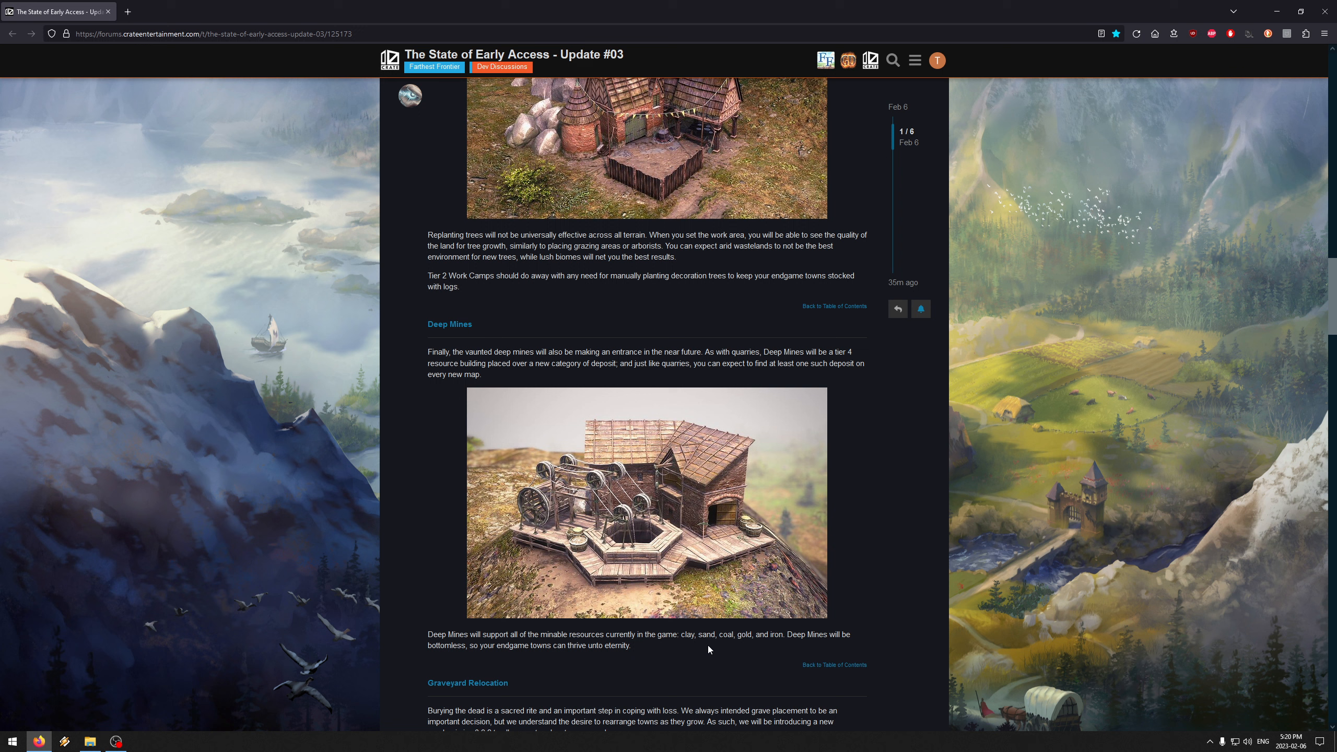
{"action": "mouse_move", "coordinate": [748, 645]}
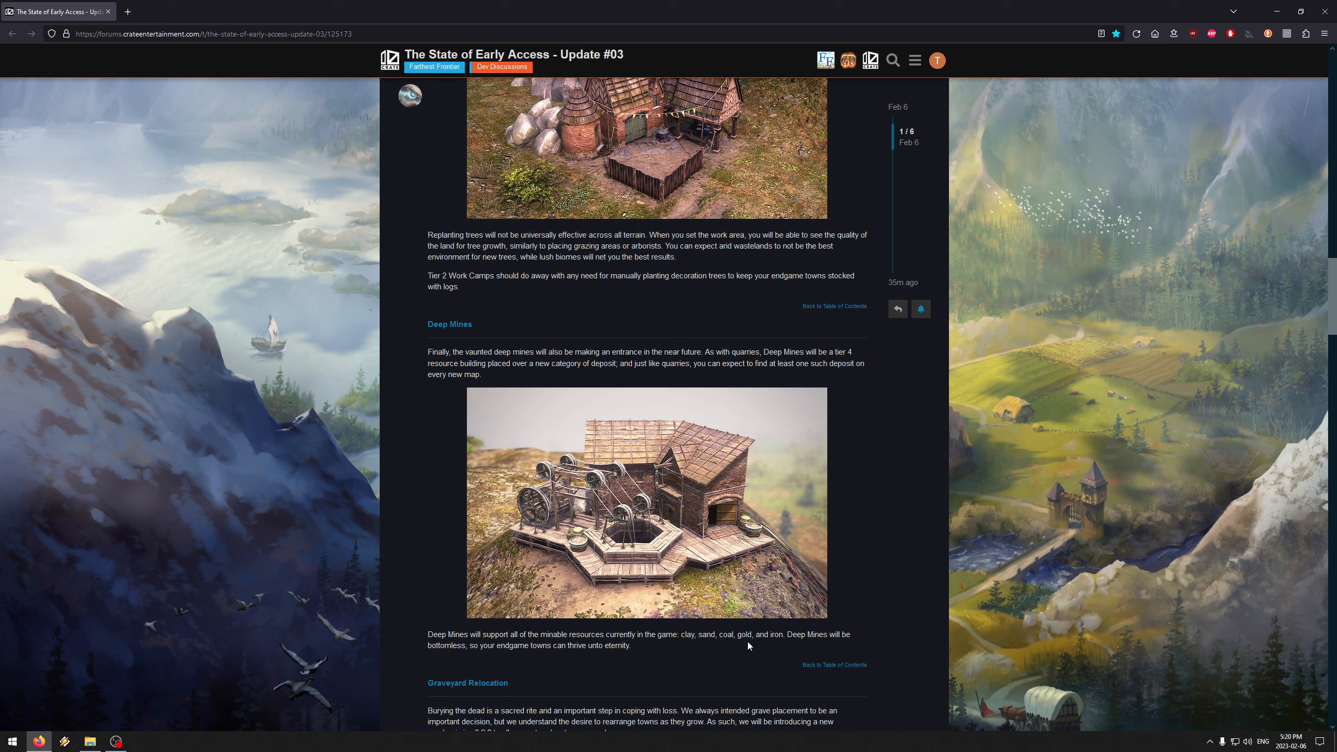
{"action": "mouse_move", "coordinate": [738, 635]}
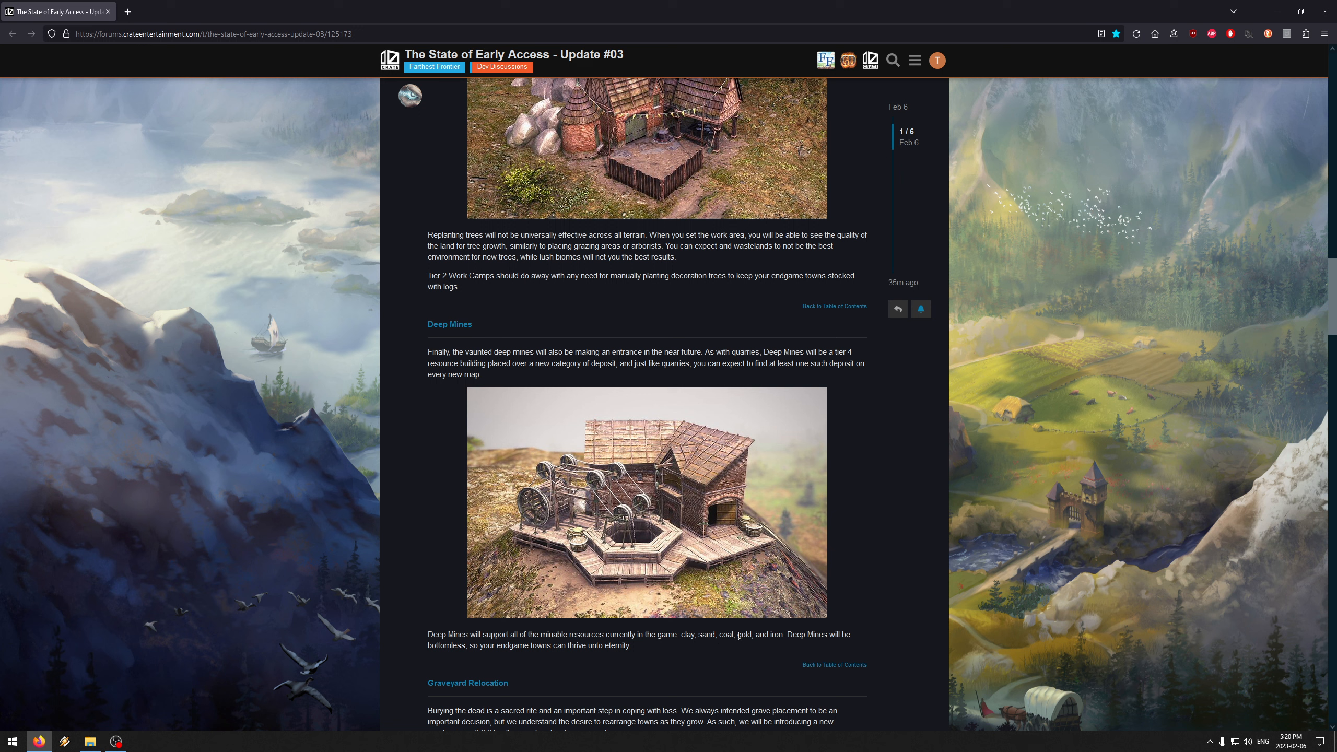
{"action": "mouse_move", "coordinate": [889, 460]}
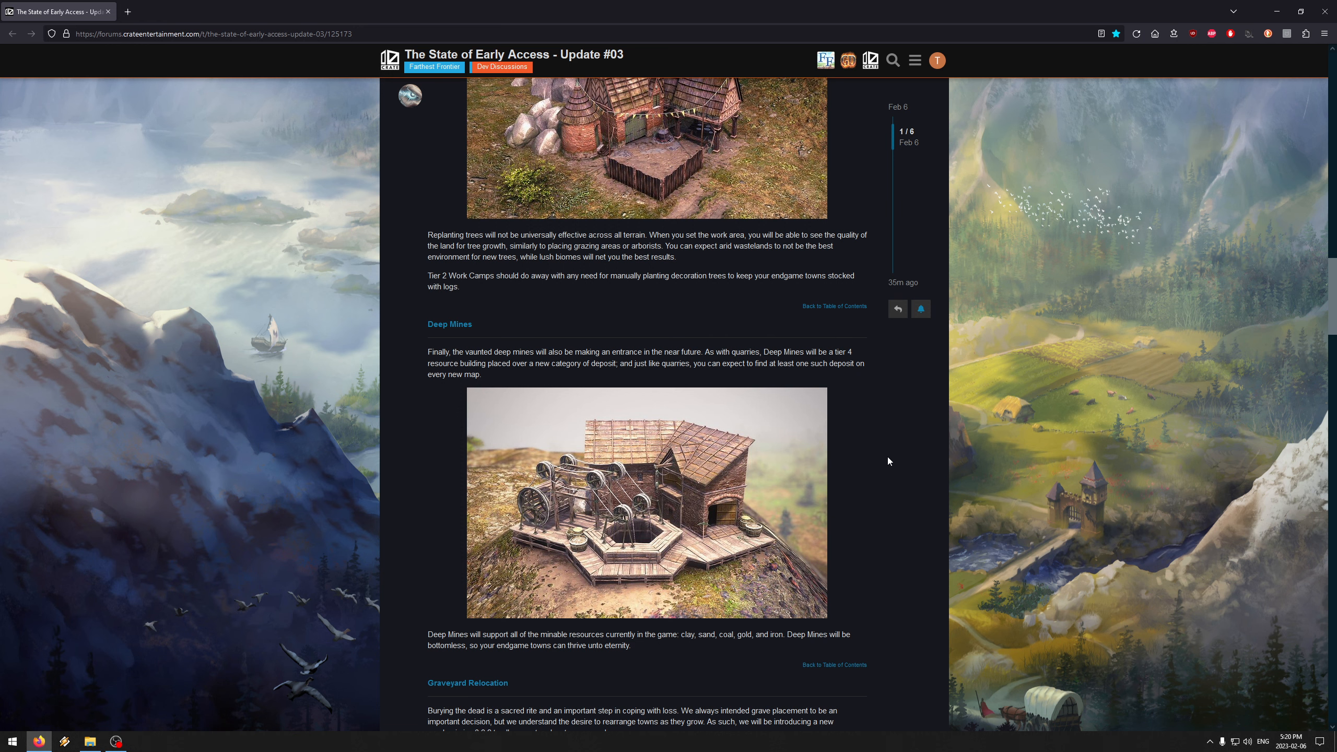
{"action": "mouse_move", "coordinate": [410, 388]}
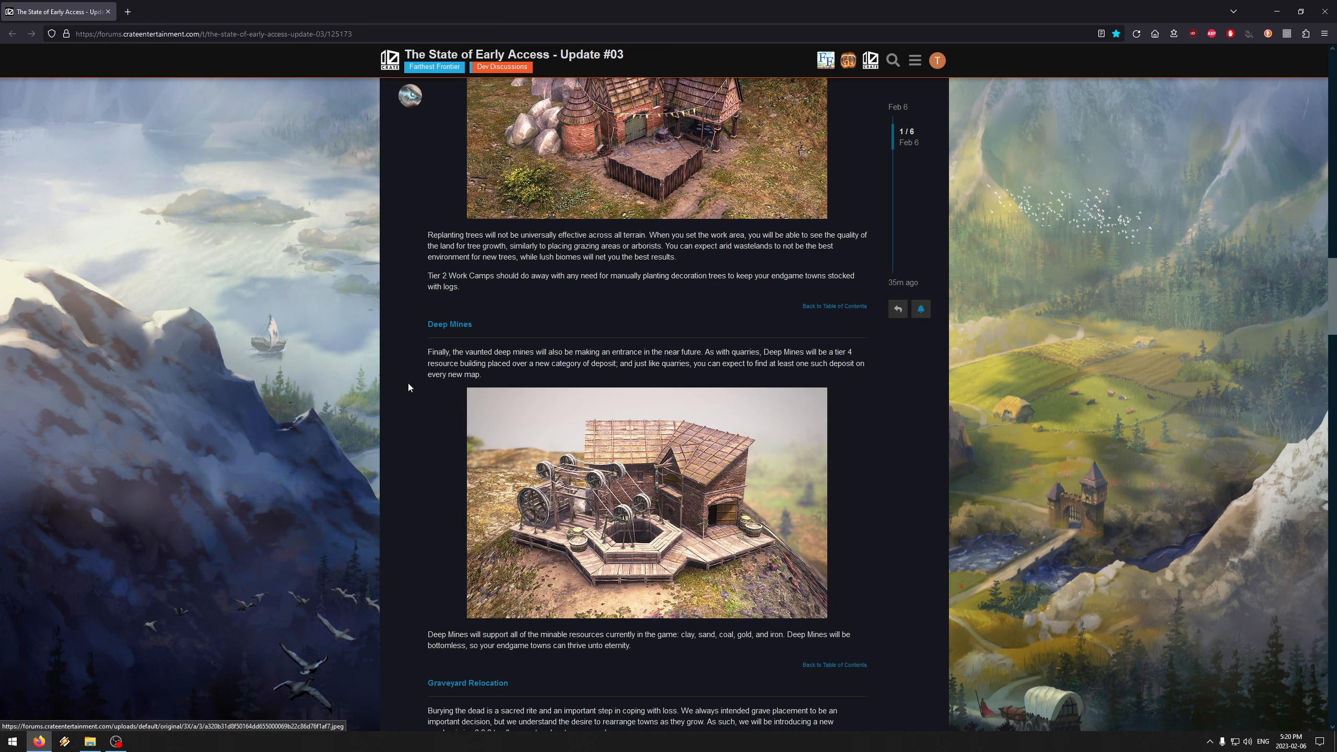
Step: Continue down to the Graveyard Relocation heading and its graveyard screenshot
{"action": "scroll", "scroll_direction": "down", "scroll_amount": 3}
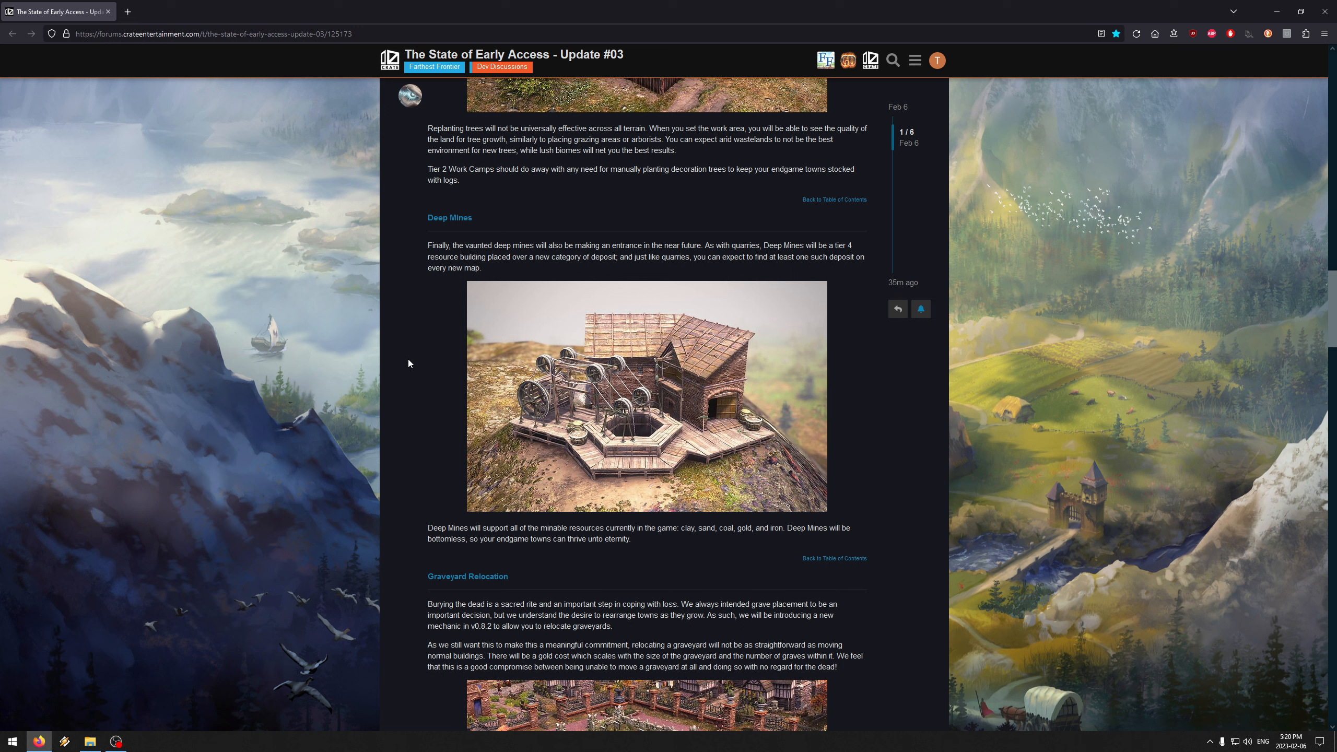
{"action": "mouse_move", "coordinate": [582, 536]}
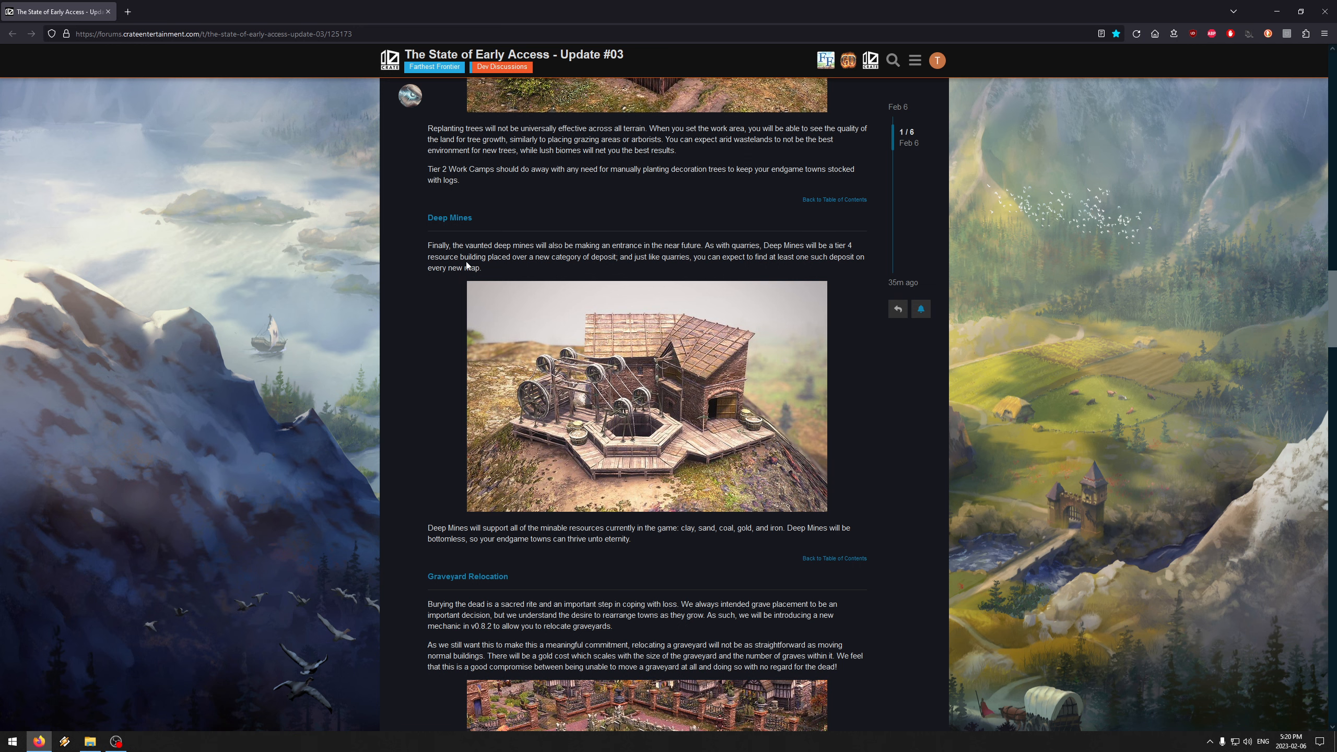
{"action": "scroll", "scroll_direction": "up", "scroll_amount": 3}
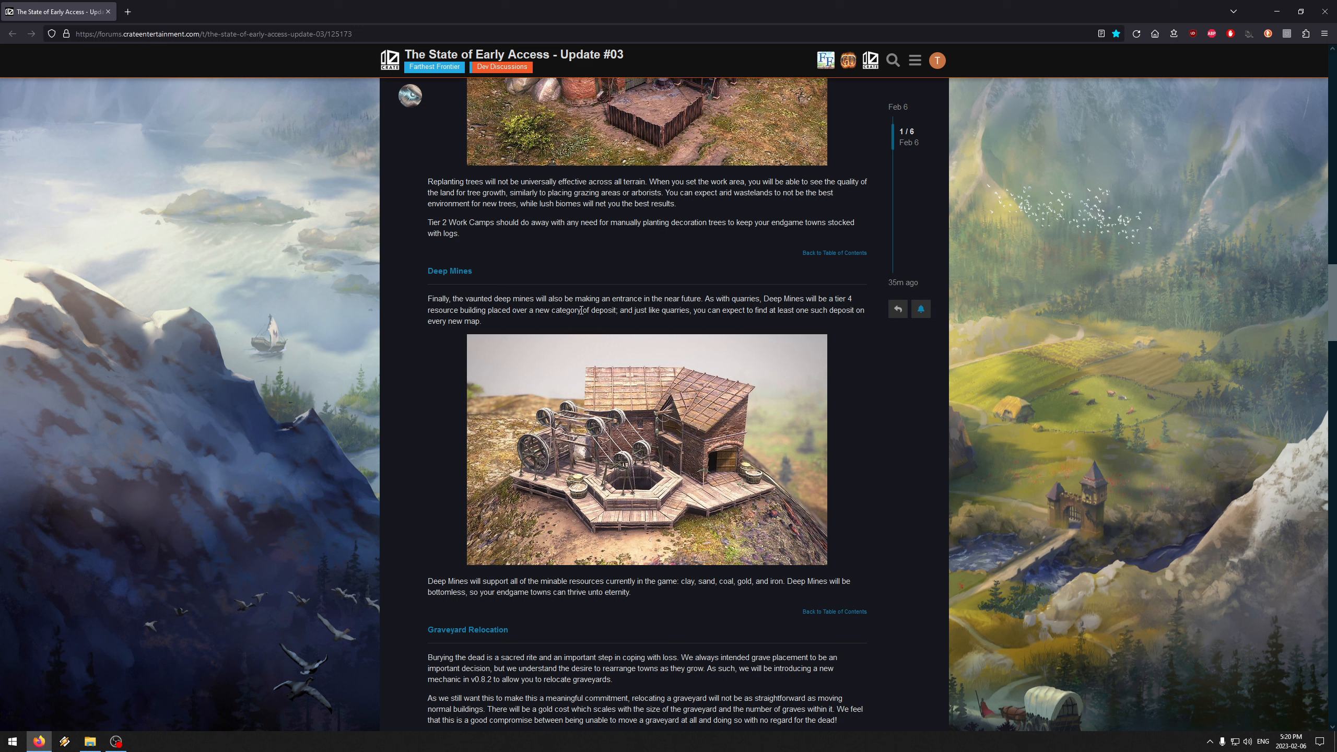
{"action": "mouse_move", "coordinate": [397, 200]}
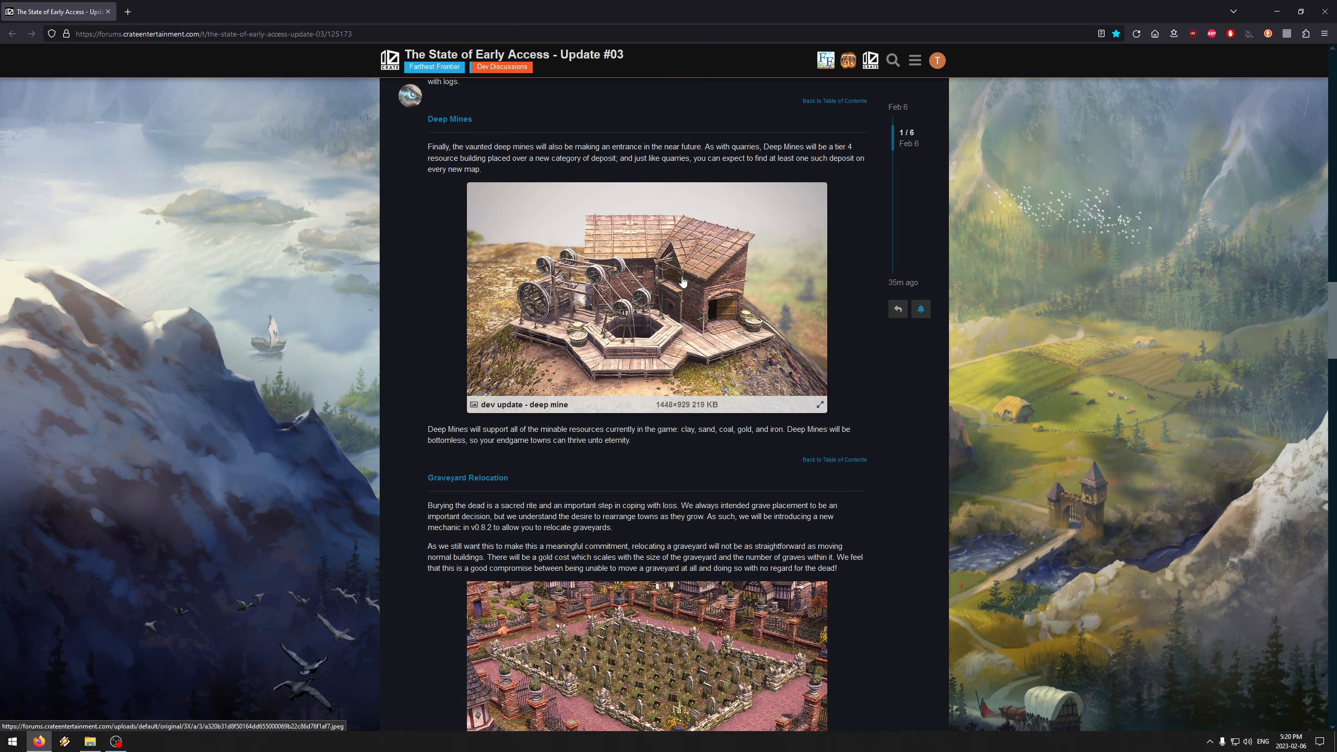
{"action": "scroll", "scroll_direction": "down", "scroll_amount": 3}
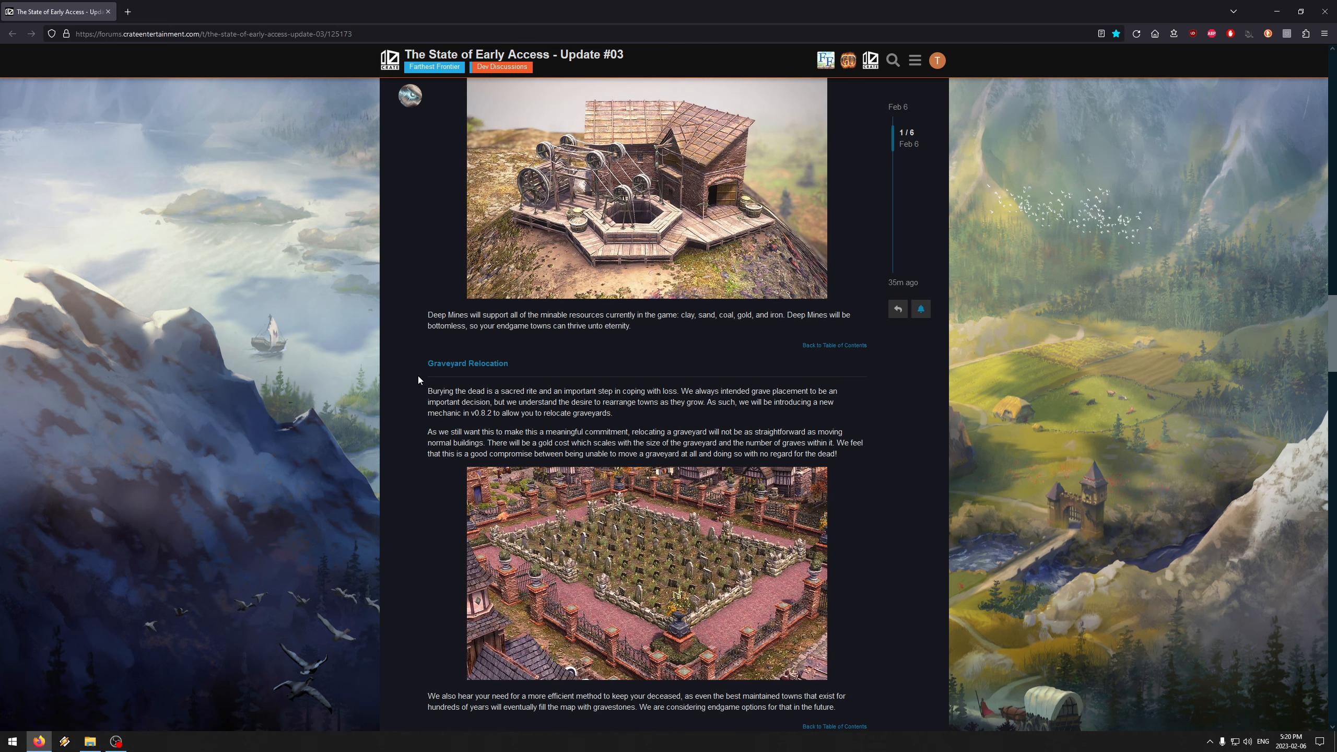
Step: Scroll through Graveyard Relocation to the Town Center Relocation section and its town screenshot
{"action": "scroll", "scroll_direction": "down", "scroll_amount": 3}
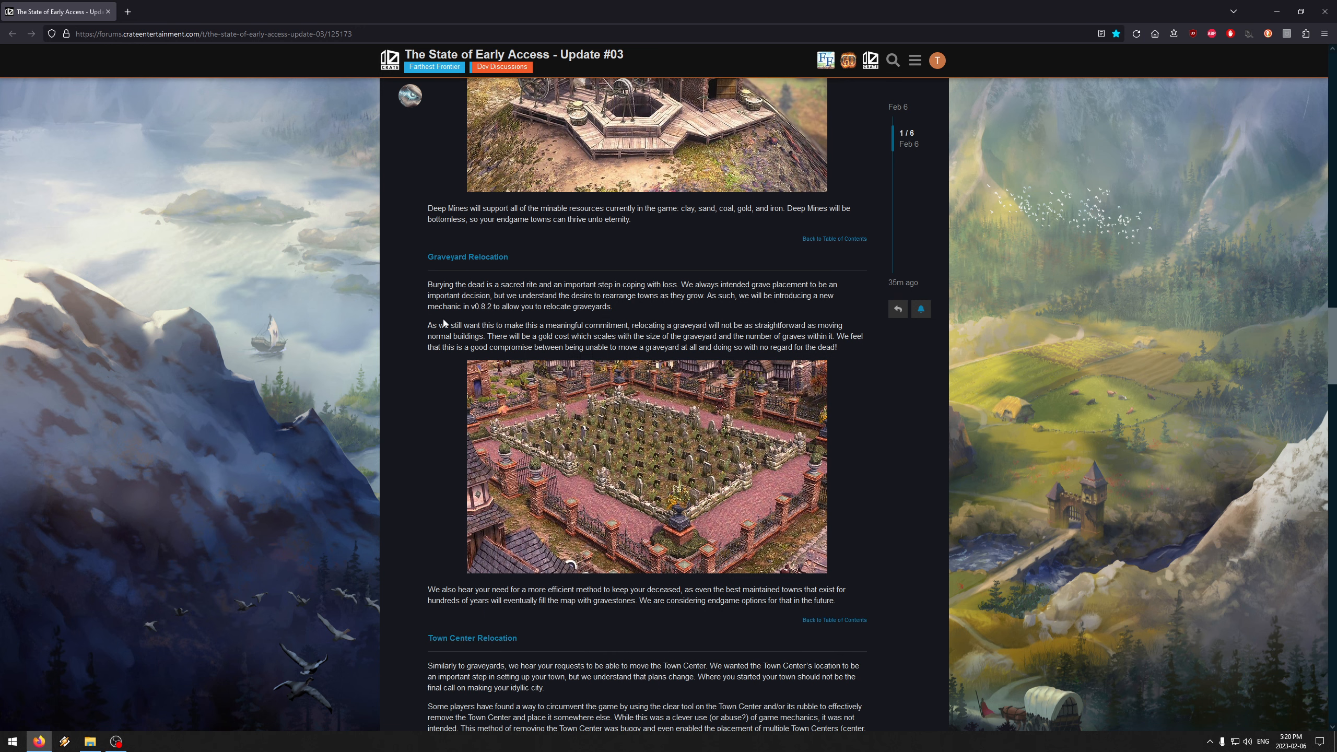
{"action": "mouse_move", "coordinate": [668, 465]}
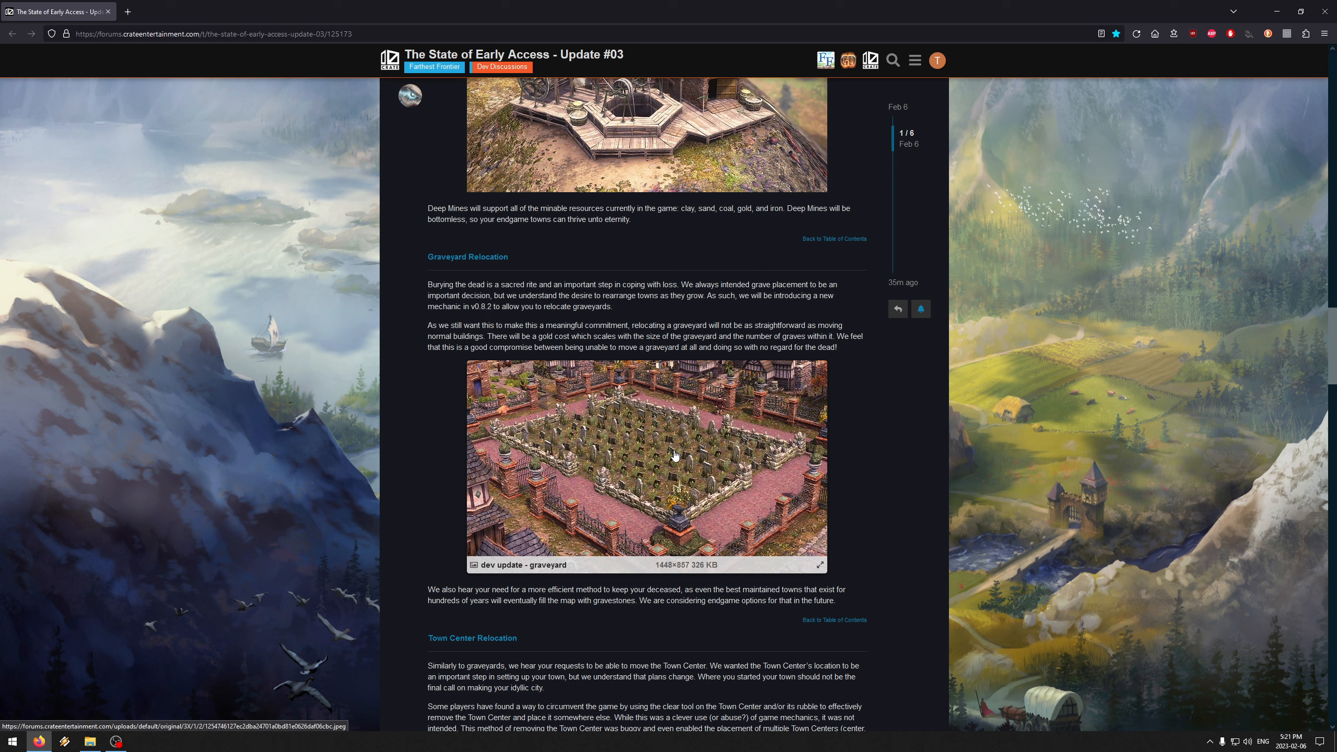
{"action": "mouse_move", "coordinate": [455, 336]}
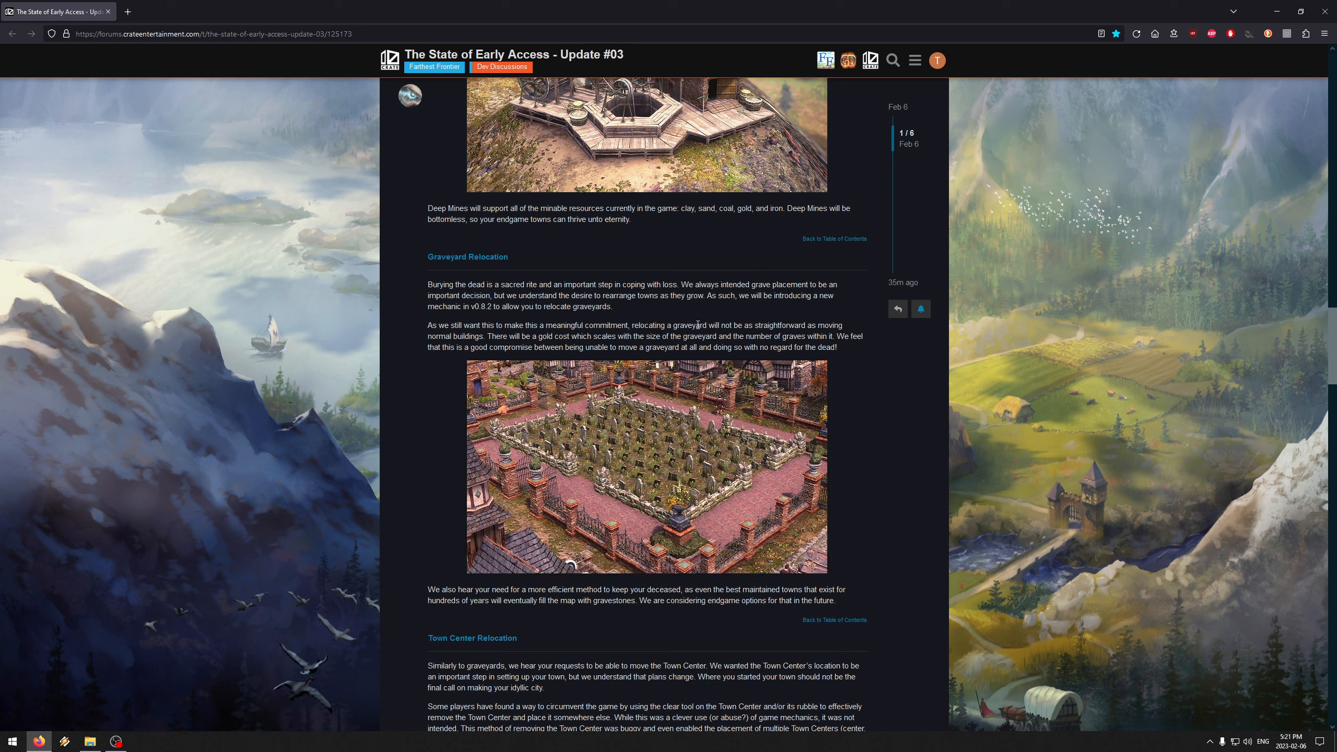
{"action": "mouse_move", "coordinate": [667, 470]}
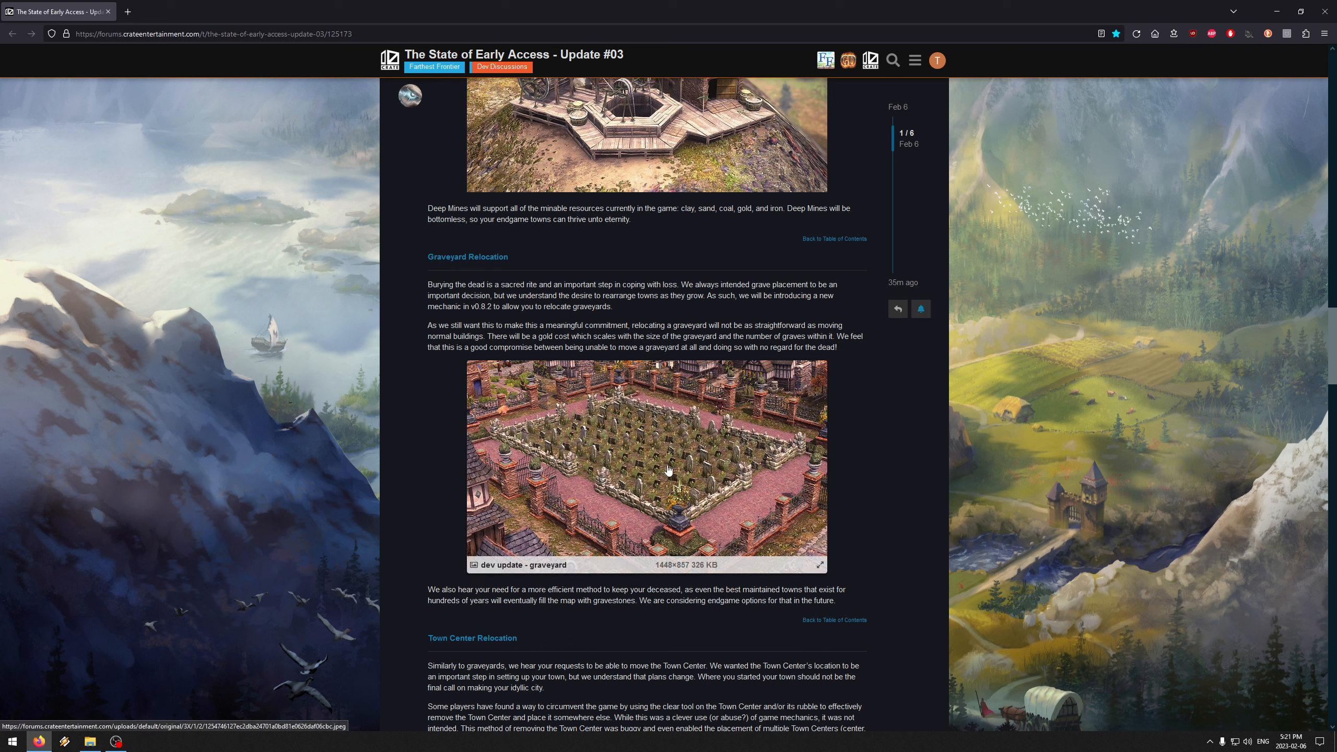
{"action": "mouse_move", "coordinate": [664, 442]}
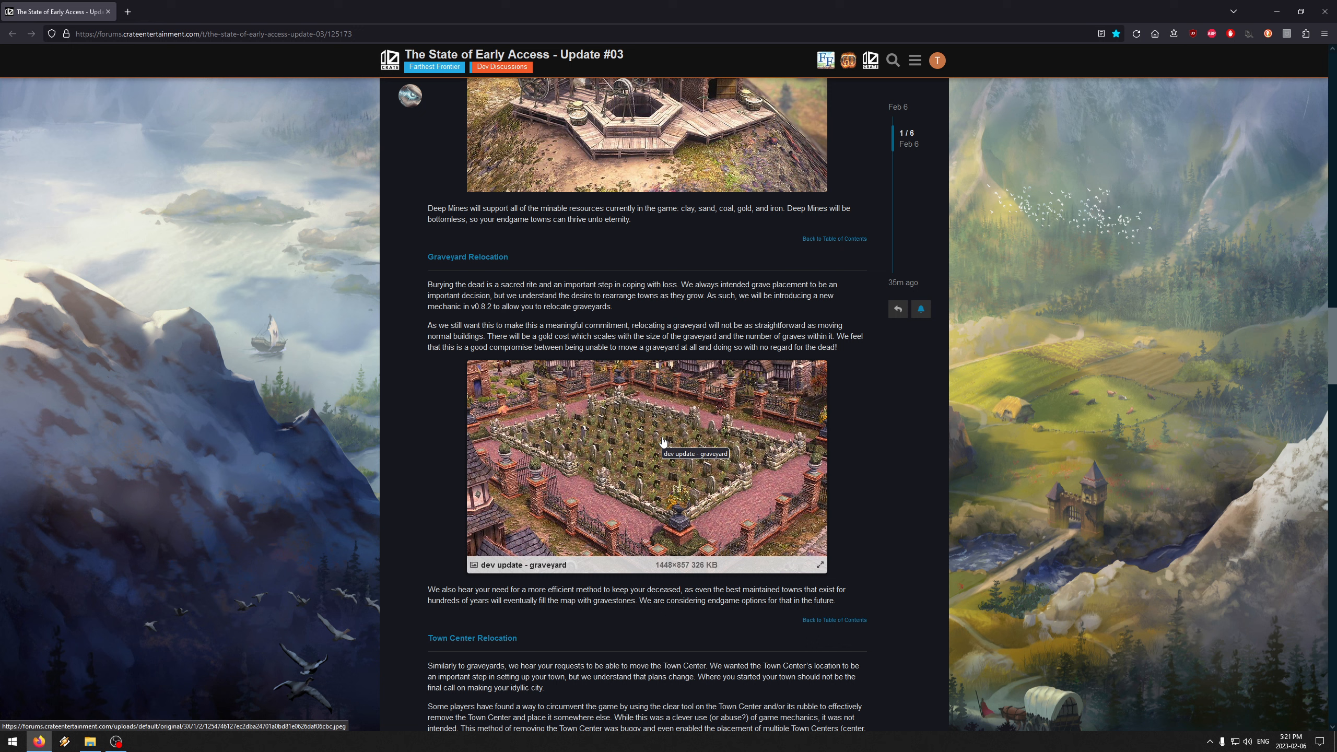
{"action": "mouse_move", "coordinate": [403, 351]}
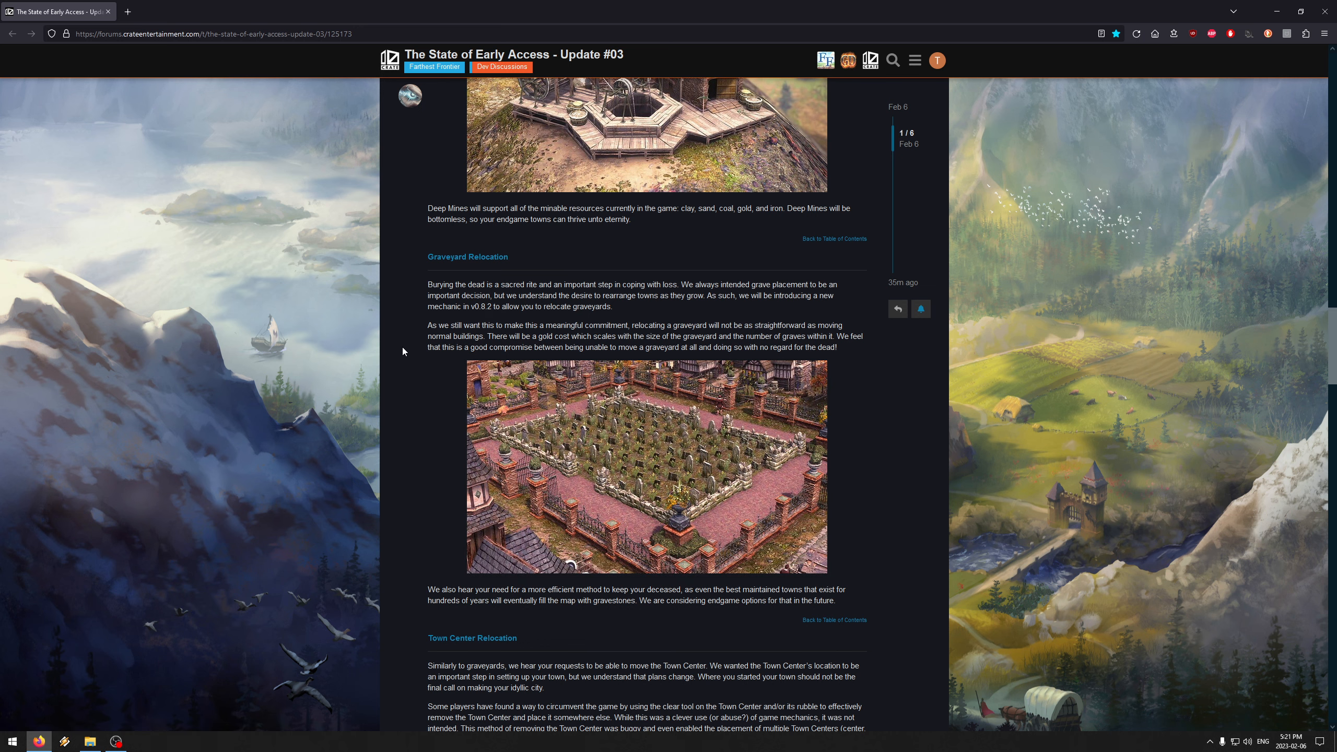
{"action": "scroll", "scroll_direction": "down", "scroll_amount": 3}
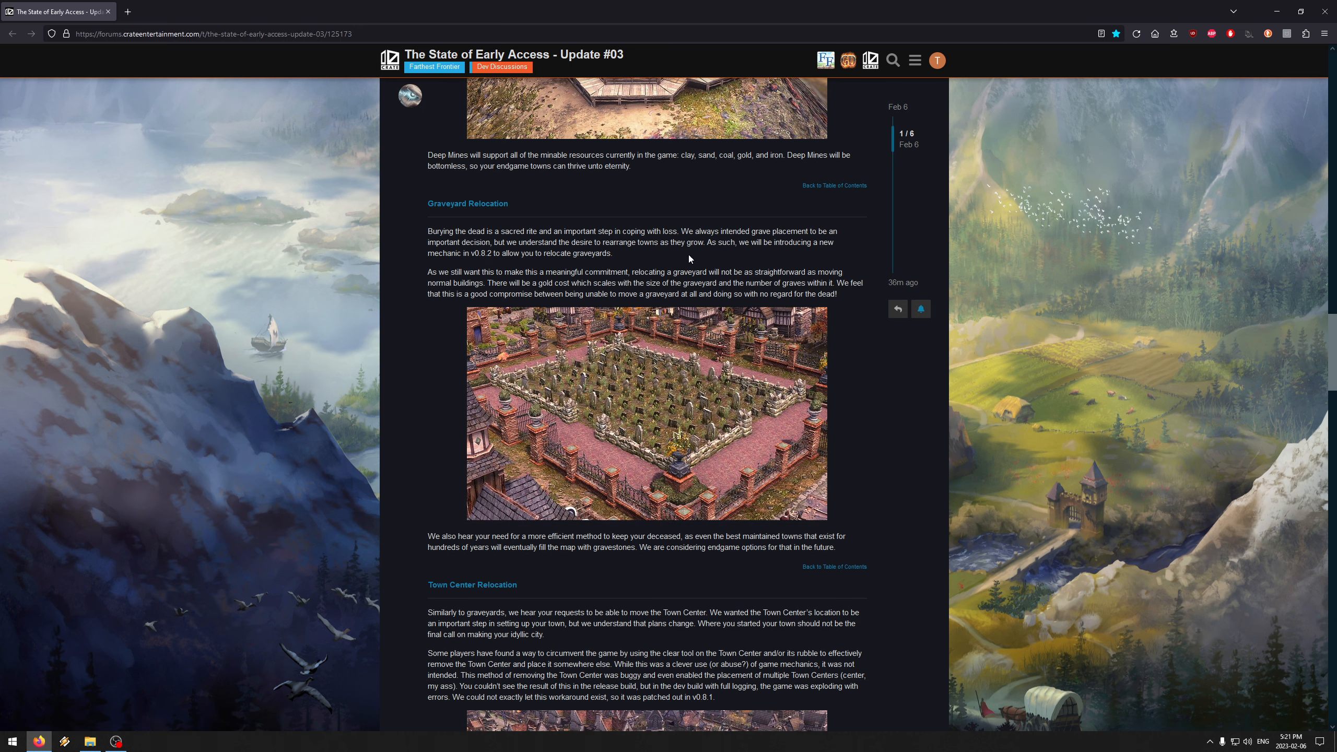
{"action": "mouse_move", "coordinate": [823, 413]}
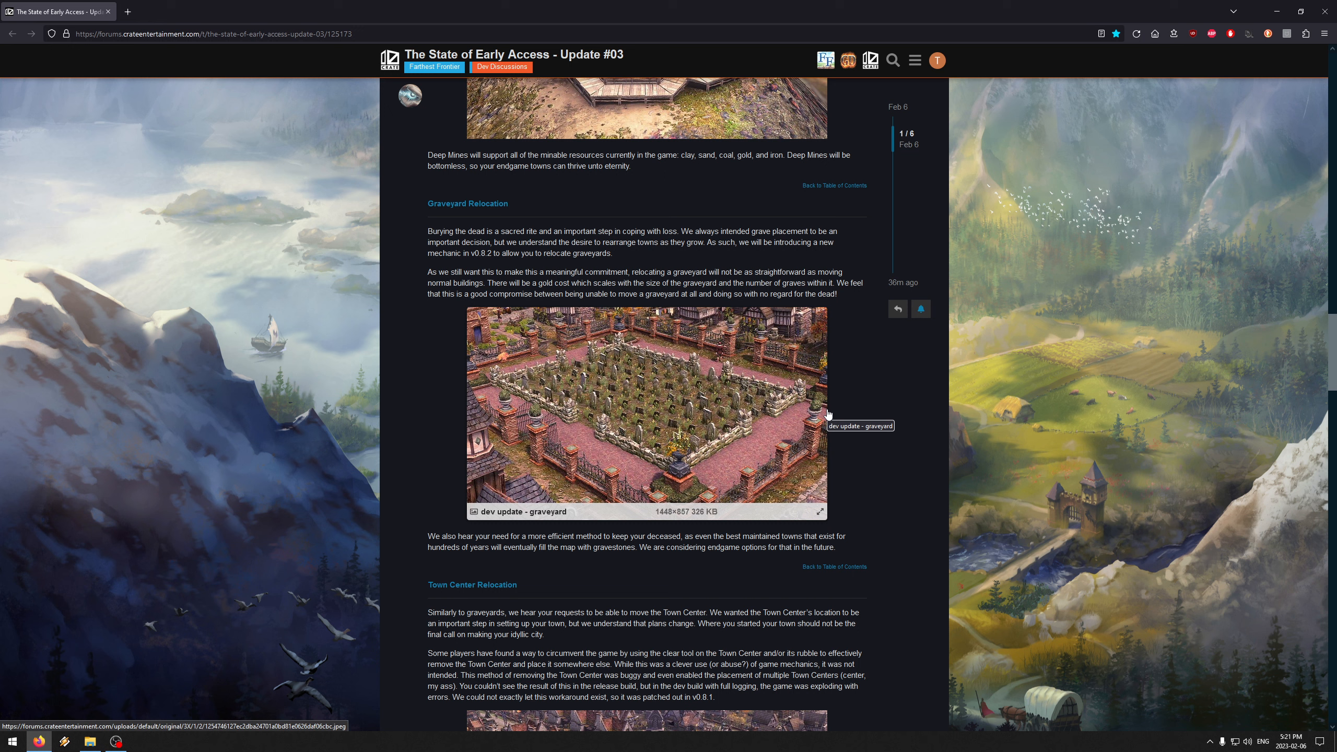
{"action": "mouse_move", "coordinate": [416, 345]}
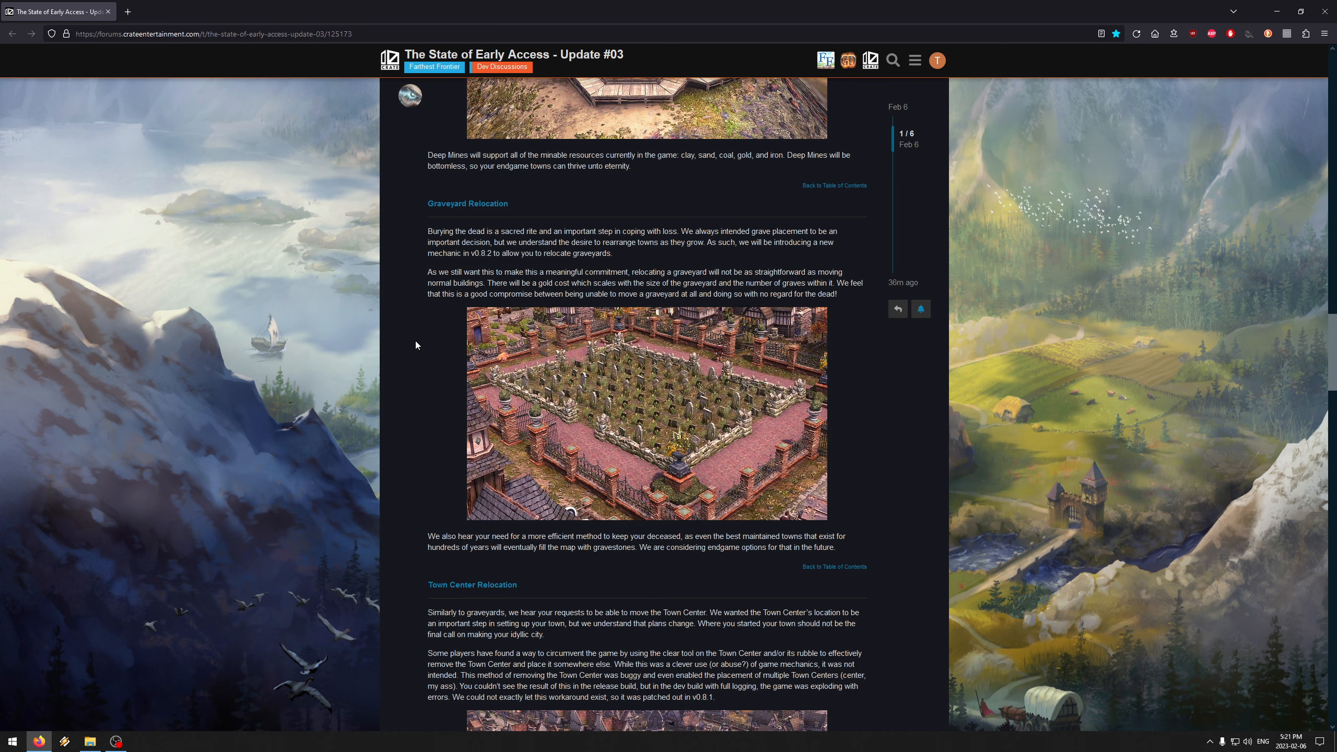
{"action": "scroll", "scroll_direction": "down", "scroll_amount": 3}
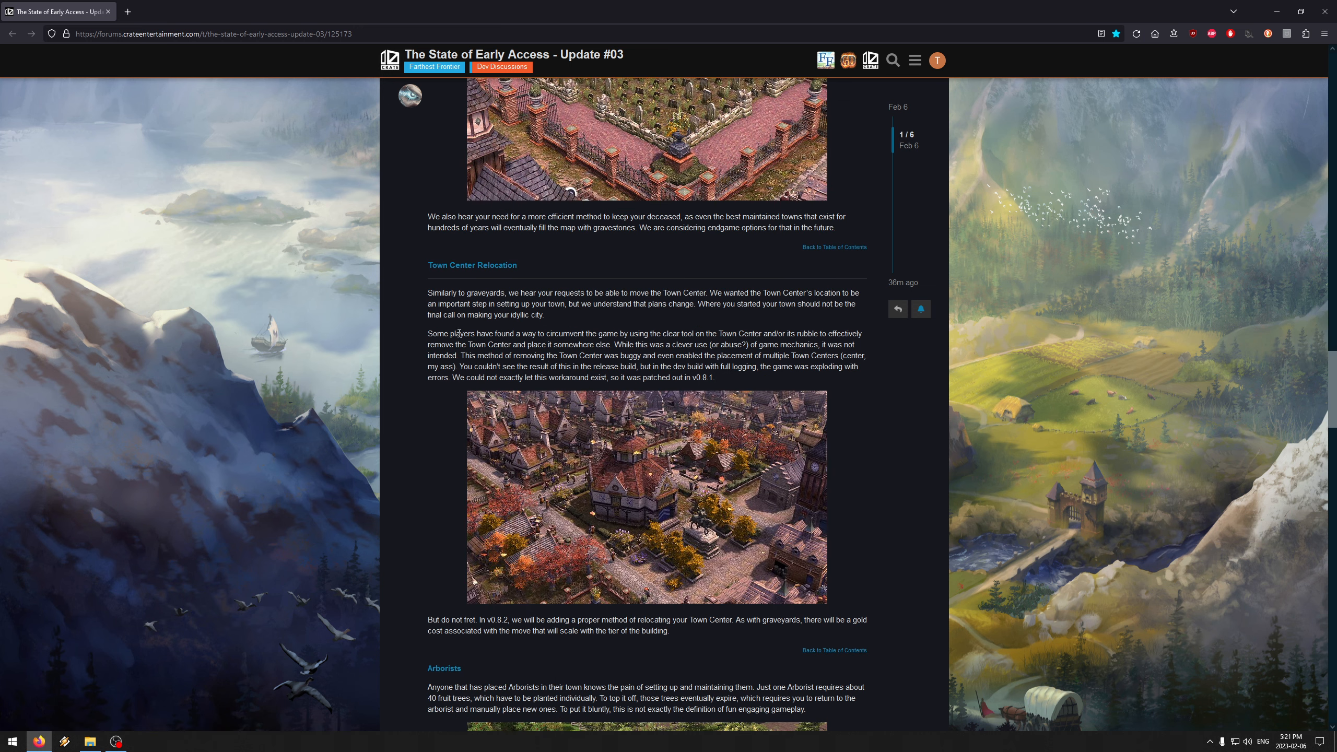
{"action": "mouse_move", "coordinate": [498, 339]}
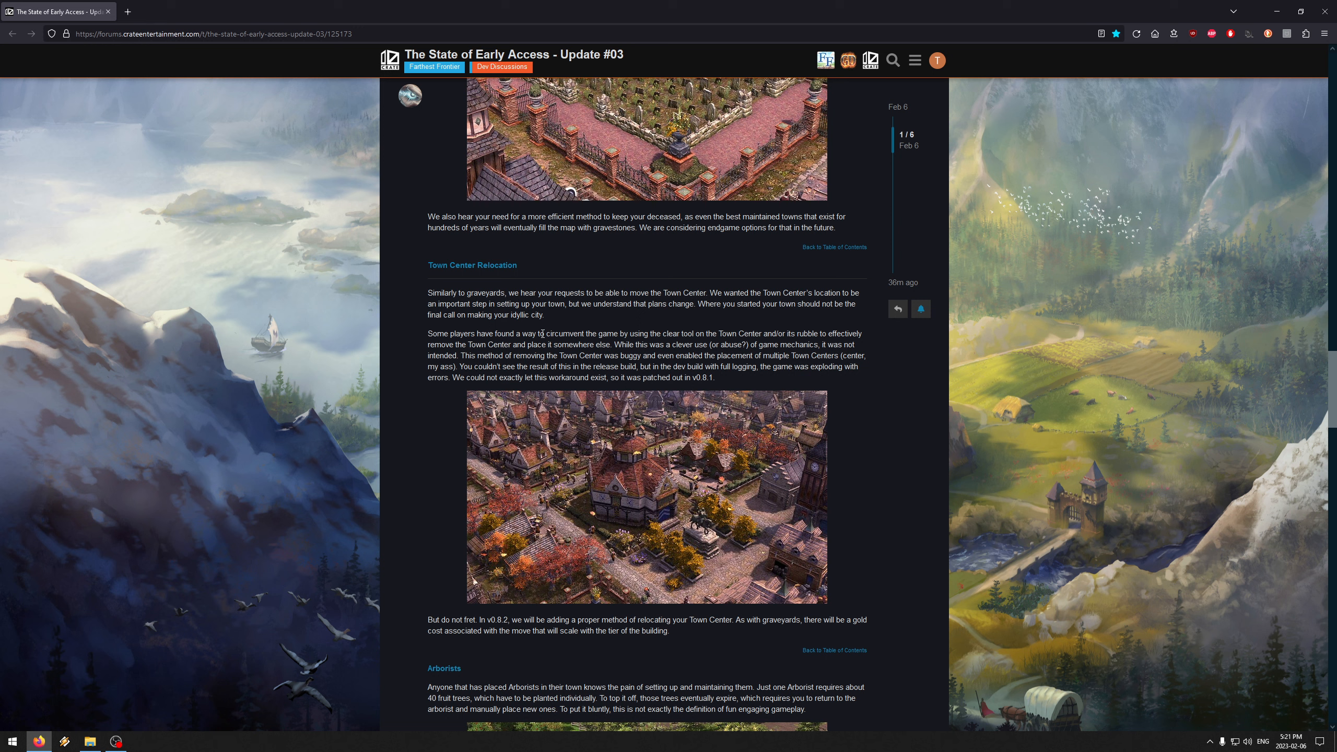
{"action": "mouse_move", "coordinate": [882, 366]}
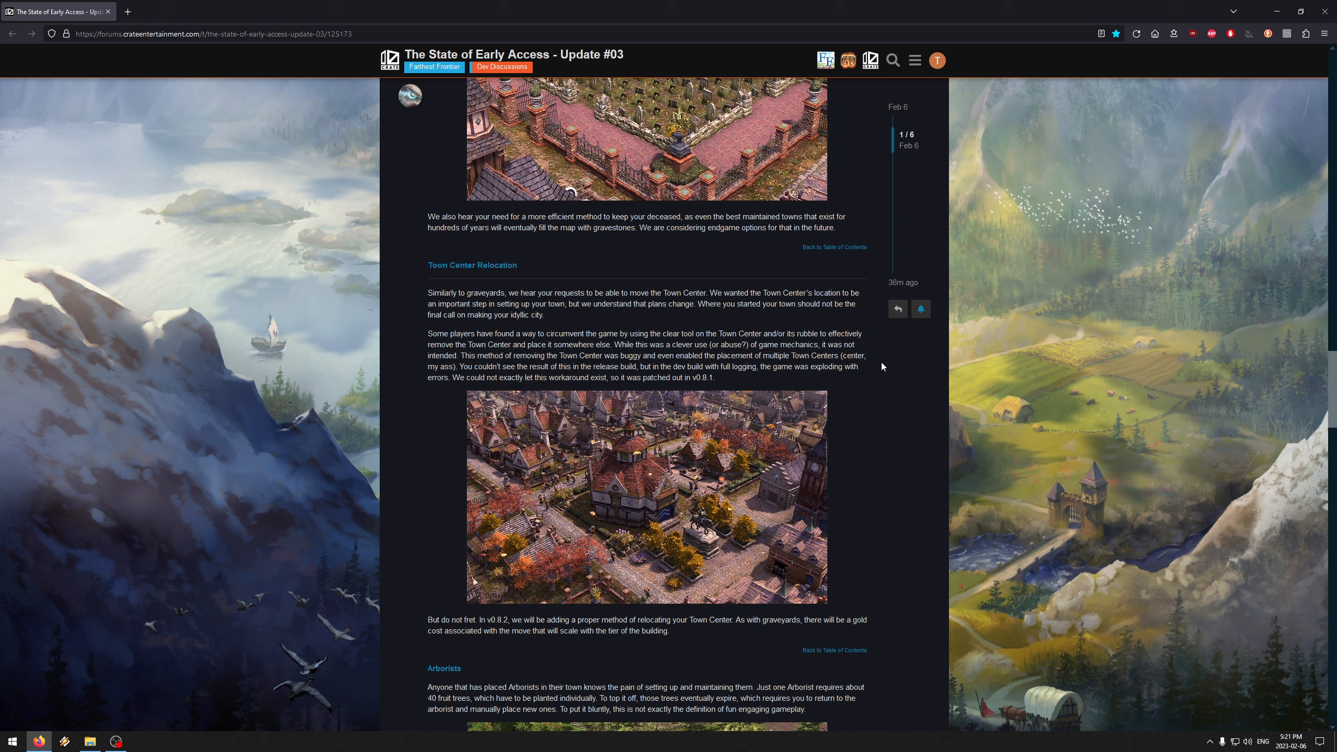
Step: Read Town Center Relocation and scroll on to the Arborists section with its orchard screenshot
{"action": "double_click", "coordinate": [622, 345]}
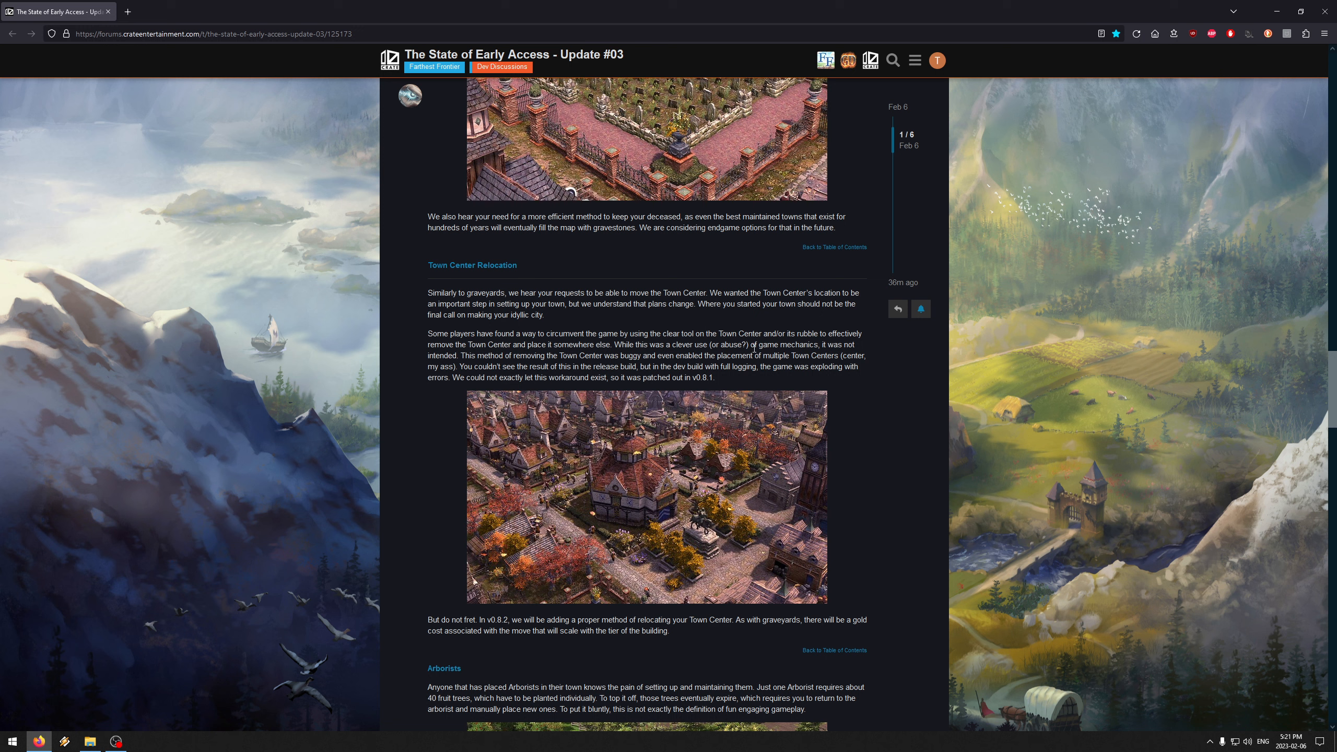
{"action": "mouse_move", "coordinate": [569, 374]}
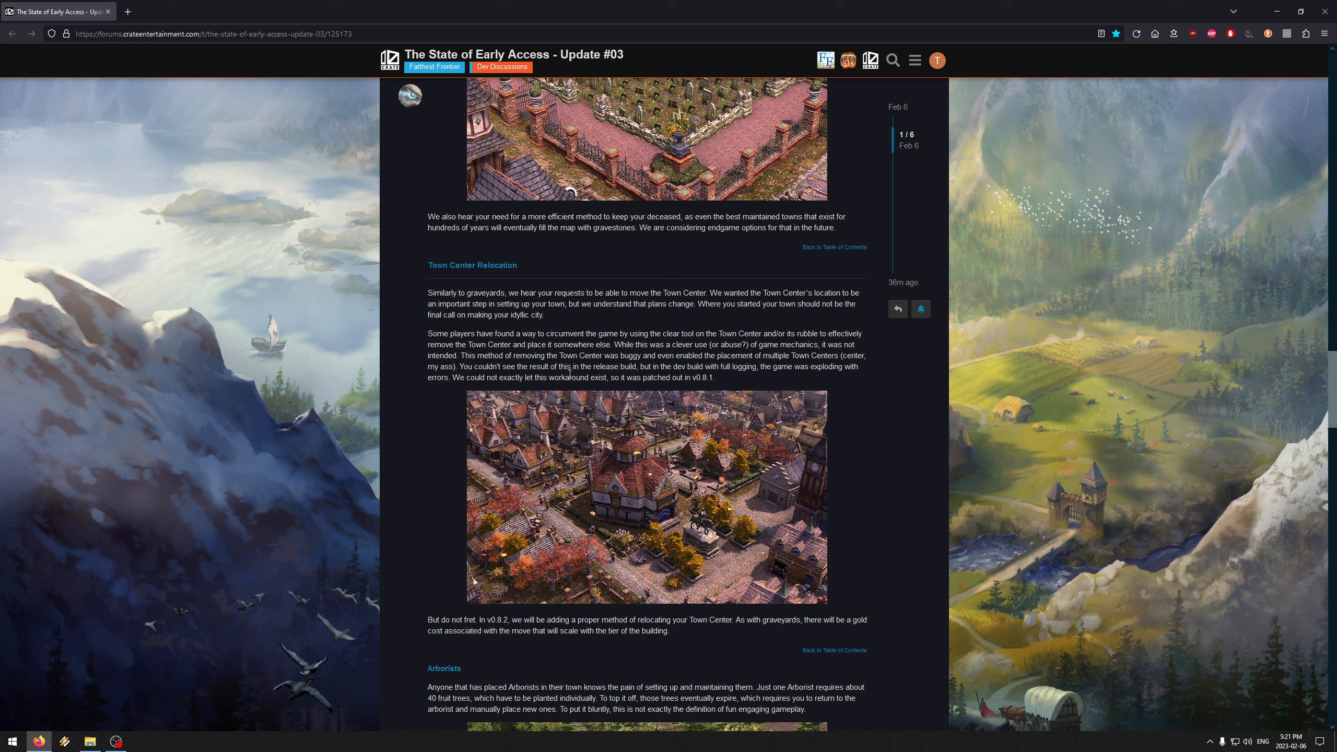
{"action": "mouse_move", "coordinate": [673, 456]}
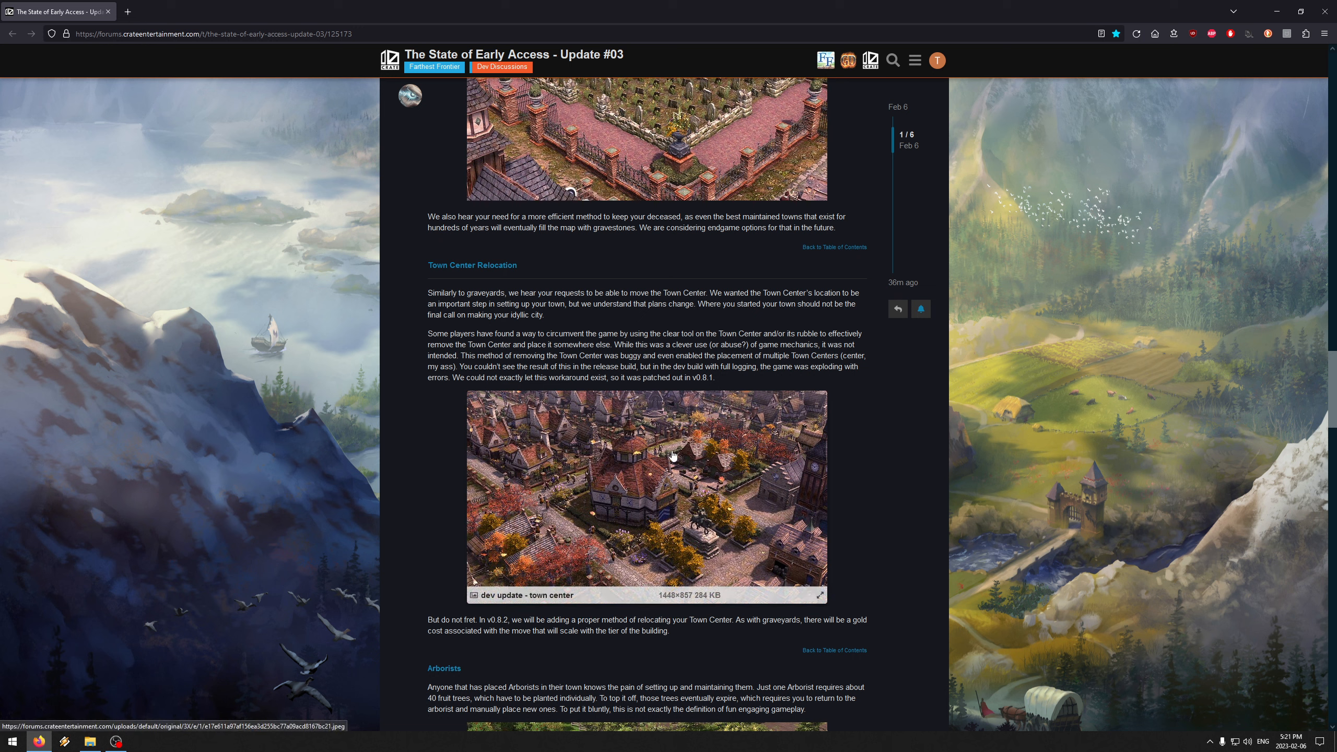
{"action": "mouse_move", "coordinate": [640, 434]}
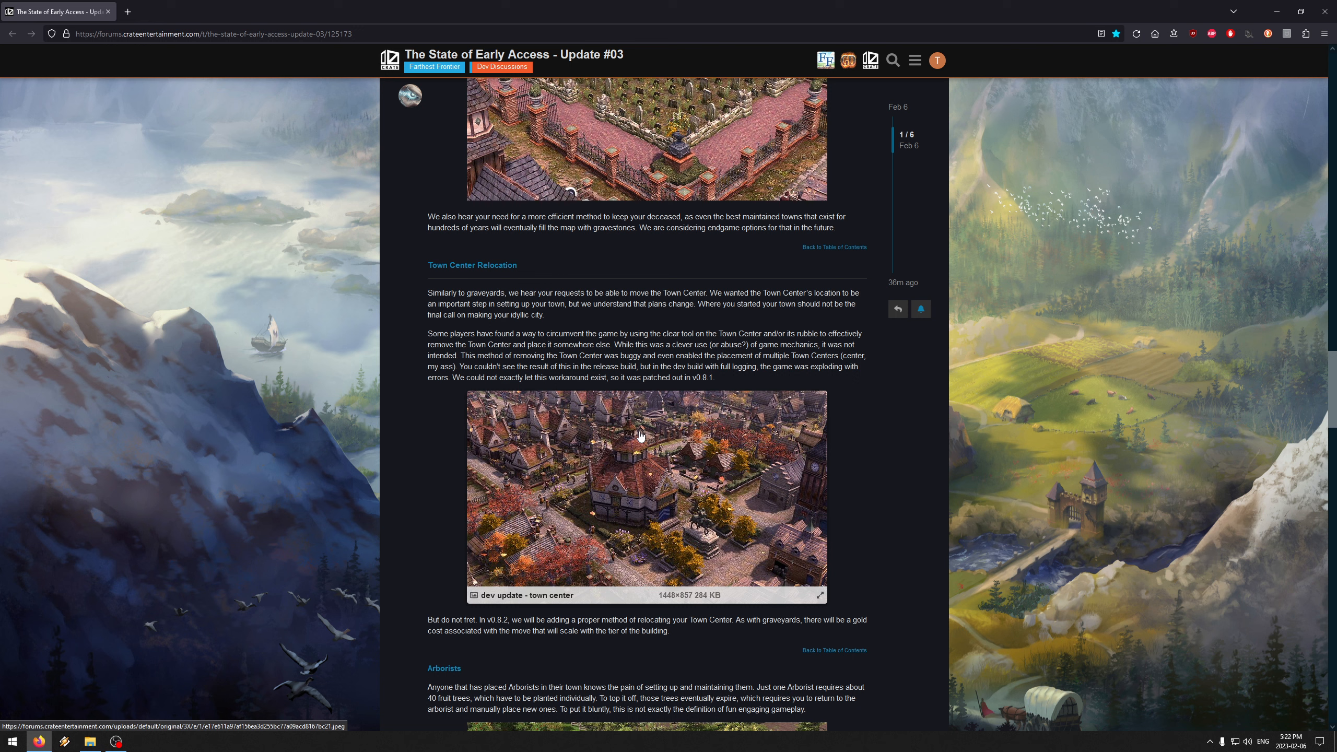
{"action": "scroll", "scroll_direction": "down", "scroll_amount": 3}
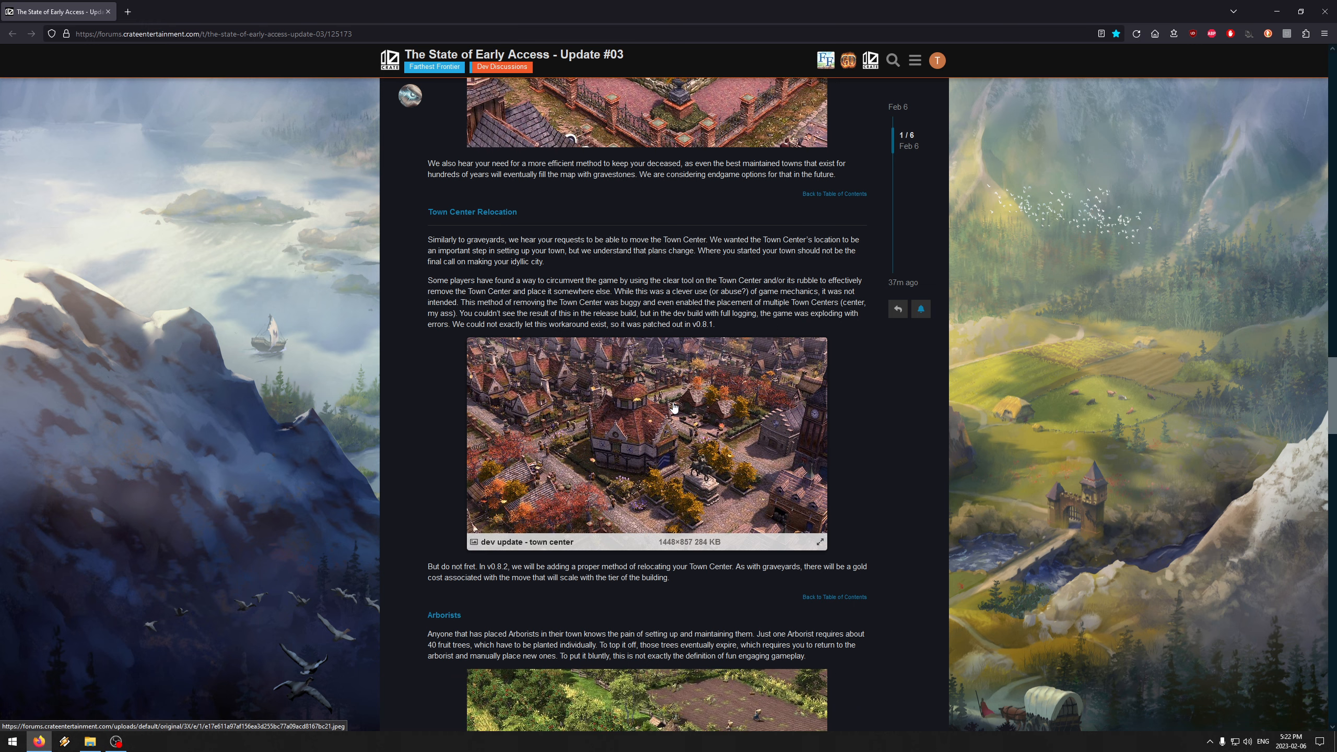
{"action": "mouse_move", "coordinate": [659, 429]}
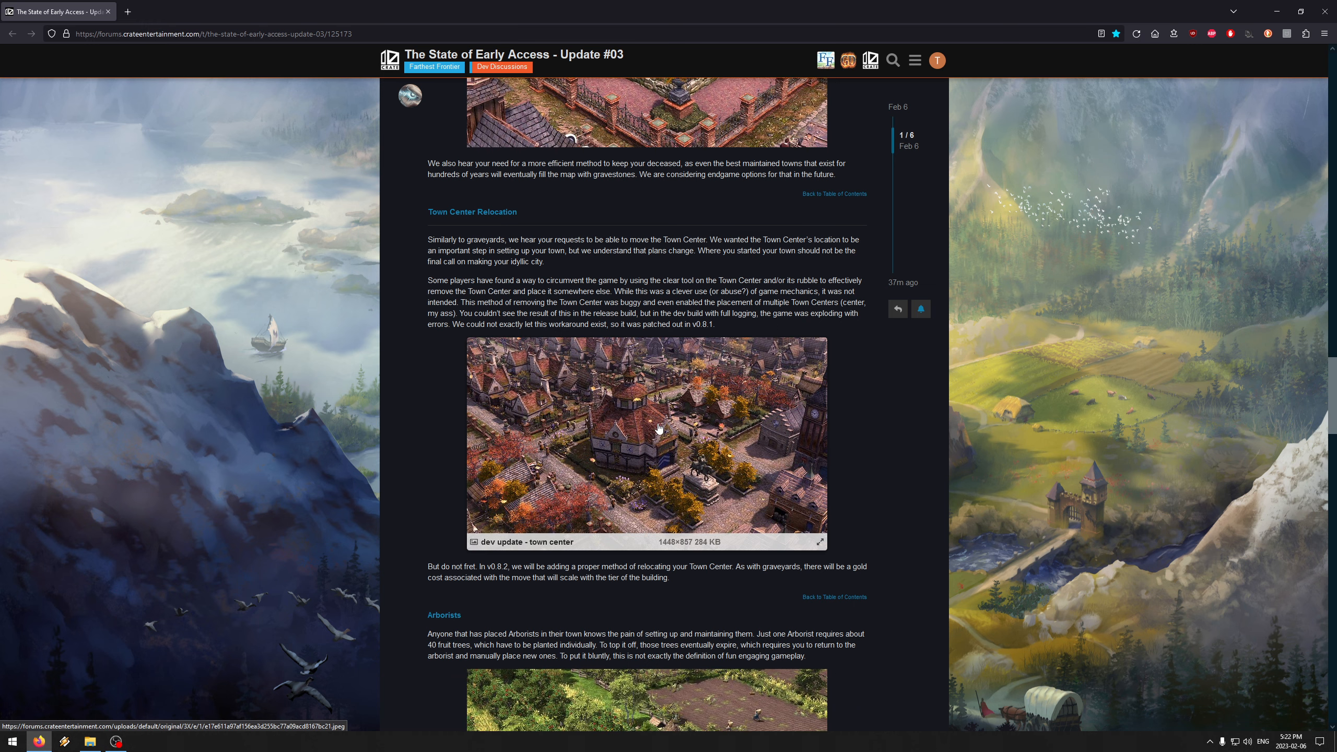
{"action": "scroll", "scroll_direction": "down", "scroll_amount": 3}
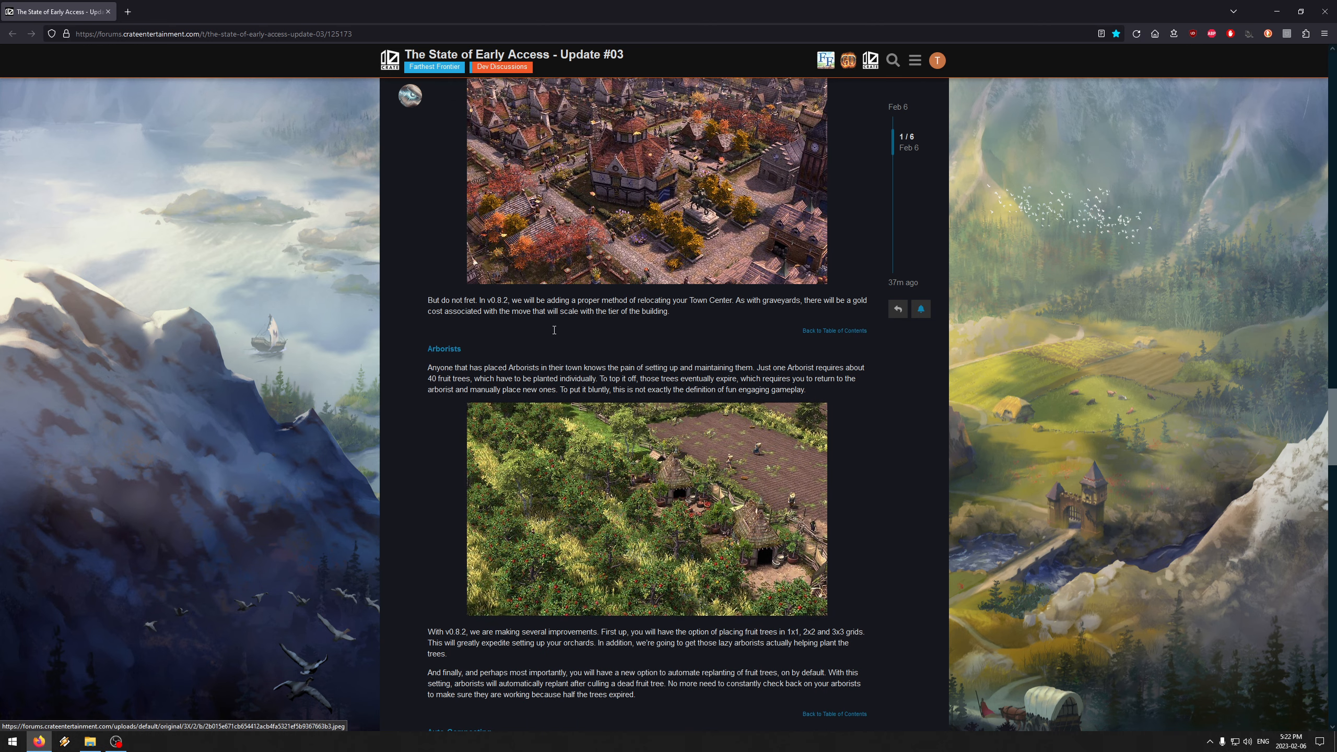
{"action": "mouse_move", "coordinate": [871, 514]}
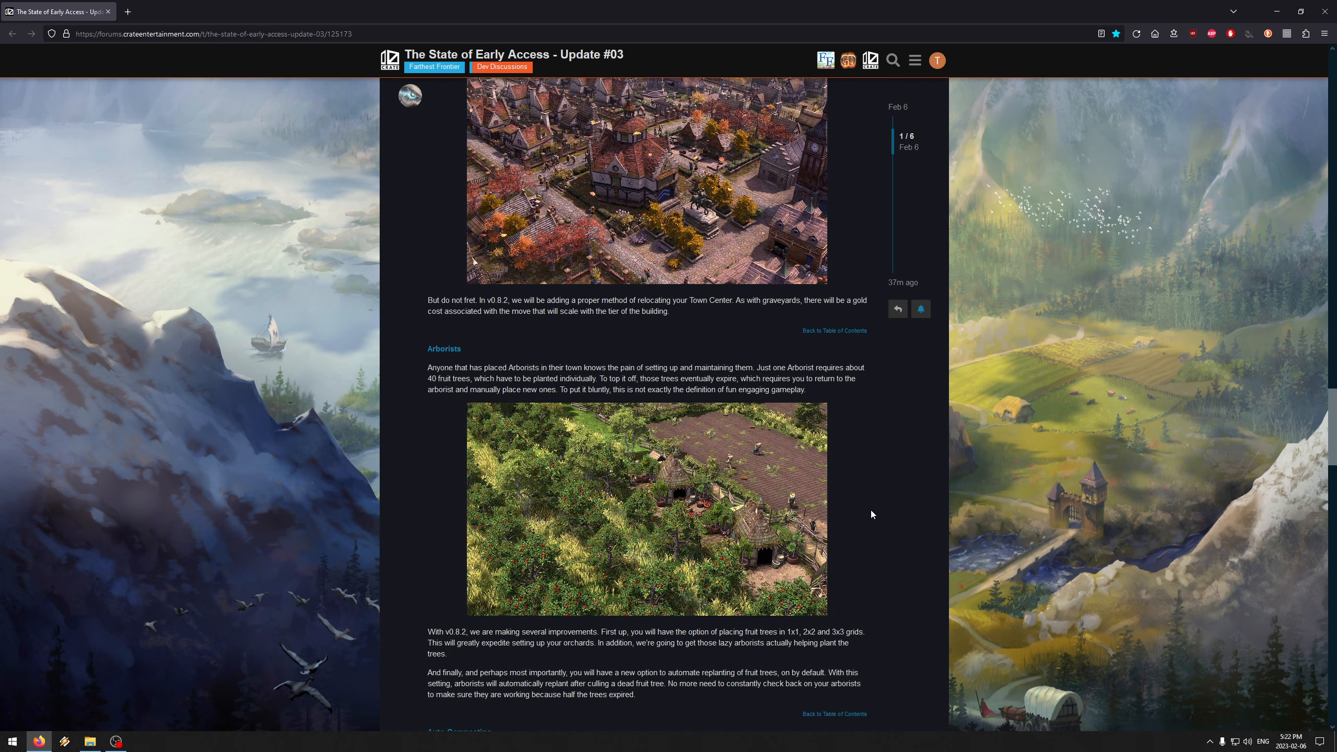
{"action": "mouse_move", "coordinate": [568, 387]}
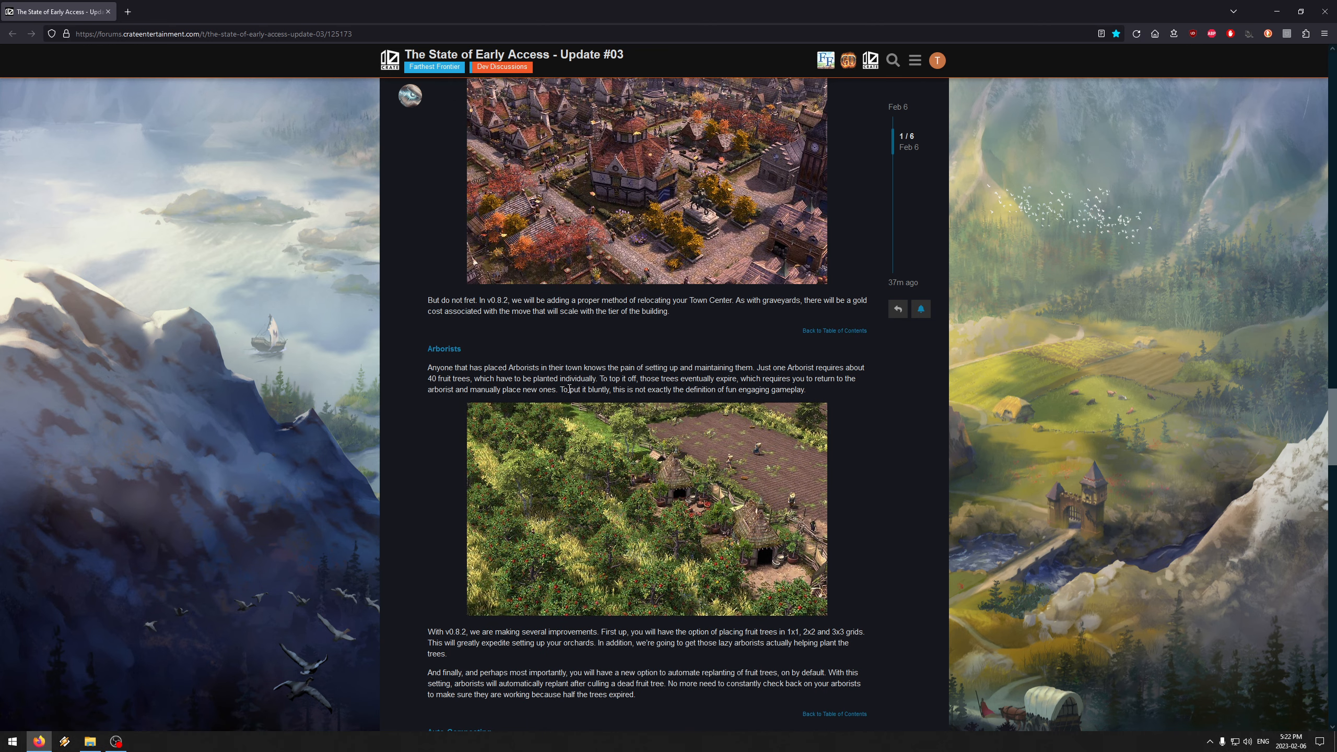
{"action": "mouse_move", "coordinate": [626, 646]}
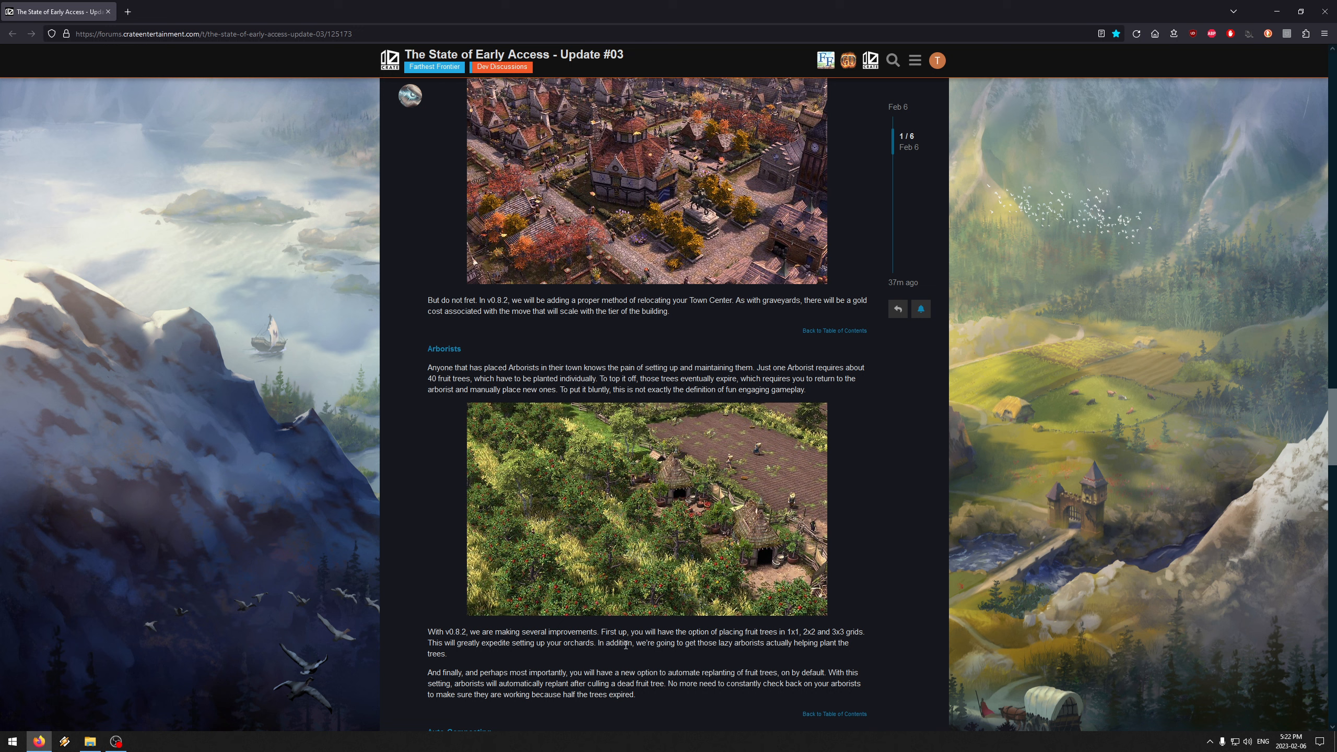
{"action": "mouse_move", "coordinate": [391, 489]}
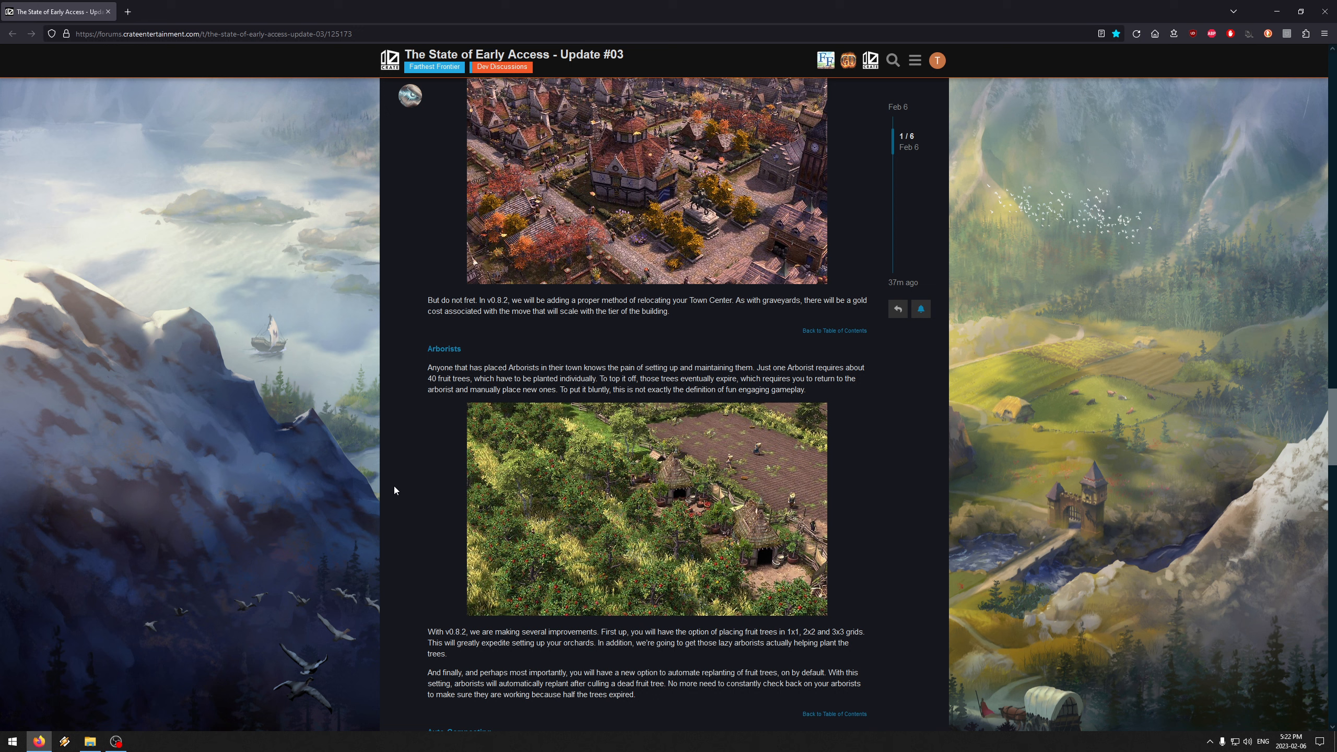
{"action": "mouse_move", "coordinate": [398, 479]}
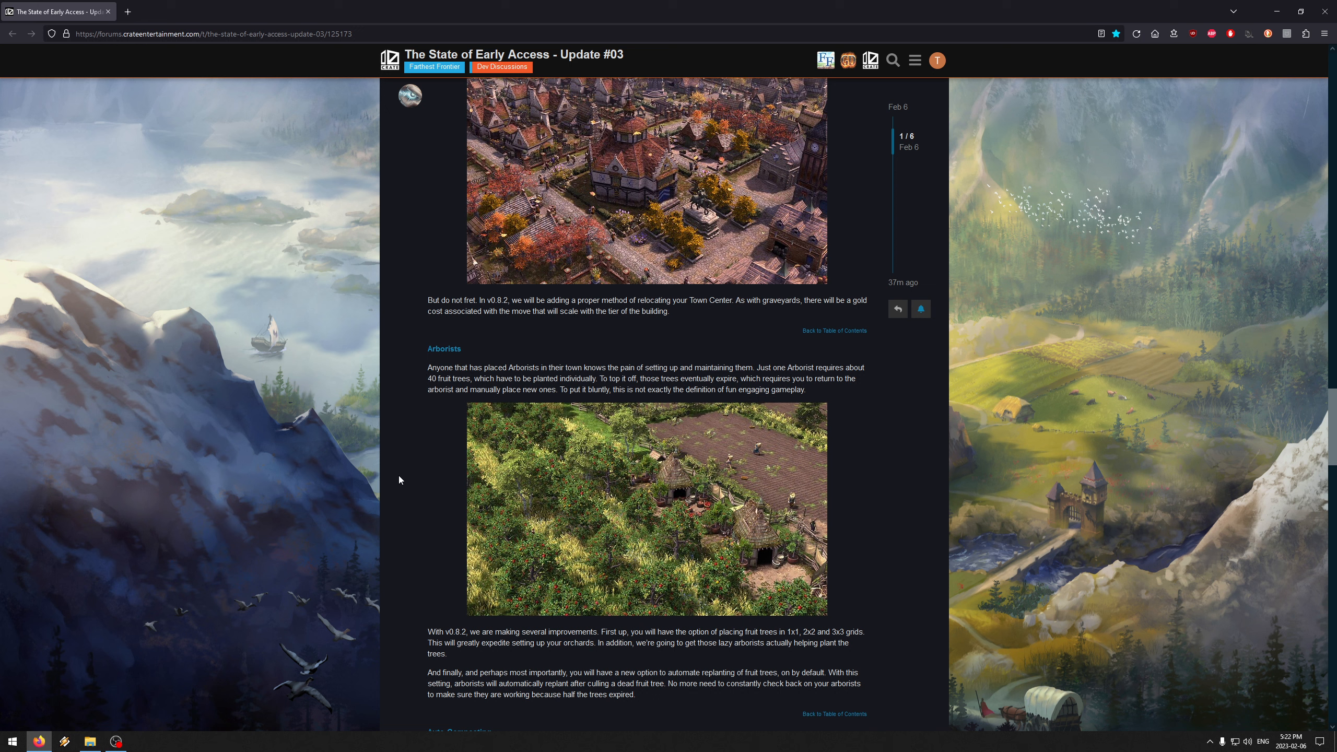
{"action": "mouse_move", "coordinate": [601, 642]}
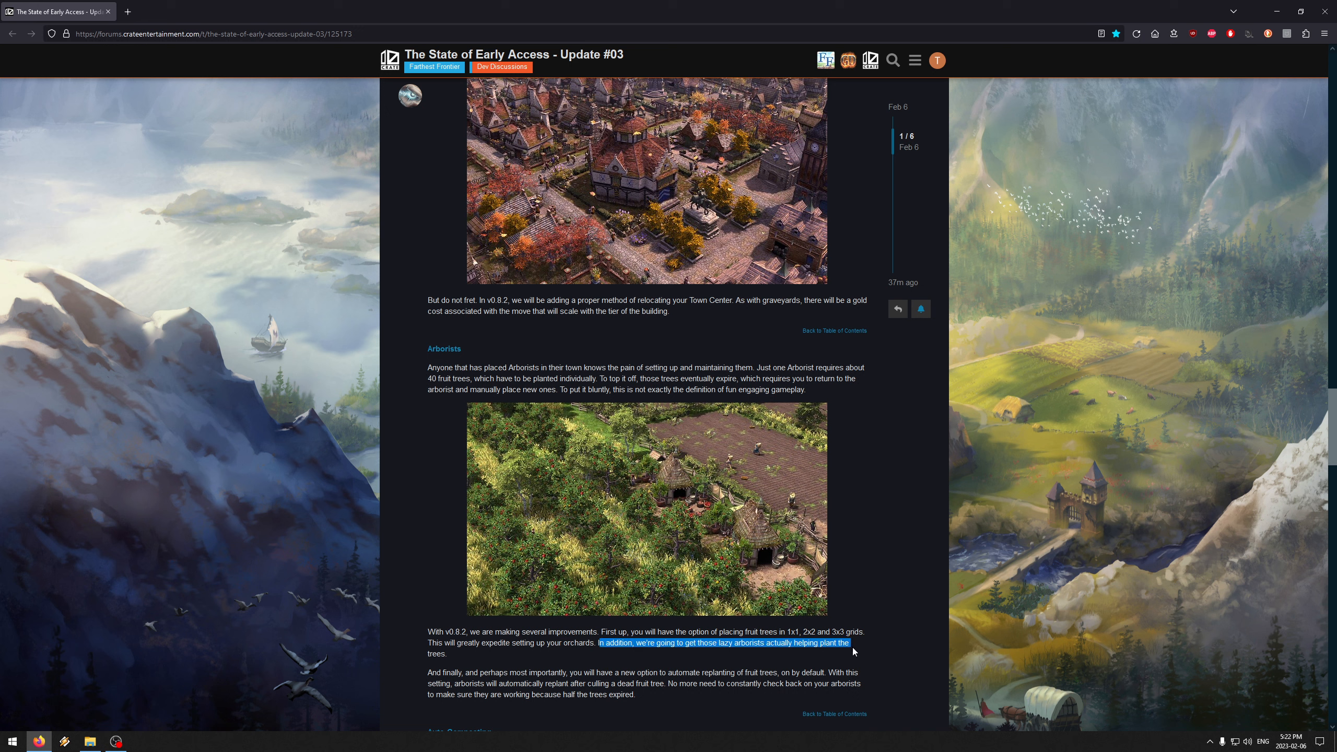
Step: Clear the Arborists highlight and scroll past the replanting paragraph to the Auto-Composting heading
{"action": "left_click", "coordinate": [608, 671]}
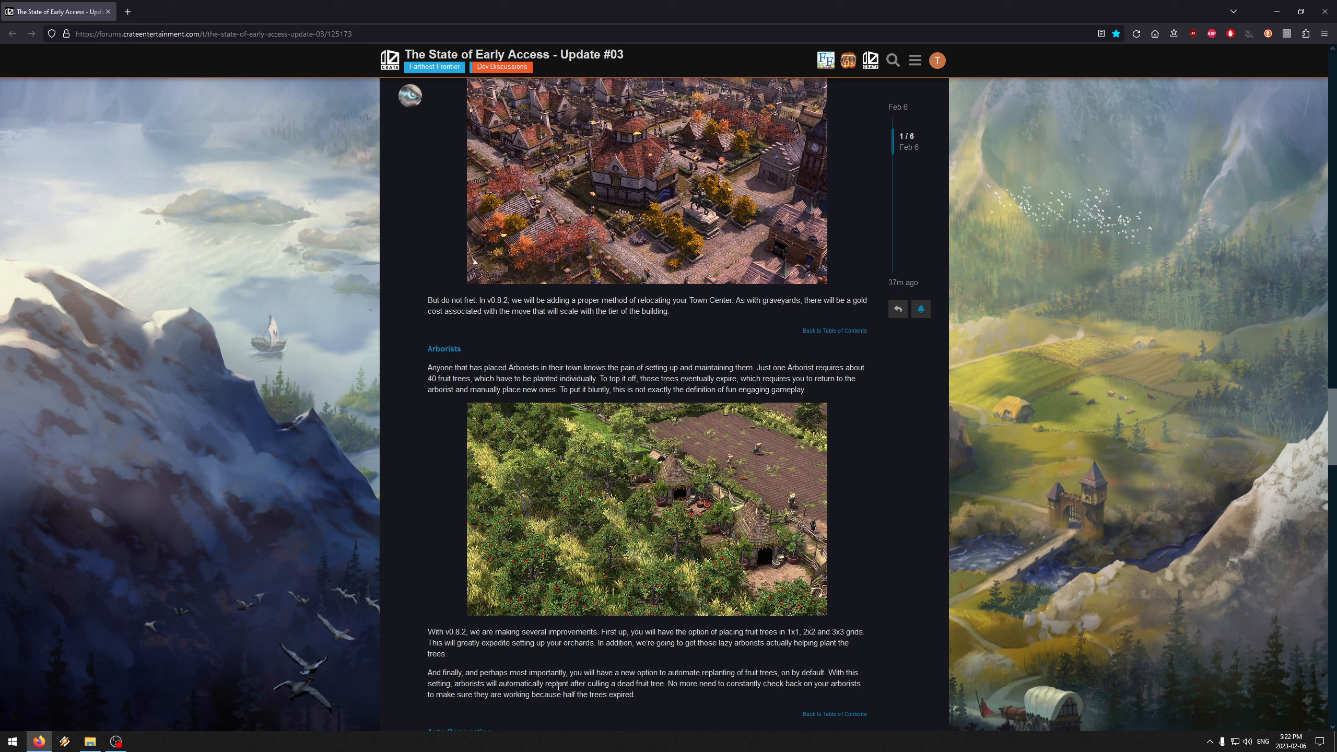
{"action": "mouse_move", "coordinate": [715, 693]}
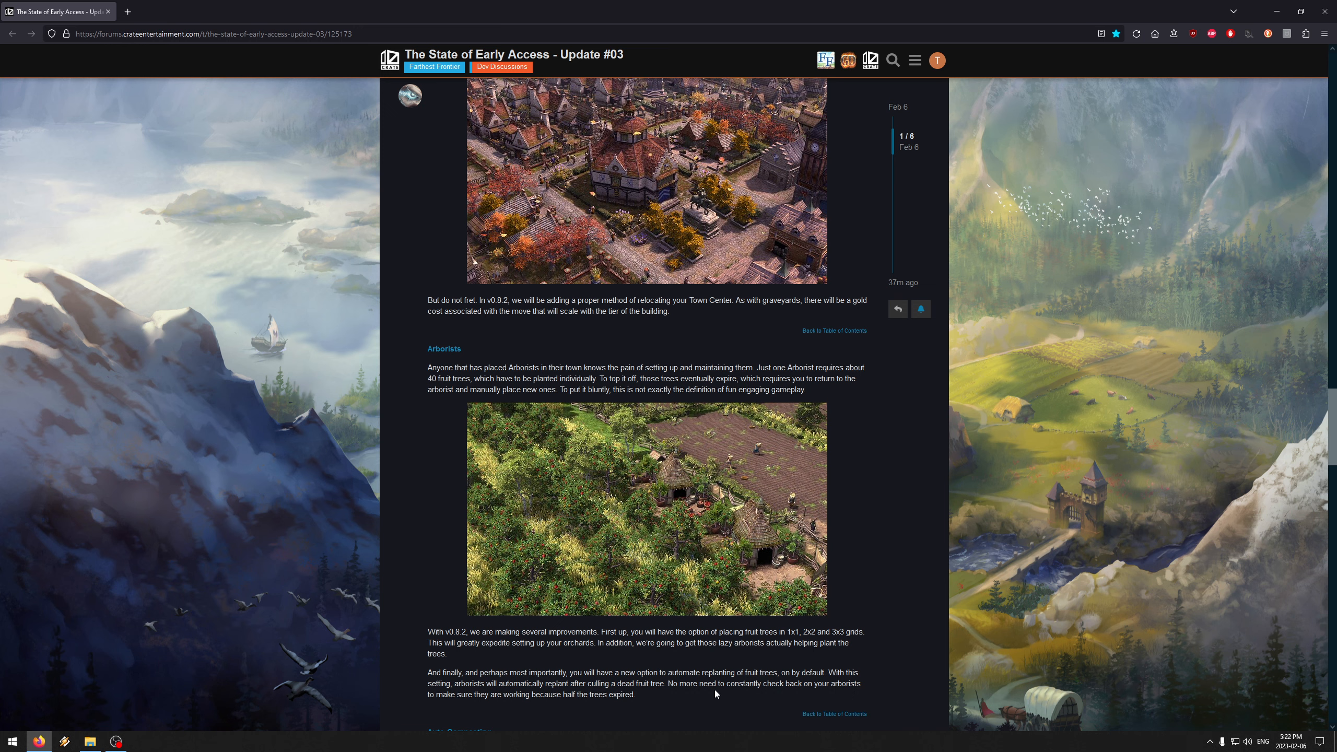
{"action": "scroll", "scroll_direction": "down", "scroll_amount": 3}
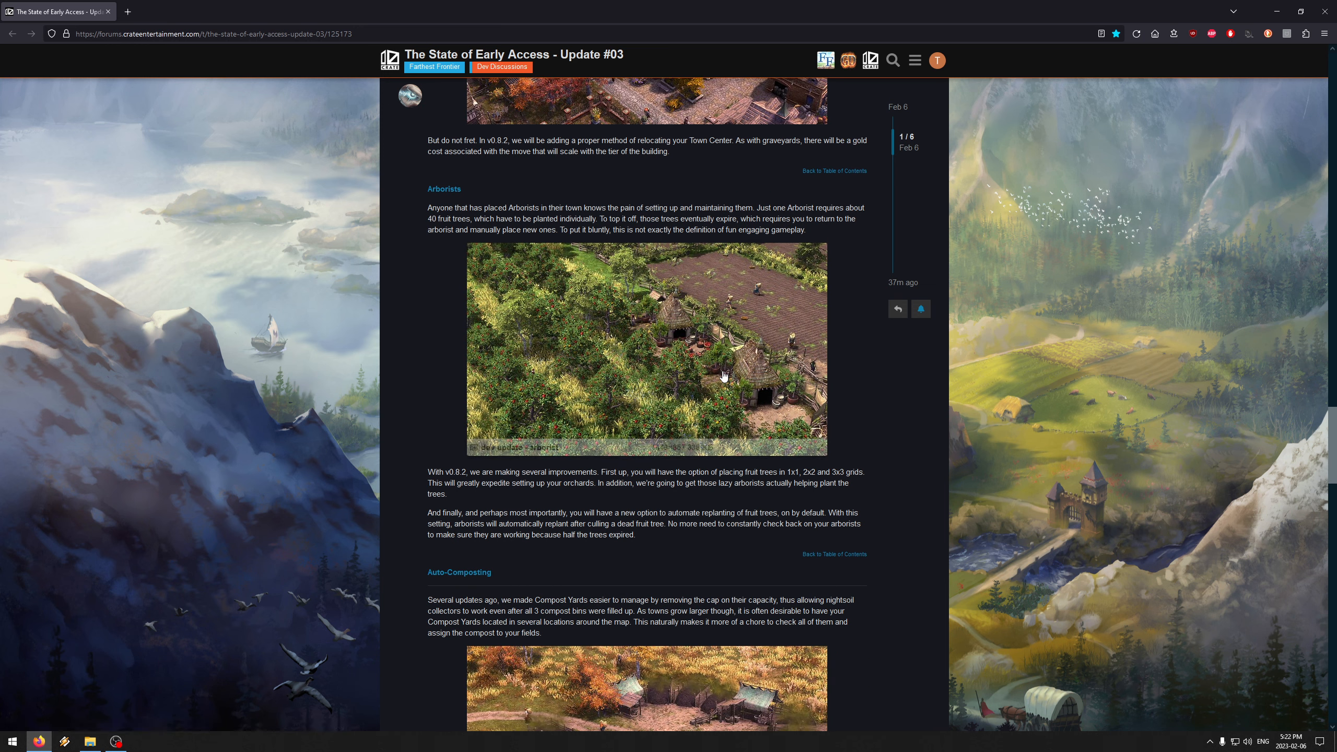
{"action": "mouse_move", "coordinate": [638, 514]}
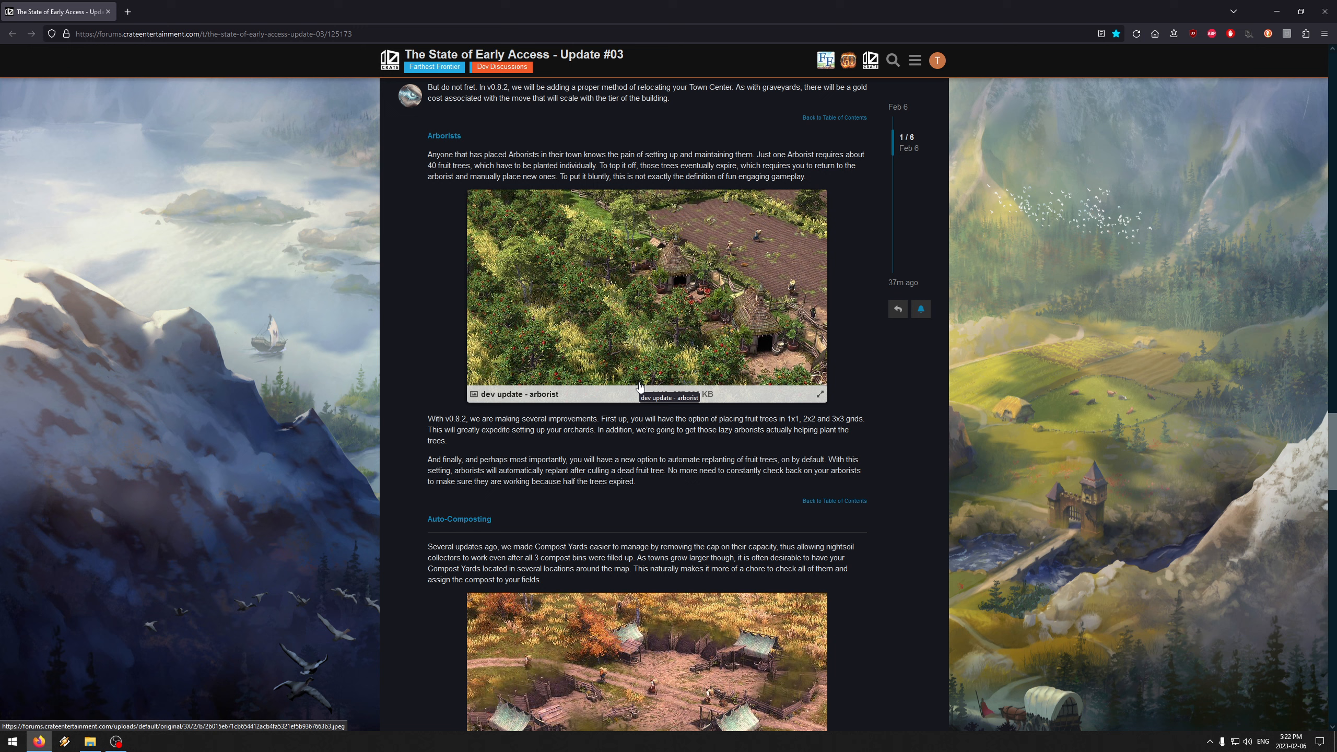
{"action": "scroll", "scroll_direction": "down", "scroll_amount": 3}
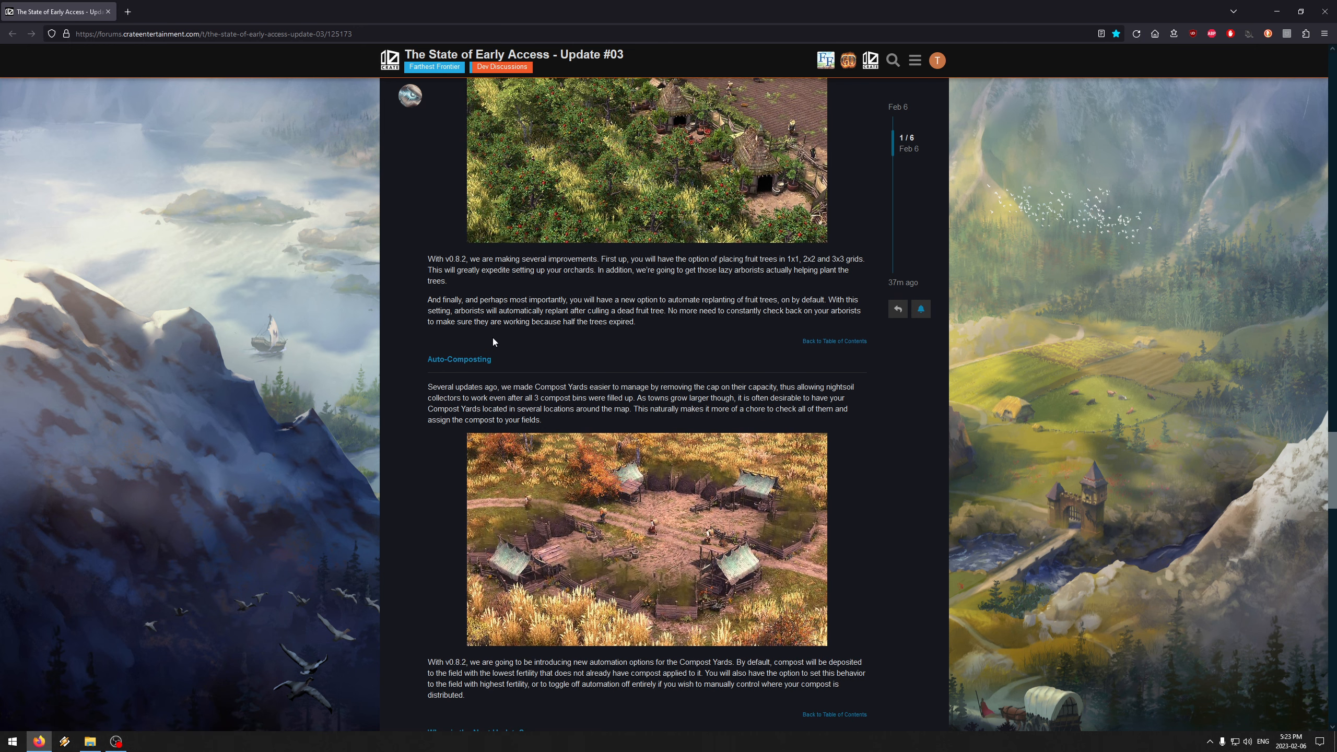
{"action": "mouse_move", "coordinate": [492, 350]}
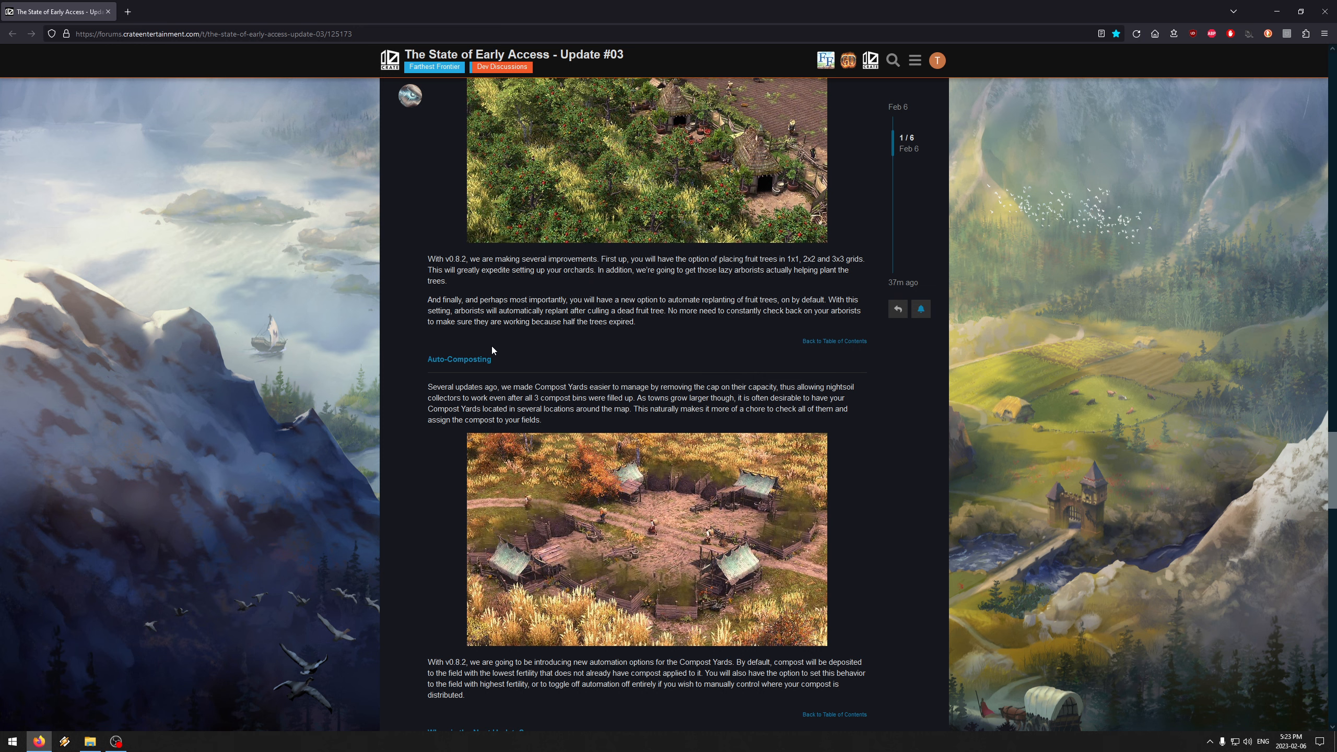
{"action": "mouse_move", "coordinate": [617, 367]}
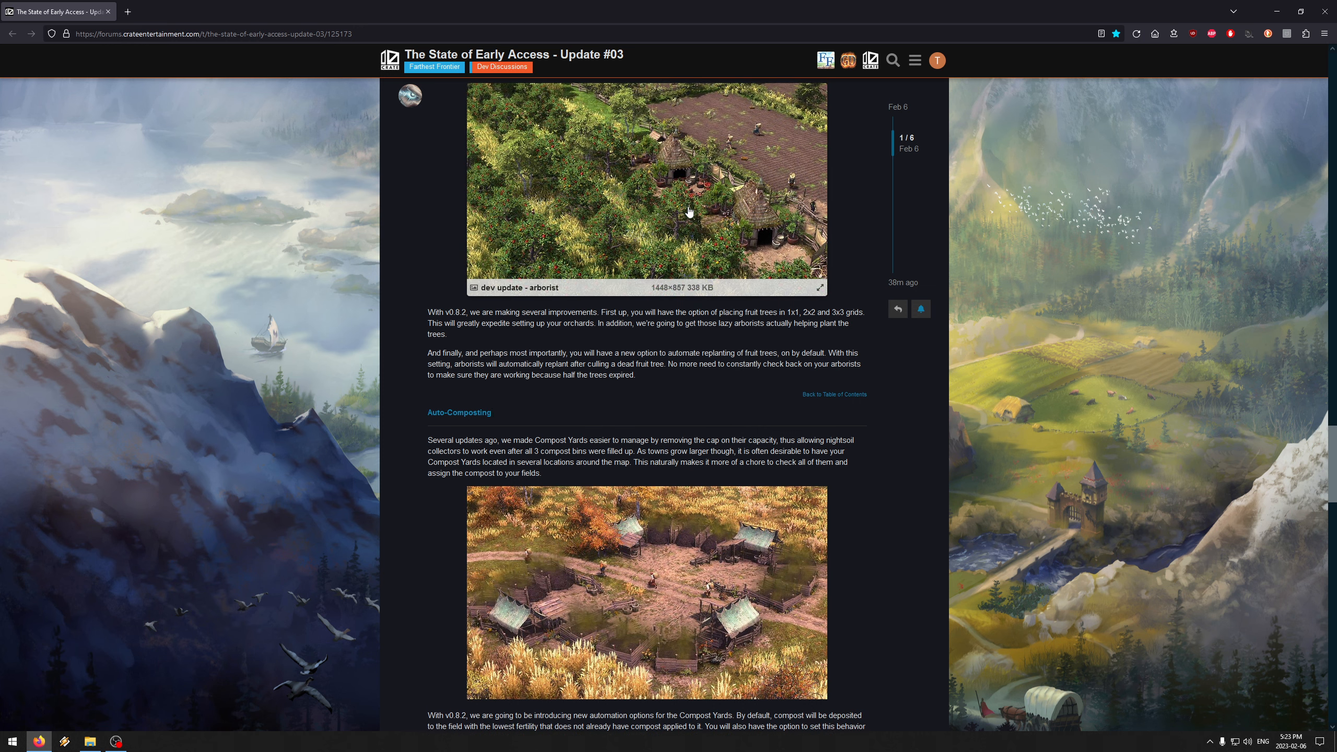
{"action": "scroll", "scroll_direction": "down", "scroll_amount": 3}
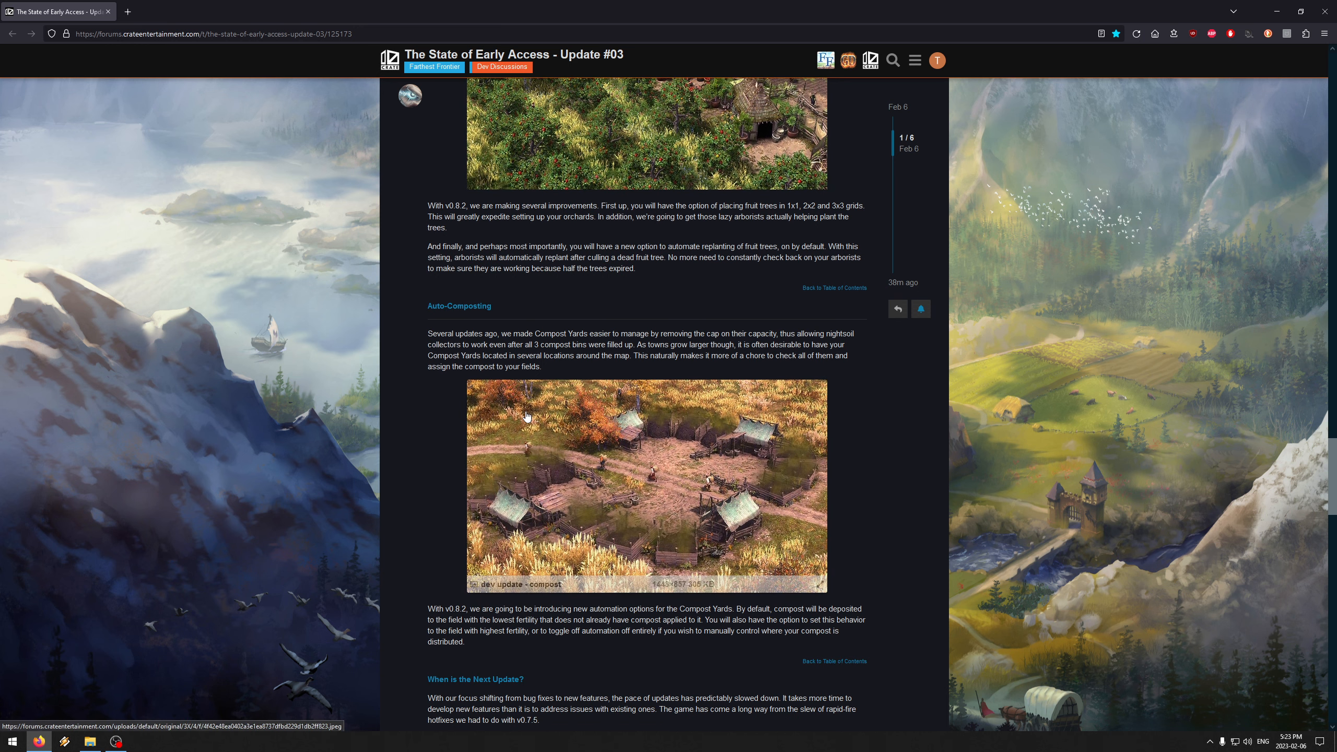
{"action": "scroll", "scroll_direction": "down", "scroll_amount": 3}
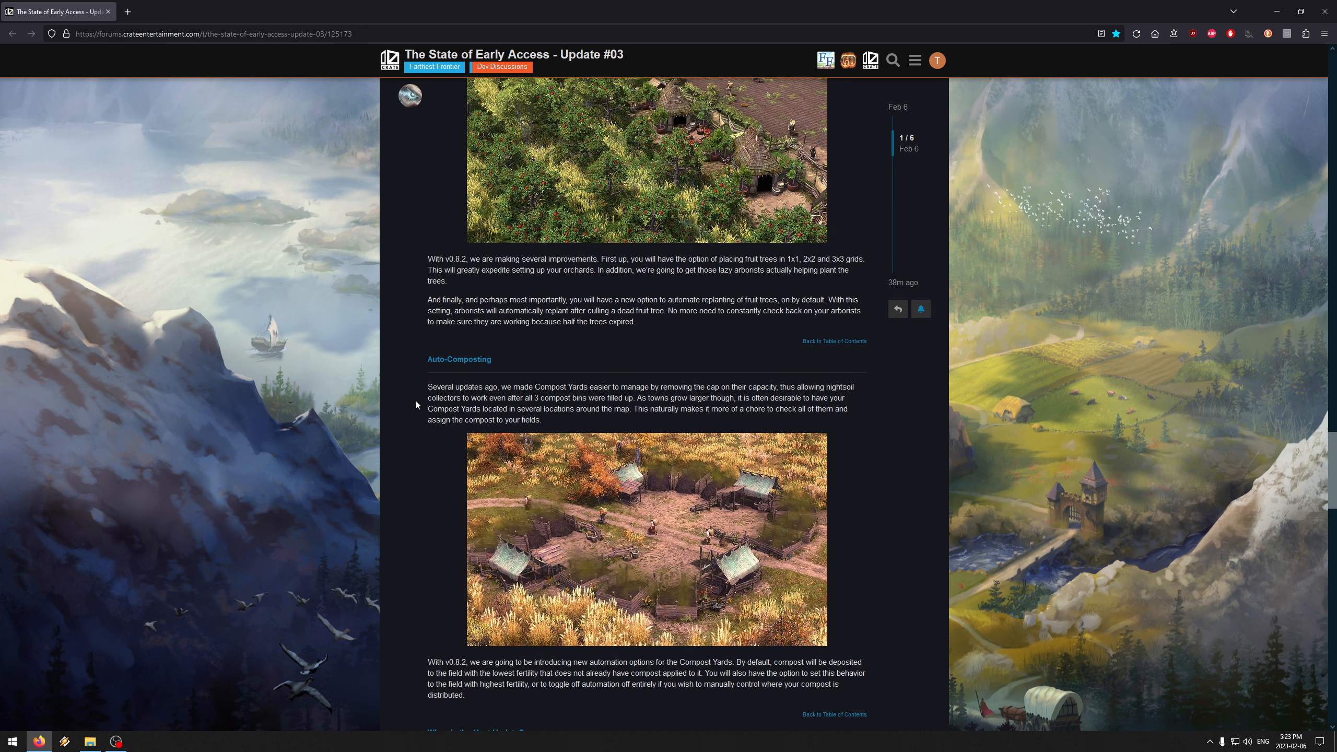
{"action": "mouse_move", "coordinate": [737, 426]}
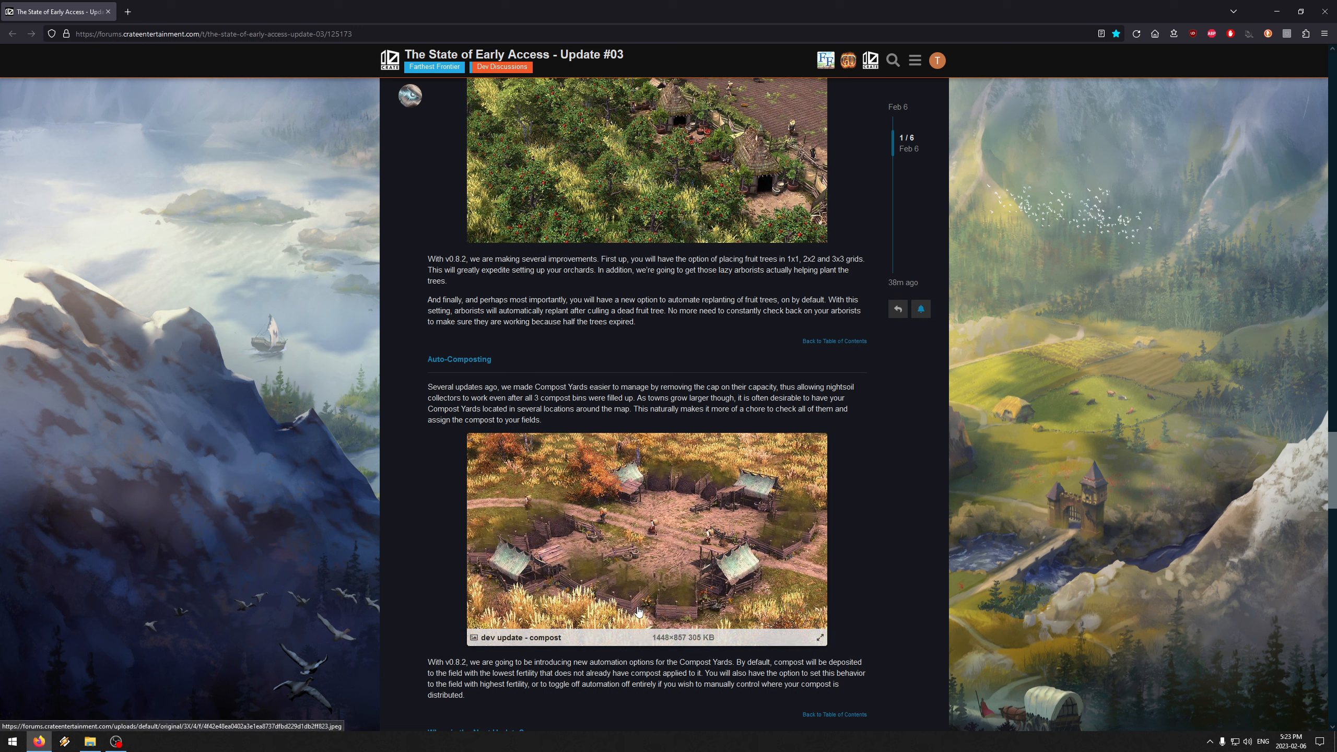
{"action": "mouse_move", "coordinate": [638, 588]}
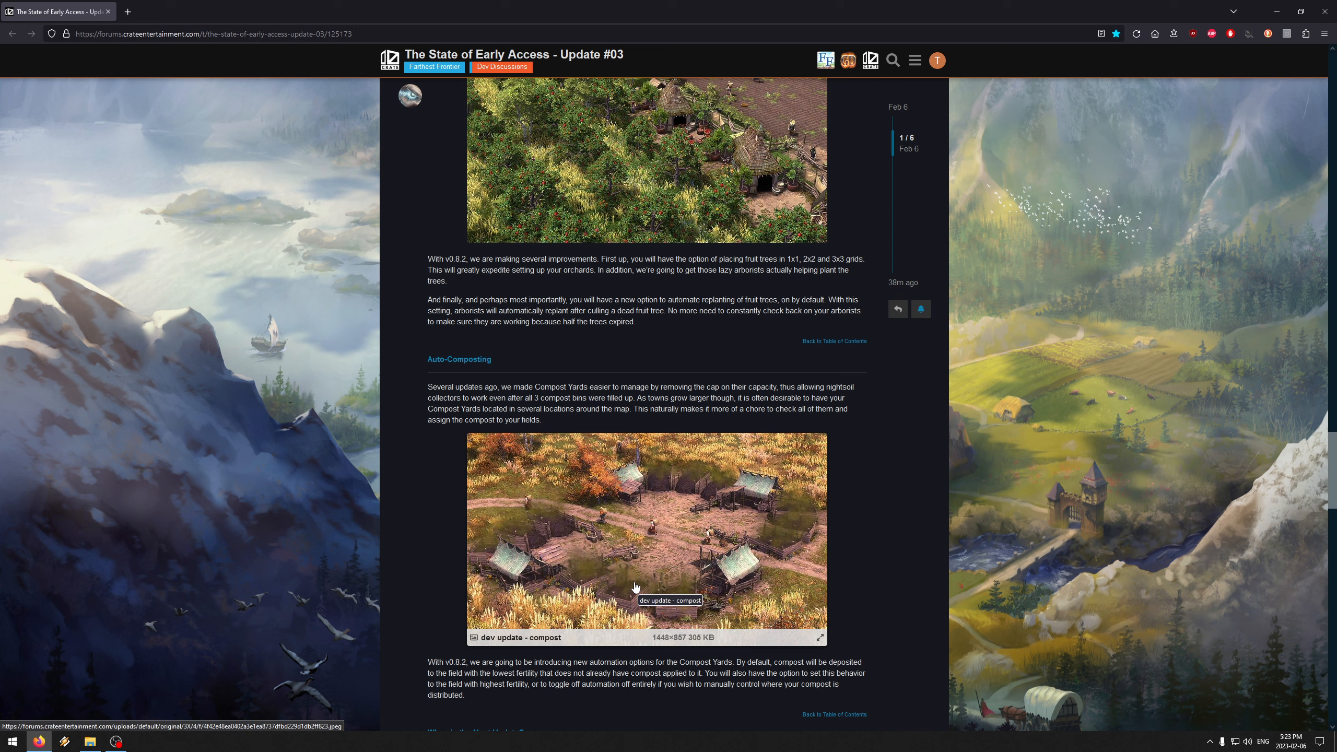
{"action": "mouse_move", "coordinate": [429, 385]}
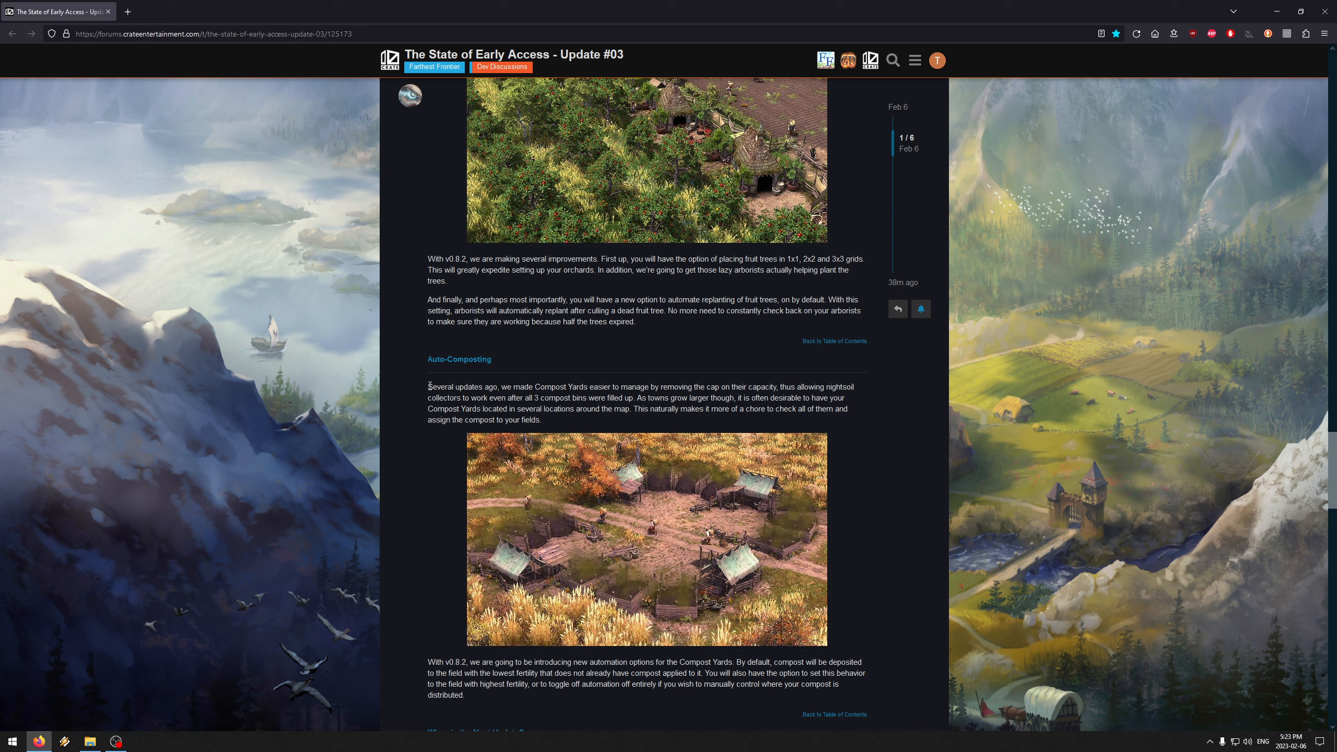
{"action": "mouse_move", "coordinate": [643, 457]}
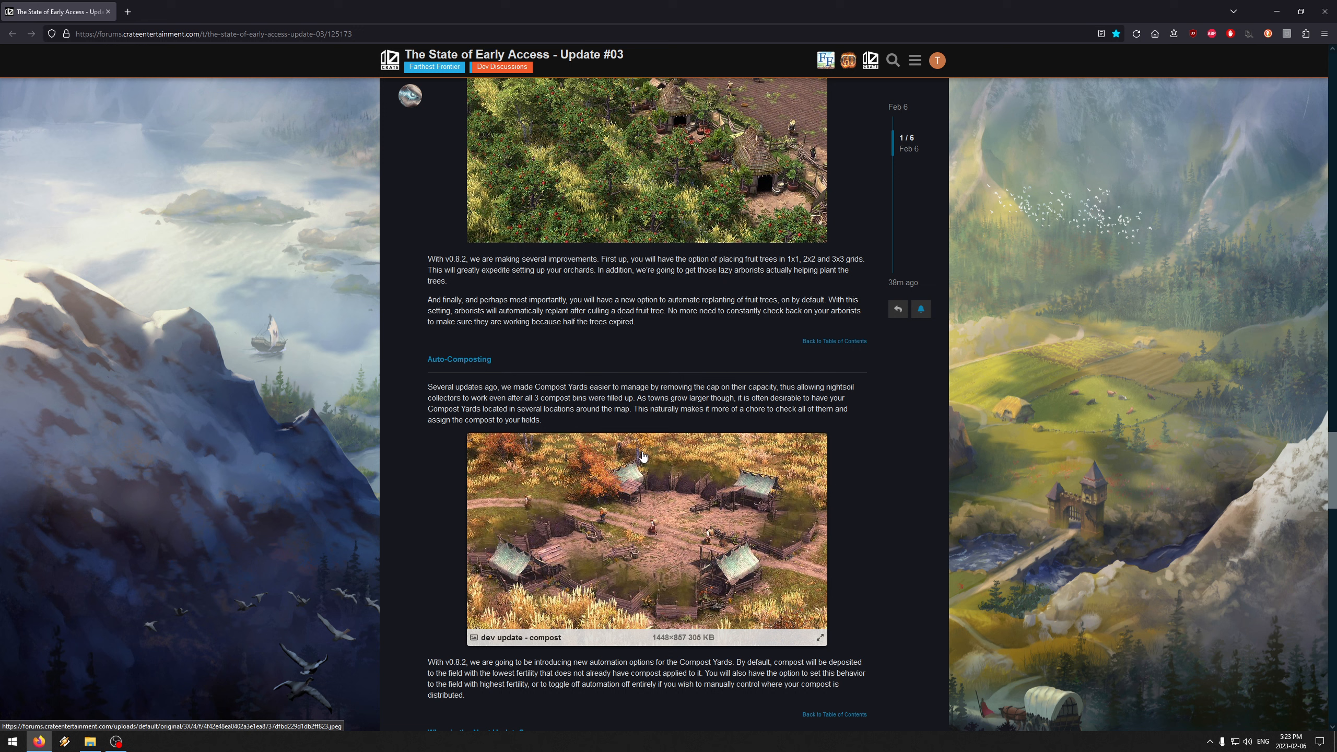
{"action": "mouse_move", "coordinate": [824, 562]}
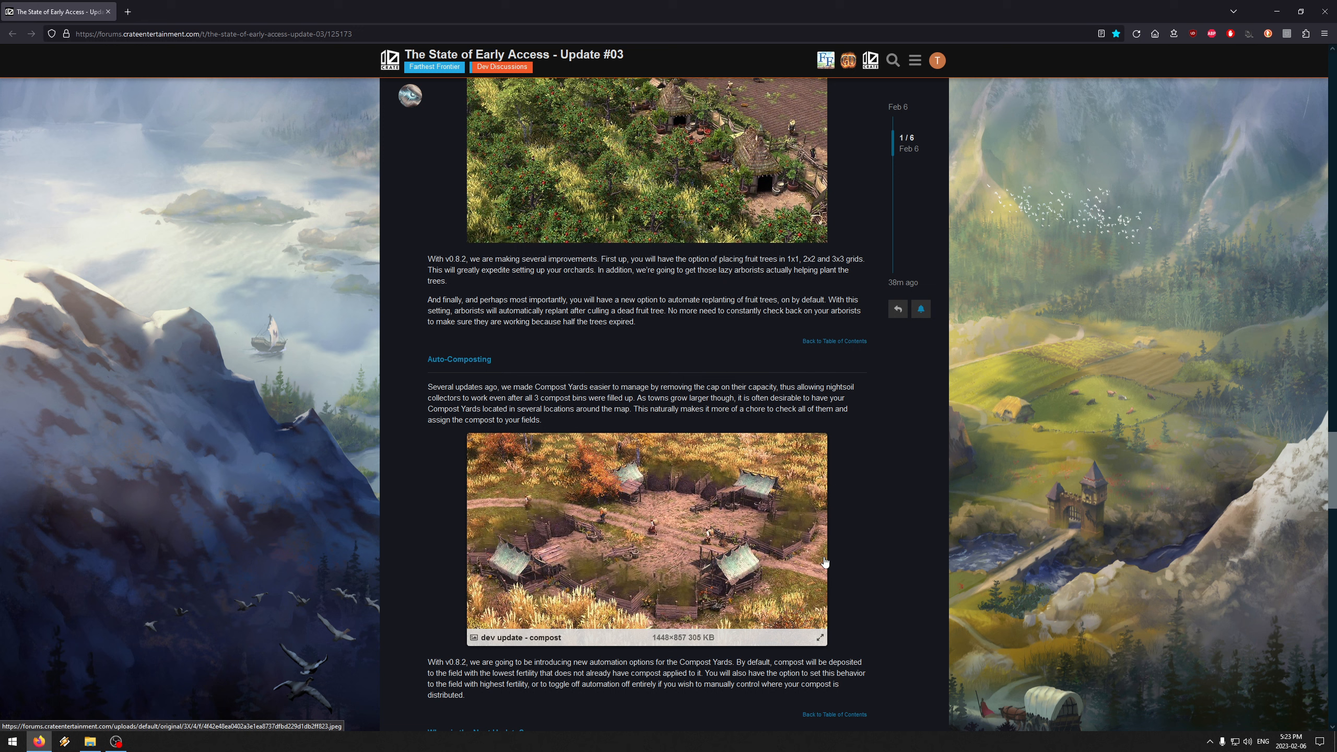
{"action": "mouse_move", "coordinate": [748, 636]}
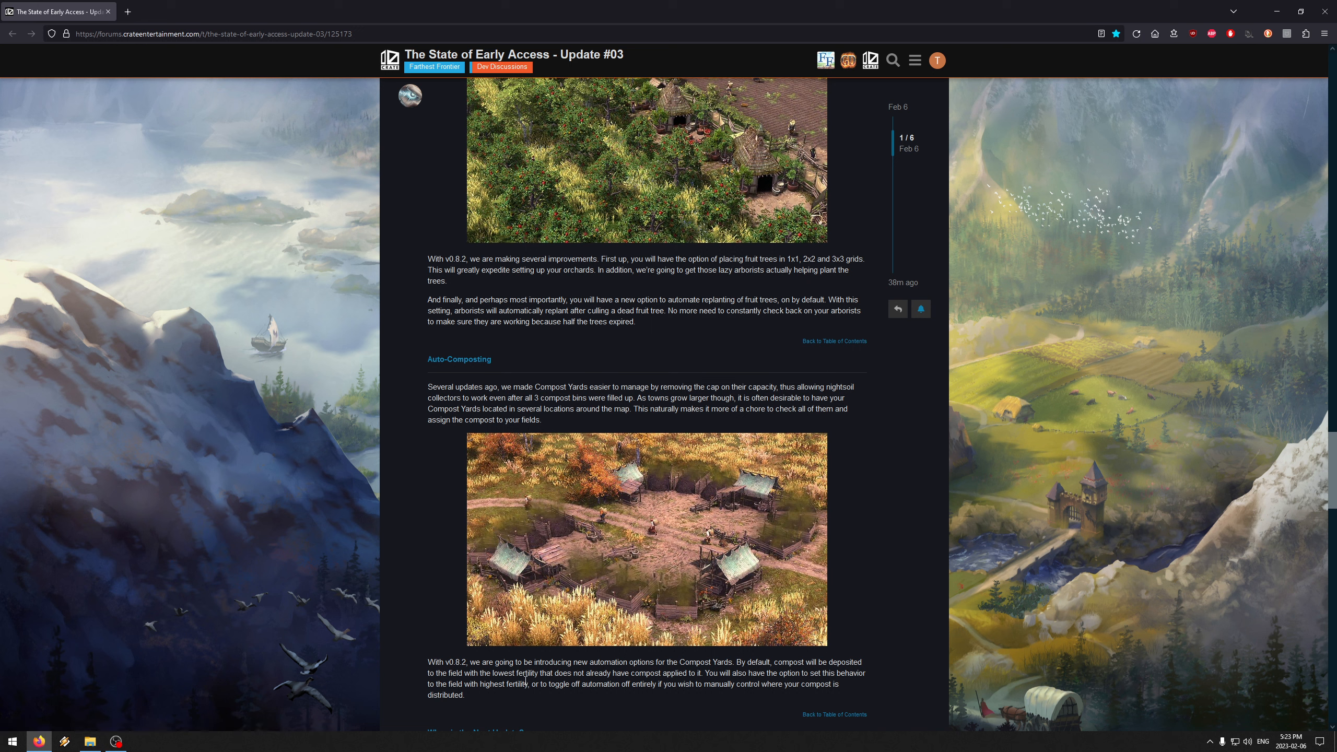
{"action": "double_click", "coordinate": [446, 684]}
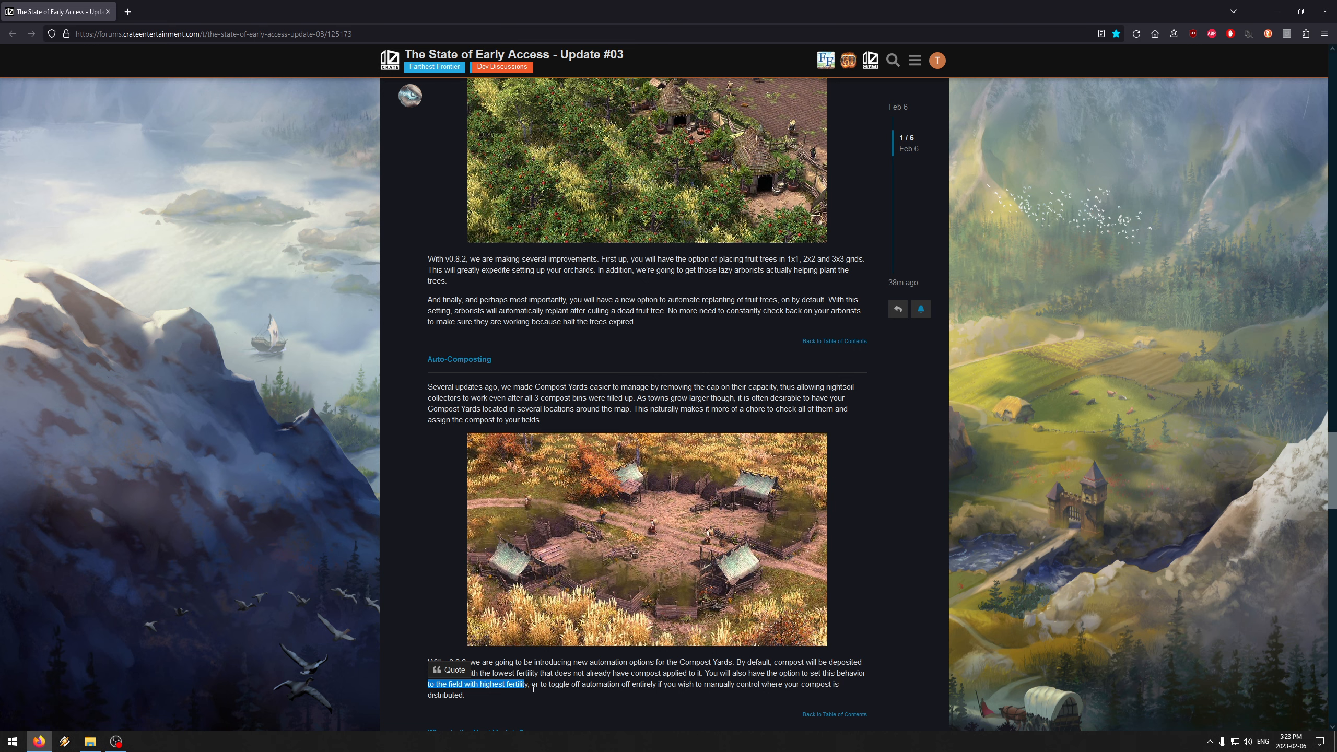
{"action": "left_click", "coordinate": [645, 698]}
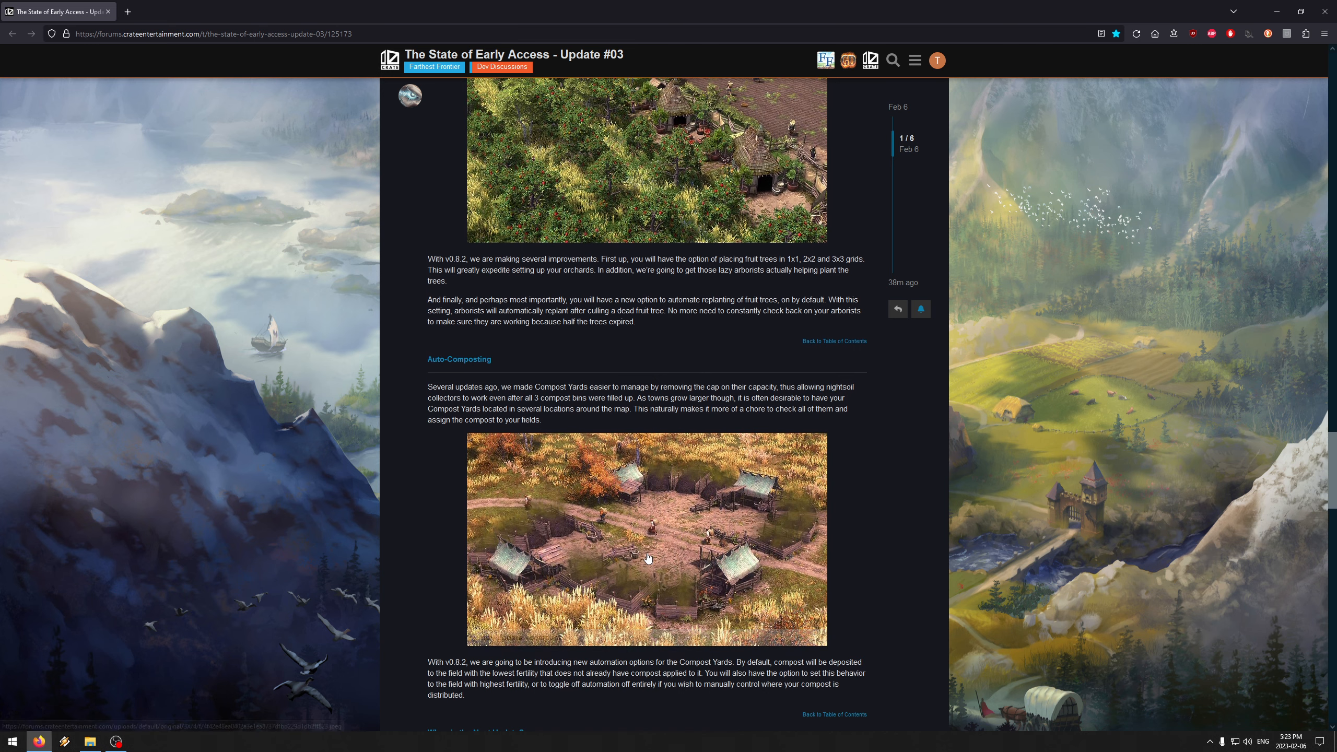
{"action": "mouse_move", "coordinate": [568, 518]}
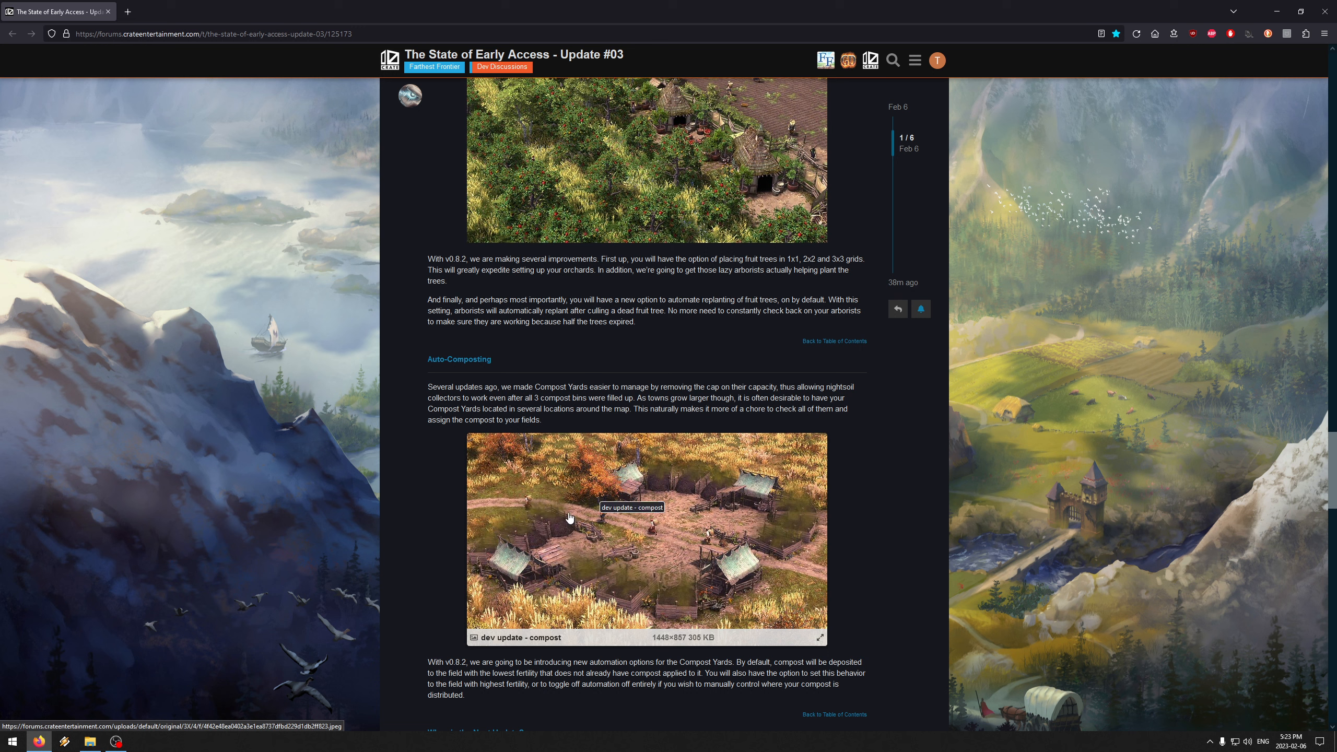
{"action": "mouse_move", "coordinate": [853, 398]}
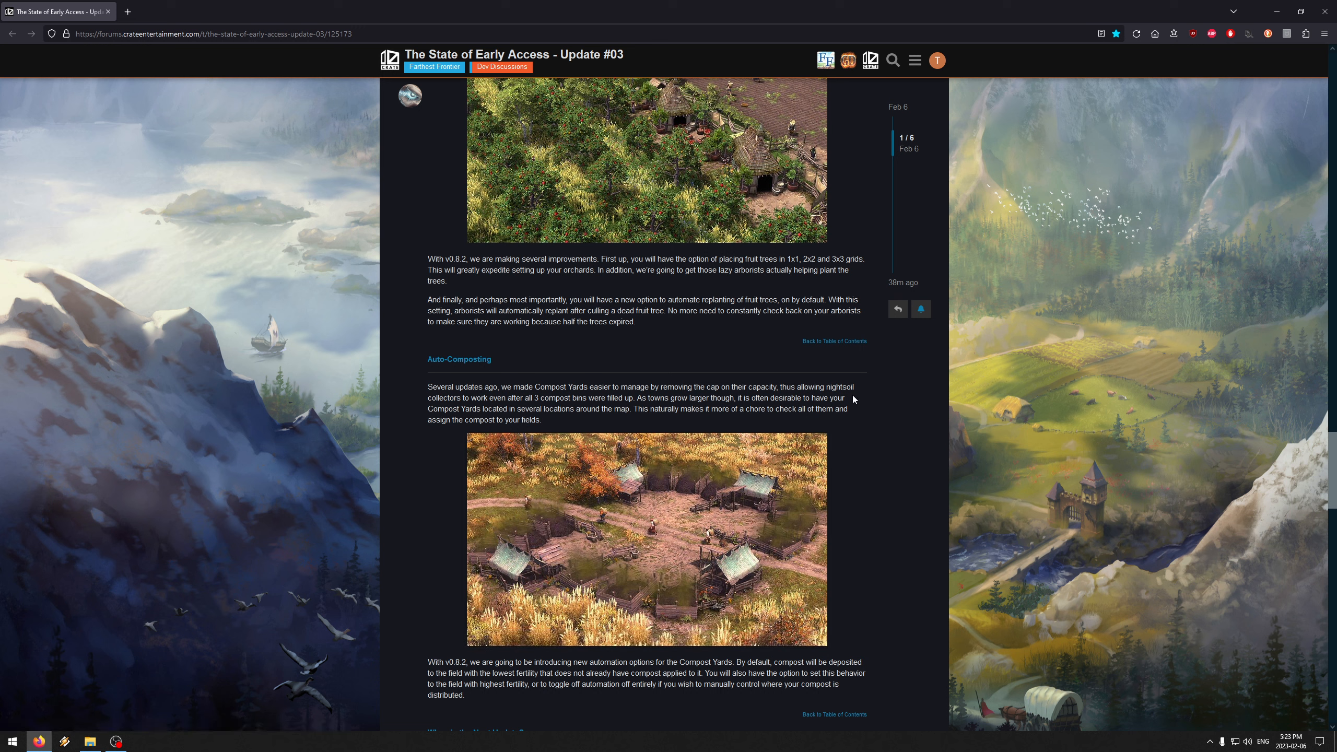
{"action": "mouse_move", "coordinate": [499, 410]}
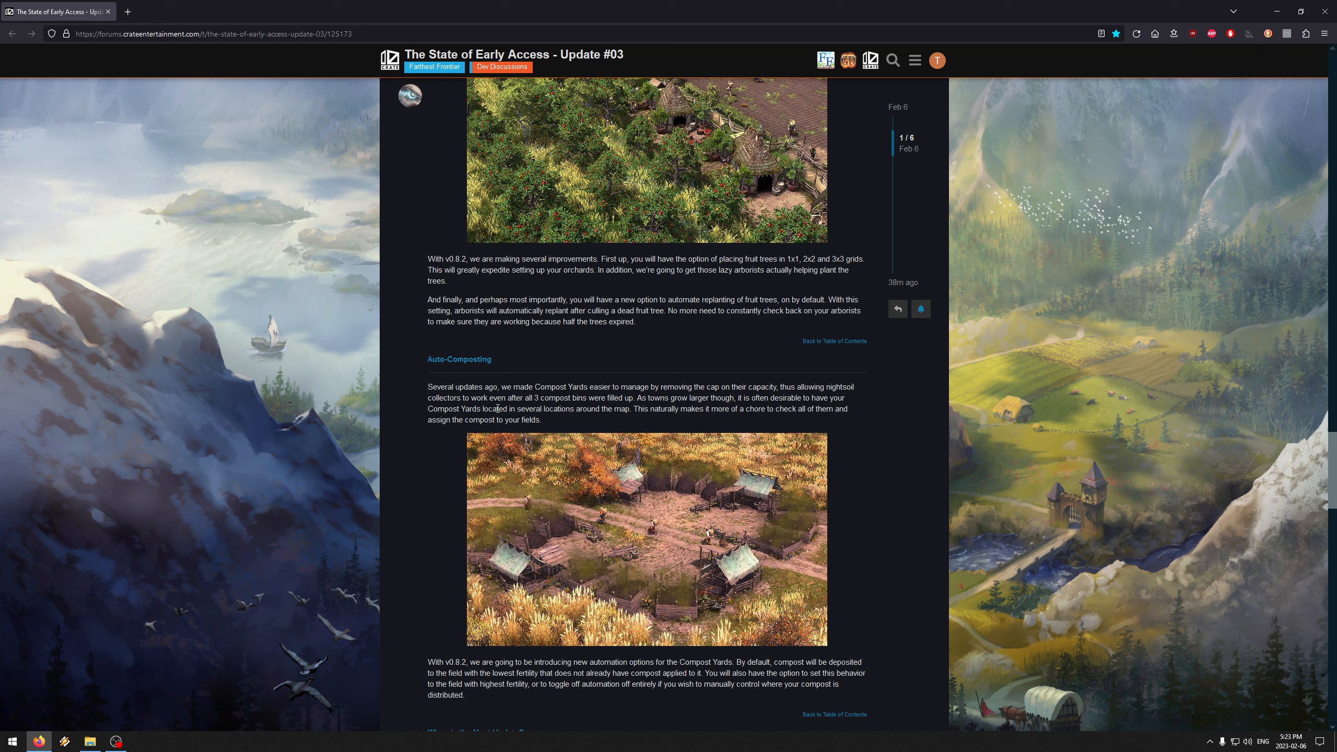
{"action": "mouse_move", "coordinate": [620, 410]}
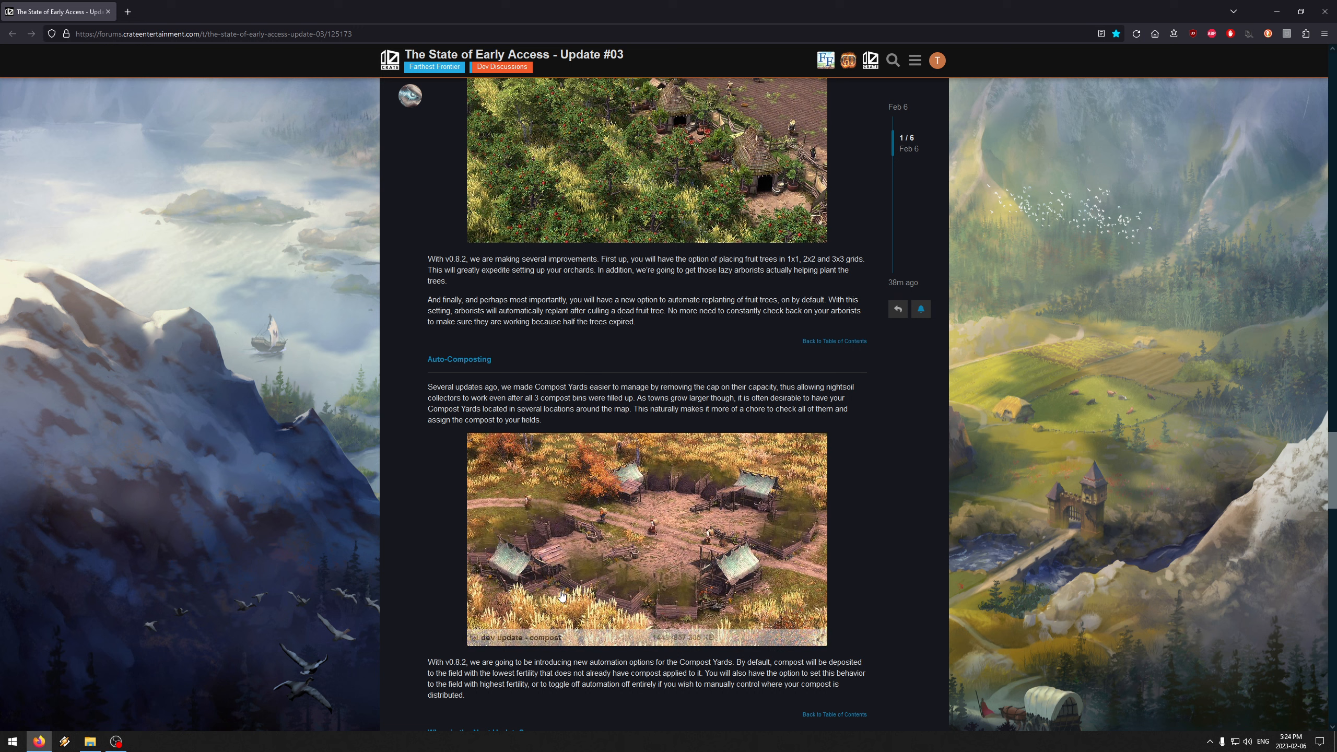
Step: Scroll to the 'When is the Next Update?' section, read it and clear the stay-tuned sentence highlight
{"action": "scroll", "scroll_direction": "down", "scroll_amount": 3}
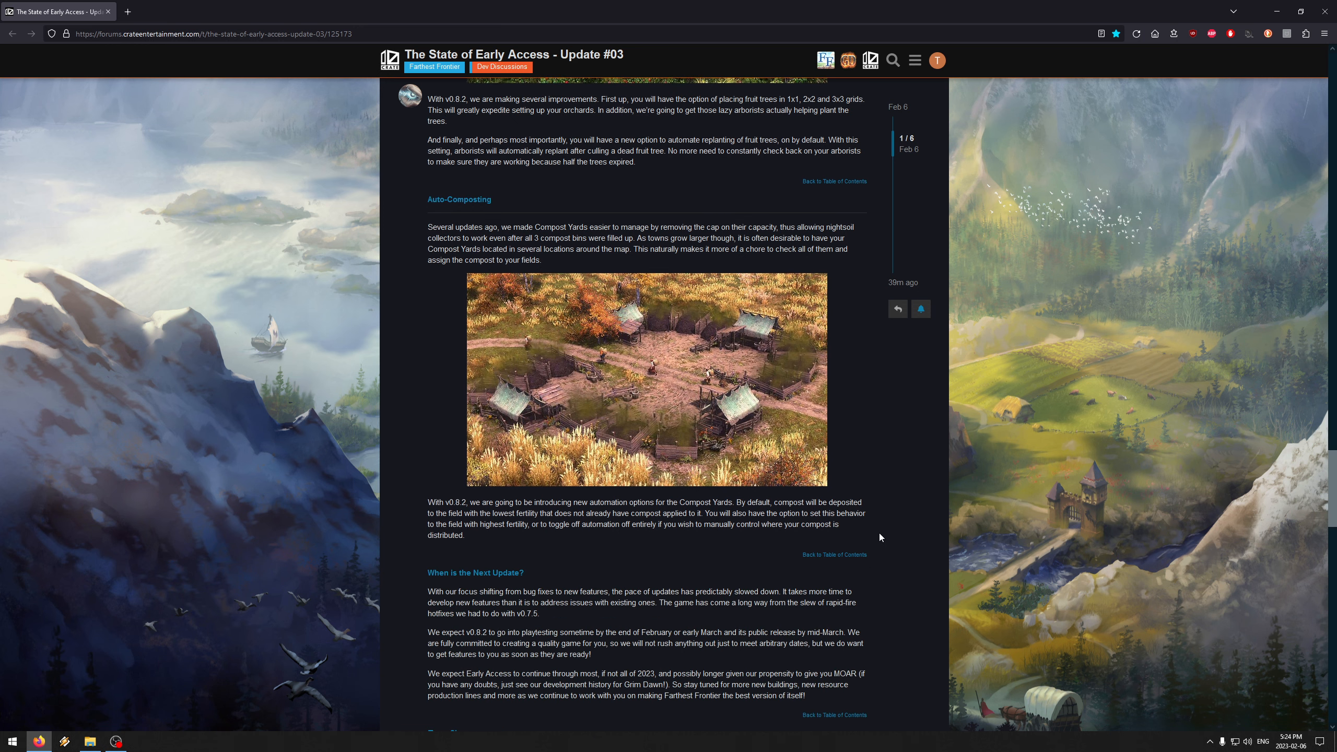
{"action": "mouse_move", "coordinate": [873, 459]}
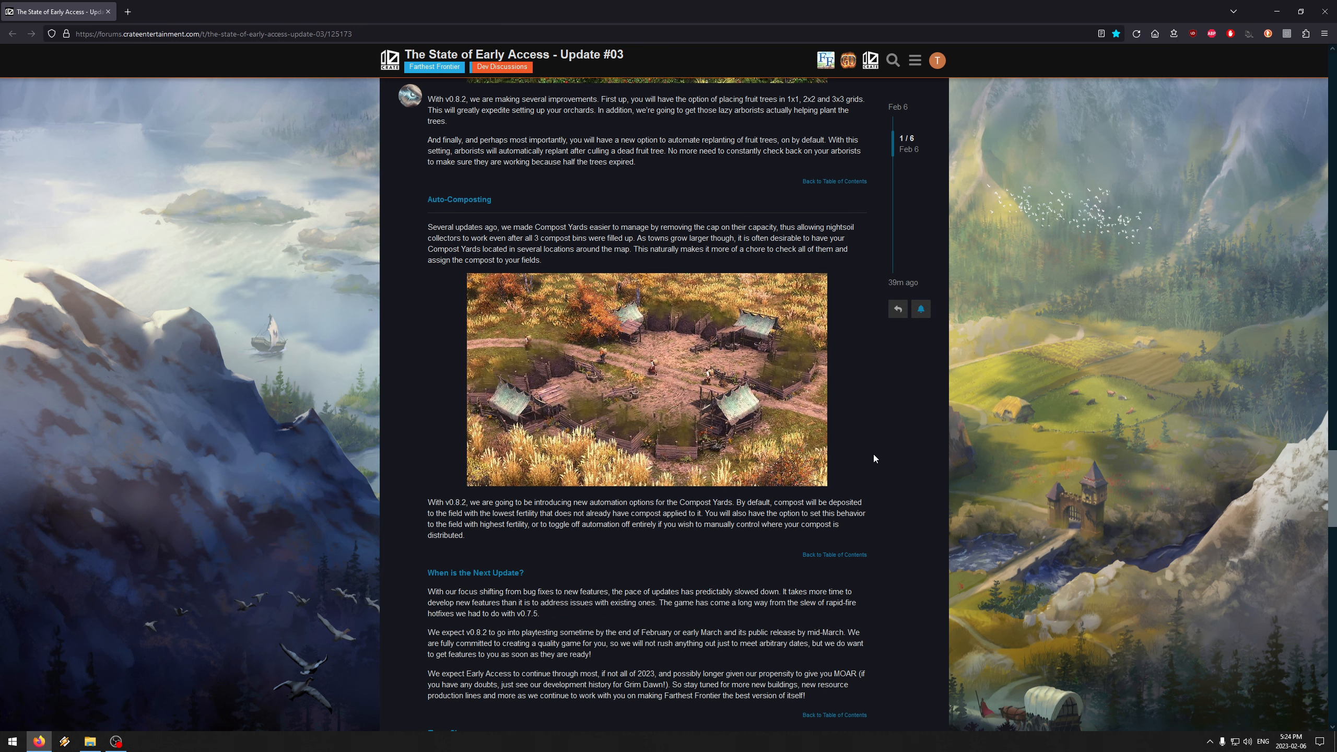
{"action": "scroll", "scroll_direction": "down", "scroll_amount": 3}
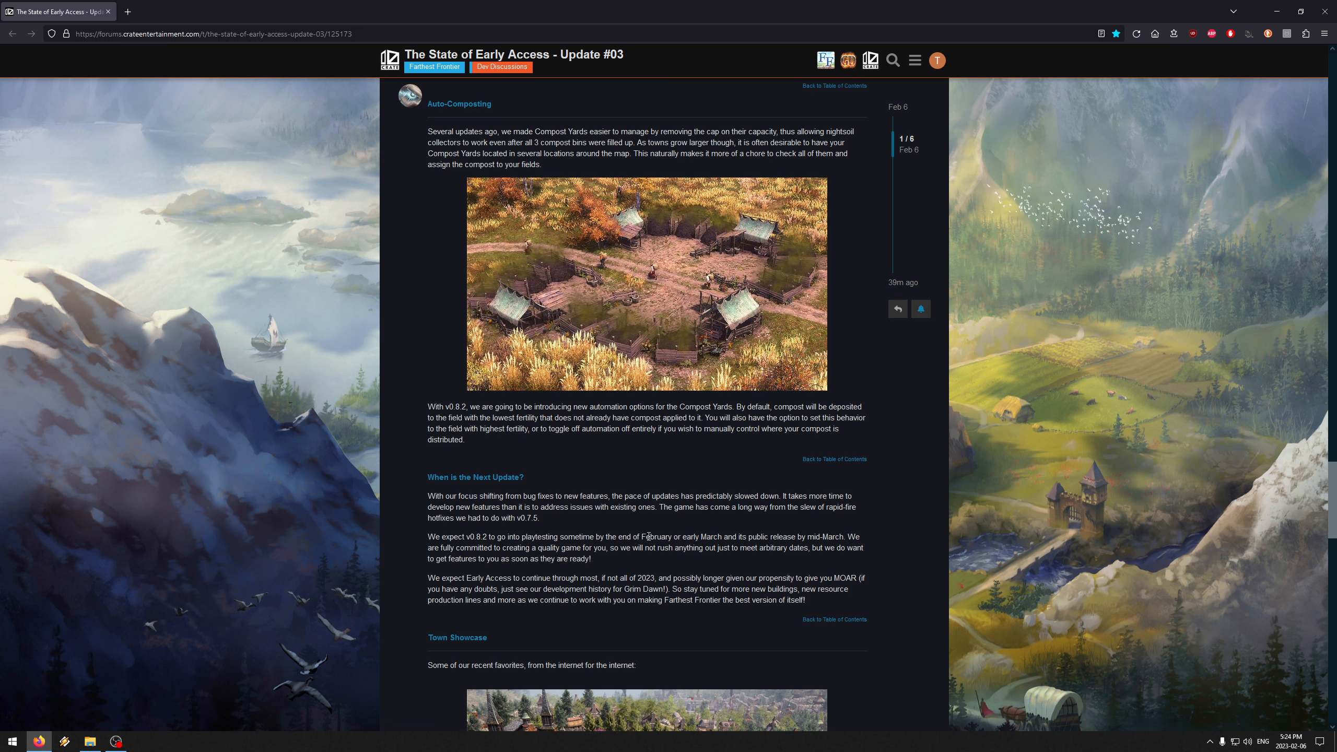
{"action": "scroll", "scroll_direction": "up", "scroll_amount": 3}
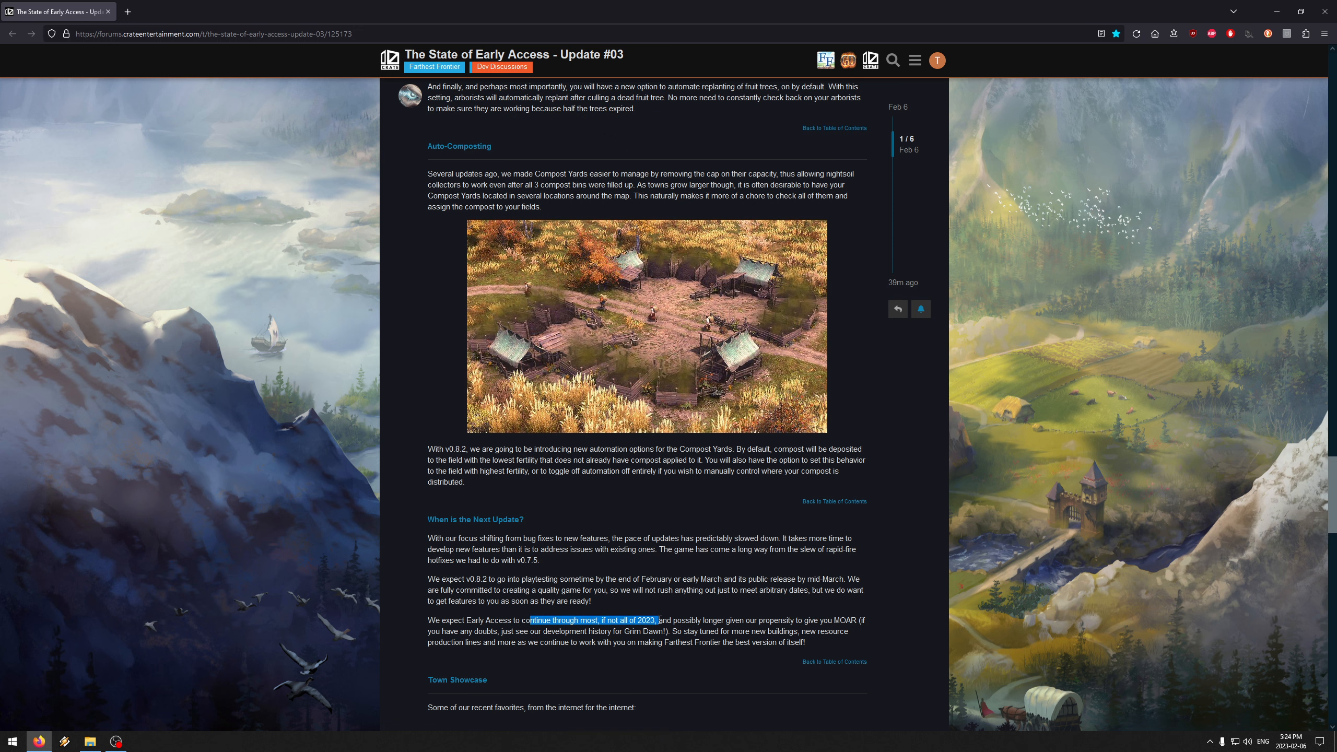
{"action": "mouse_move", "coordinate": [873, 613]}
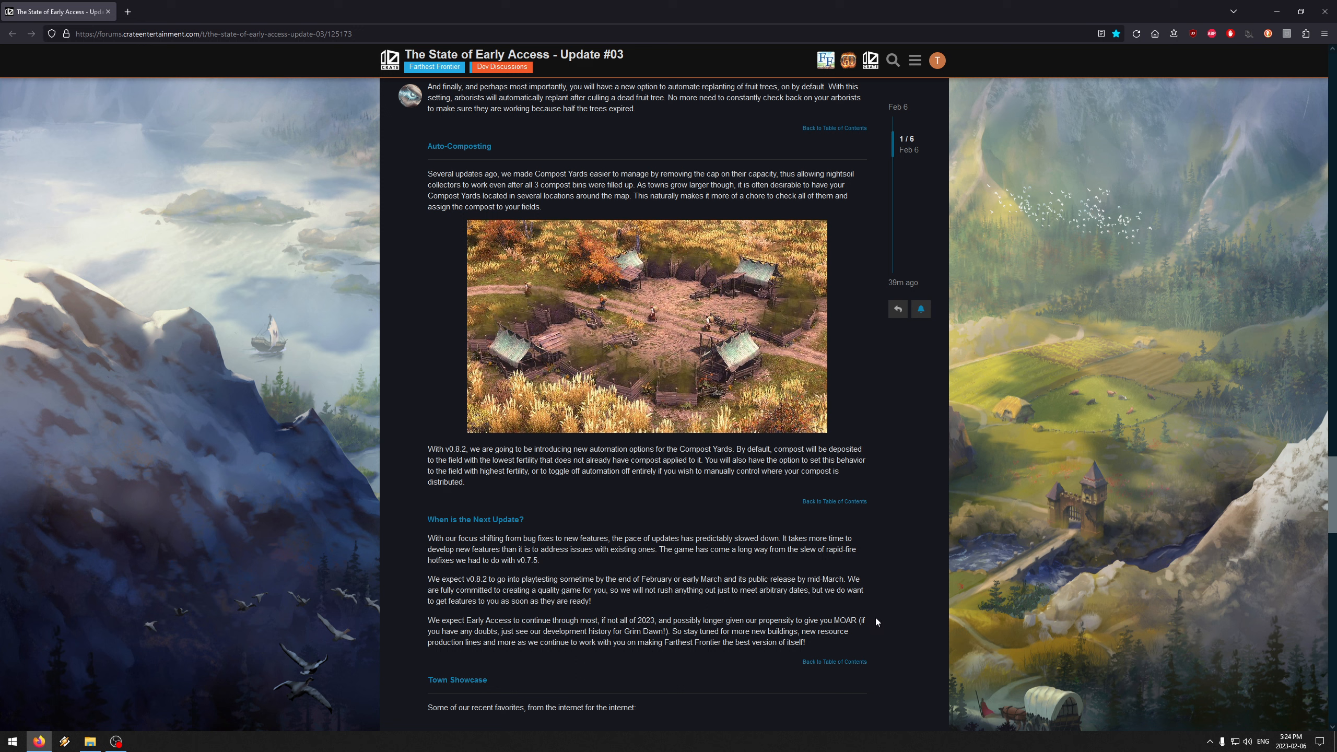
{"action": "mouse_move", "coordinate": [849, 619]}
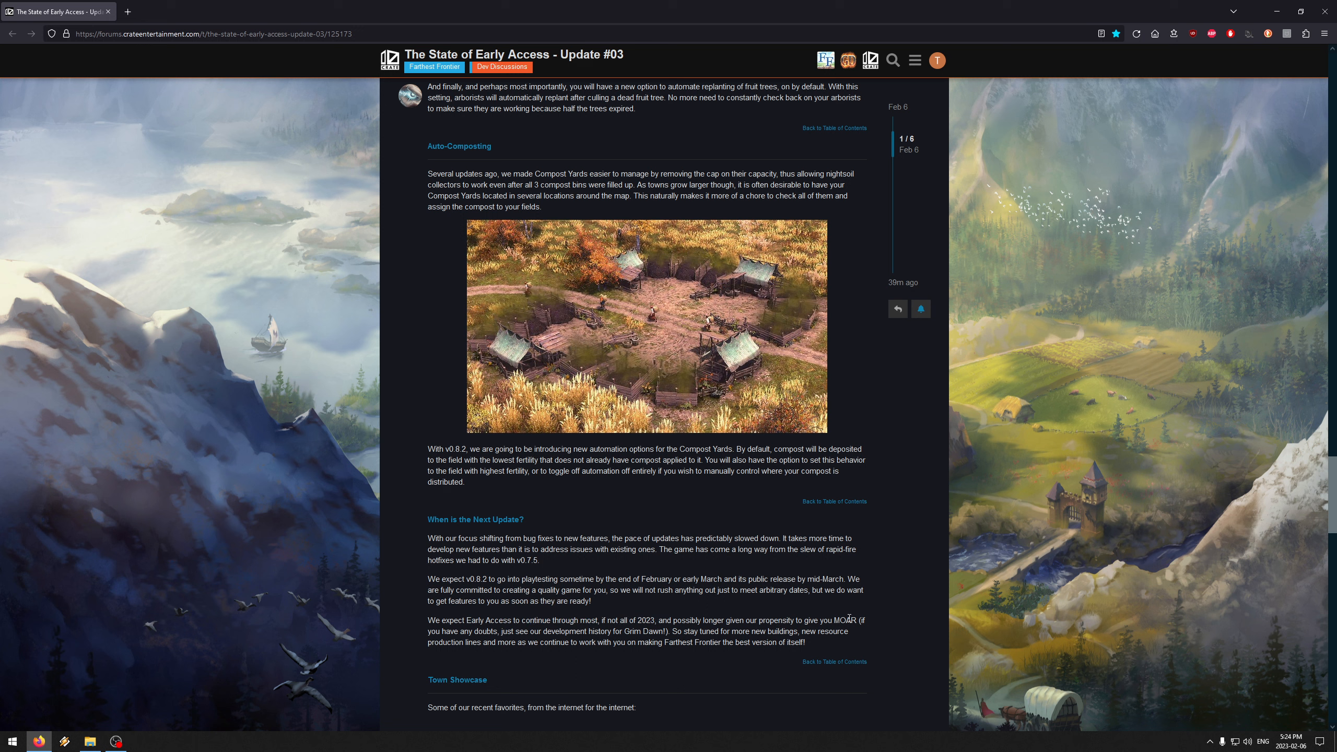
{"action": "mouse_move", "coordinate": [745, 571]}
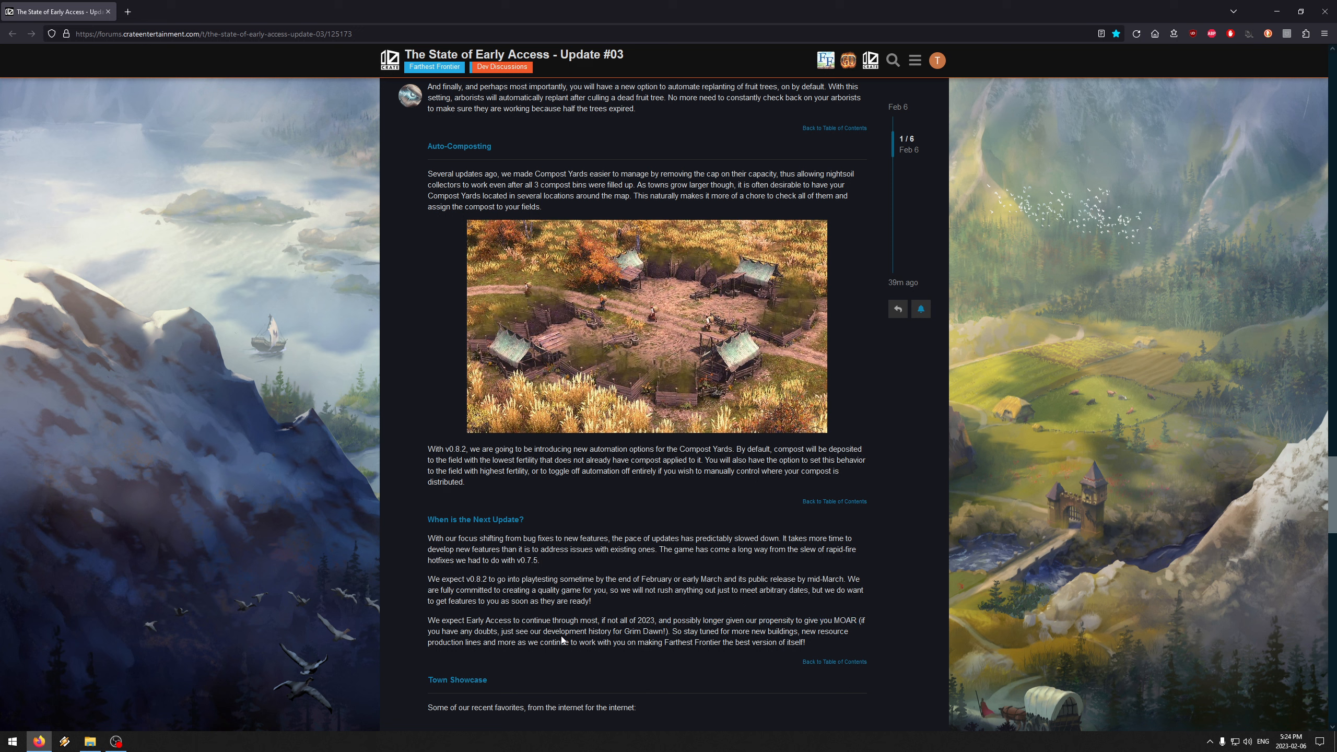
{"action": "mouse_move", "coordinate": [679, 631]}
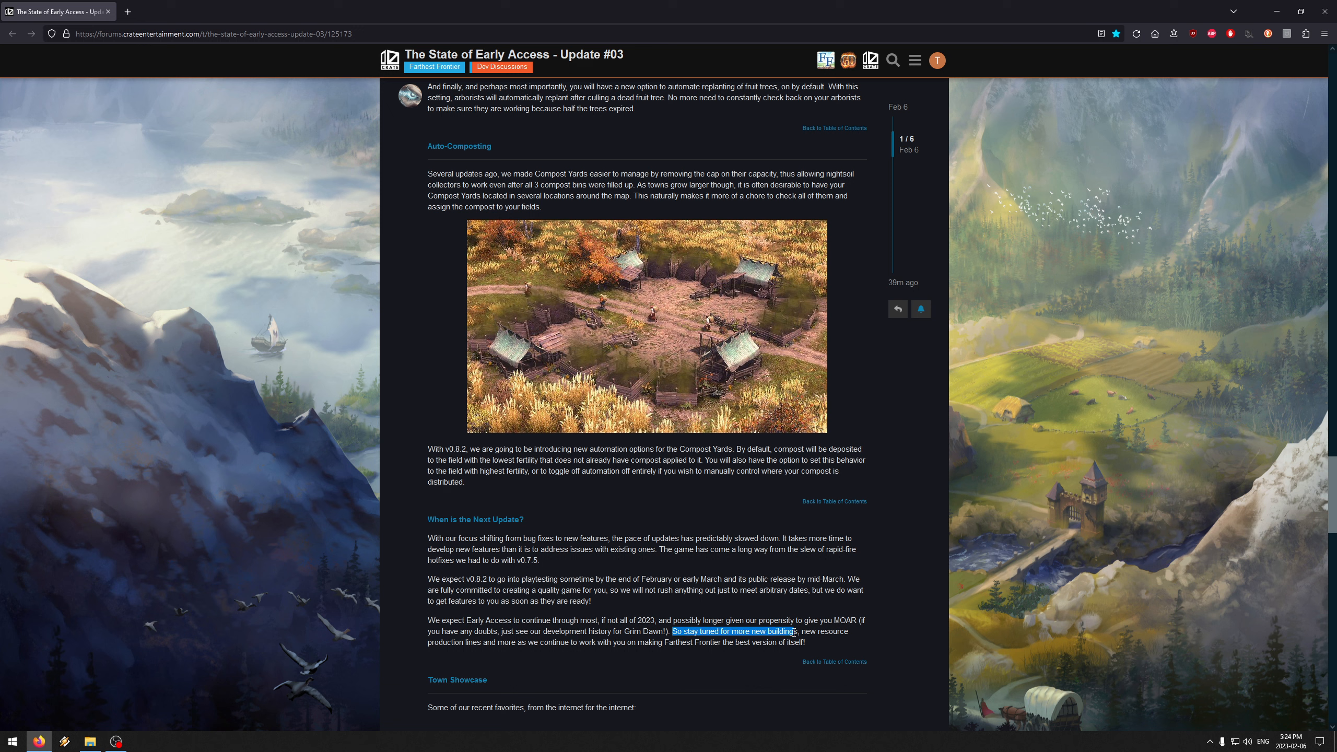
{"action": "left_click", "coordinate": [749, 552]}
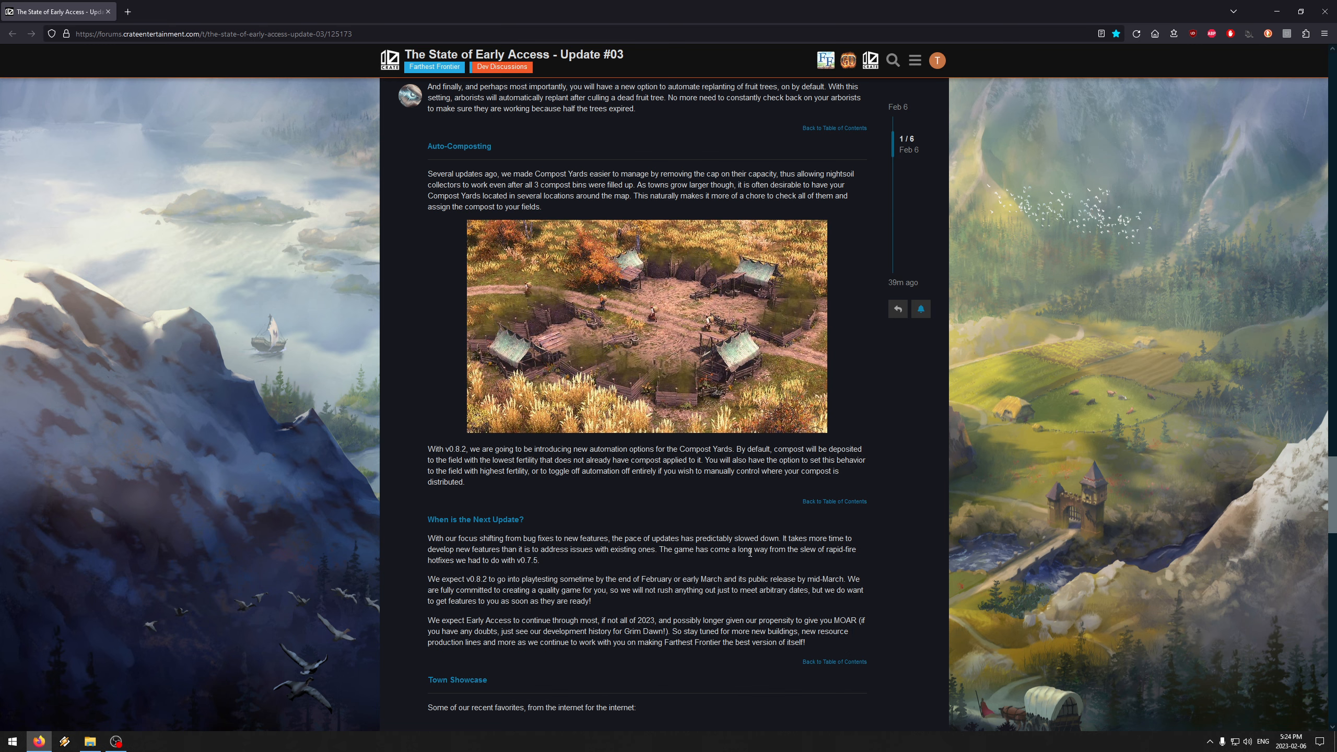
Step: Scroll around the lower post, ending up in the Settlement Showcase thread
{"action": "scroll", "scroll_direction": "up", "scroll_amount": 3}
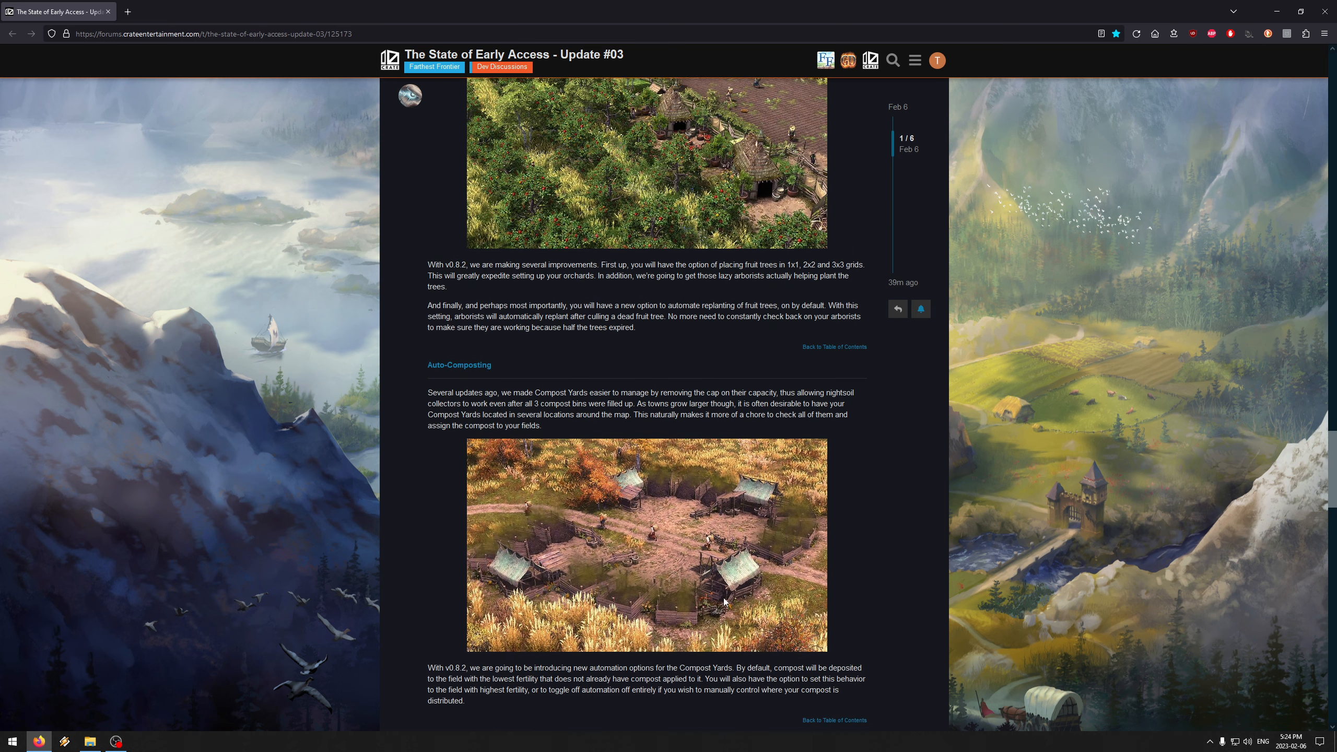
{"action": "scroll", "scroll_direction": "up", "scroll_amount": 3}
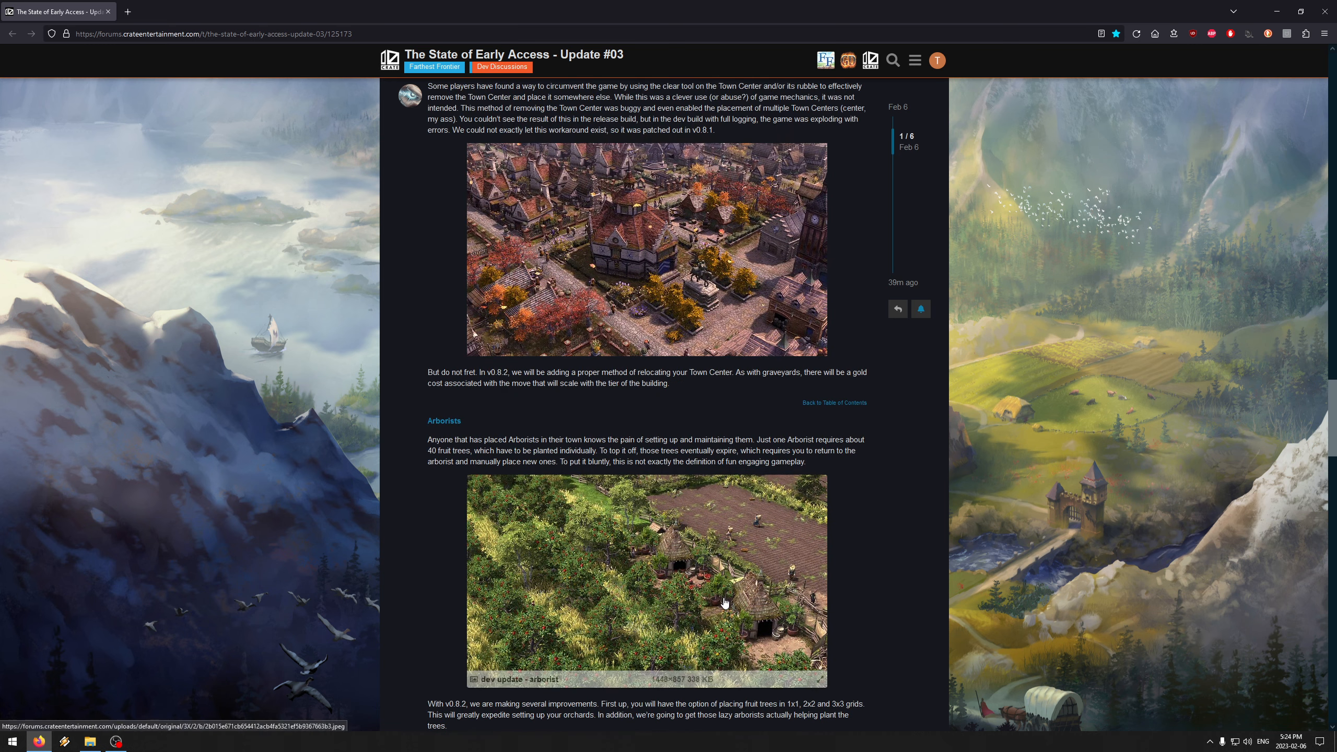
{"action": "scroll", "scroll_direction": "down", "scroll_amount": 3}
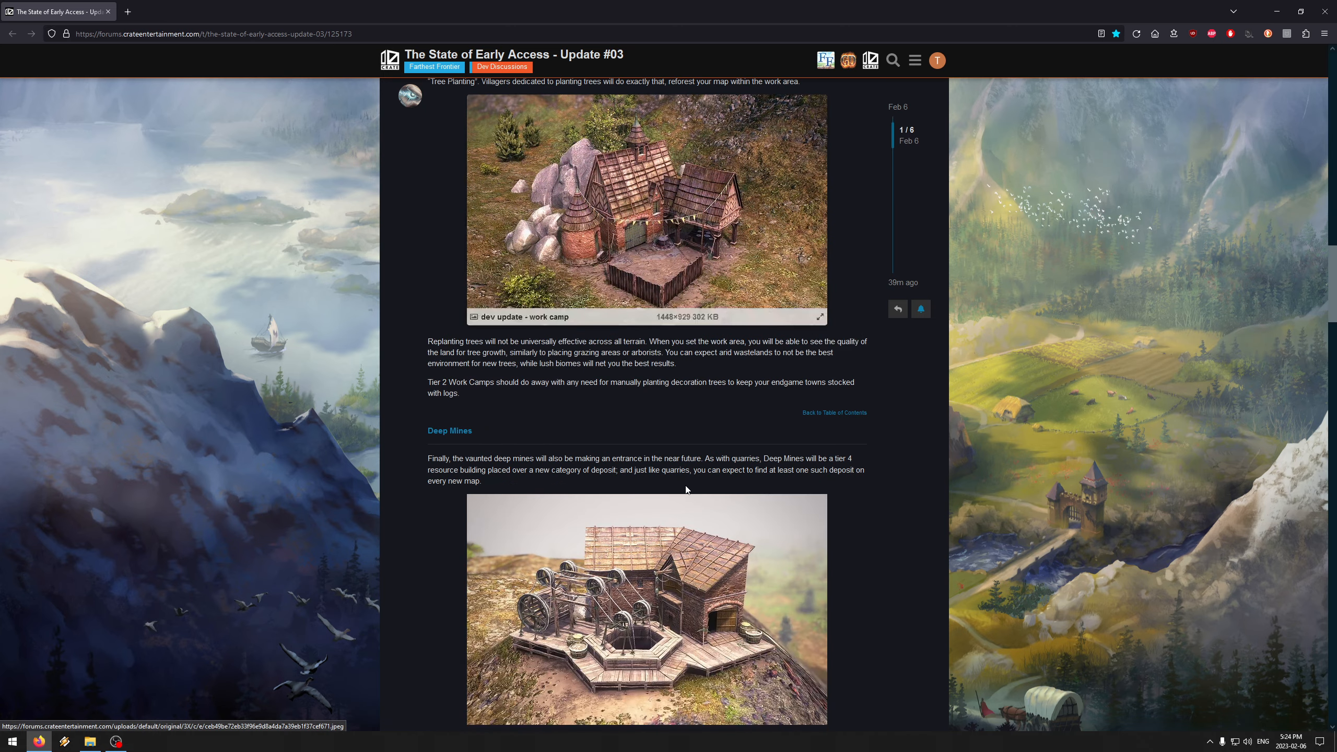
{"action": "scroll", "scroll_direction": "down", "scroll_amount": 3}
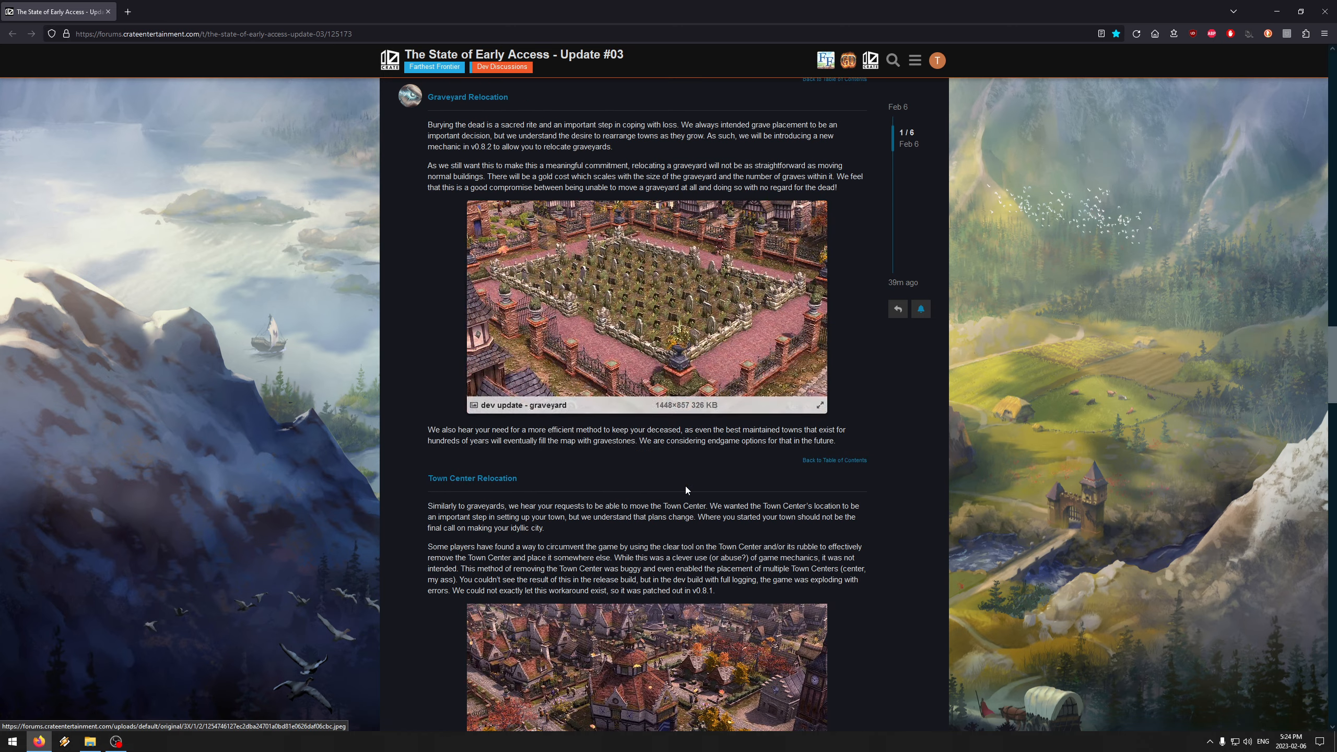
{"action": "scroll", "scroll_direction": "up", "scroll_amount": 3}
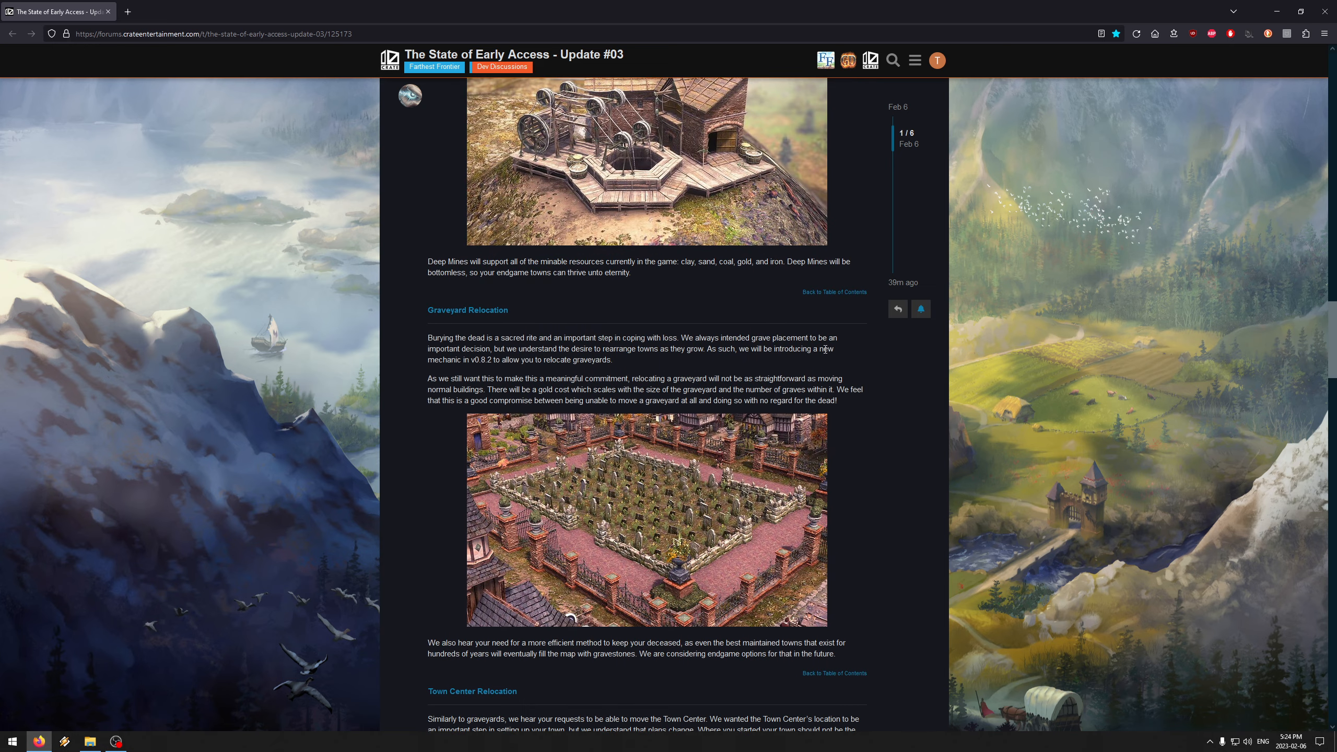
{"action": "mouse_move", "coordinate": [467, 361]}
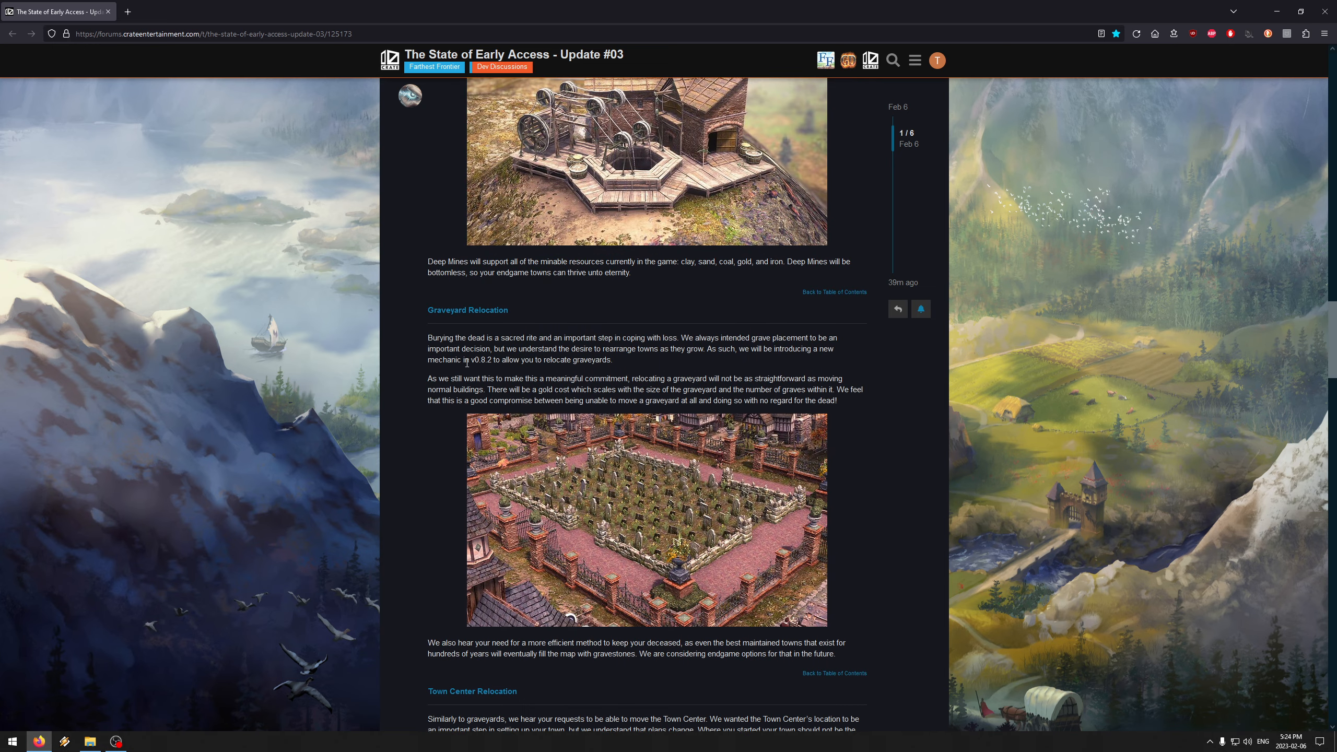
{"action": "scroll", "scroll_direction": "down", "scroll_amount": 3}
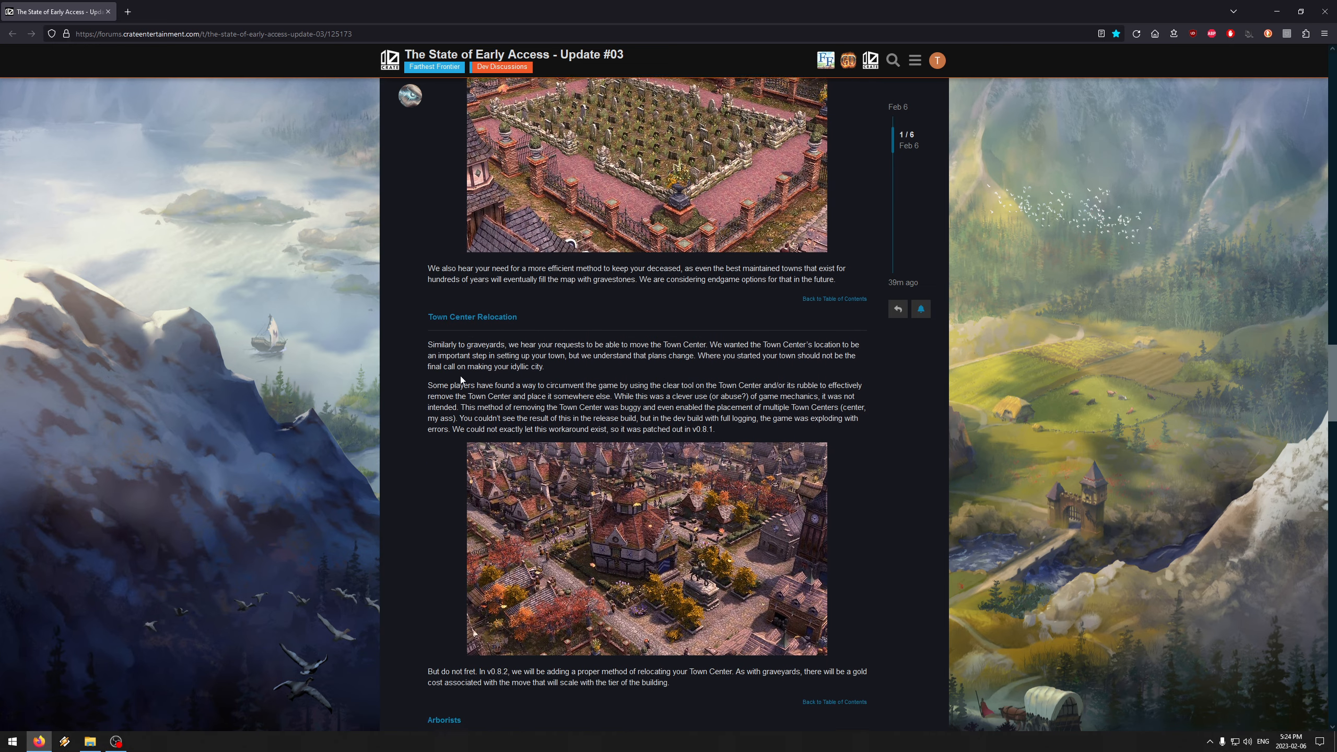
{"action": "scroll", "scroll_direction": "down", "scroll_amount": 3}
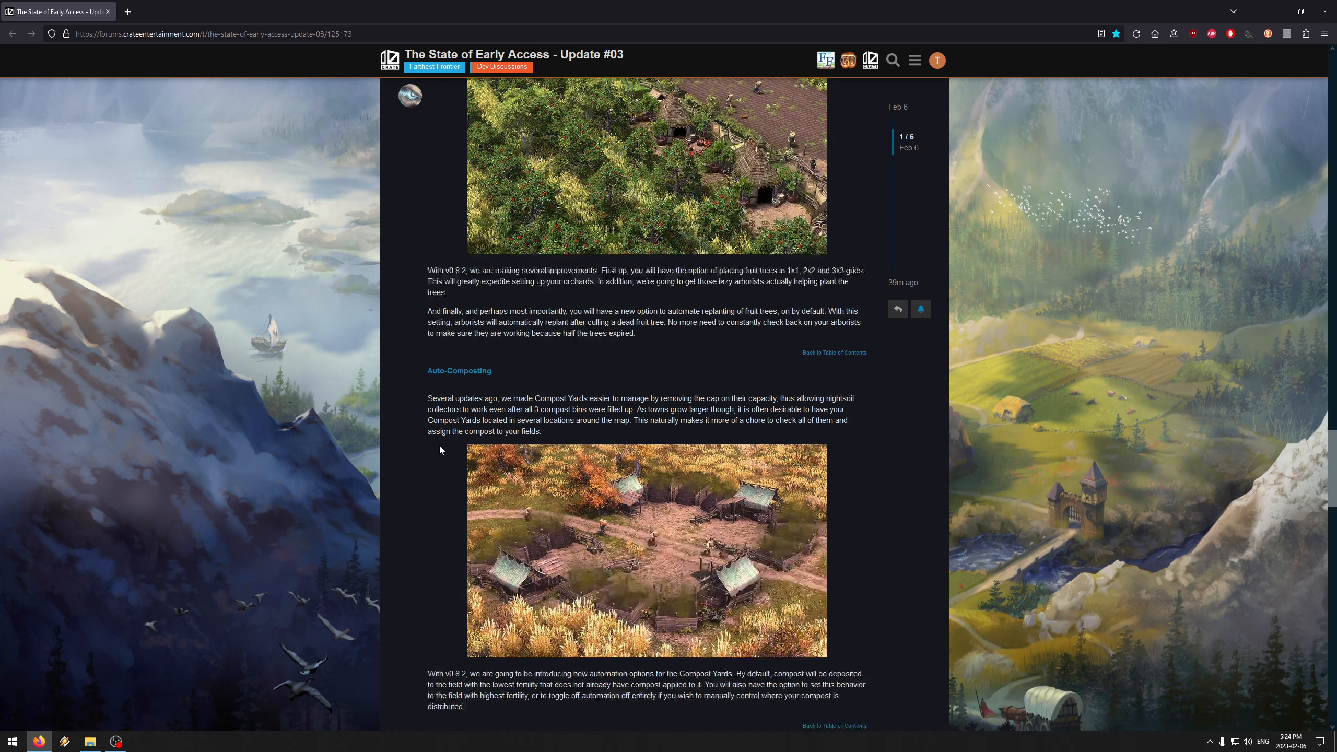
{"action": "scroll", "scroll_direction": "down", "scroll_amount": 3}
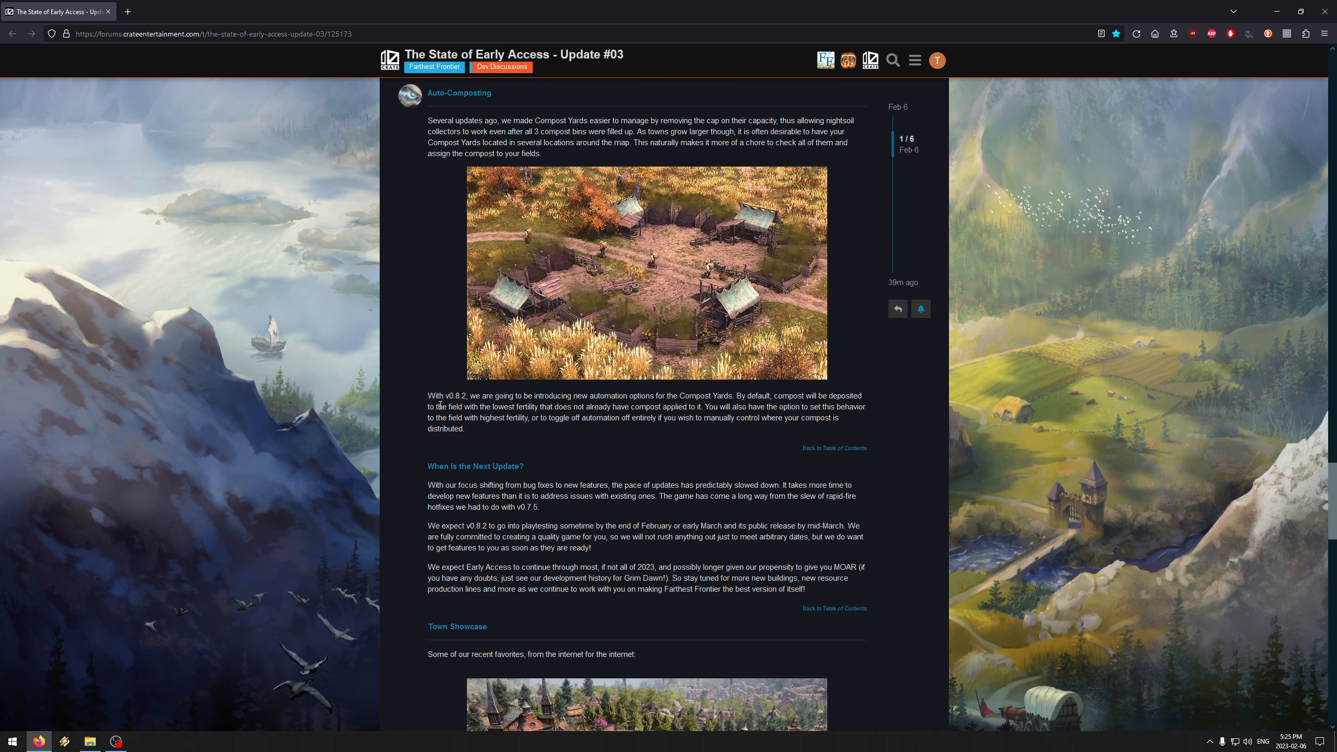
{"action": "scroll", "scroll_direction": "down", "scroll_amount": 3}
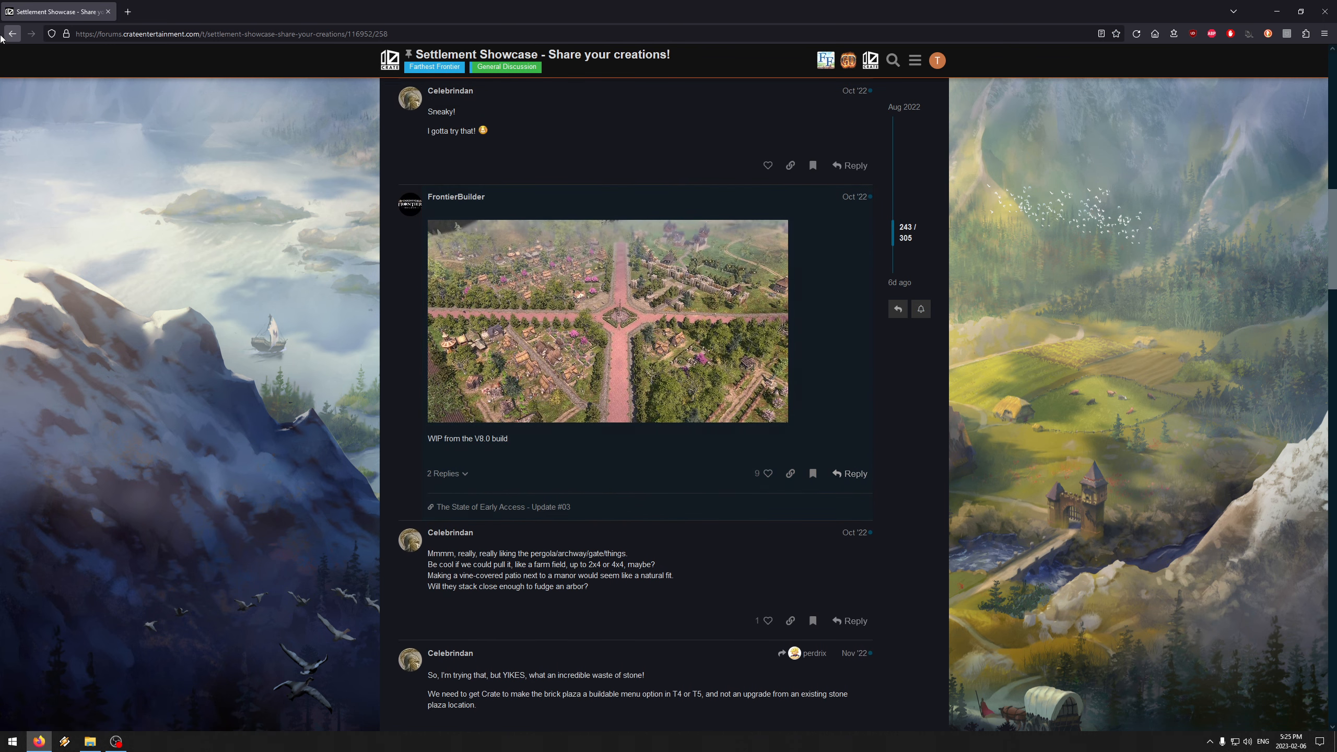
Step: Return to the State of Early Access post and scroll to Optimization and Bug Fixes
{"action": "left_click", "coordinate": [500, 507]}
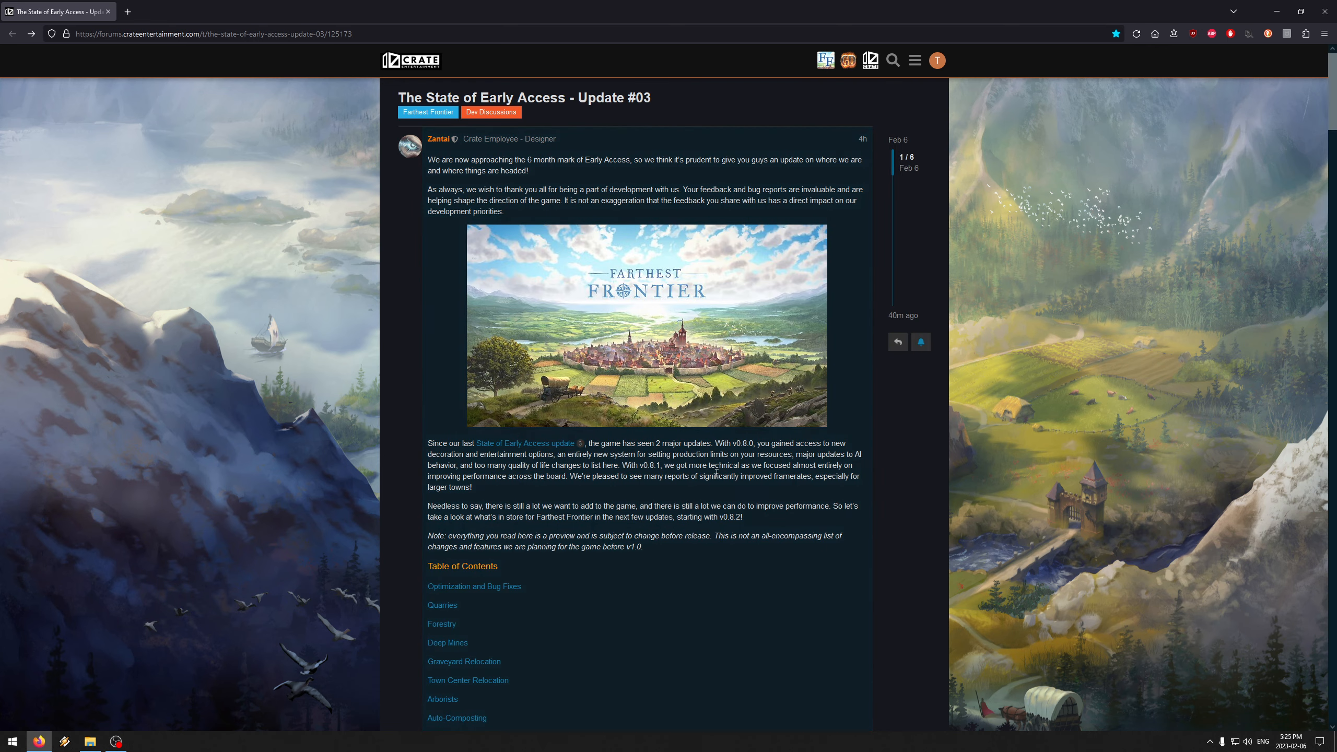
{"action": "scroll", "scroll_direction": "down", "scroll_amount": 3}
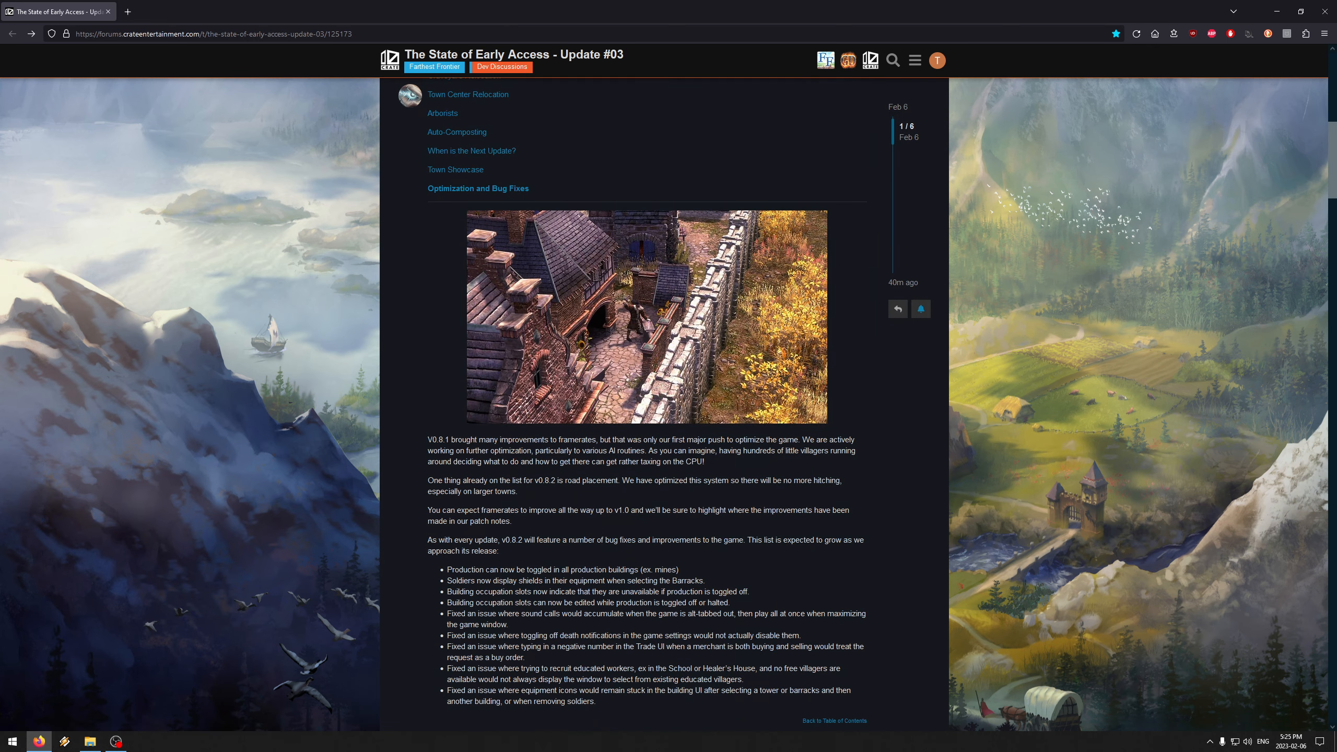